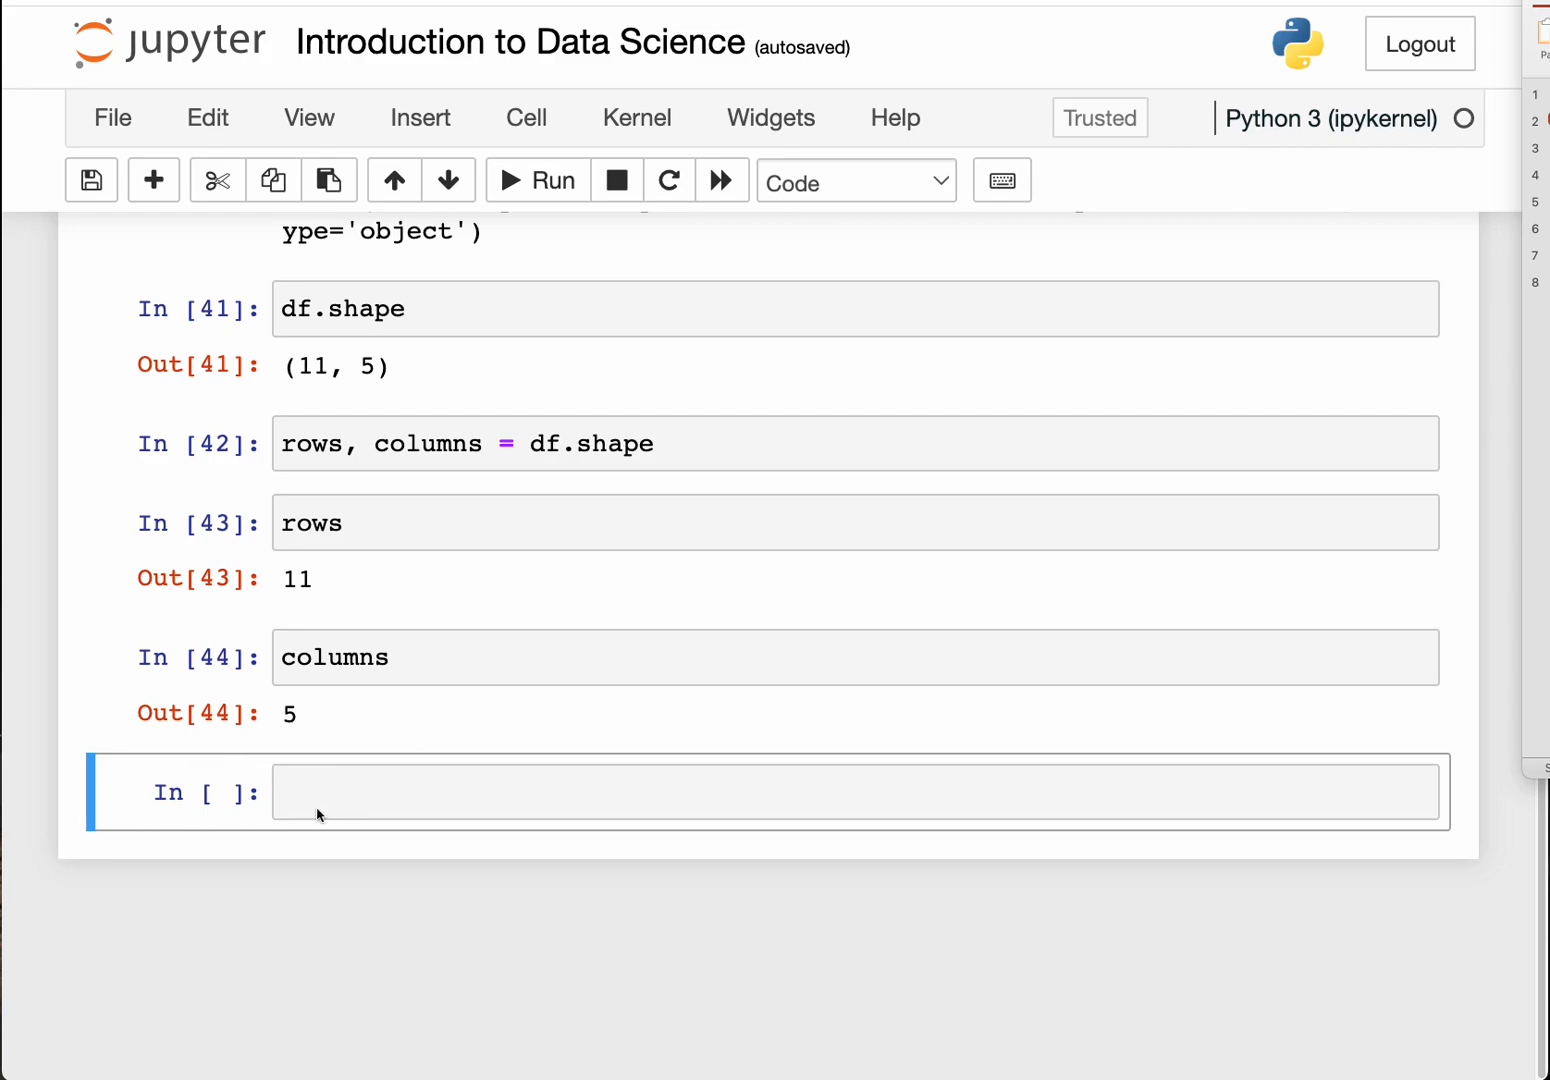
{"action": "mouse_move", "coordinate": [334, 788]}
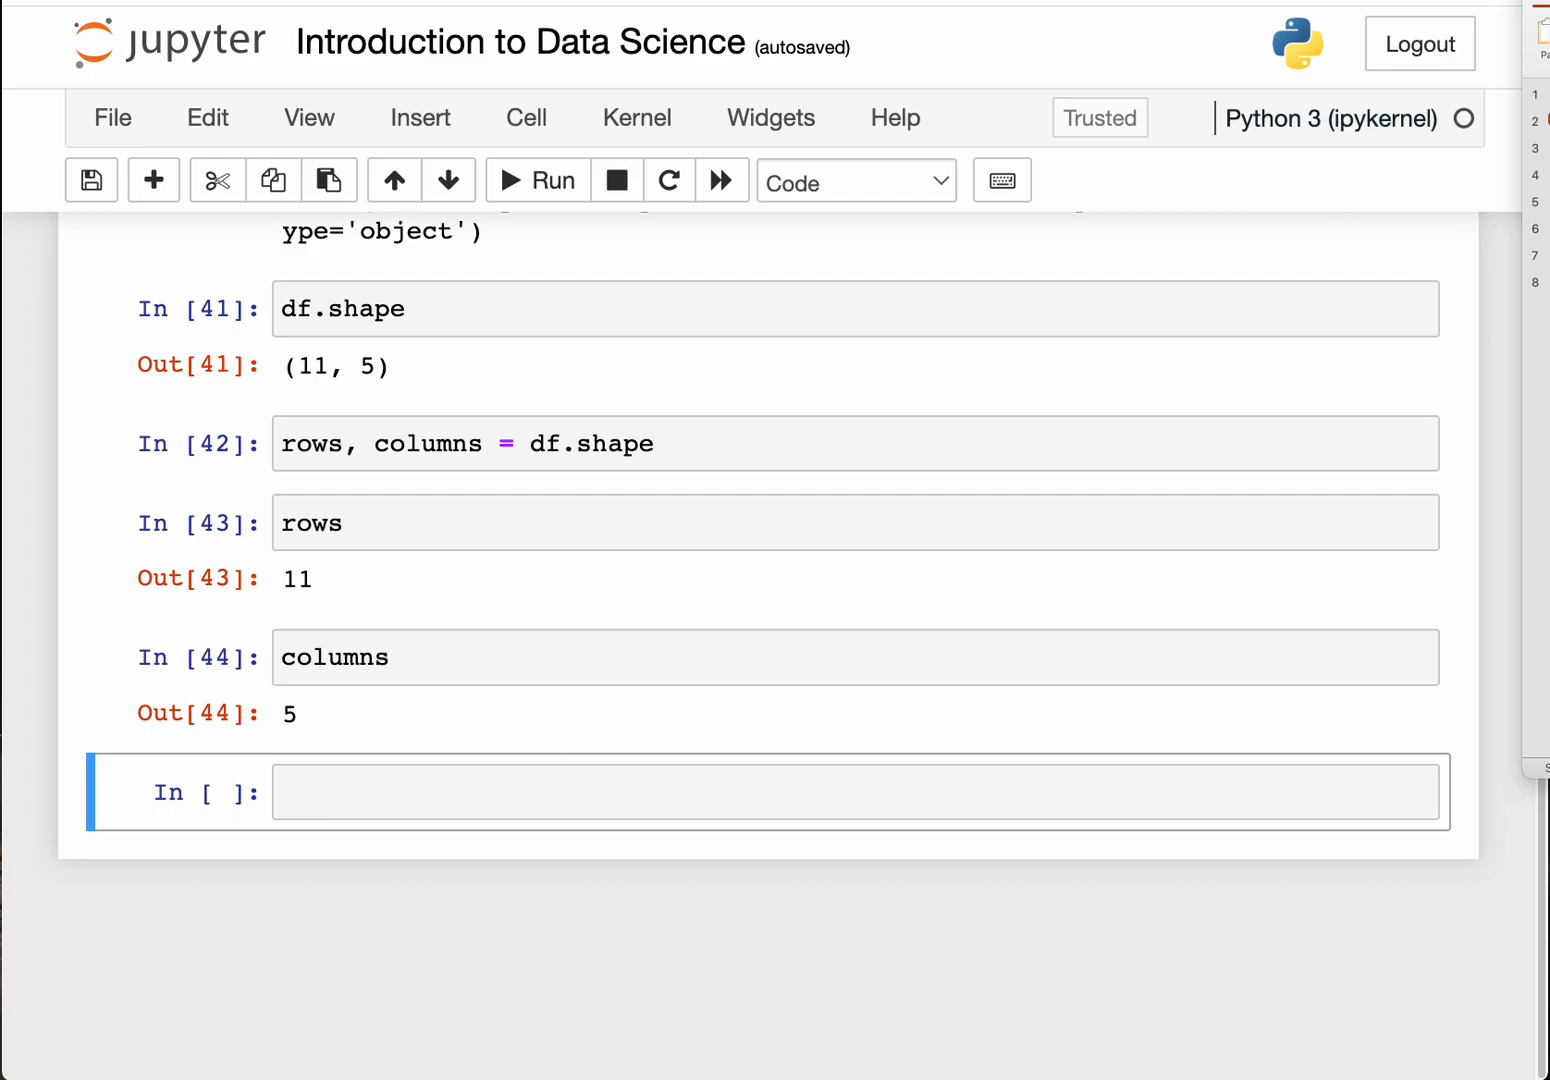
{"action": "mouse_move", "coordinate": [437, 466]}
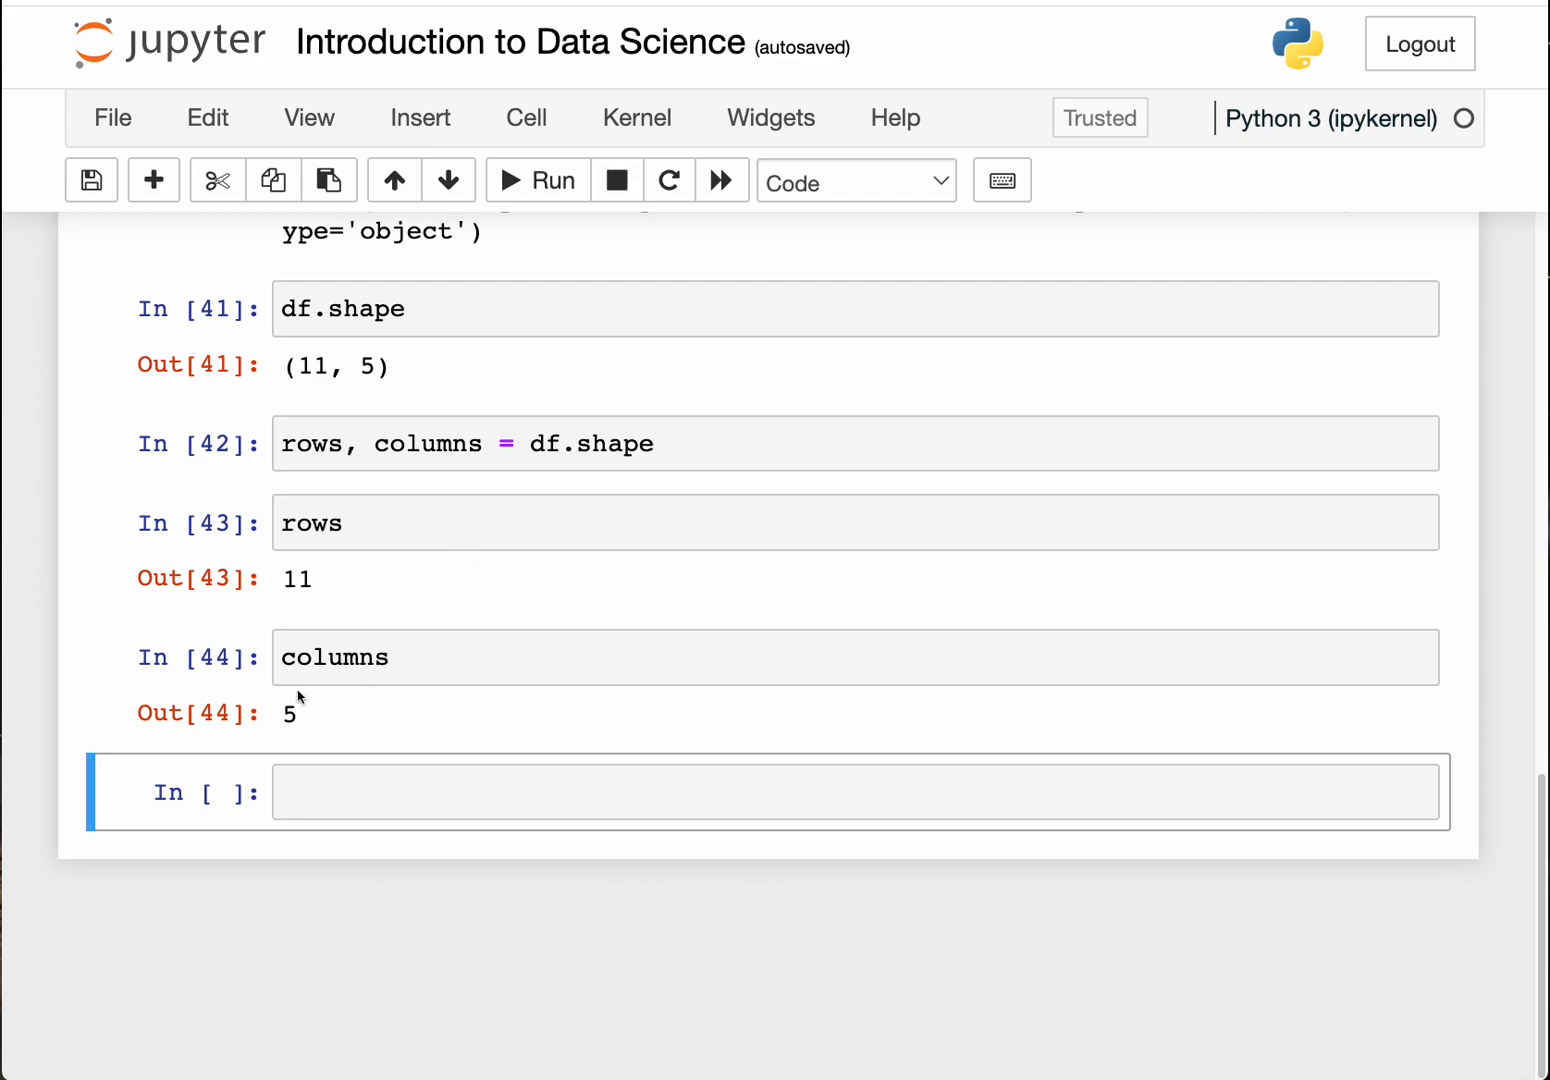
{"action": "mouse_move", "coordinate": [337, 783]}
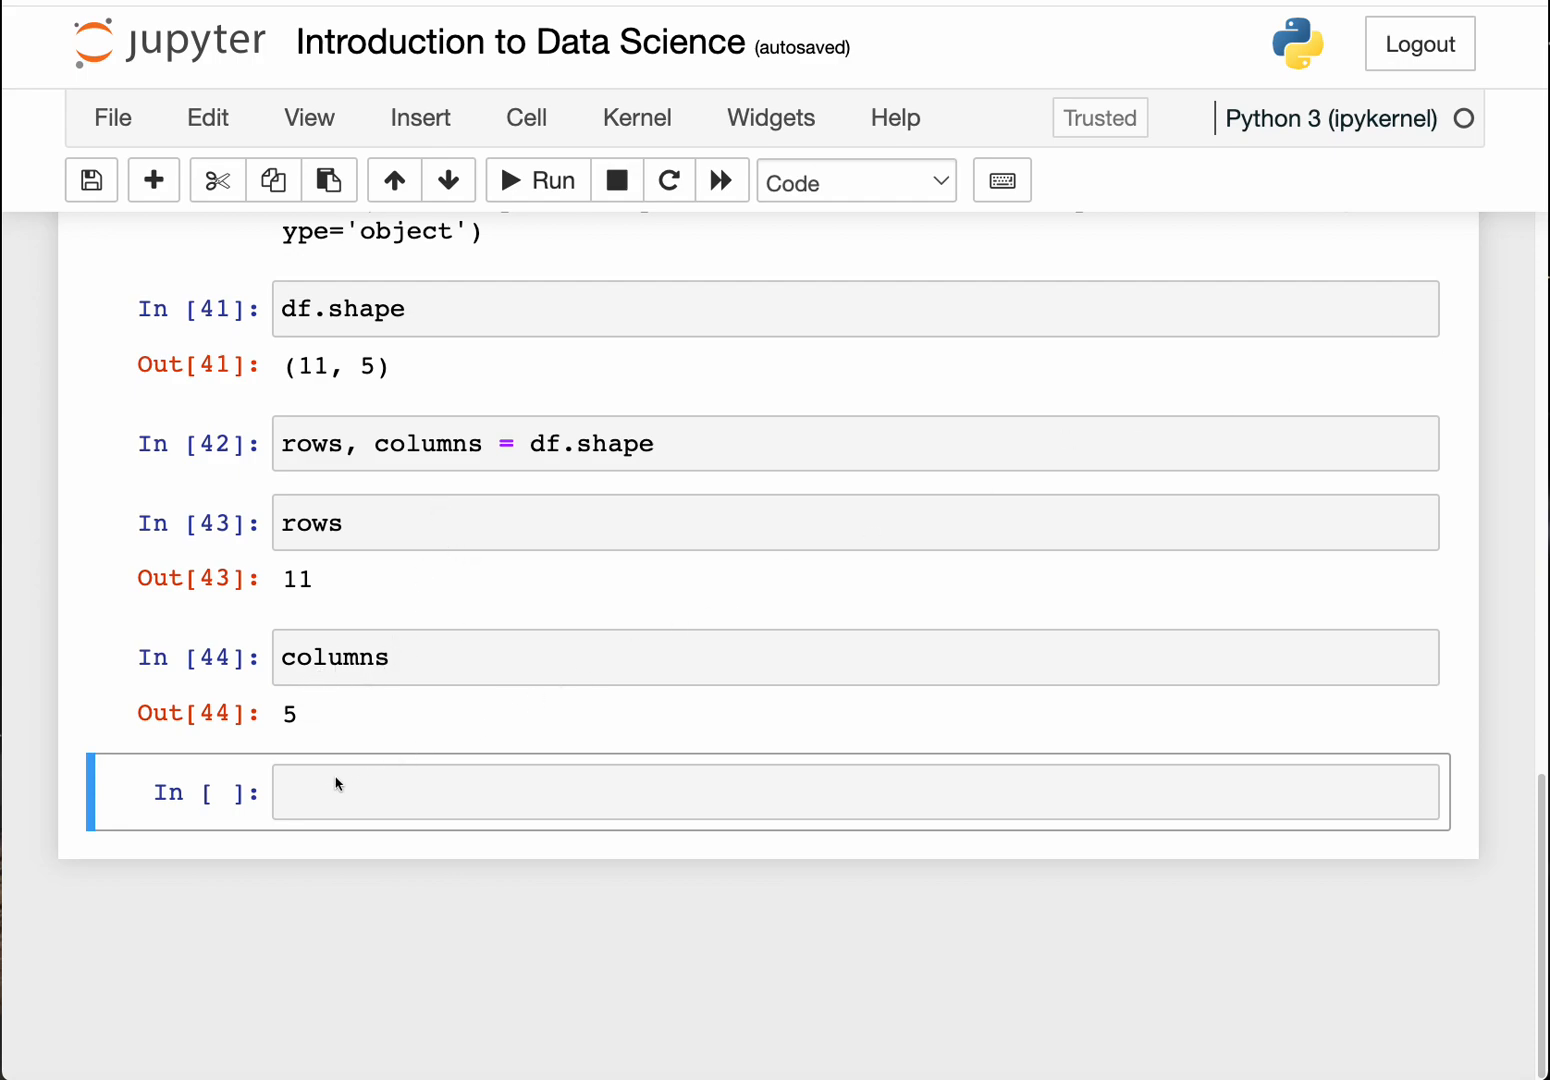
{"action": "mouse_move", "coordinate": [350, 692]}
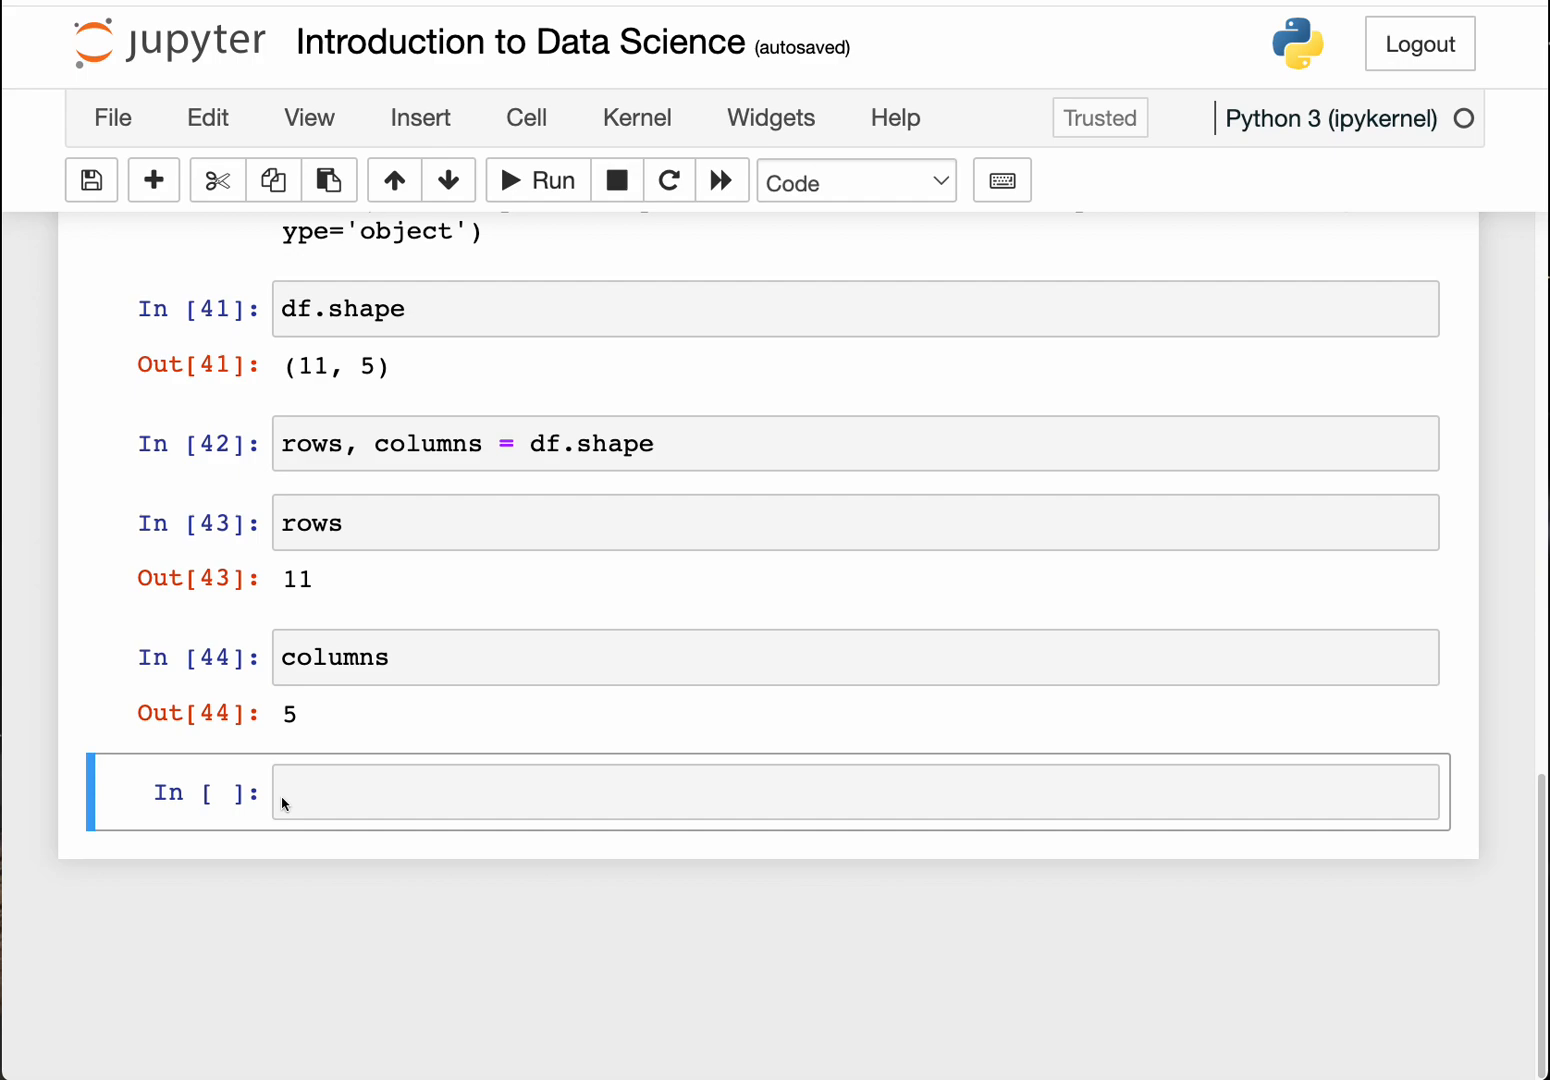
{"action": "mouse_move", "coordinate": [320, 771]}
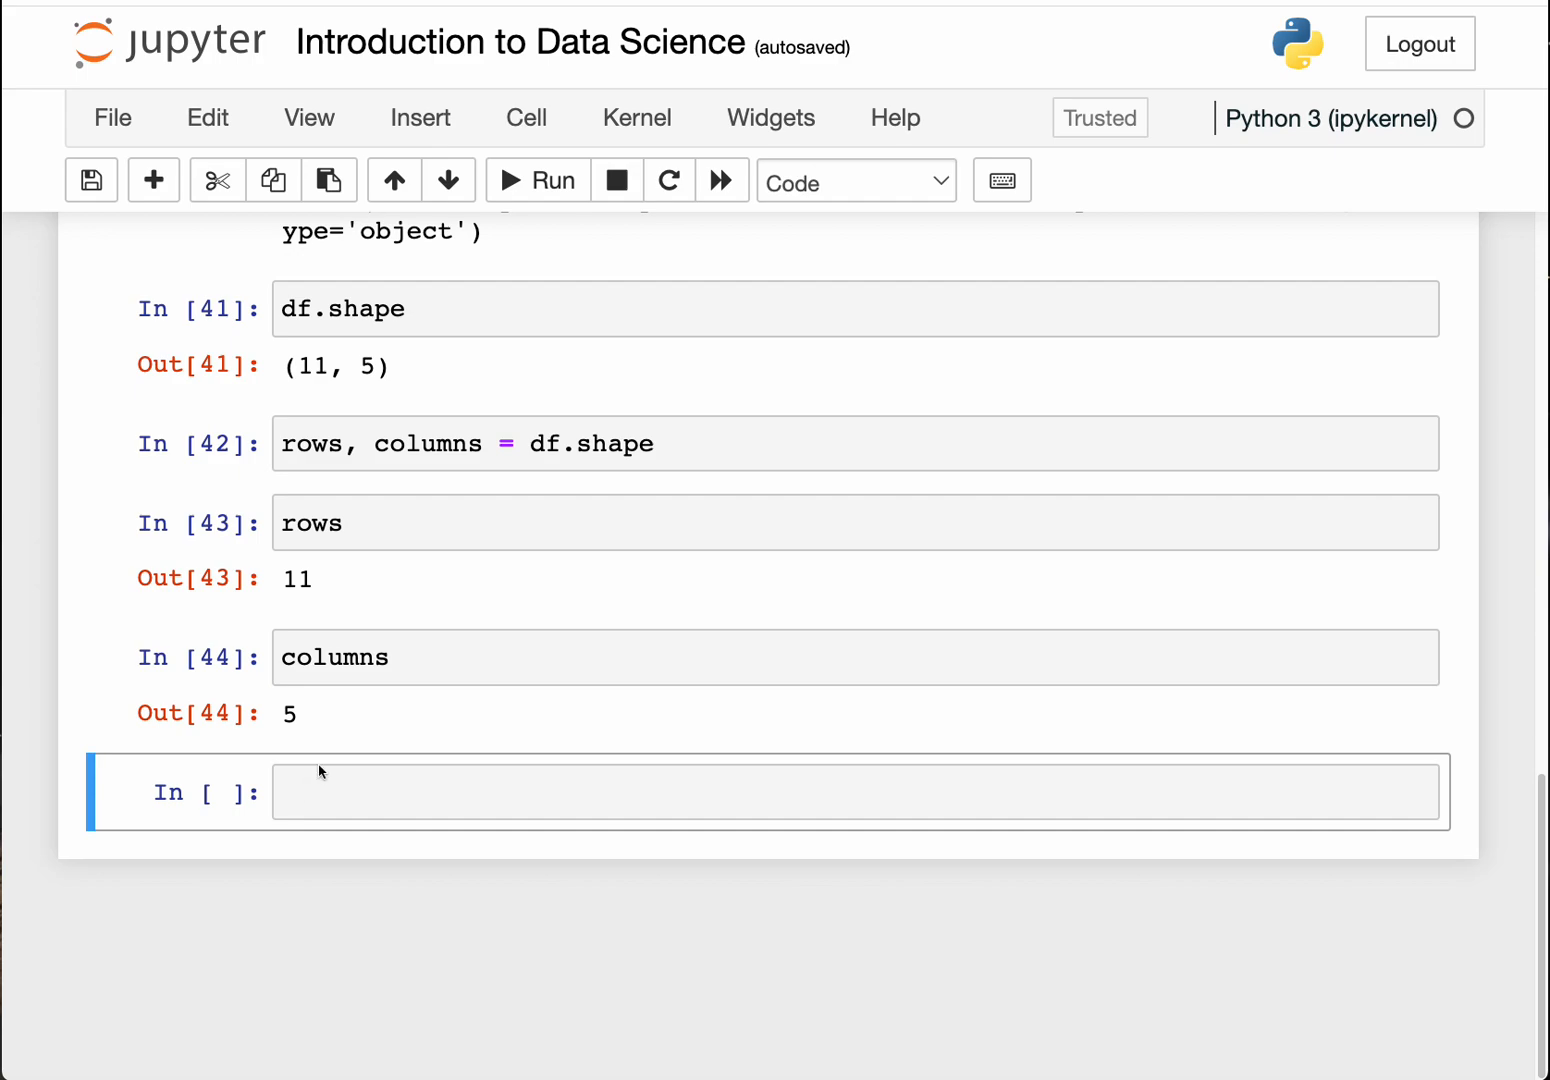
{"action": "mouse_move", "coordinate": [341, 822]}
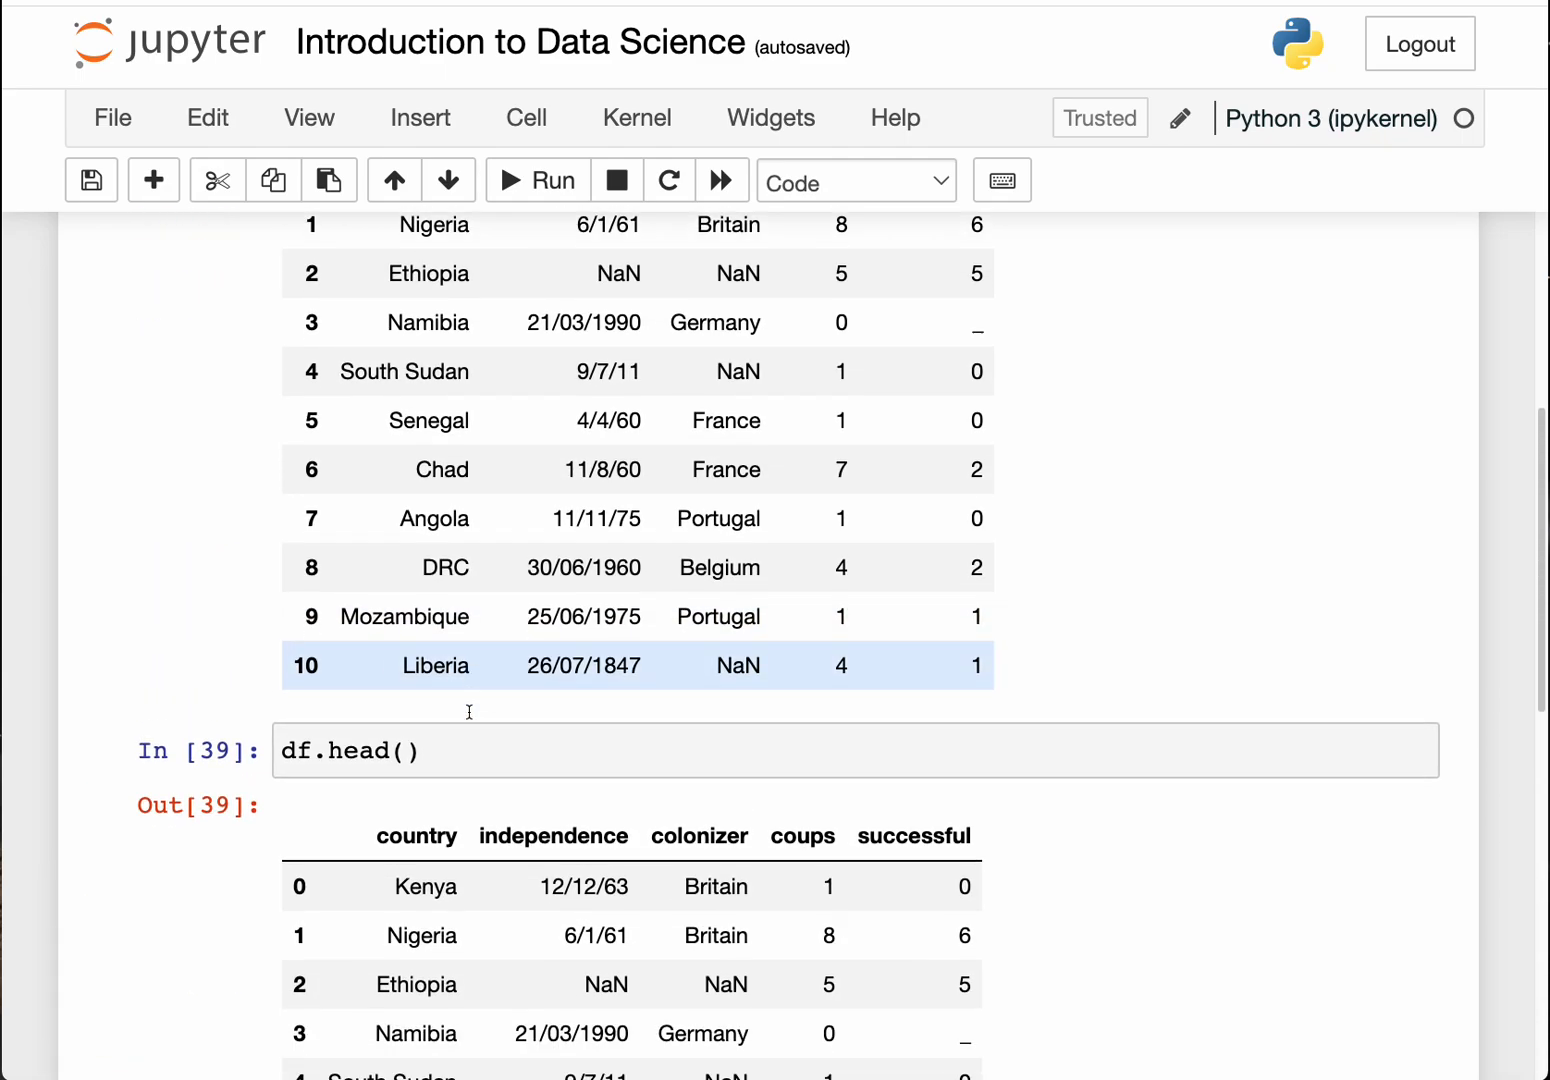
Step: Run df.head(7) to preview the first seven rows, Kenya through Chad
{"action": "scroll", "scroll_direction": "down", "scroll_amount": 3}
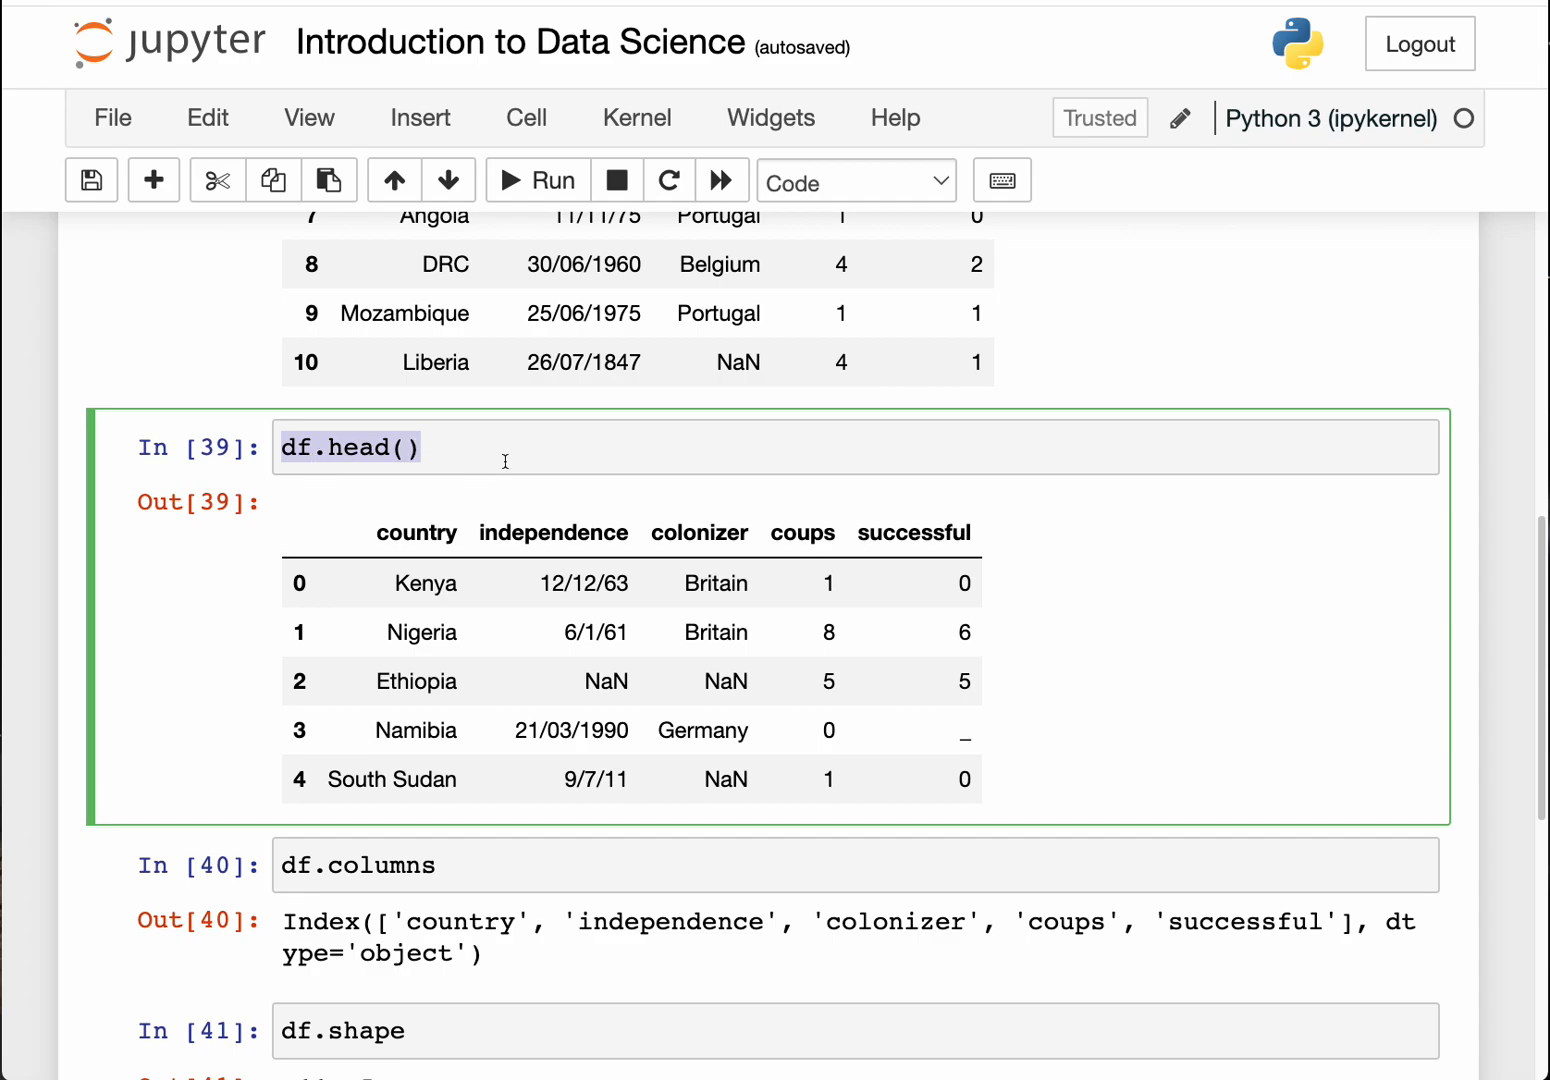
{"action": "scroll", "scroll_direction": "down", "scroll_amount": 3}
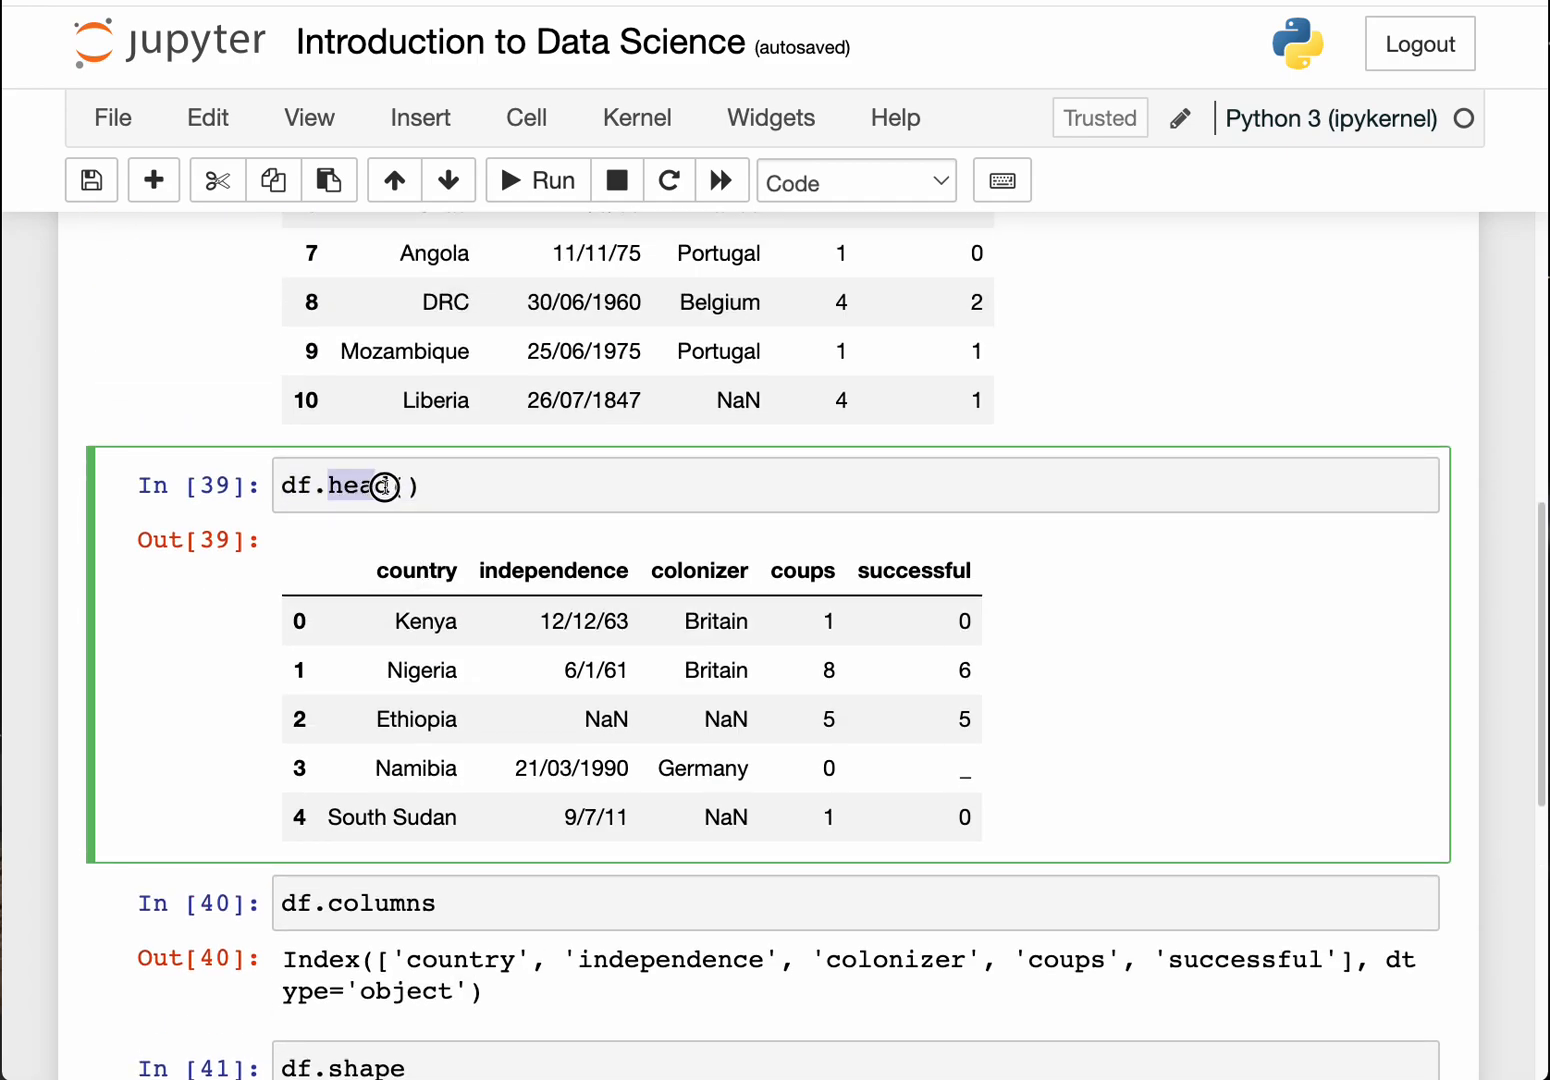
{"action": "scroll", "scroll_direction": "down", "scroll_amount": 3}
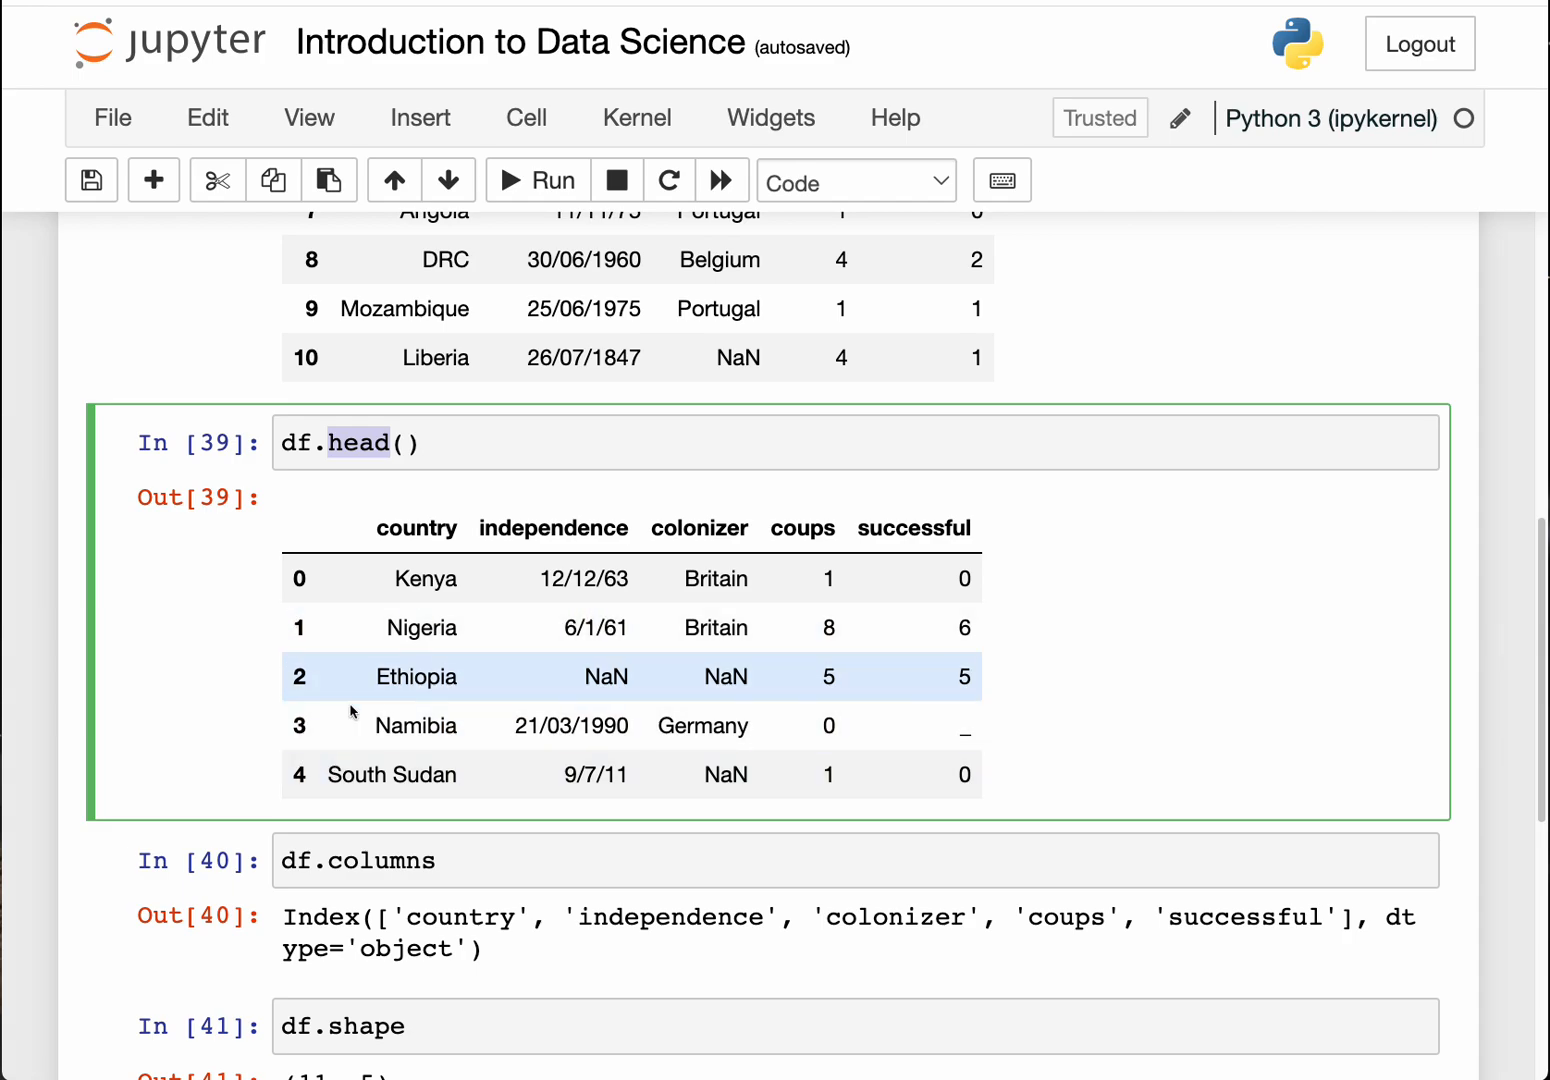
{"action": "scroll", "scroll_direction": "down", "scroll_amount": 3}
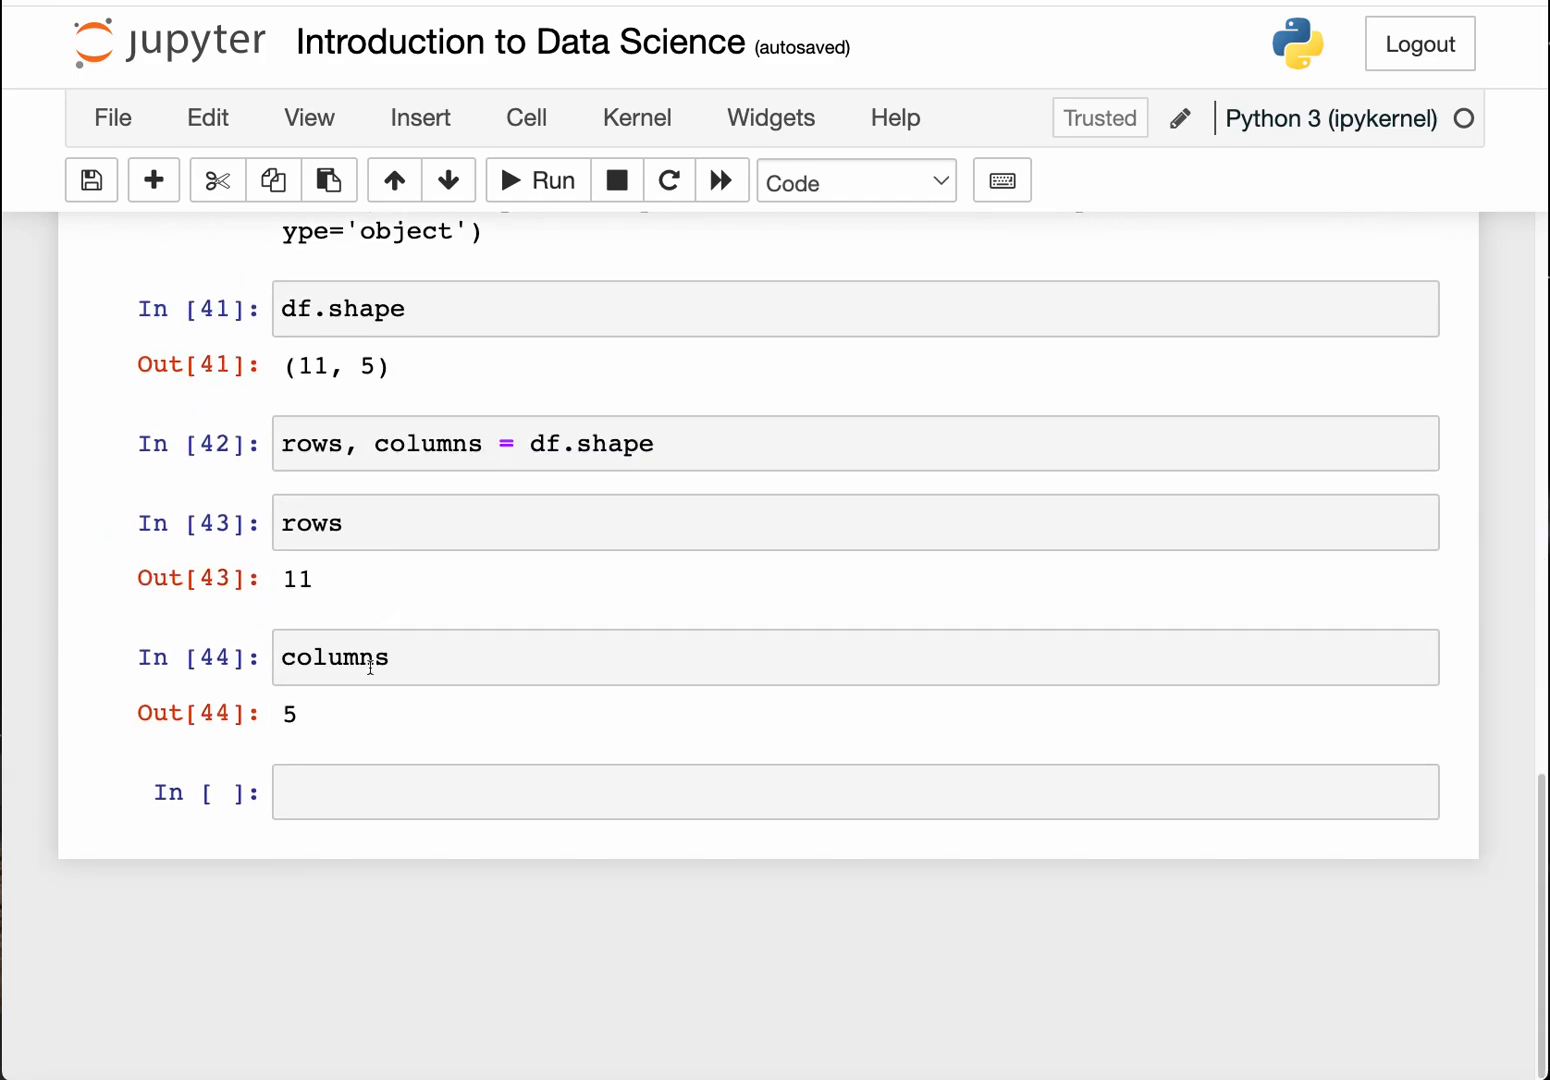
{"action": "type", "text": "df"}
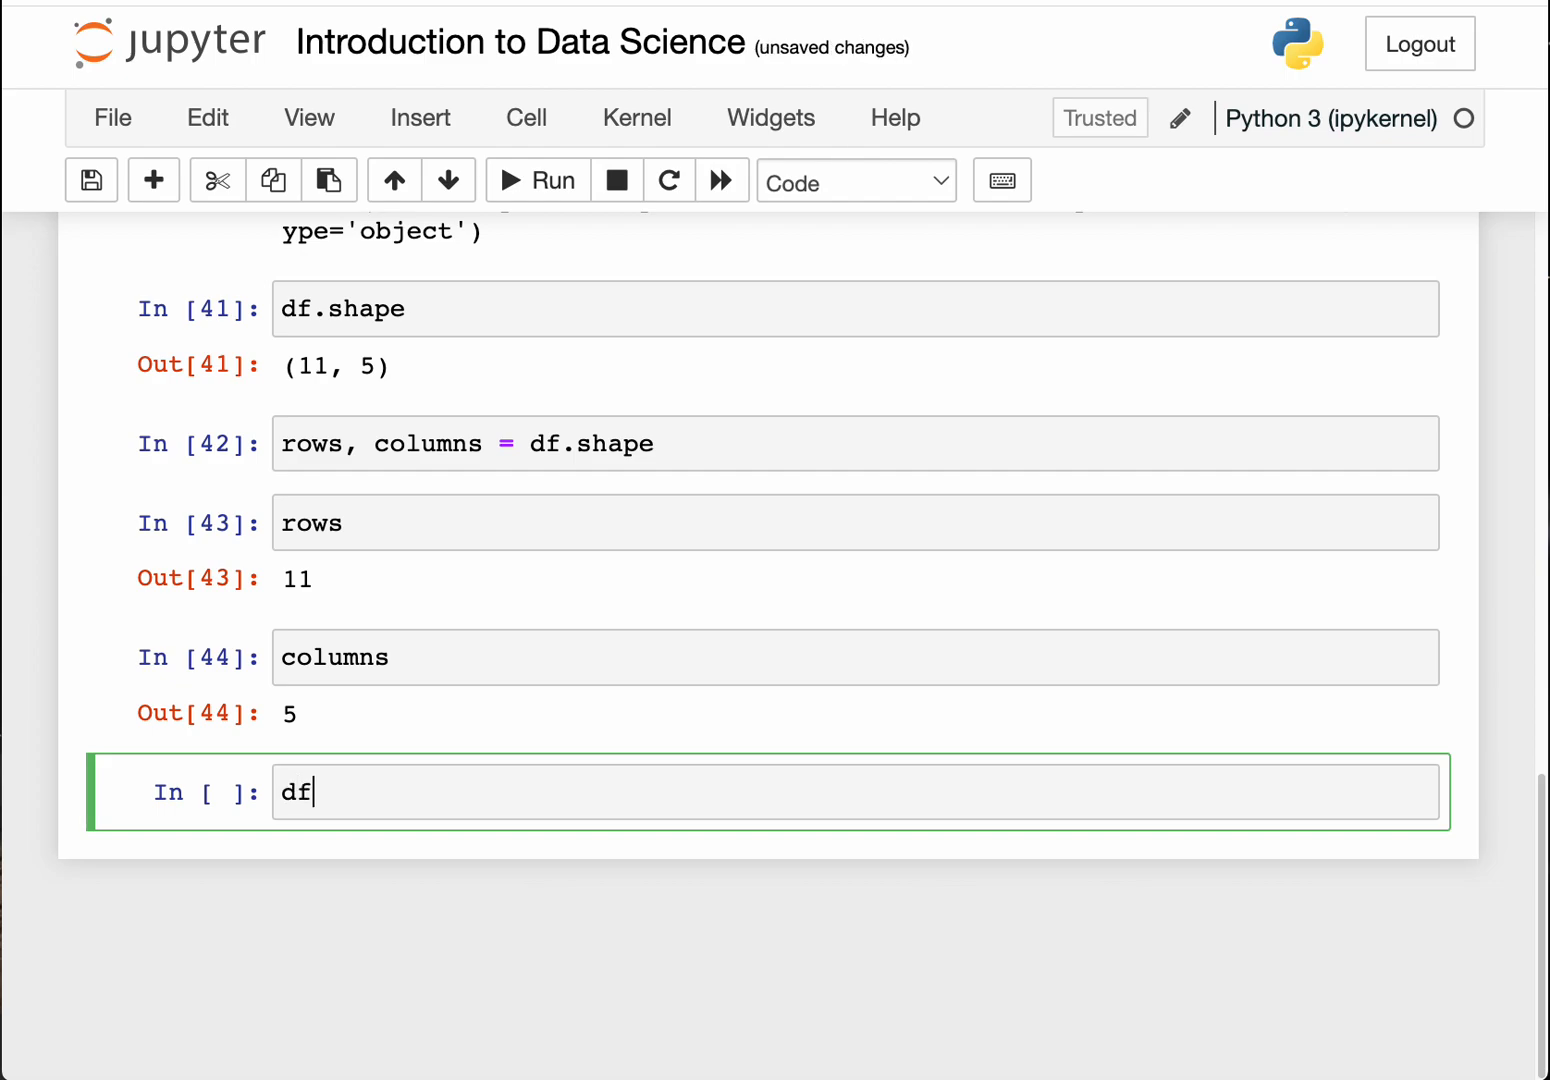
{"action": "type", "text": ".head"}
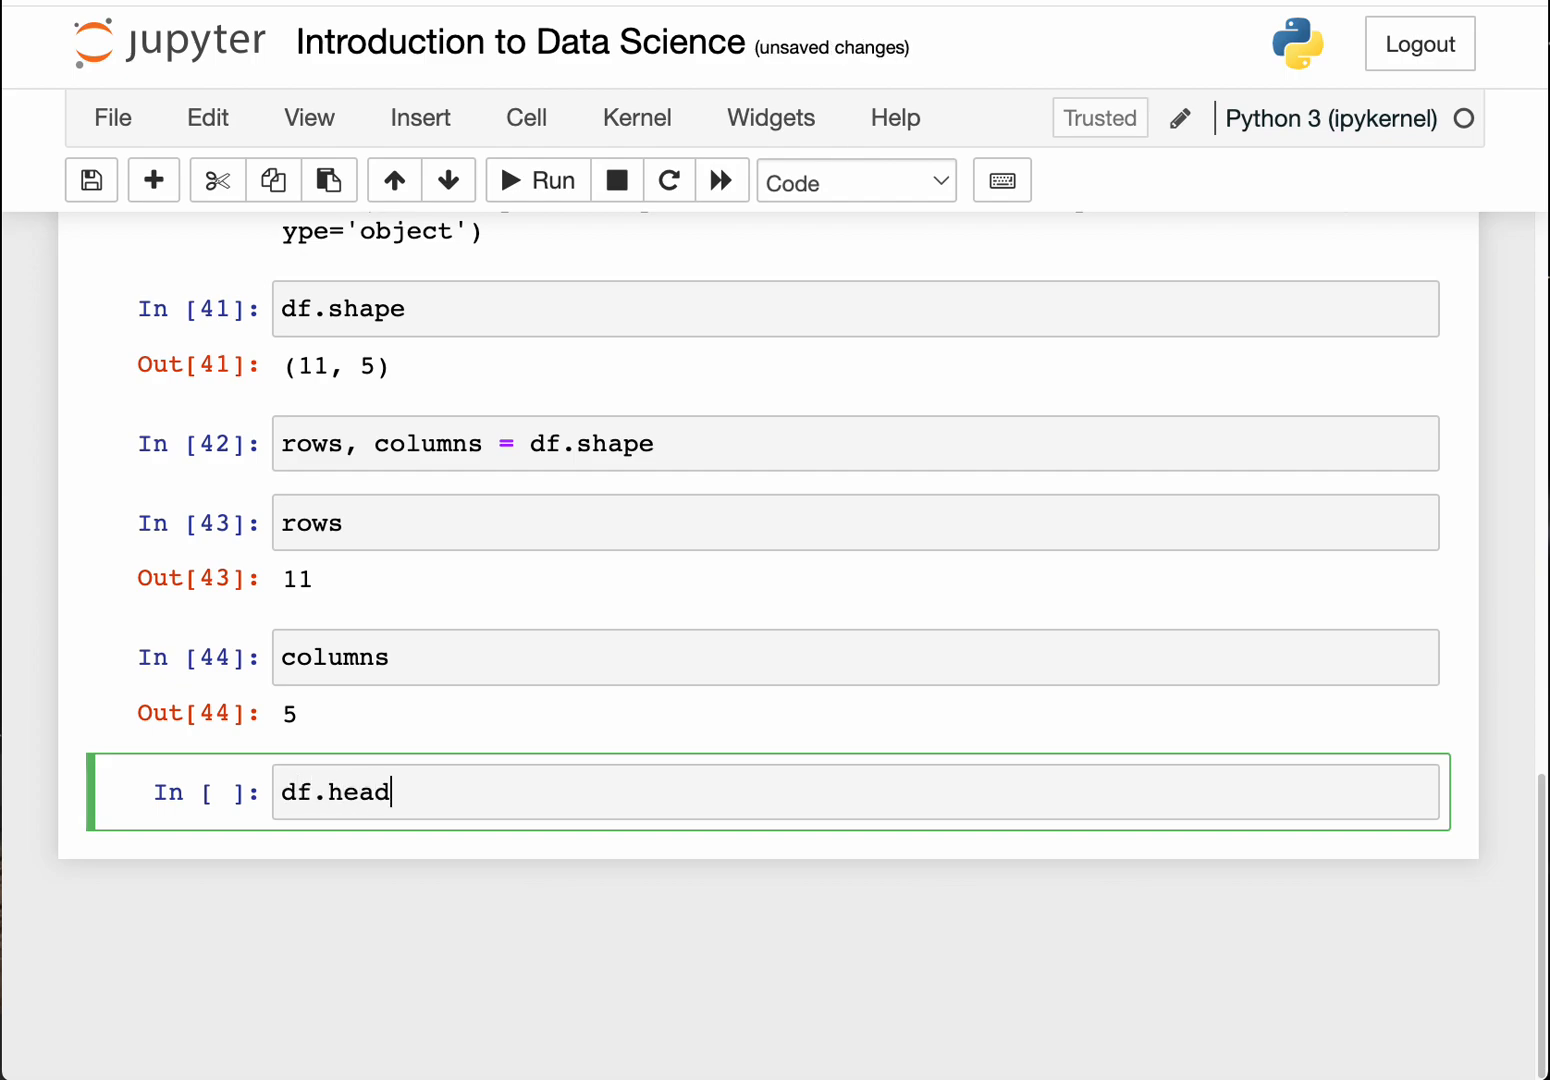
{"action": "type", "text": "()"}
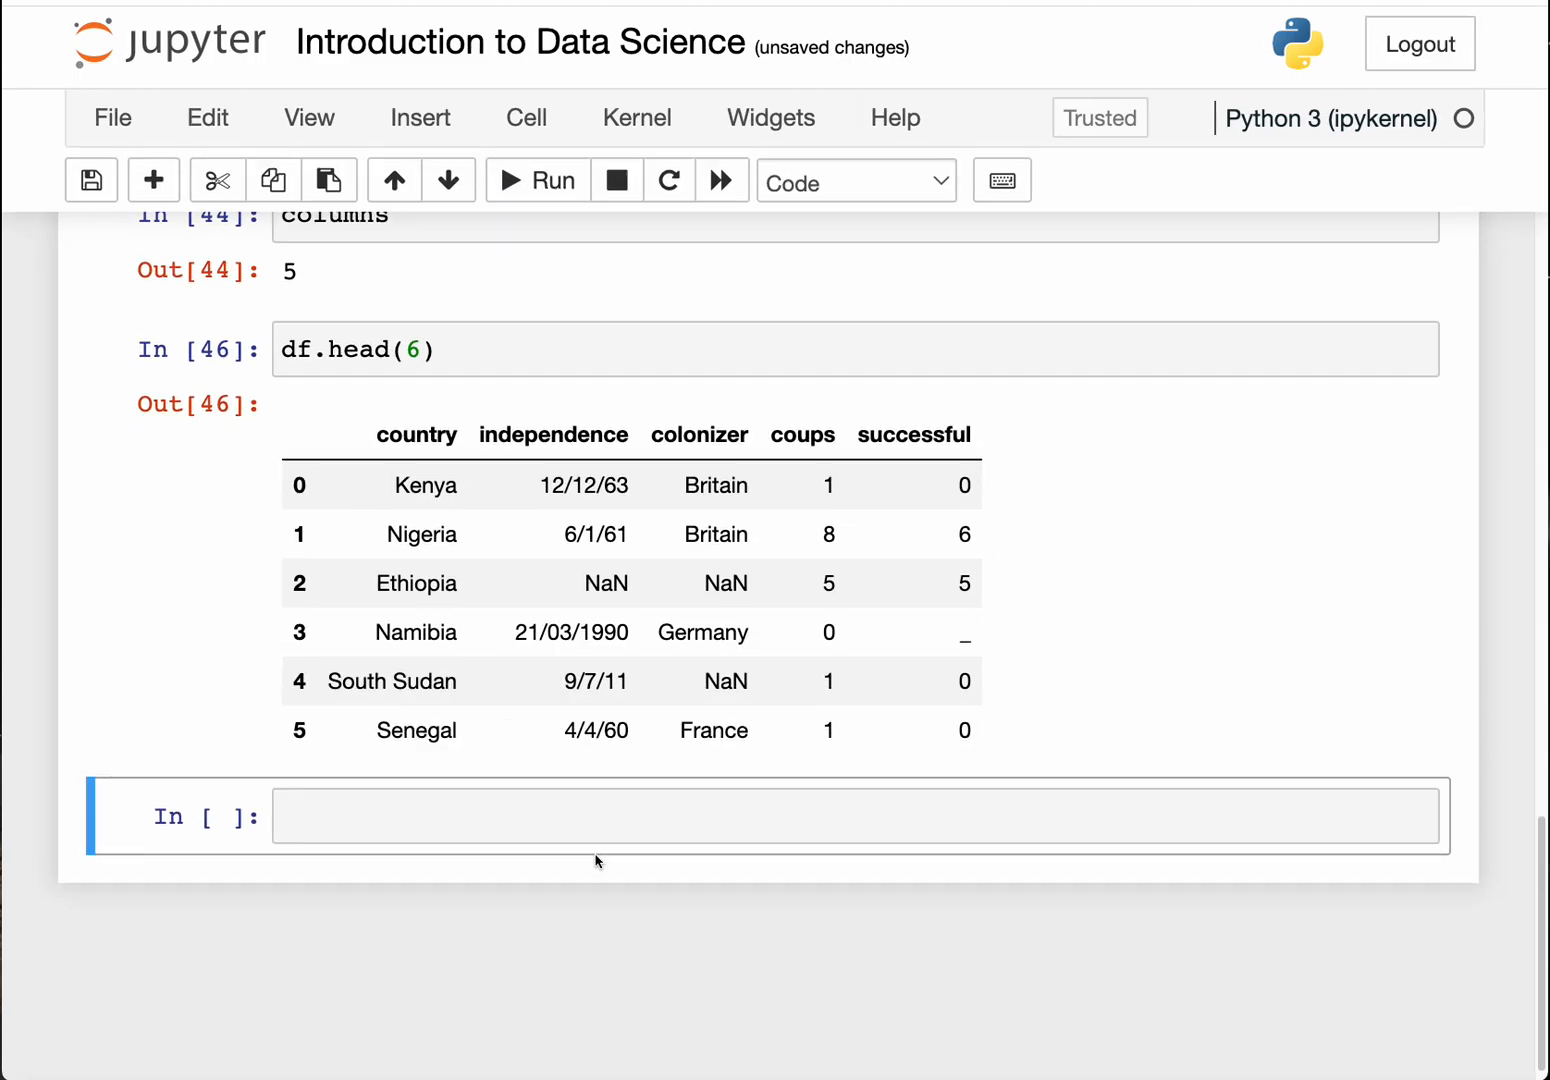
{"action": "mouse_move", "coordinate": [403, 379]}
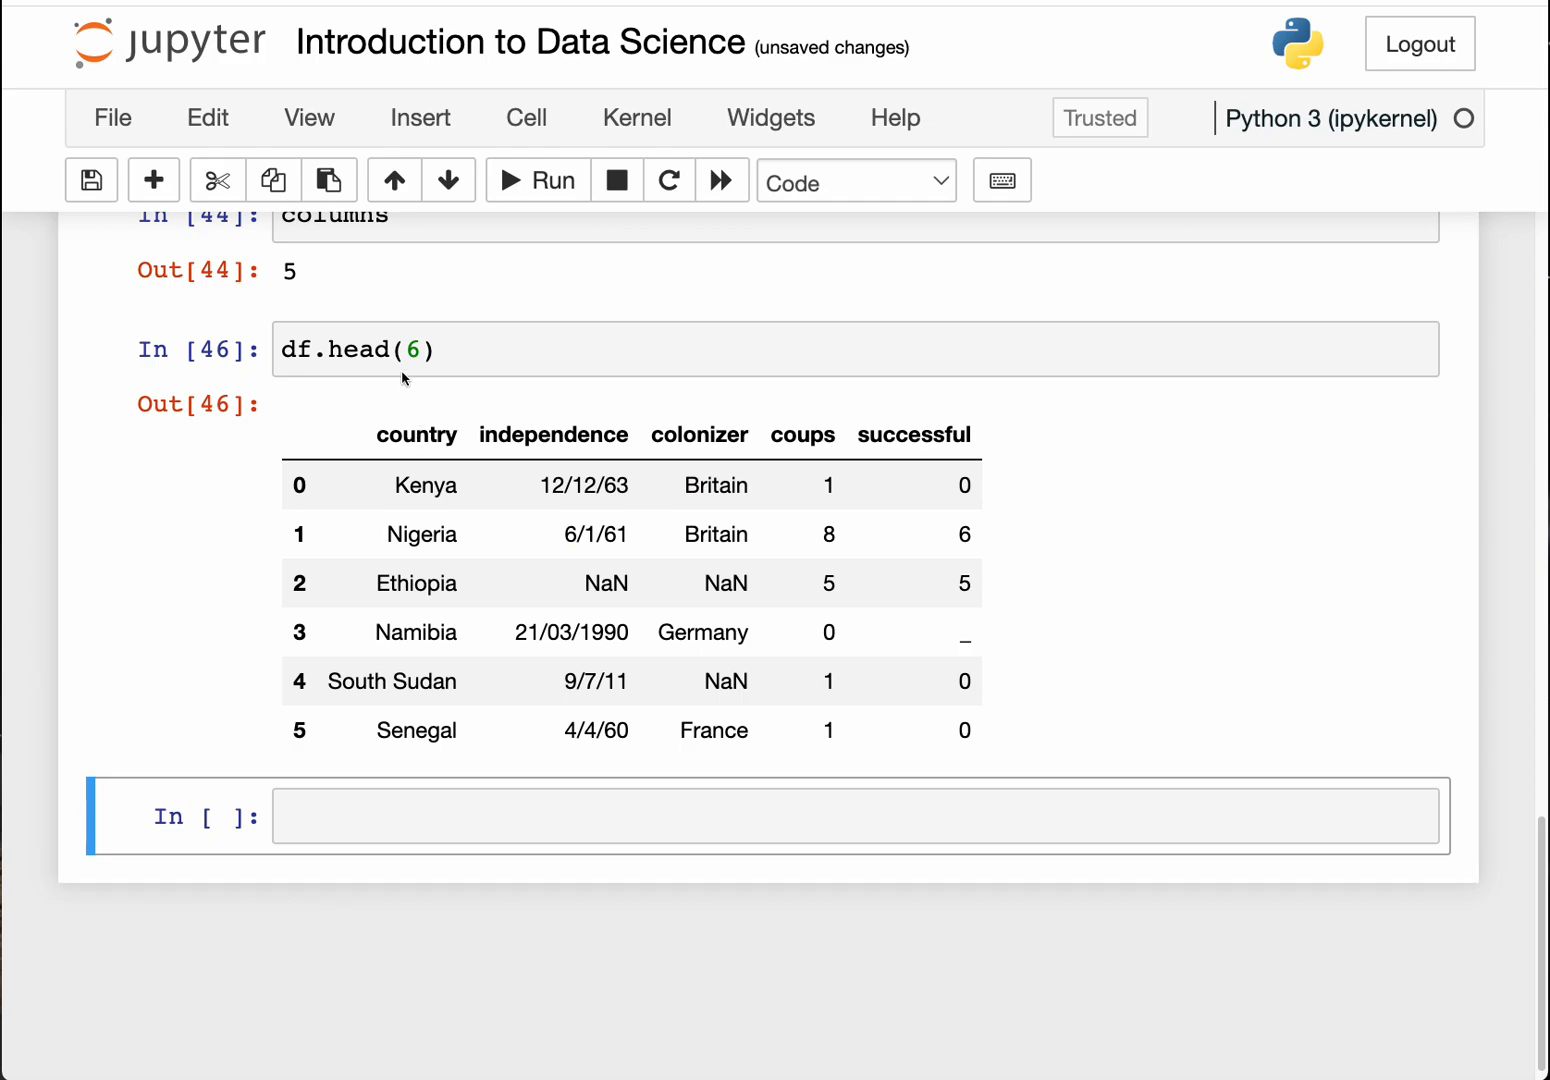
{"action": "type", "text": "7"}
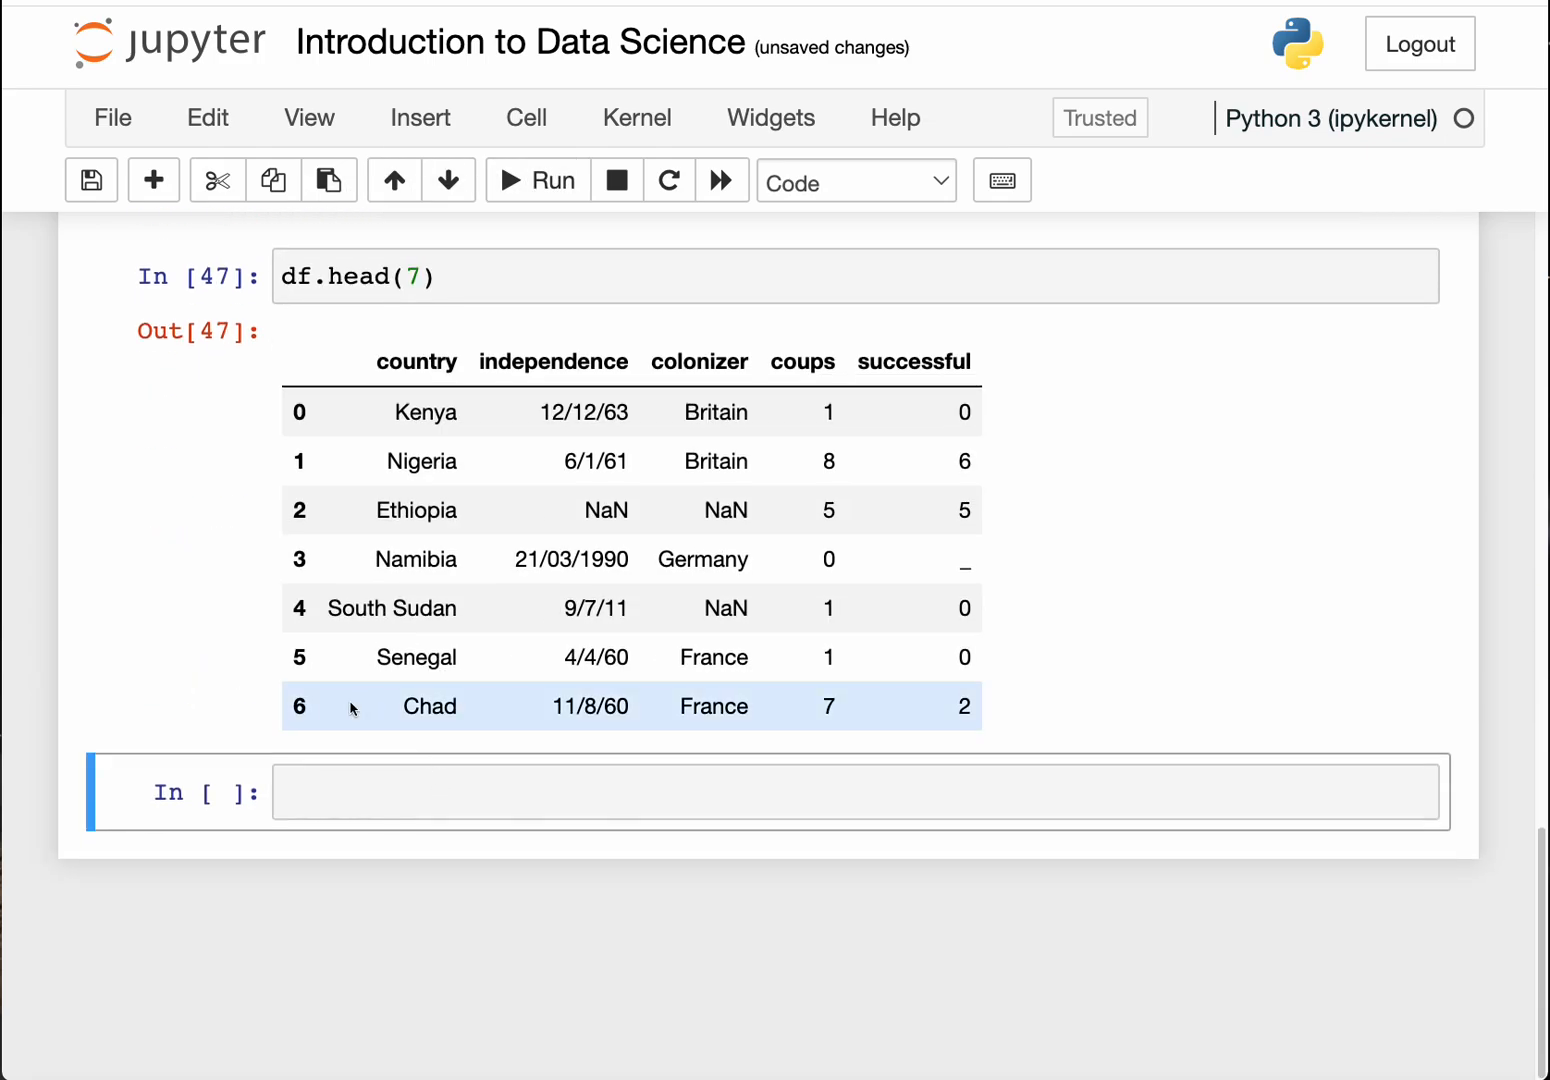
{"action": "left_click", "coordinate": [435, 277]}
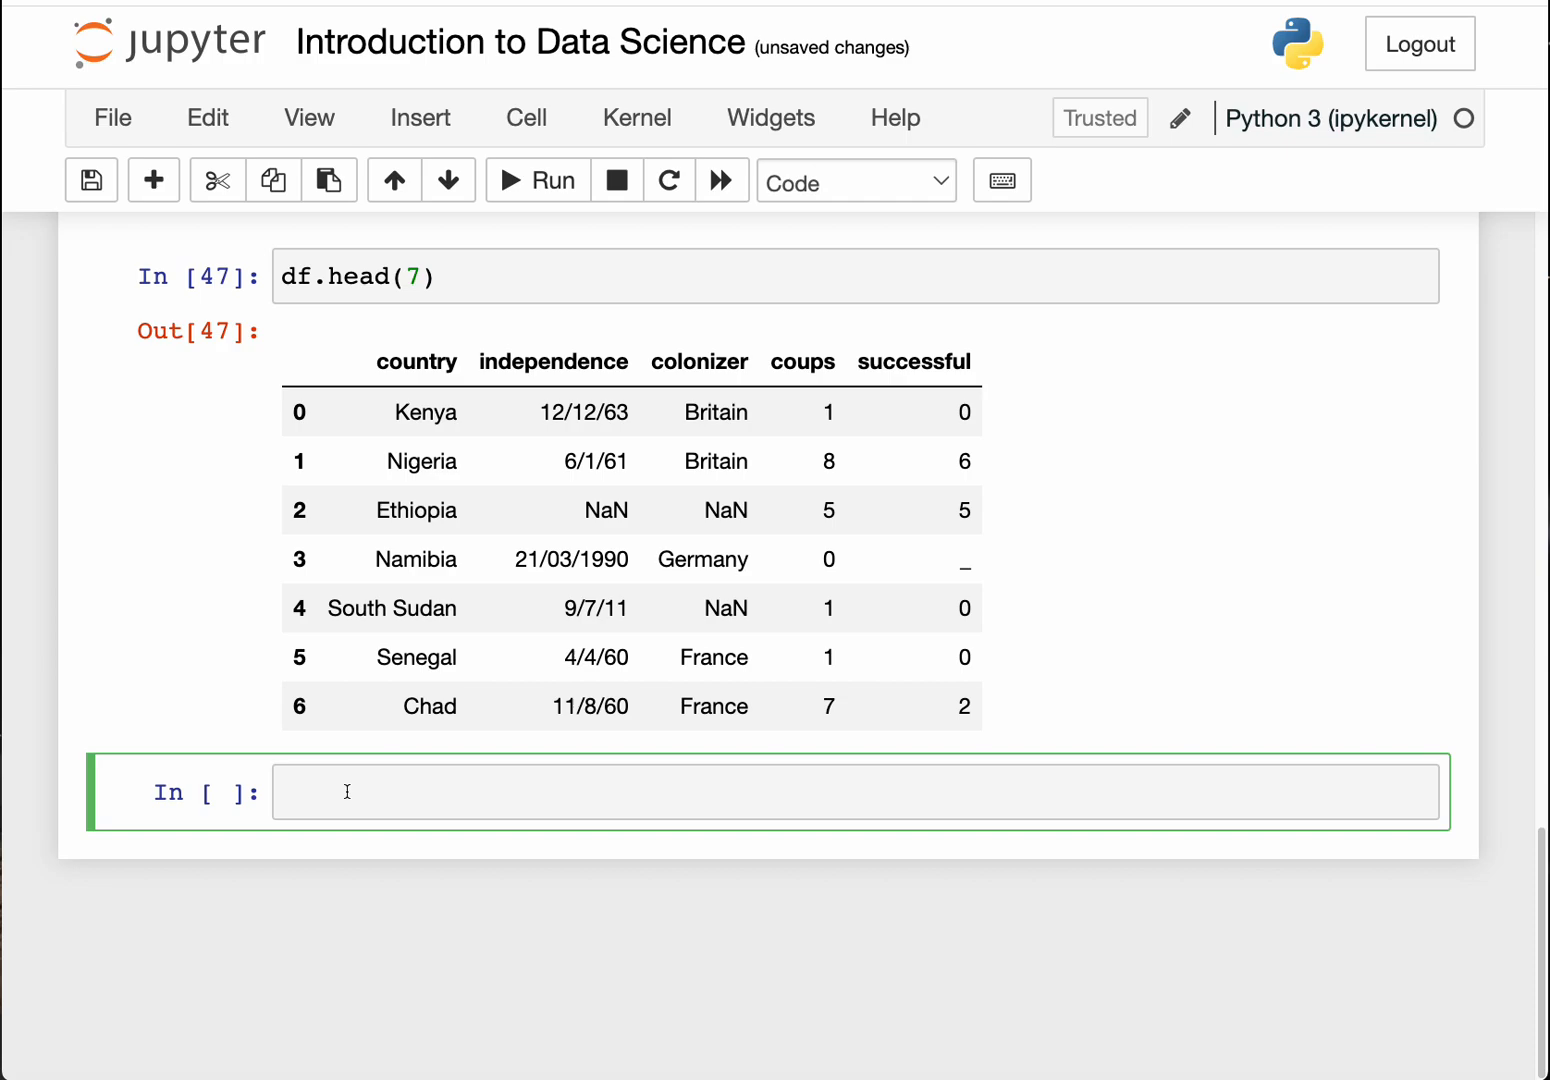
{"action": "mouse_move", "coordinate": [359, 836]}
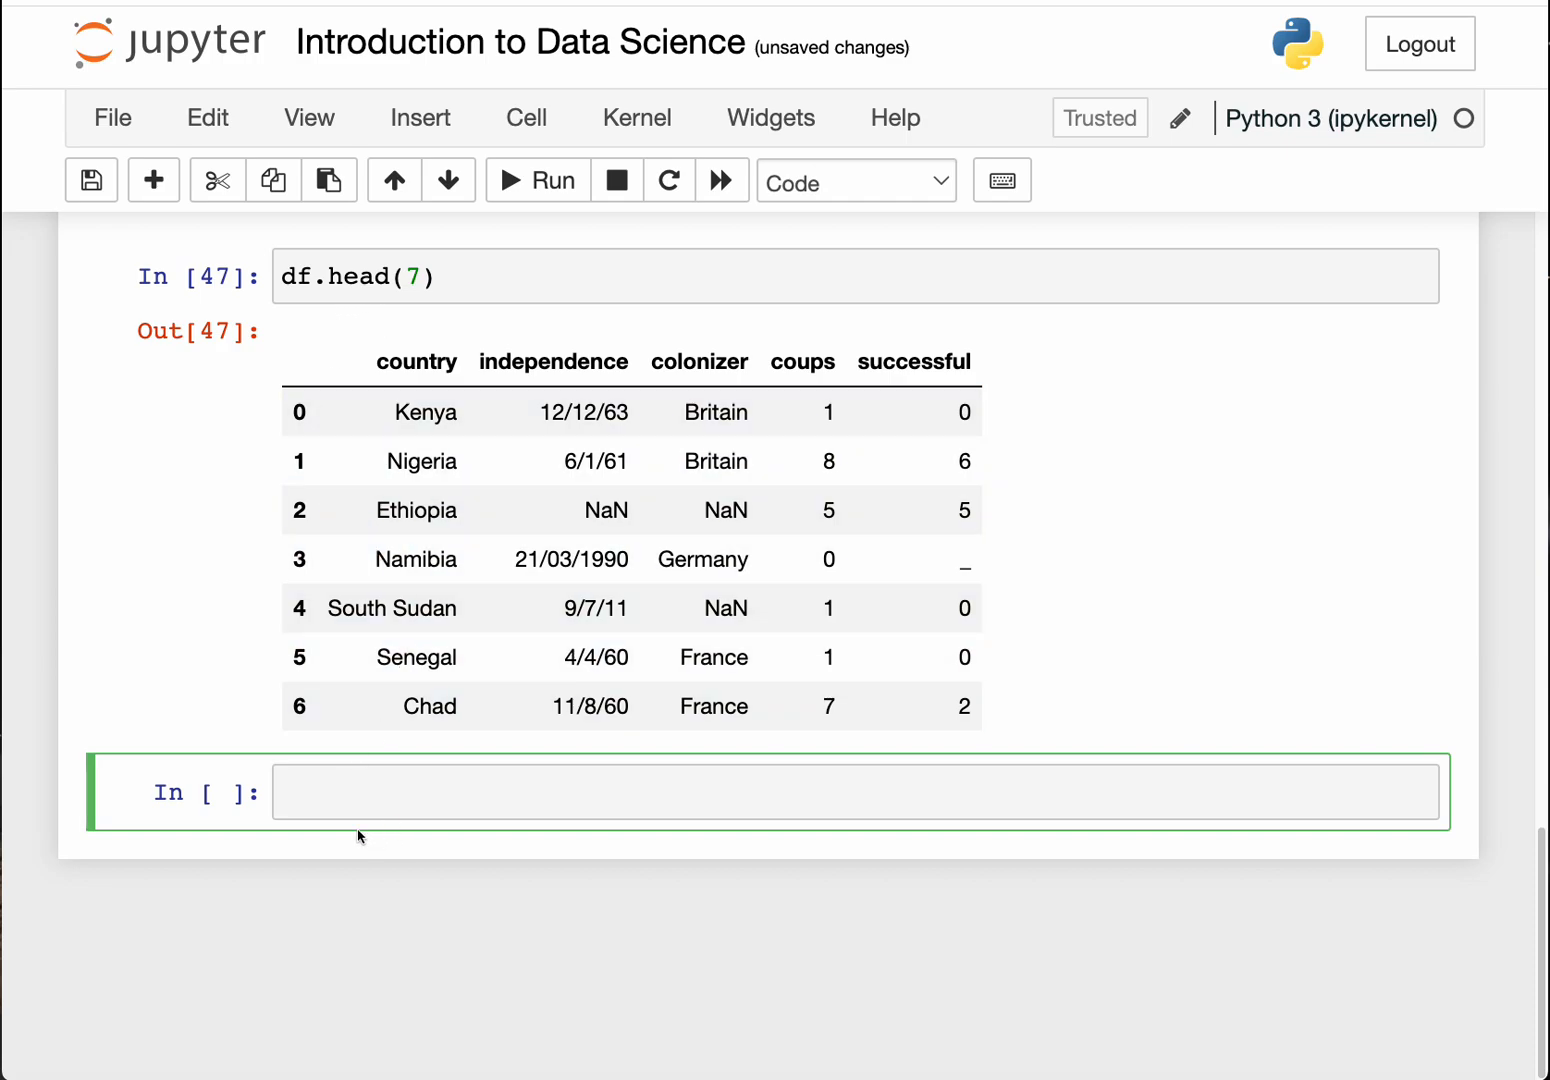
Step: Run df.tail(3) to list the last three countries: DRC, Mozambique and Liberia
{"action": "type", "text": "df."}
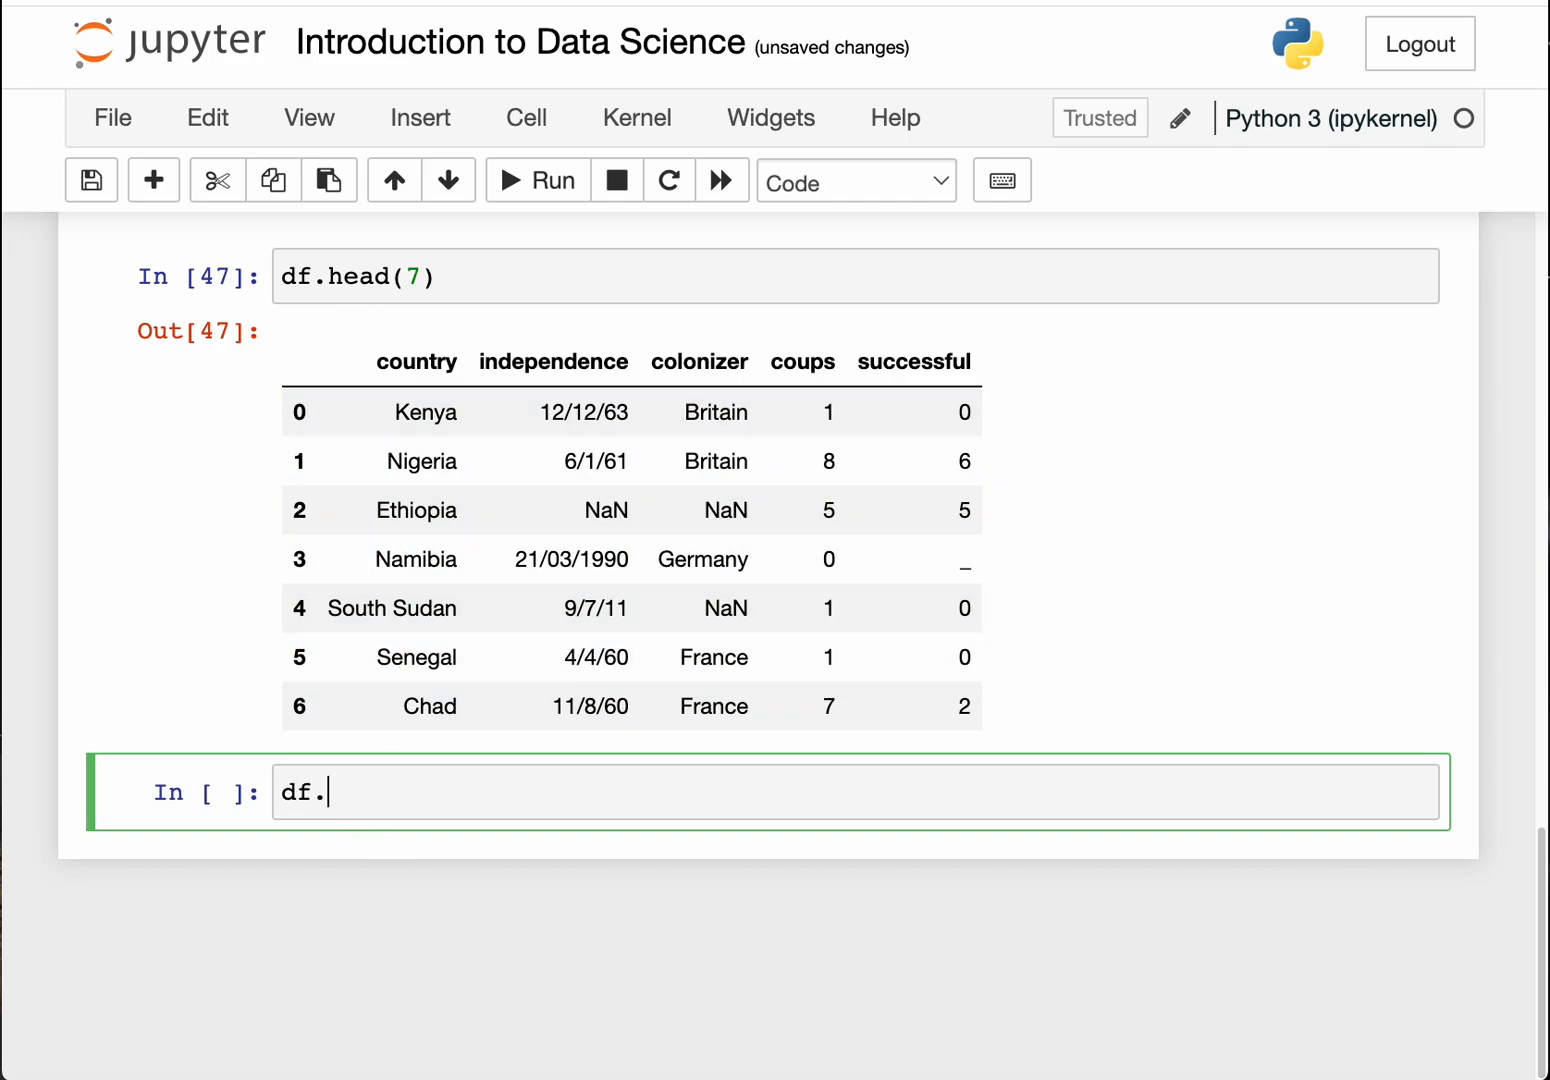
{"action": "type", "text": "ta"}
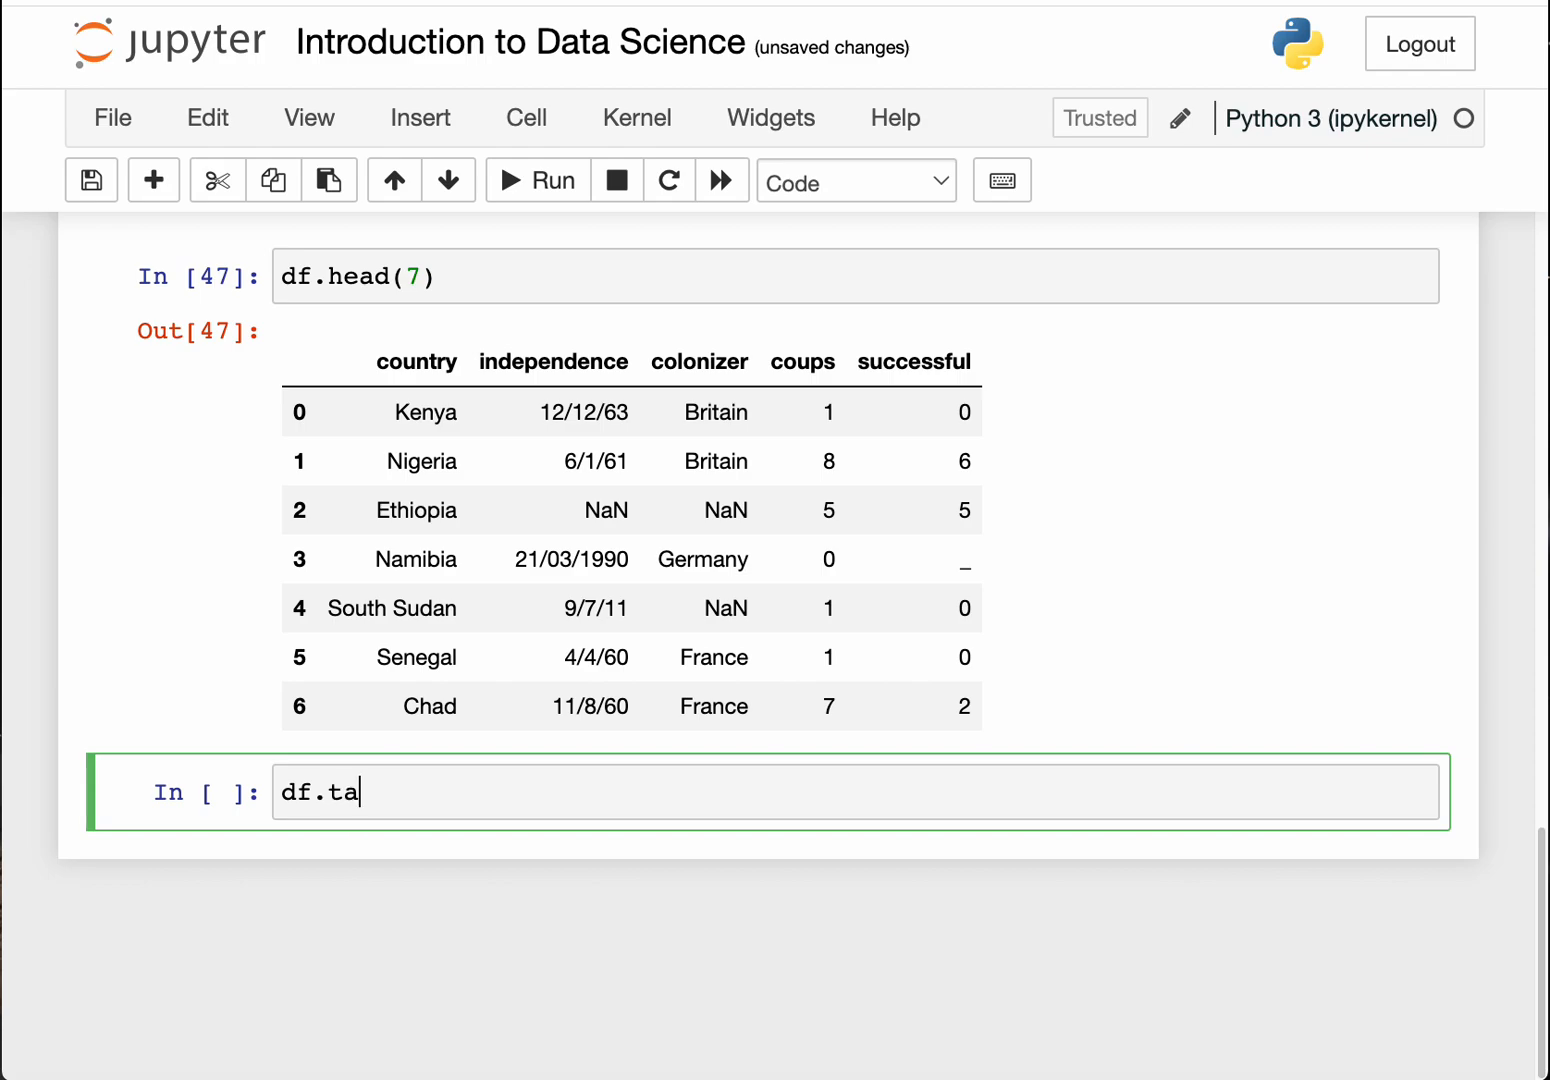
{"action": "type", "text": "il()"}
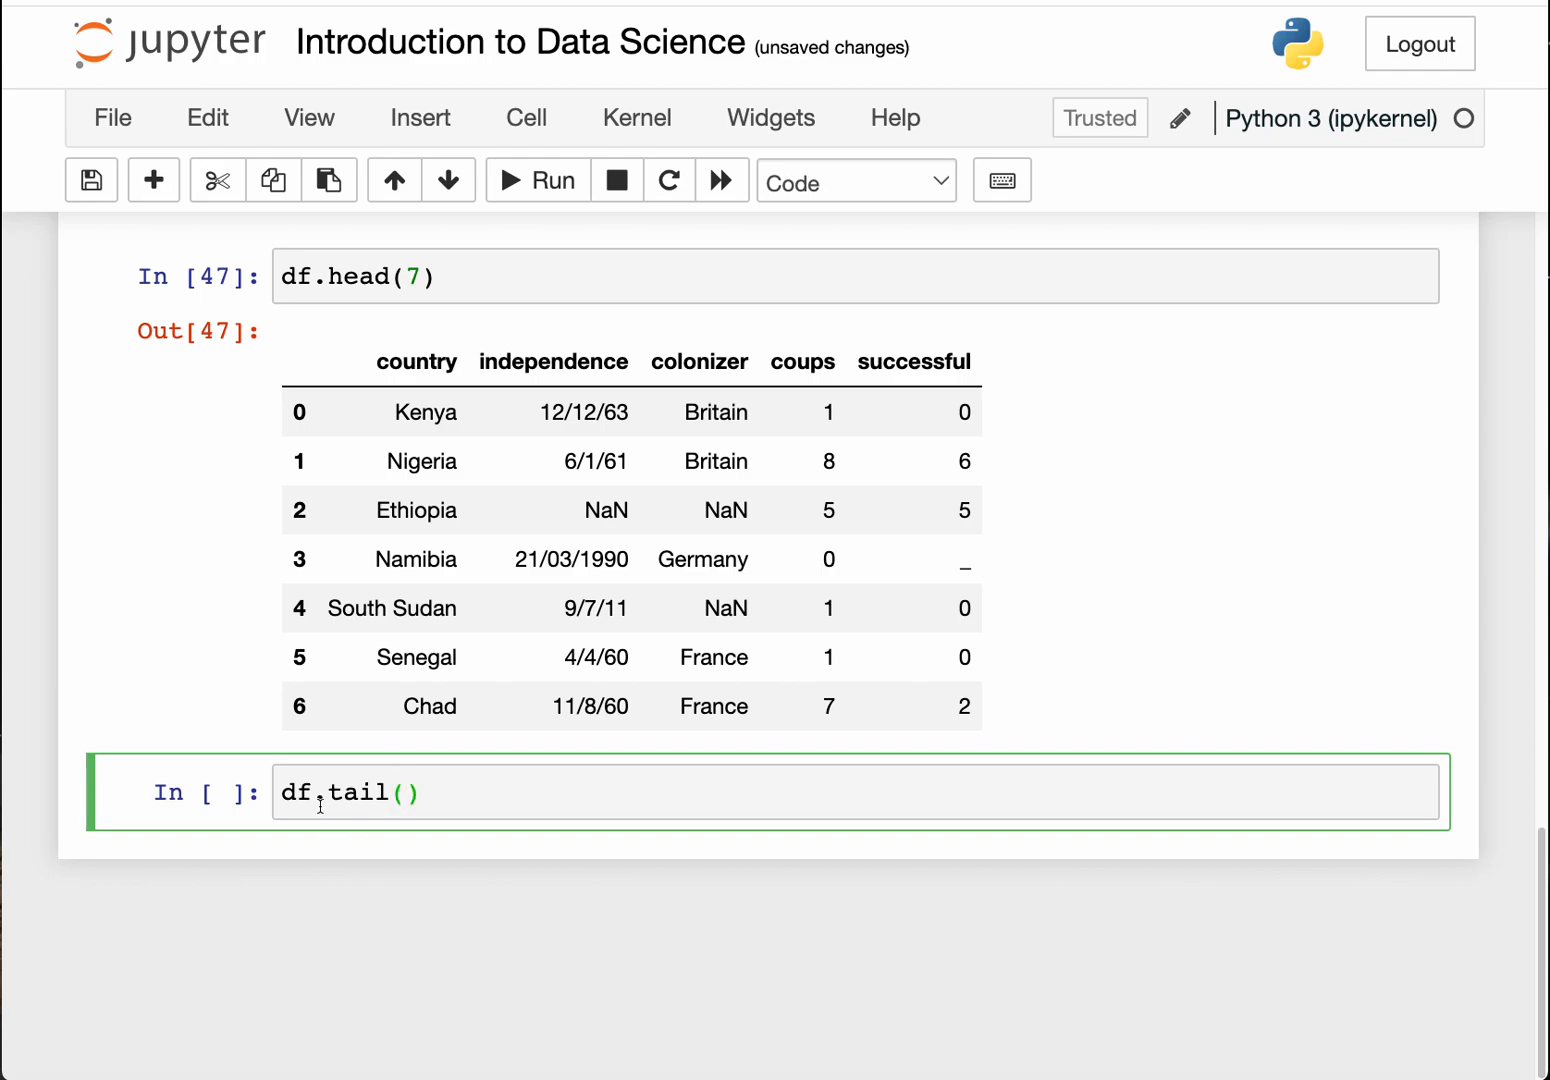
{"action": "left_click", "coordinate": [537, 180]}
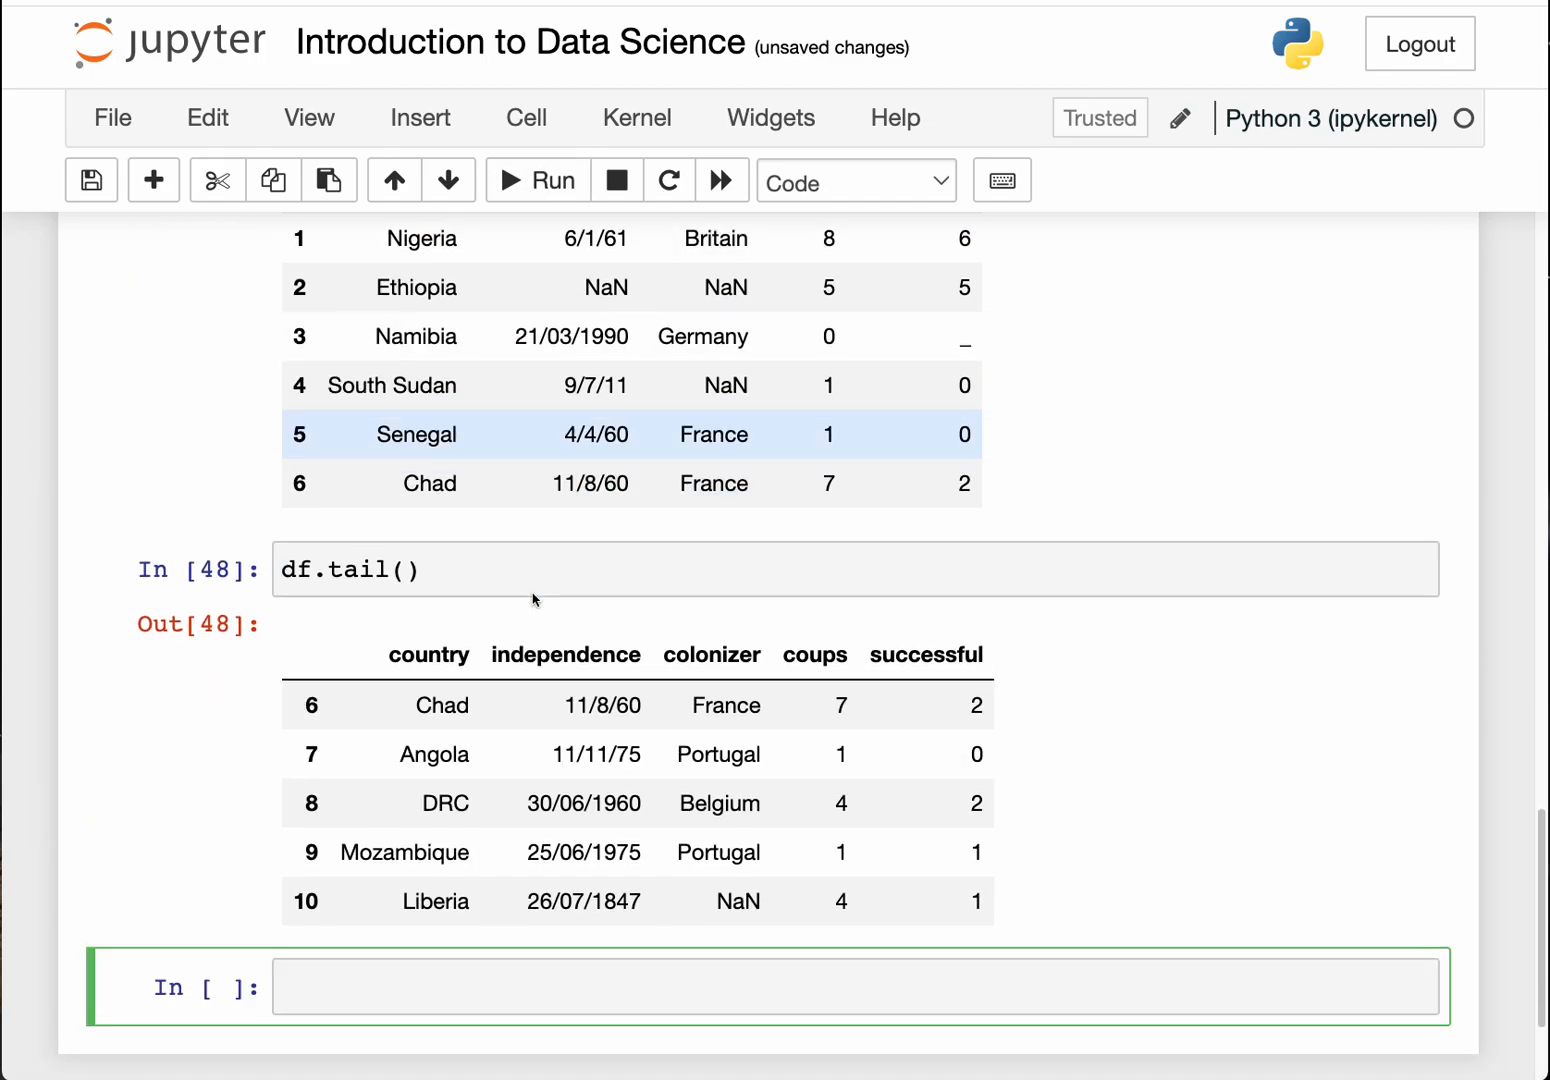
{"action": "scroll", "scroll_direction": "down", "scroll_amount": 3}
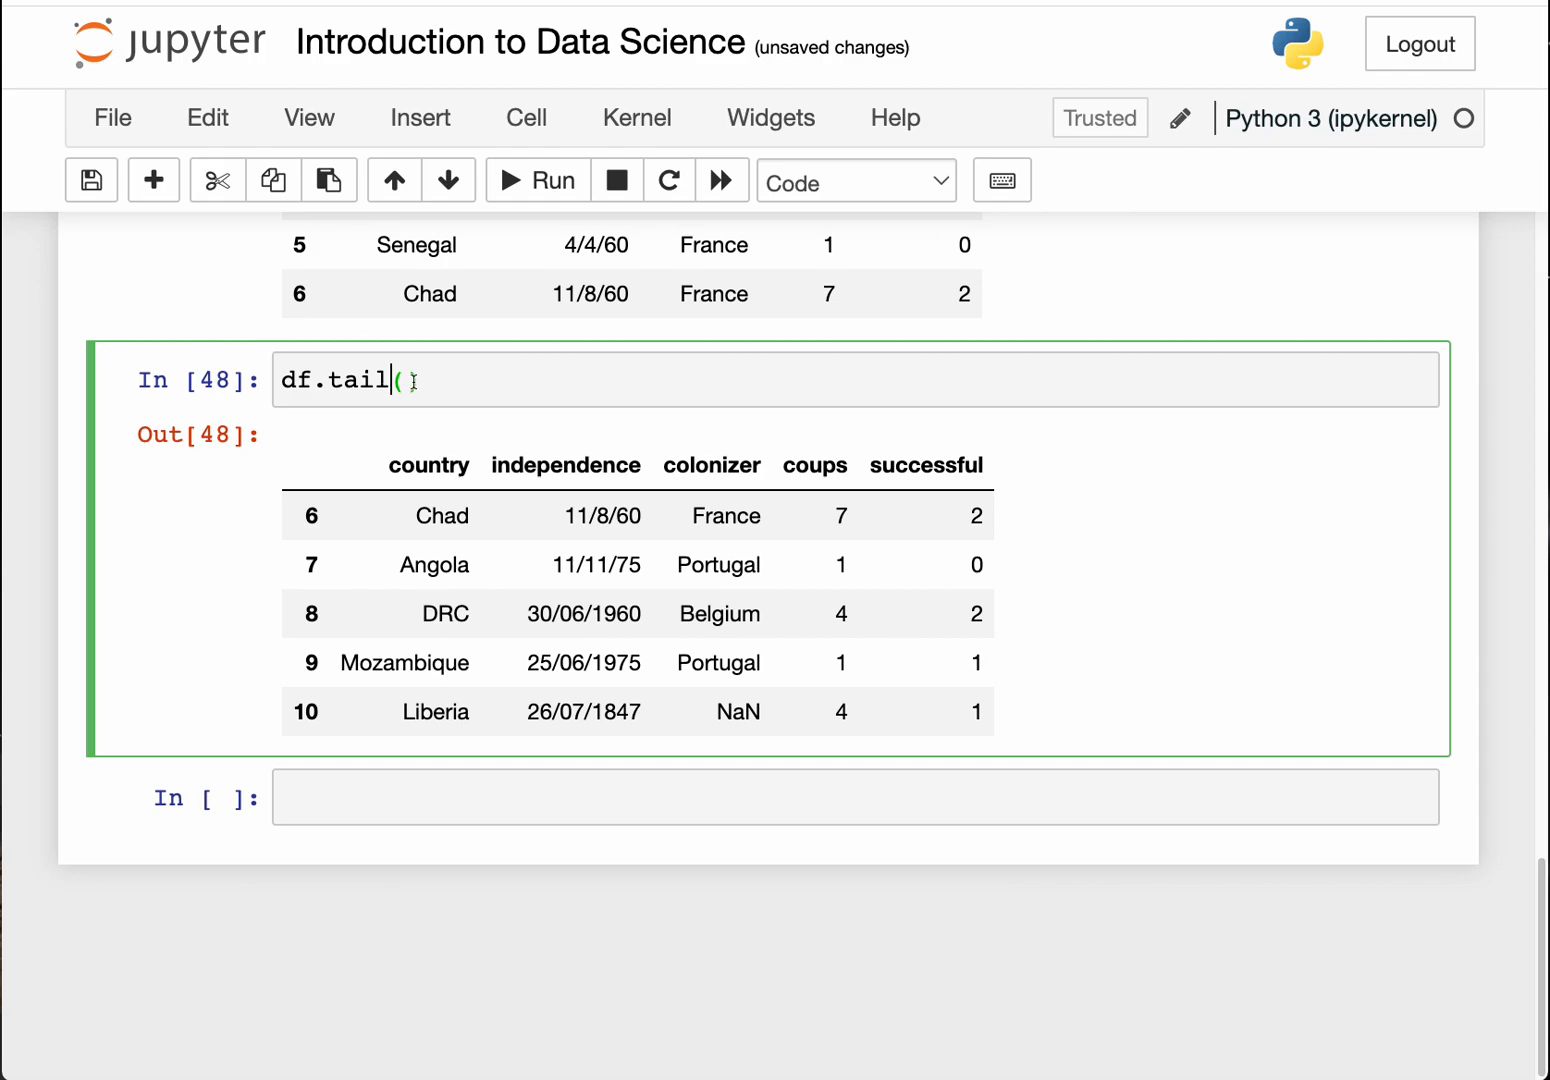
{"action": "type", "text": "3"}
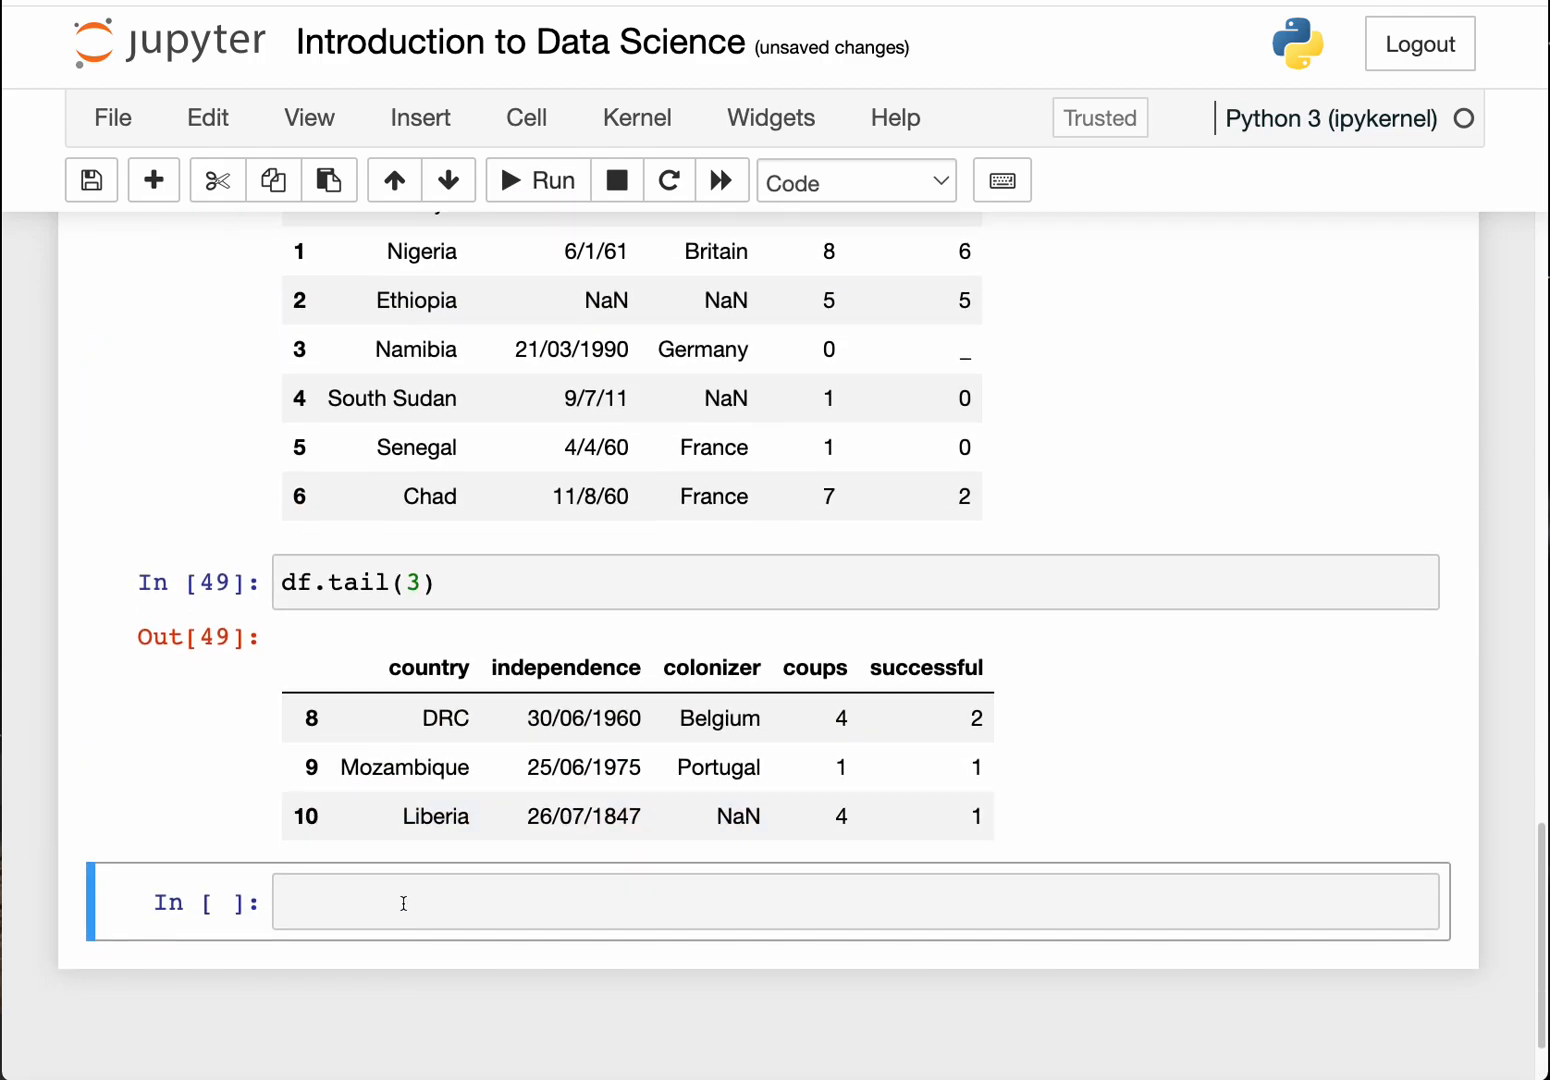
{"action": "left_click", "coordinate": [525, 767]}
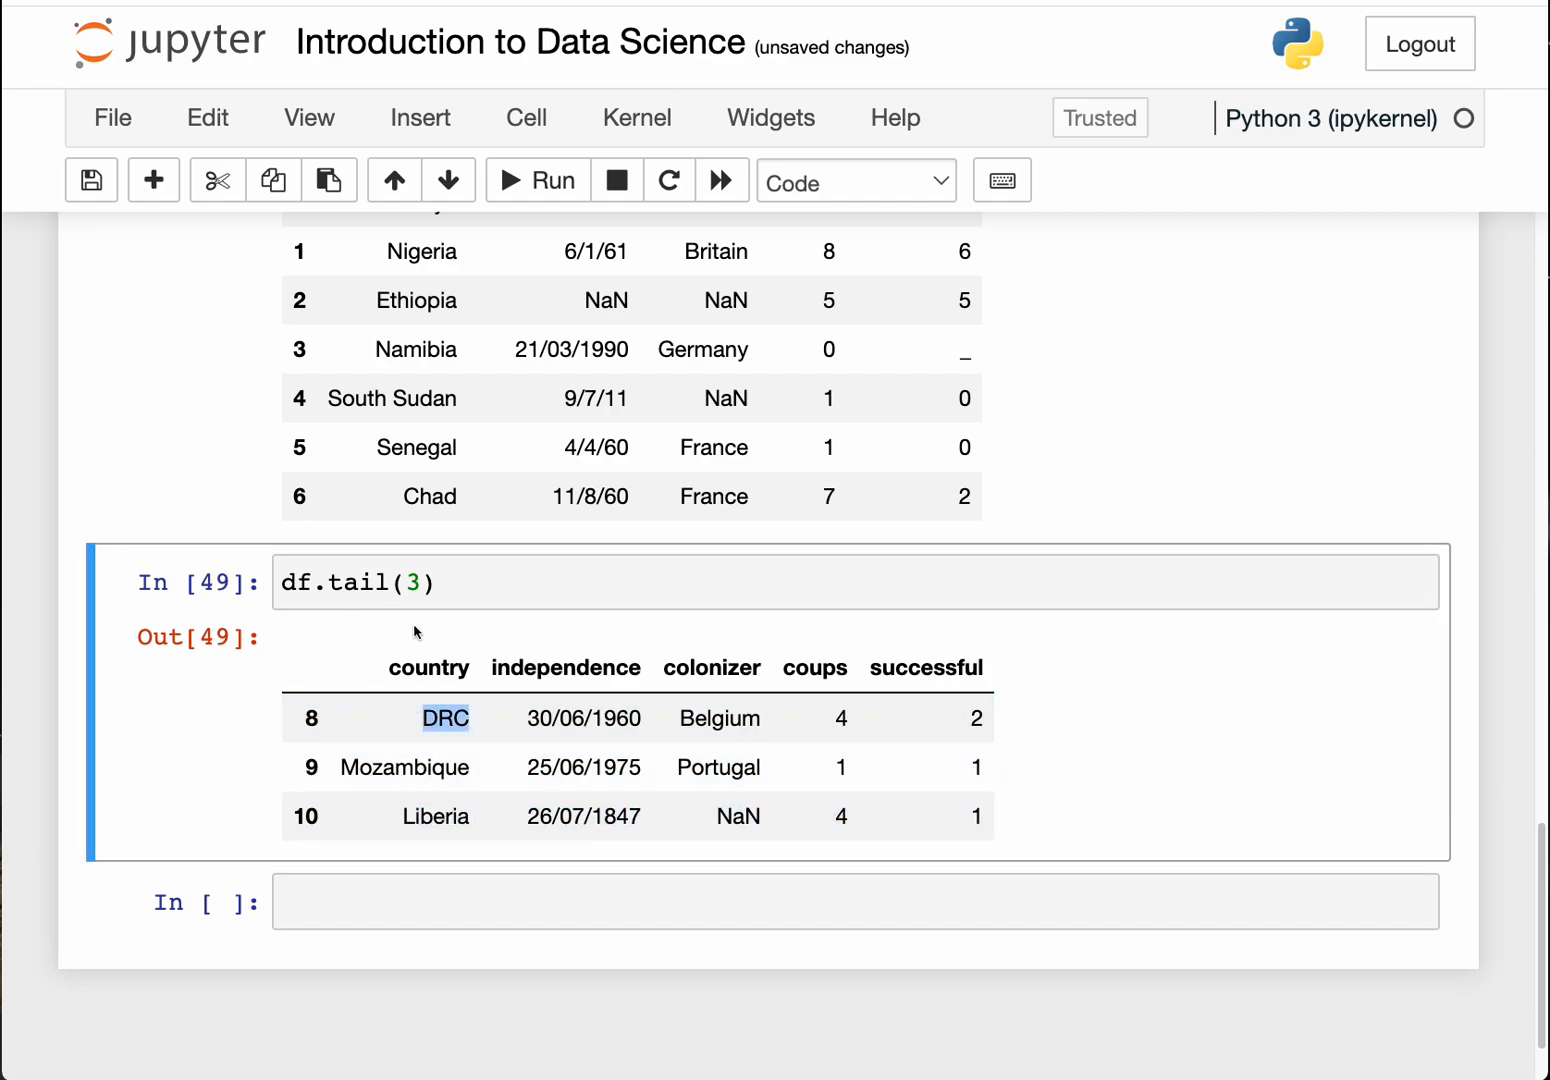
{"action": "mouse_move", "coordinate": [470, 674]}
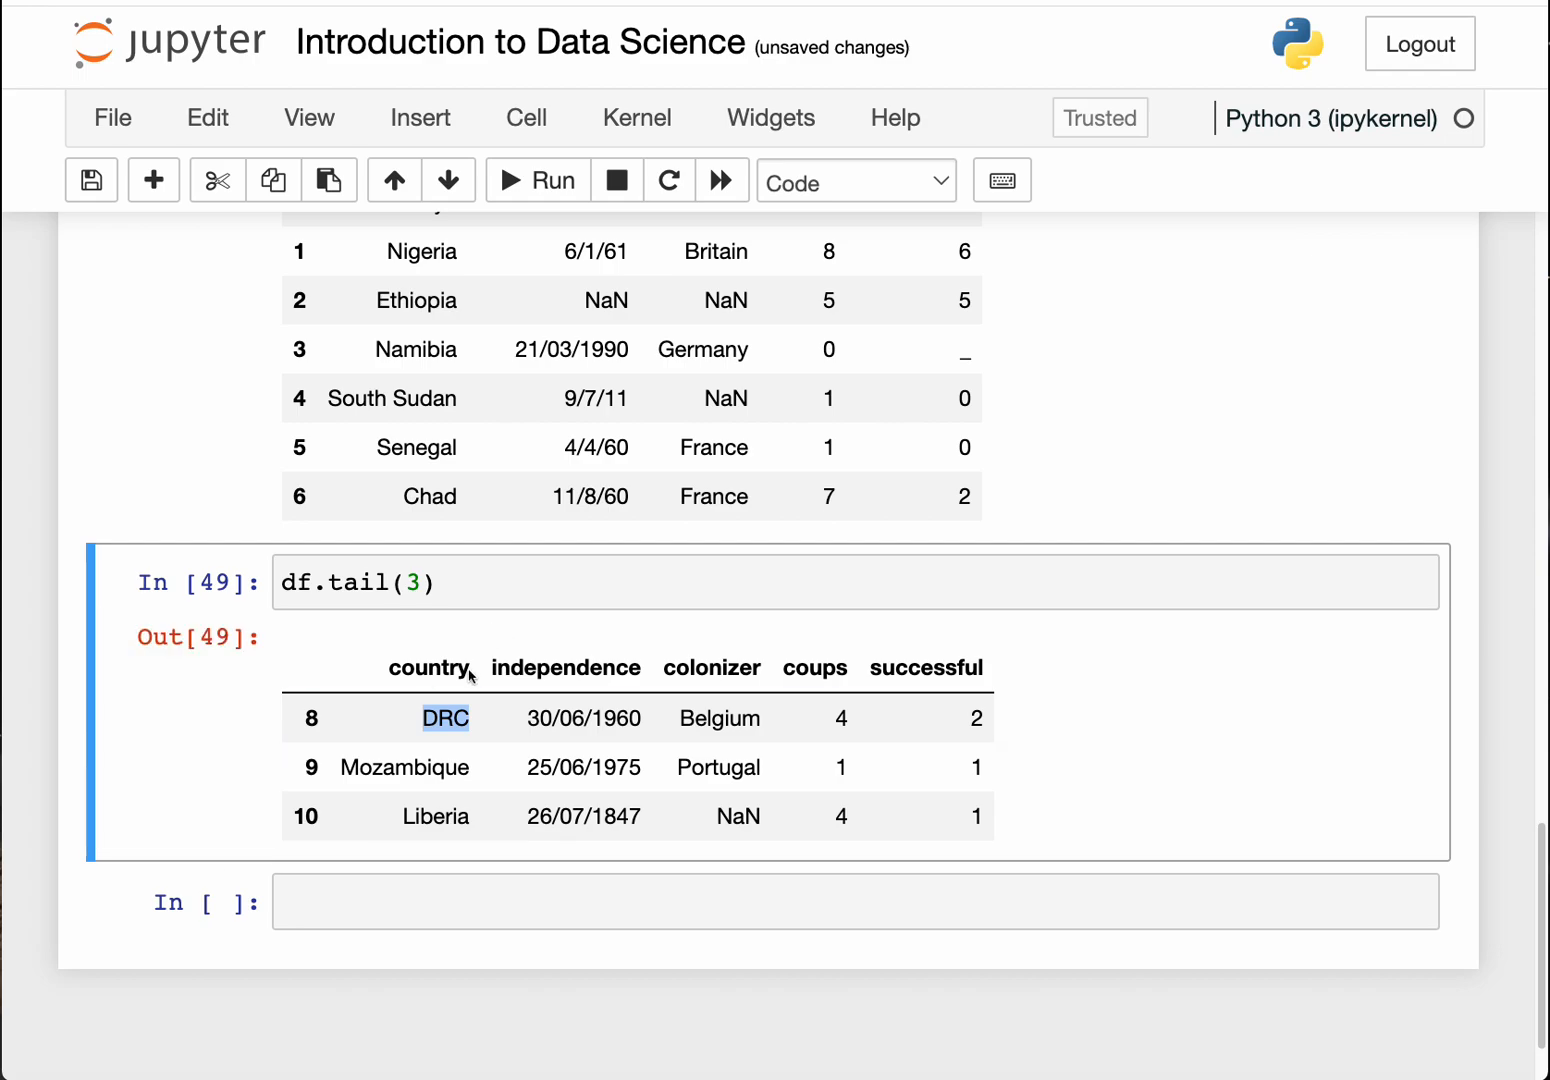
{"action": "left_click", "coordinate": [850, 930]}
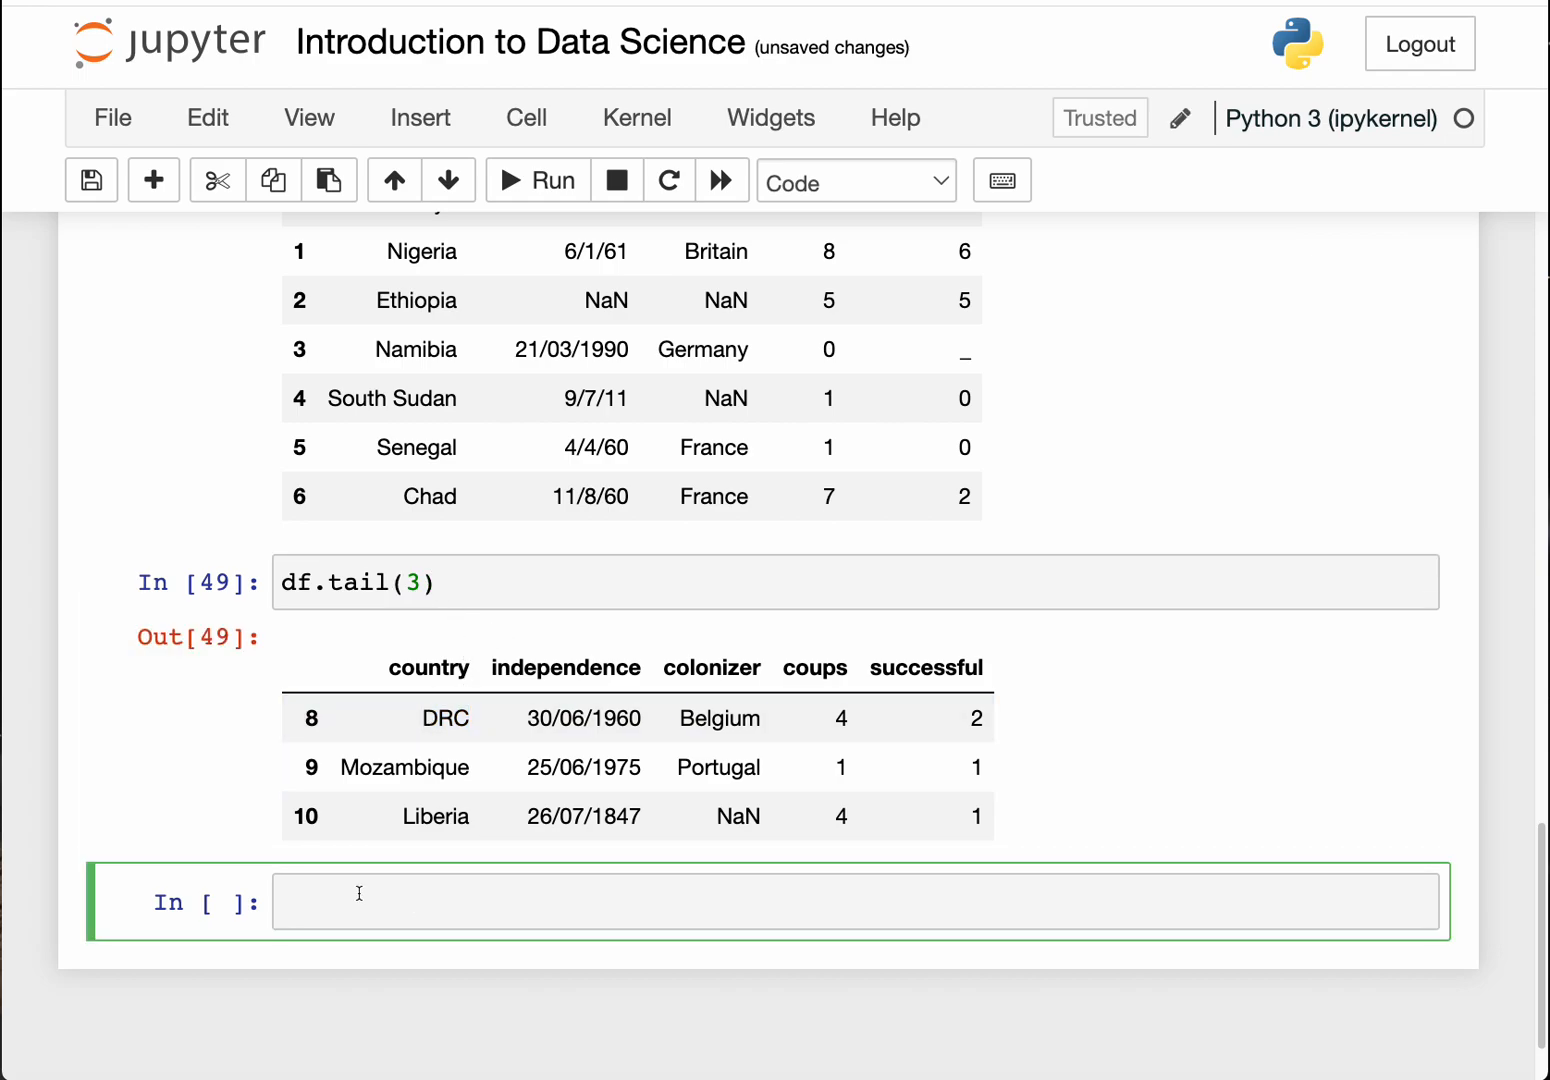
{"action": "scroll", "scroll_direction": "down", "scroll_amount": 3}
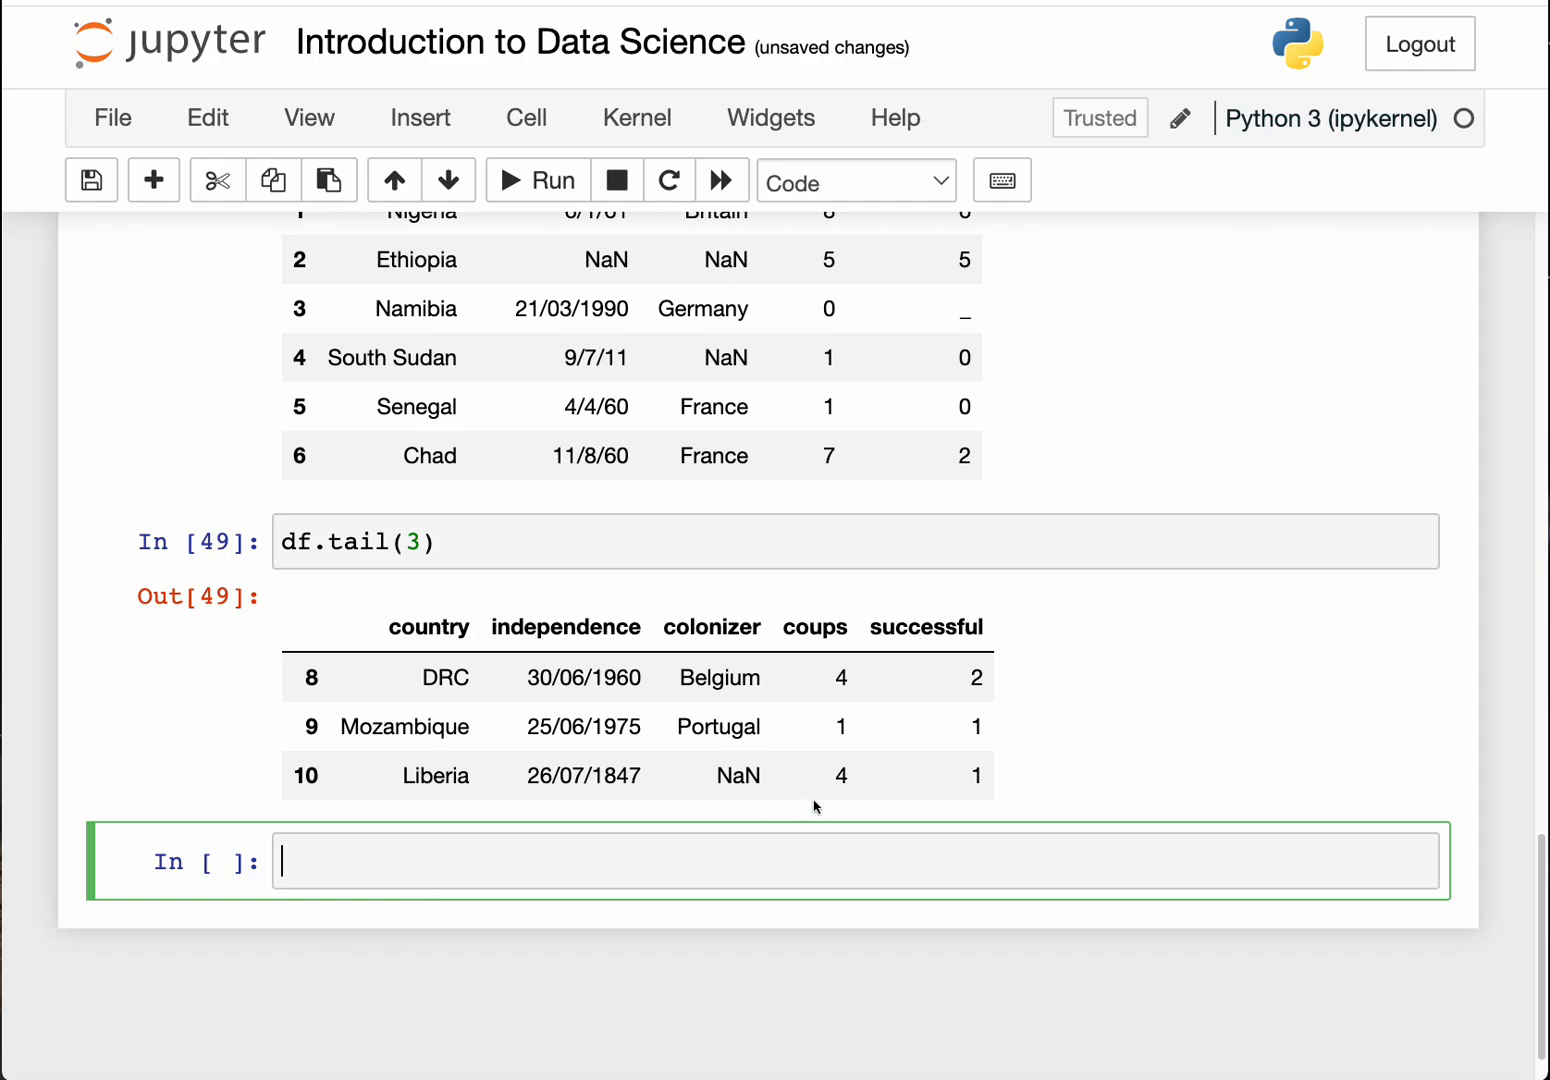
{"action": "mouse_move", "coordinate": [467, 866]}
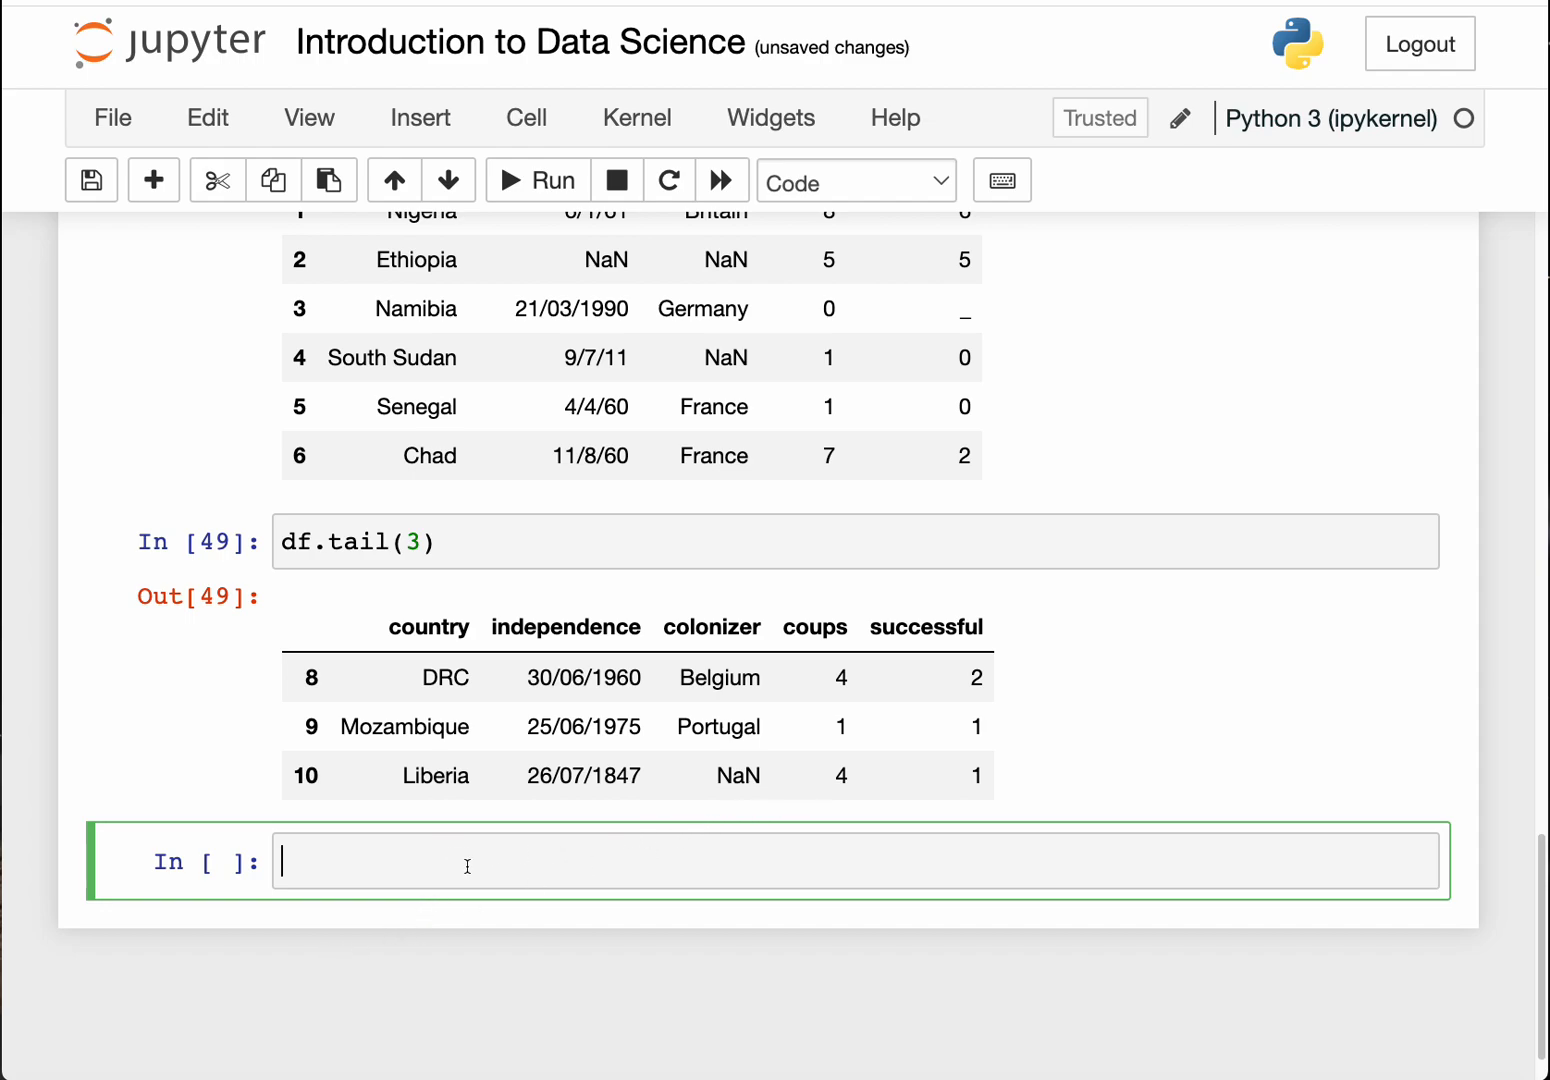
{"action": "mouse_move", "coordinate": [536, 855]}
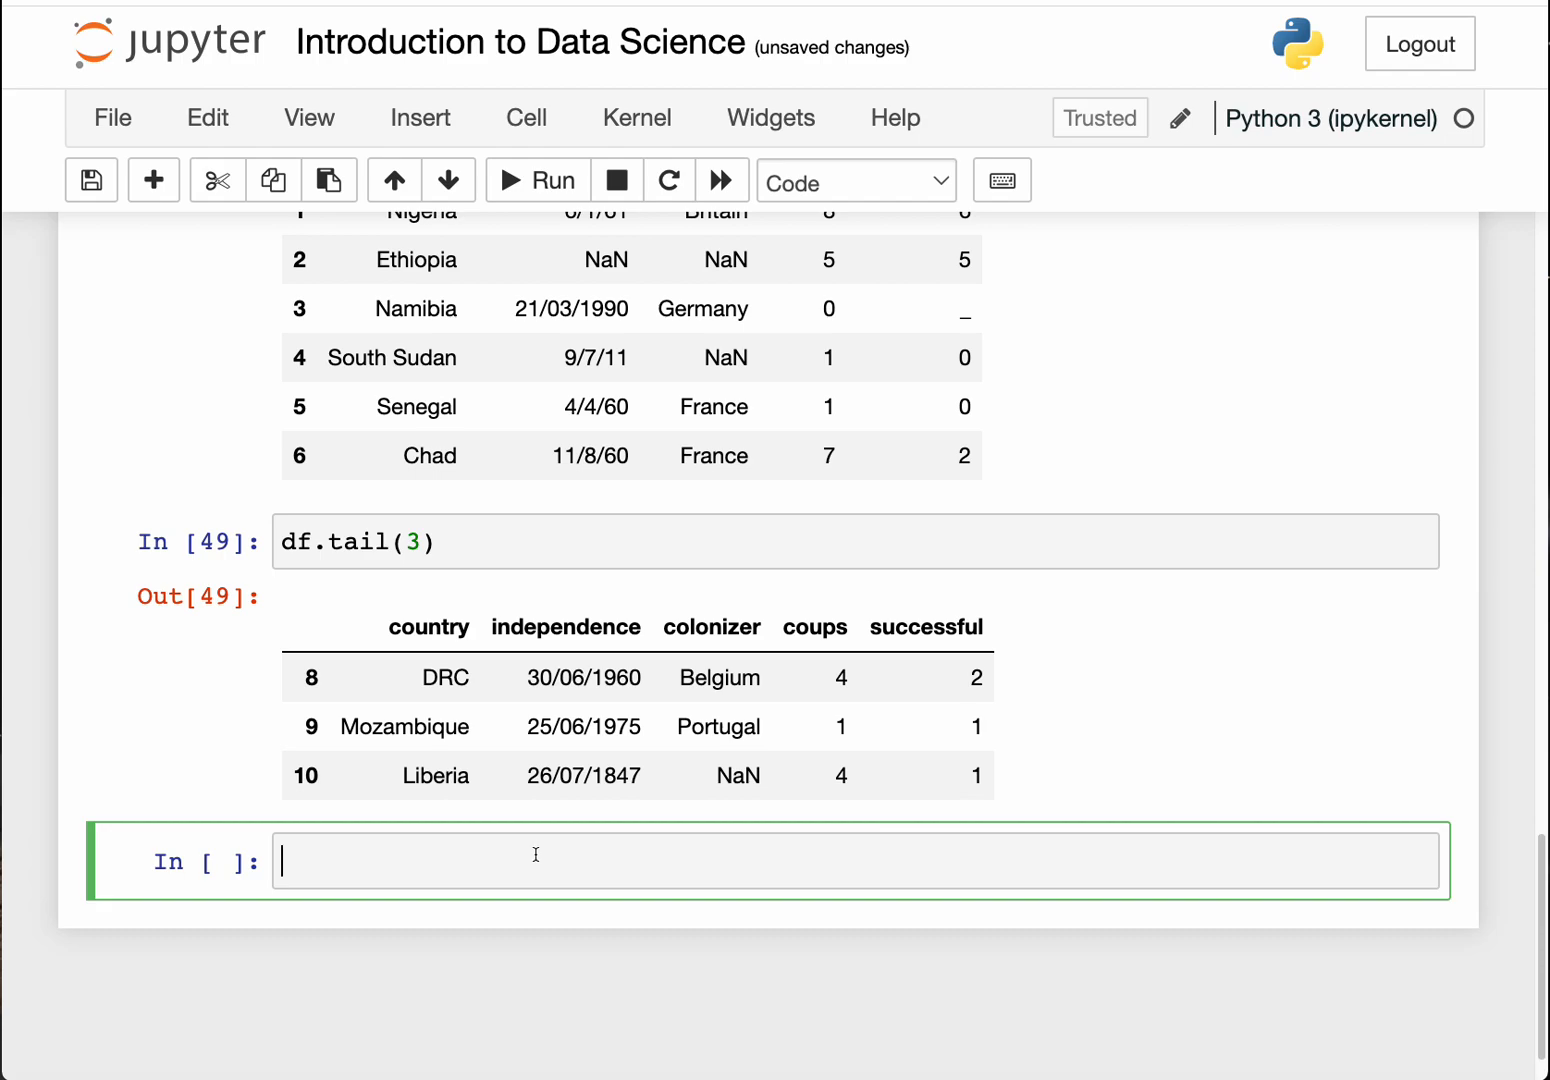
{"action": "mouse_move", "coordinate": [567, 748]}
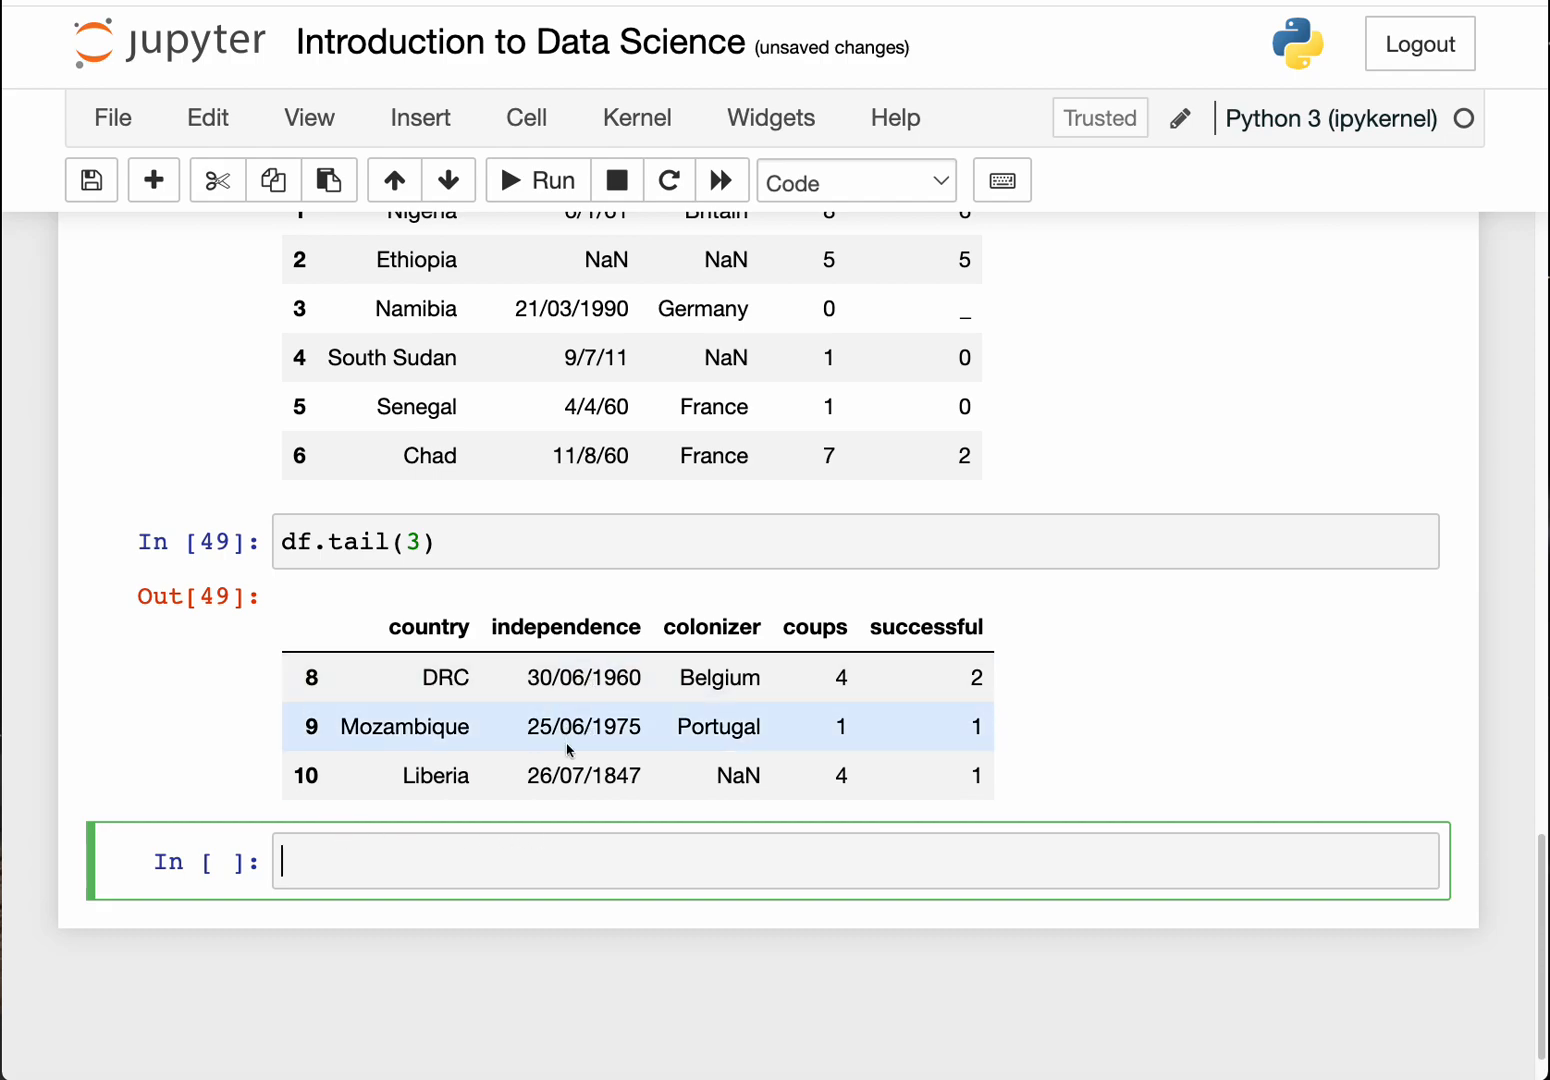
{"action": "mouse_move", "coordinate": [435, 643]}
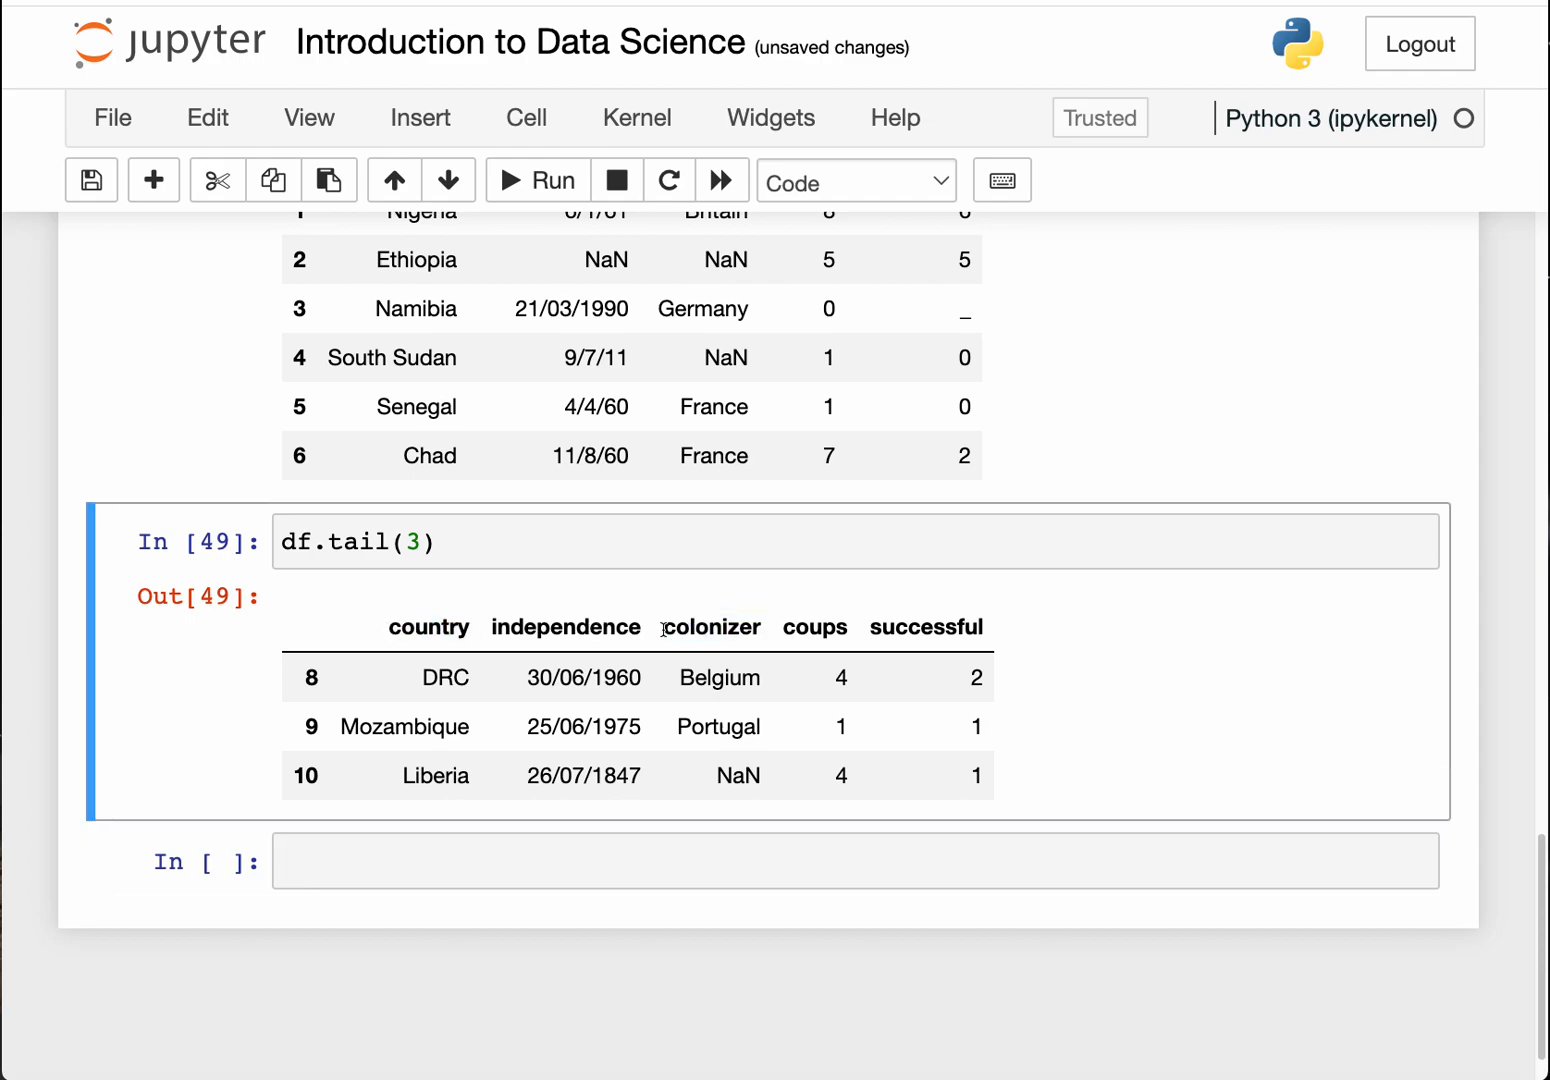
{"action": "double_click", "coordinate": [711, 627]}
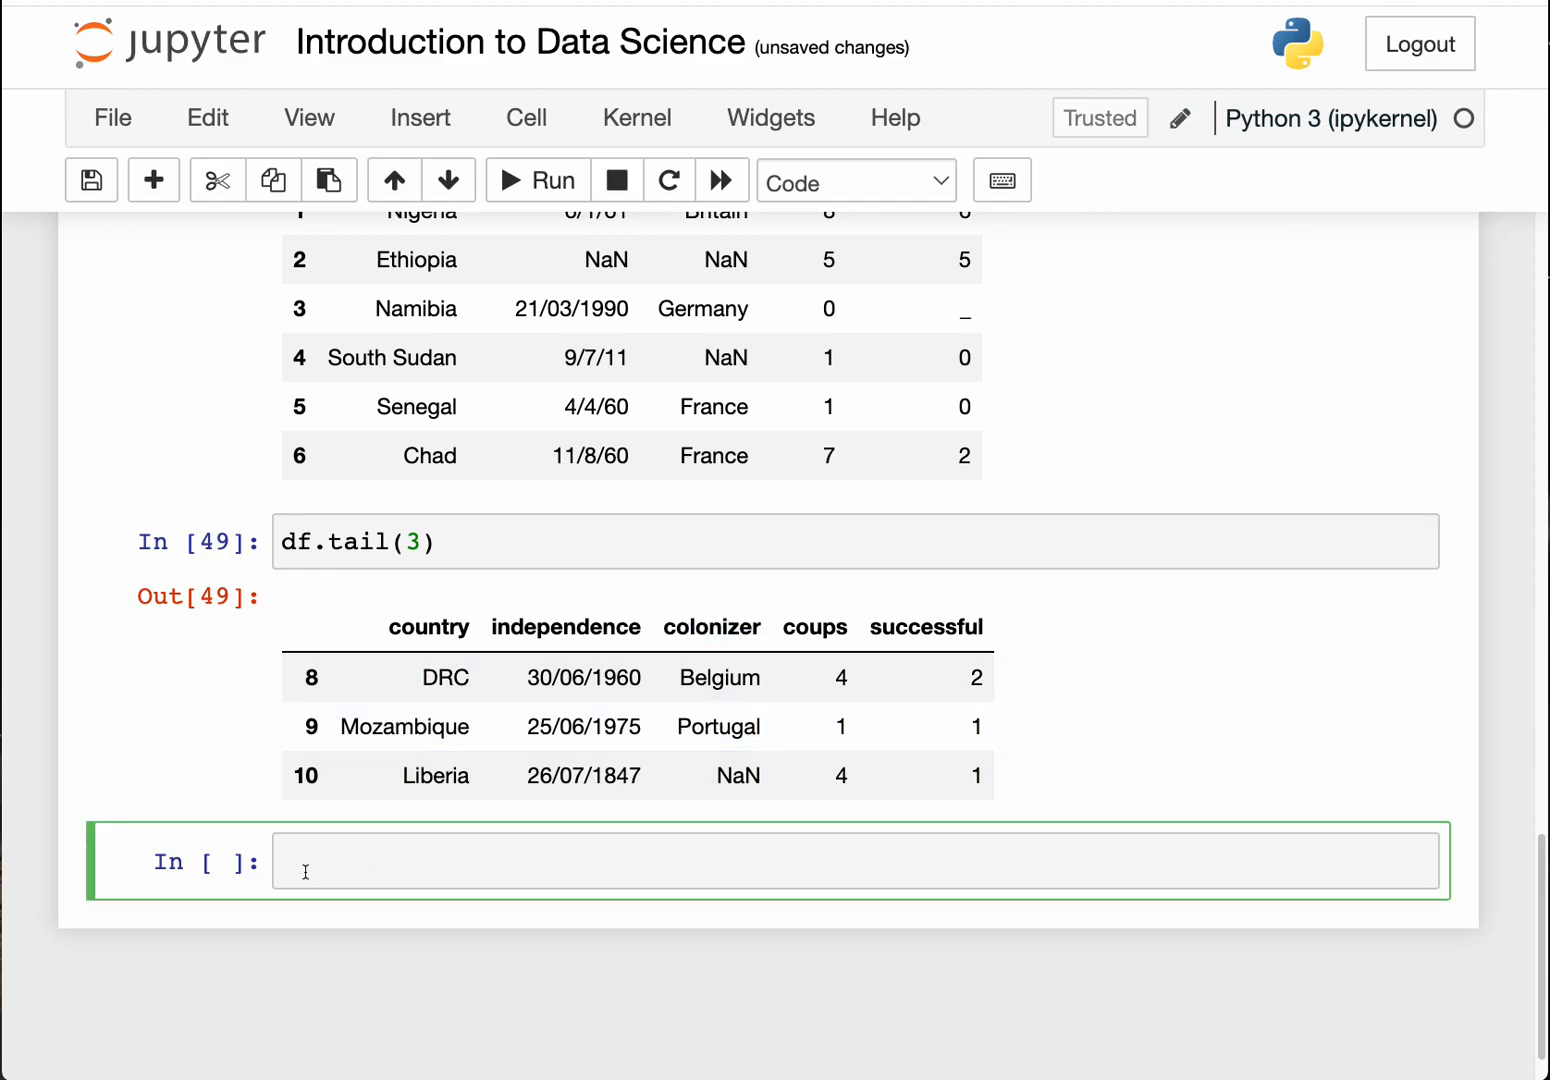
Step: Select the country and colonizer columns with df[['country', 'colonizer']]
{"action": "type", "text": "df"}
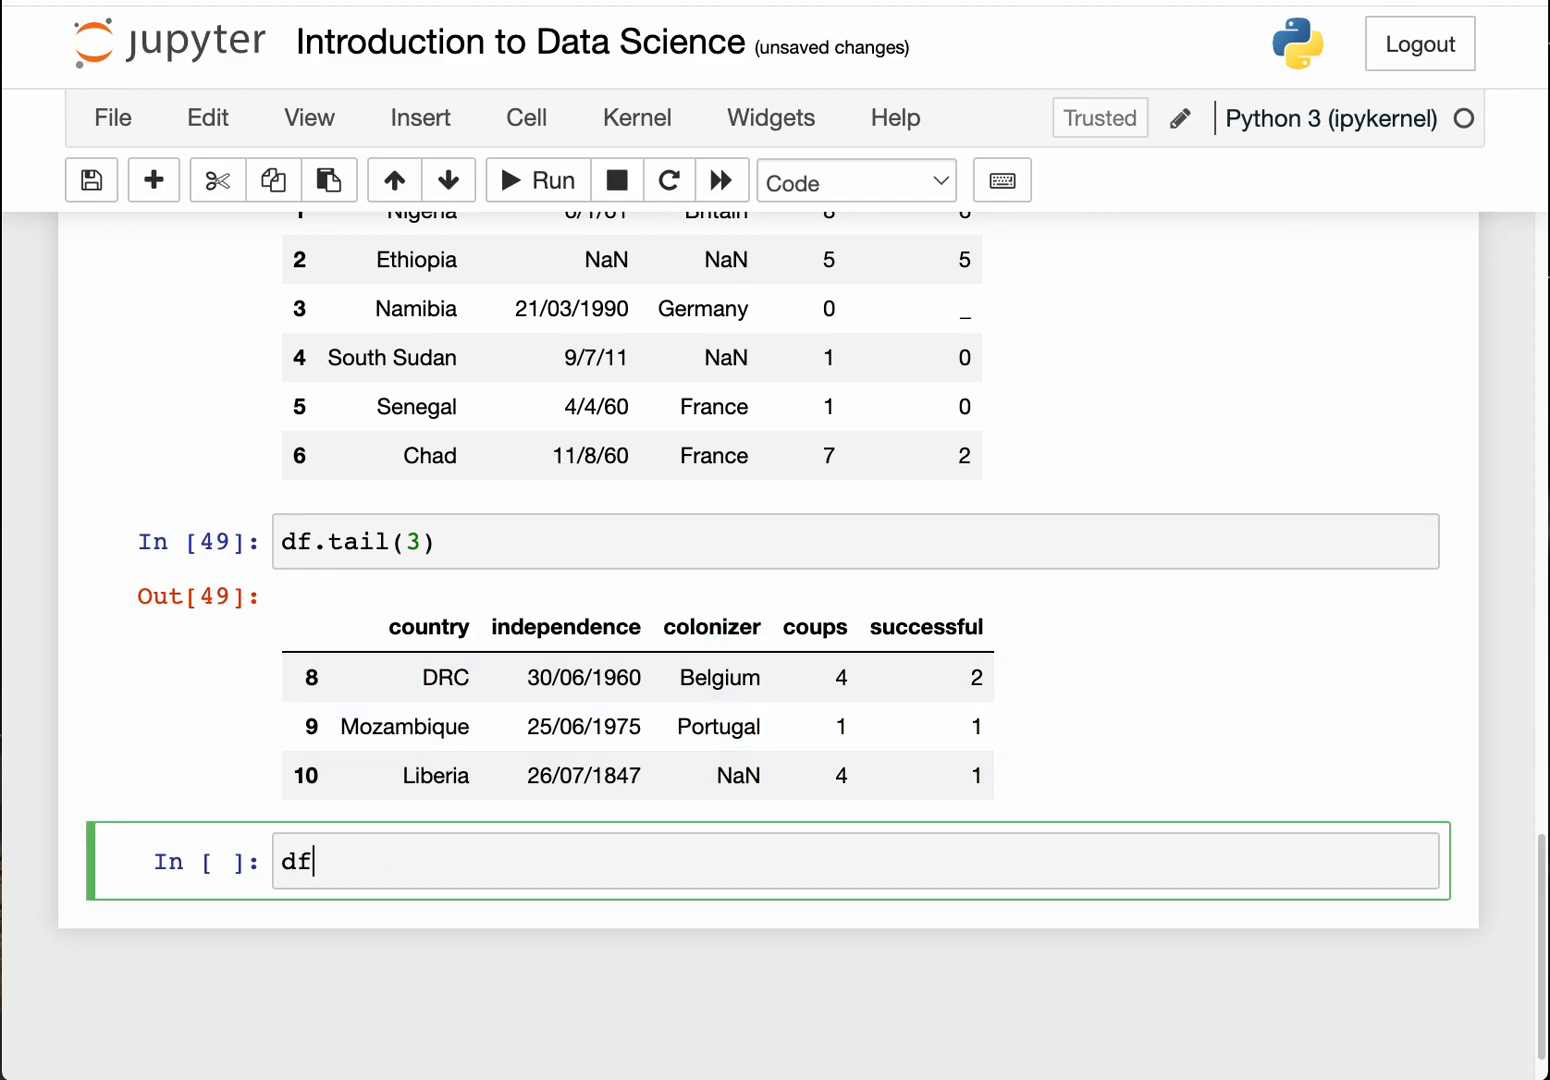
{"action": "type", "text": "."}
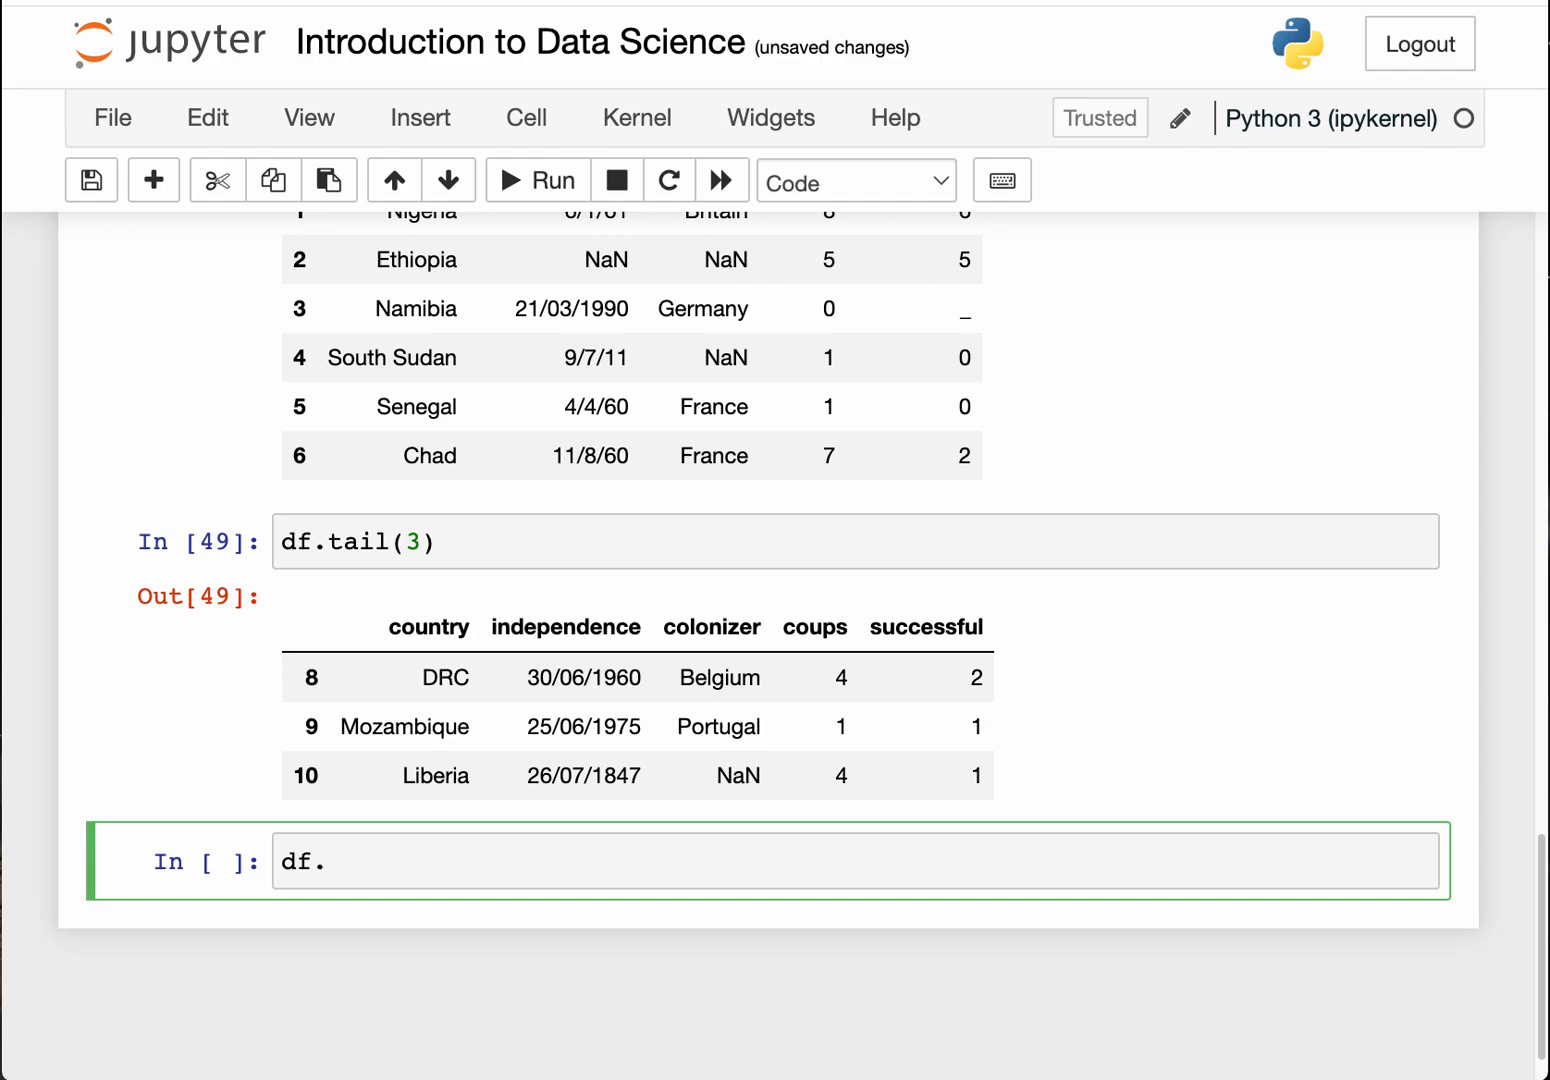
{"action": "type", "text": "[]"}
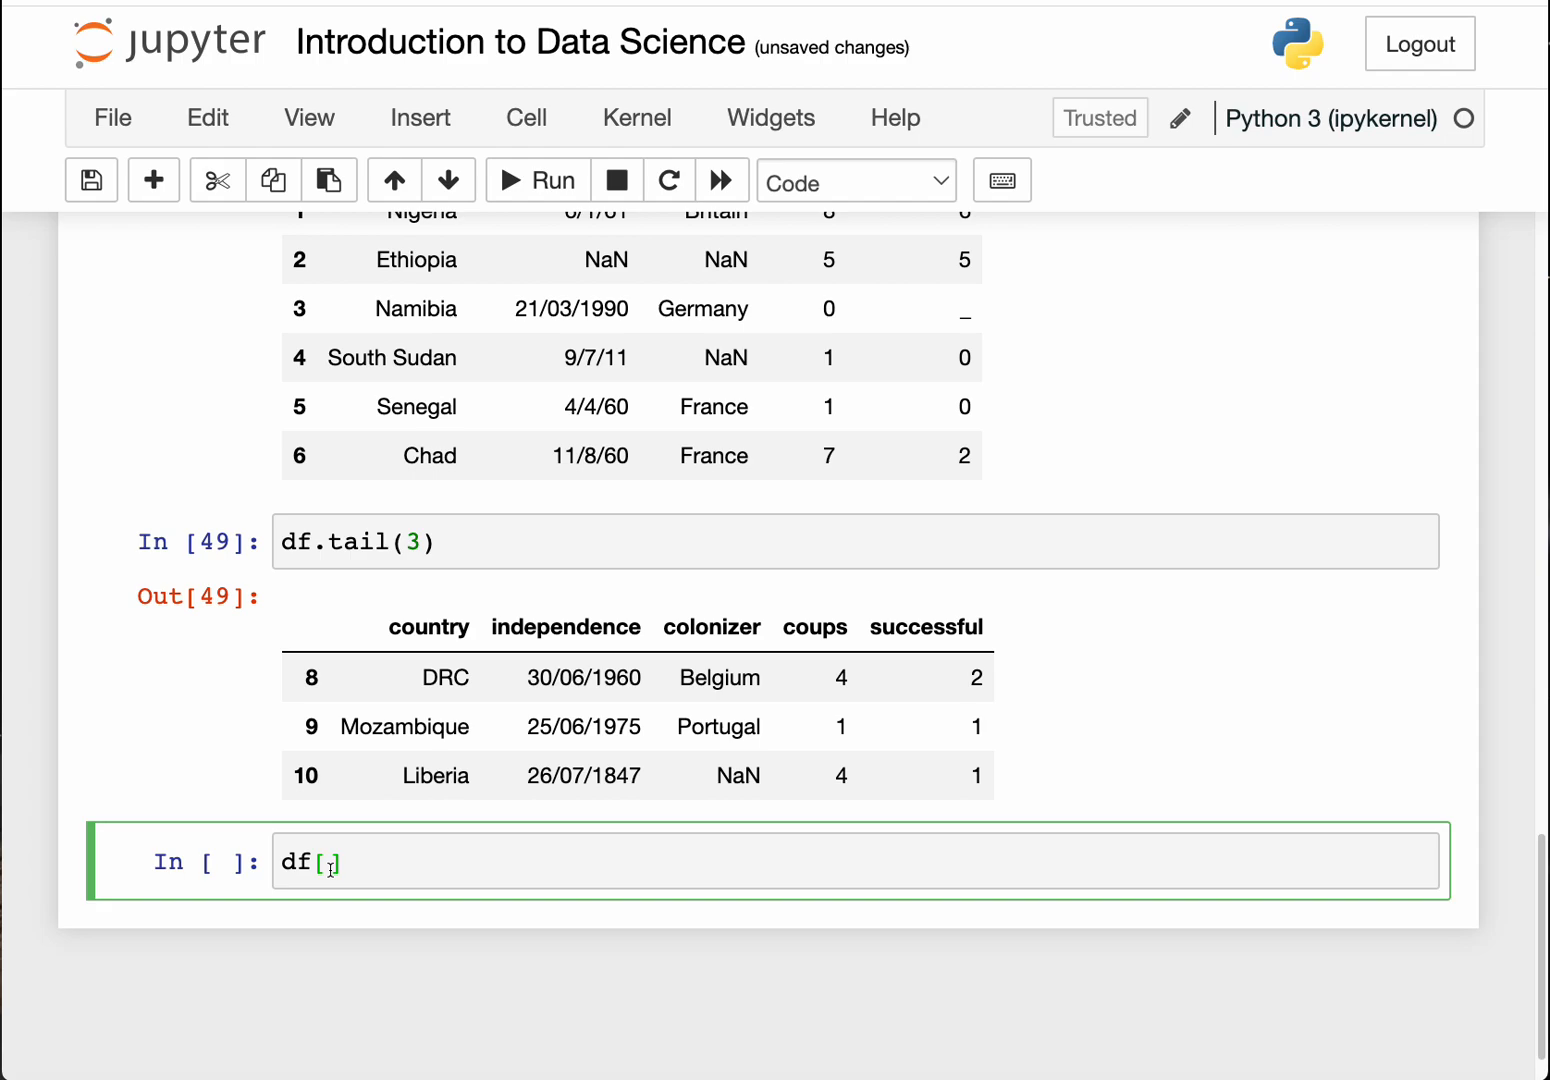
{"action": "type", "text": "["}
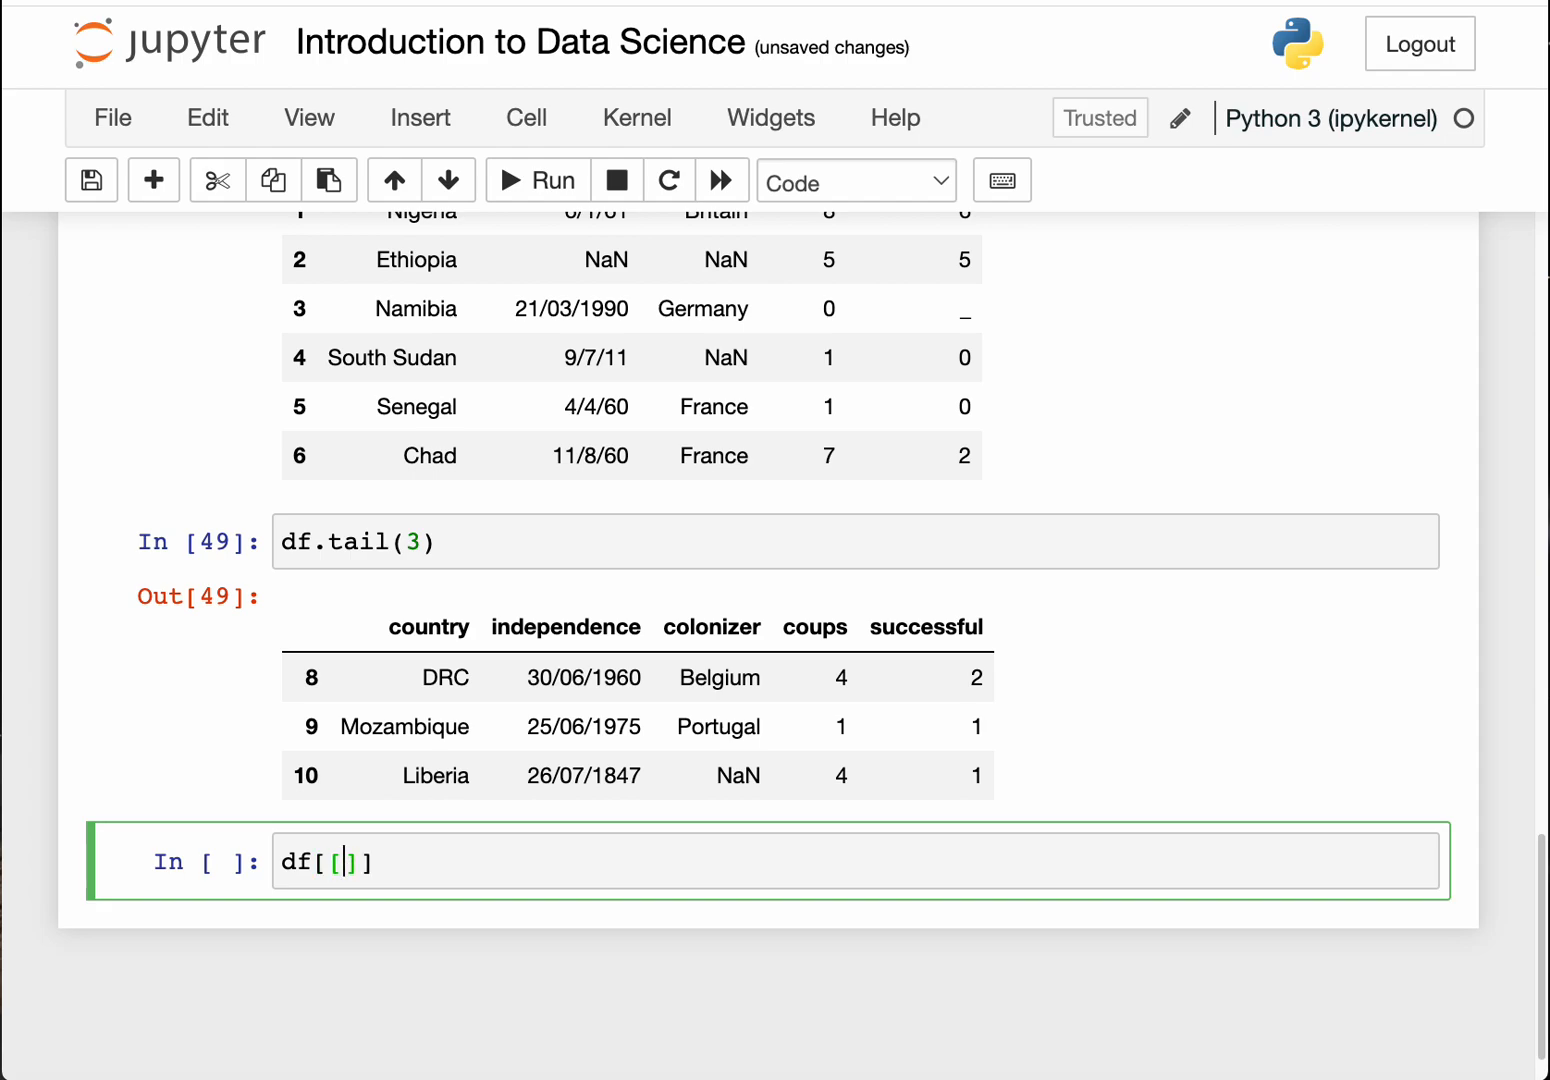
{"action": "type", "text": "''"}
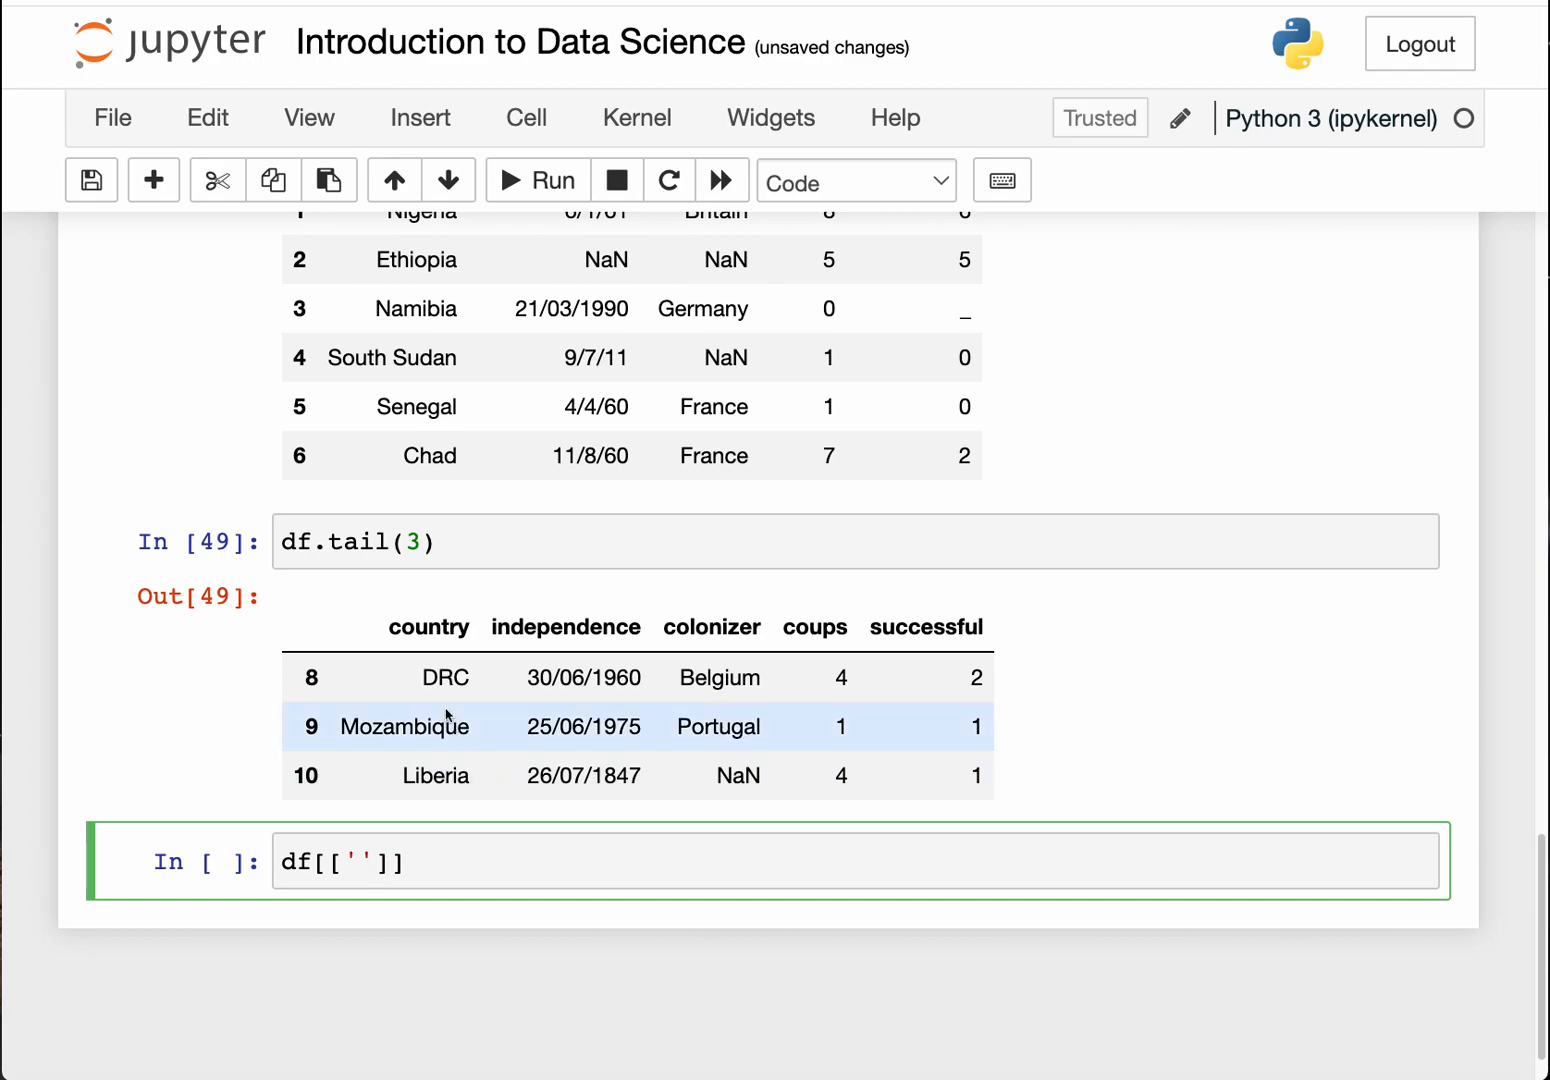
{"action": "double_click", "coordinate": [428, 627]}
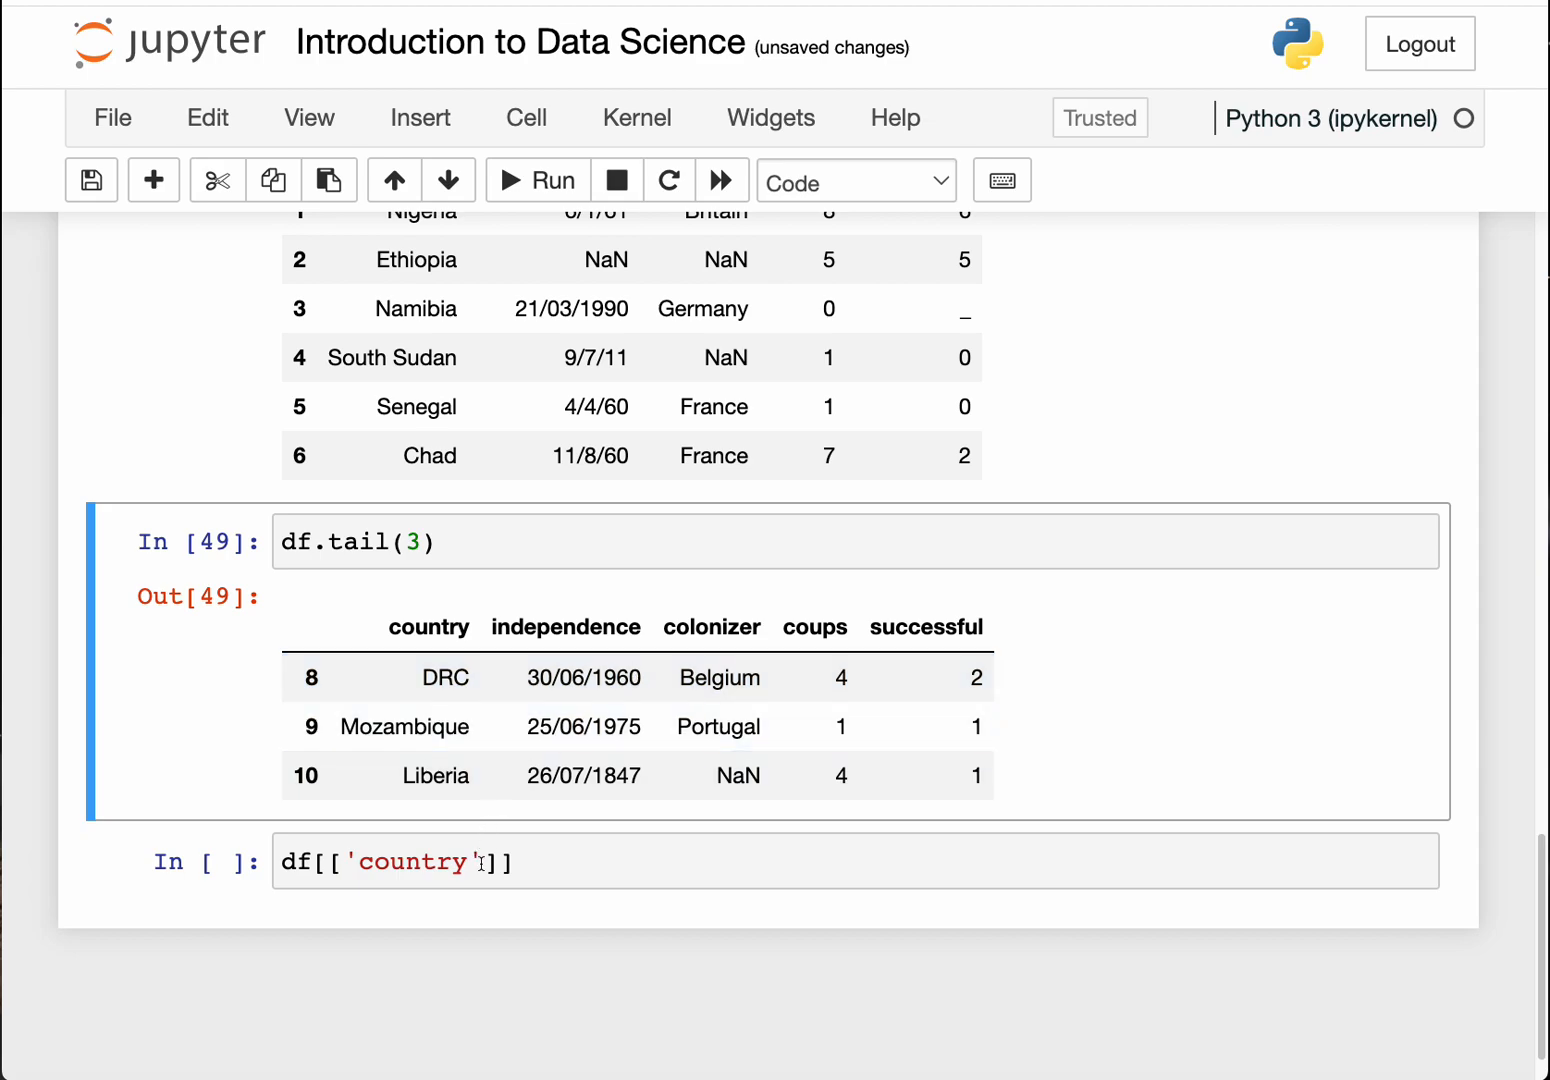
{"action": "type", "text": ", '"}
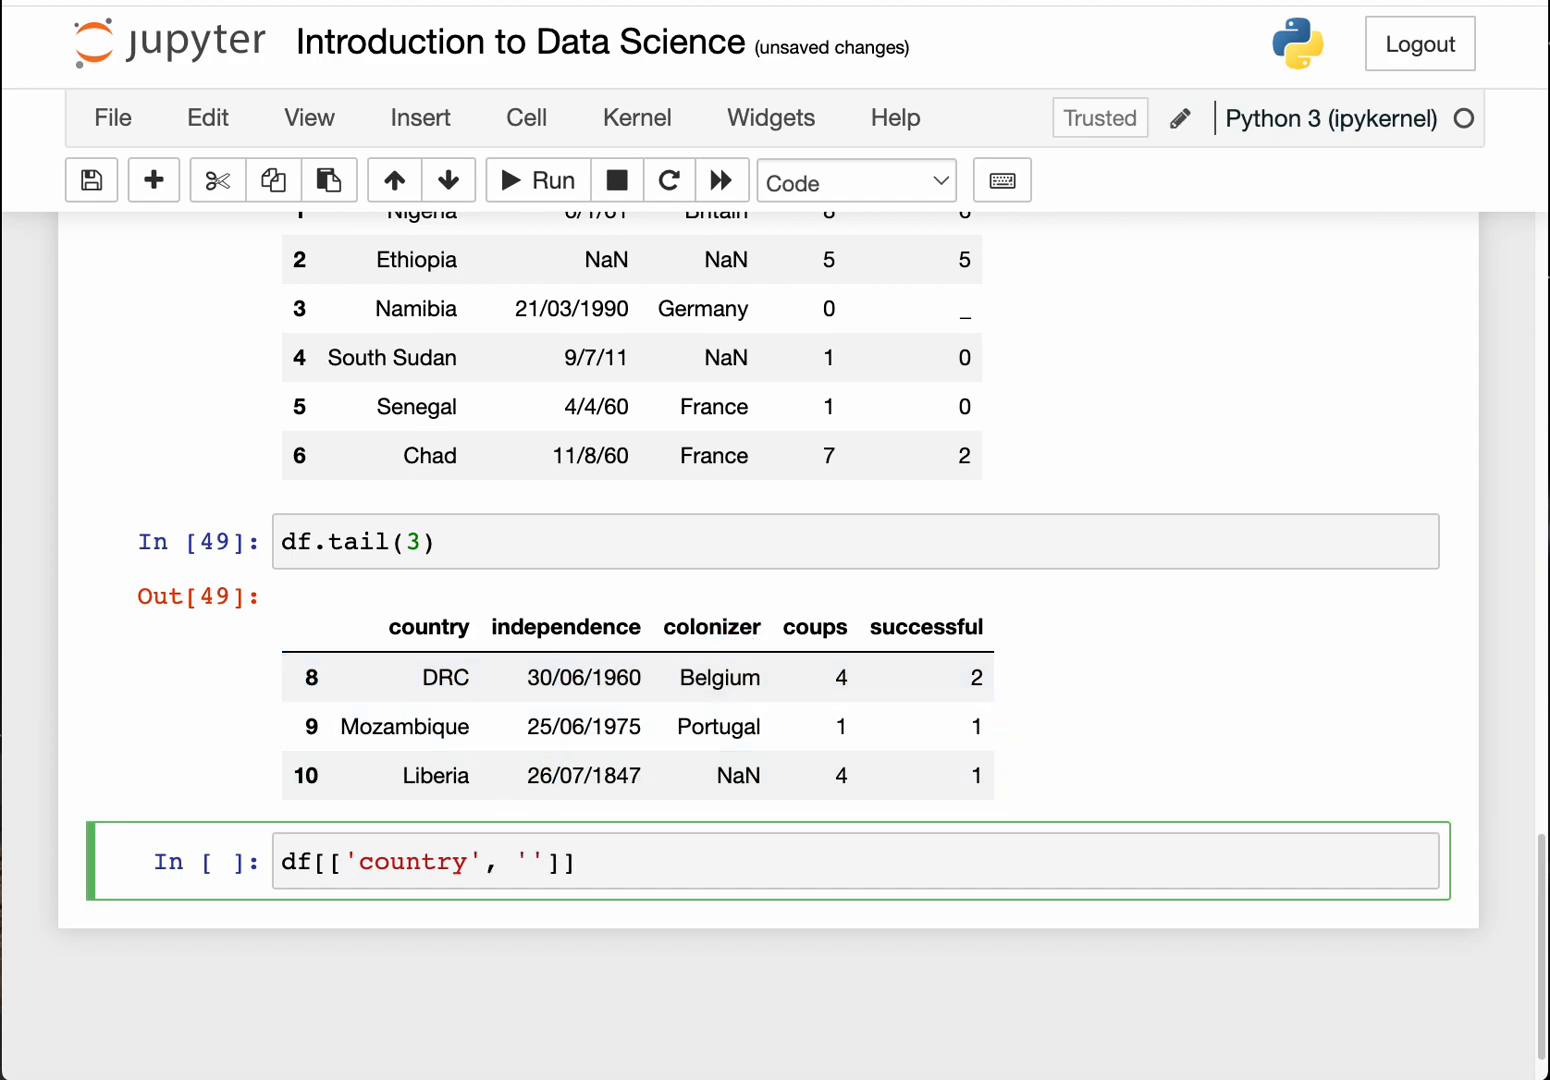
{"action": "double_click", "coordinate": [694, 628]}
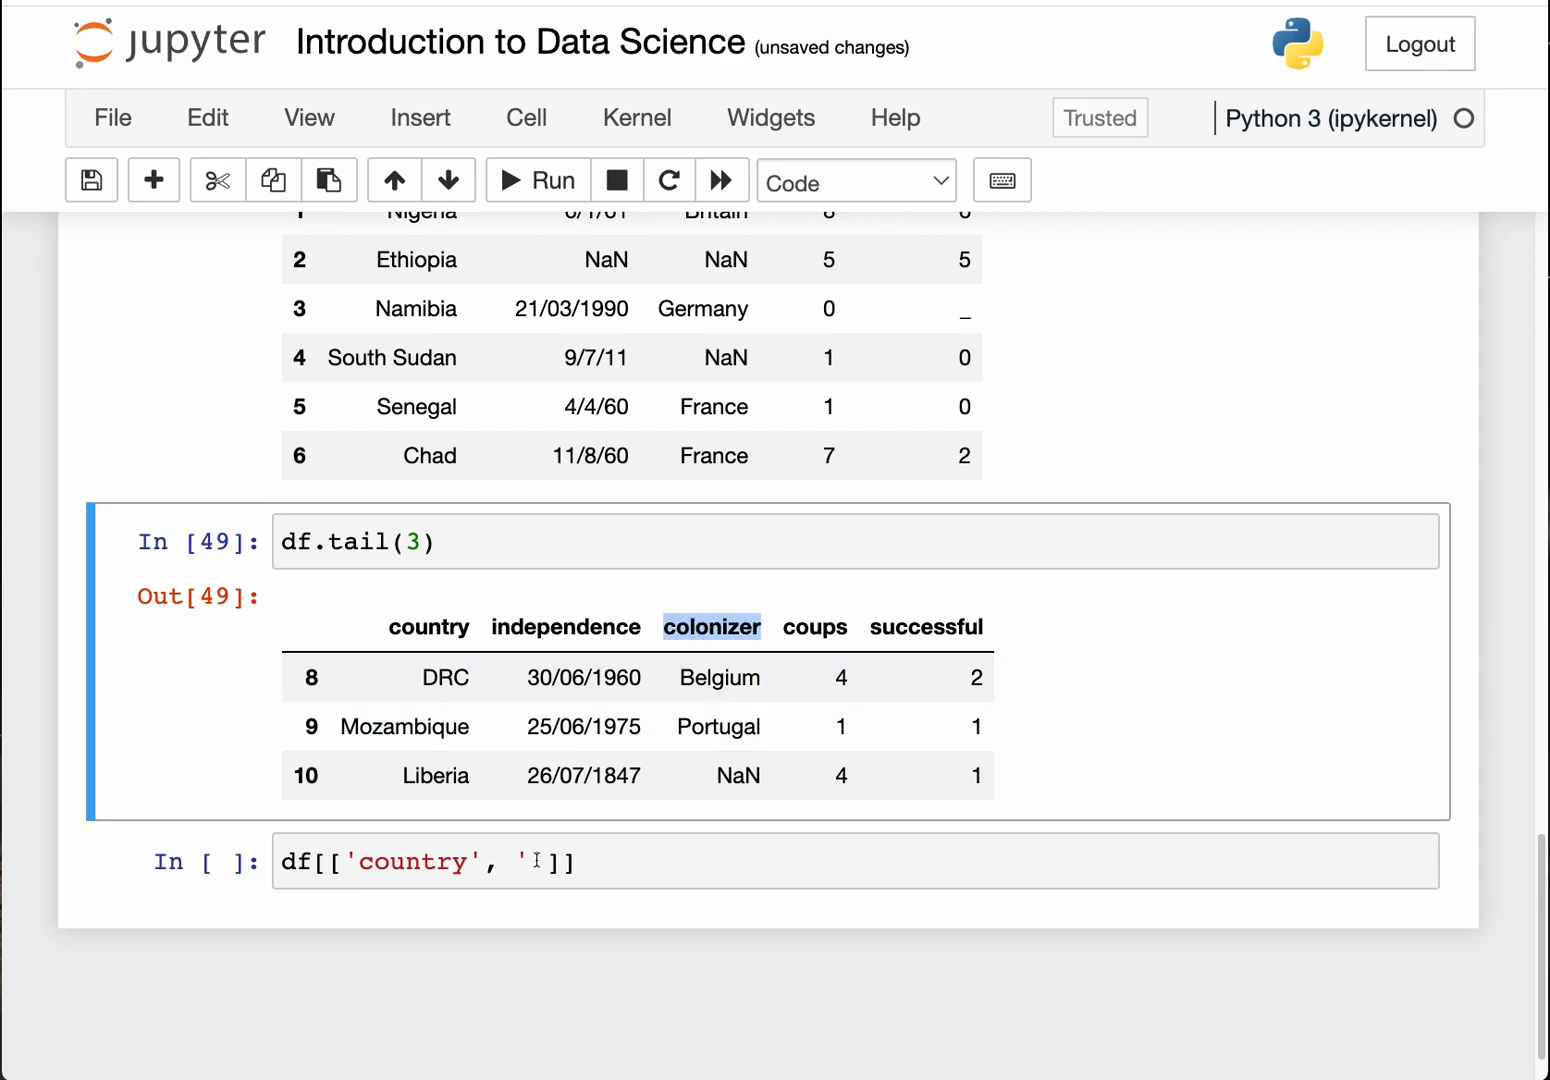
{"action": "type", "text": "colonizer"}
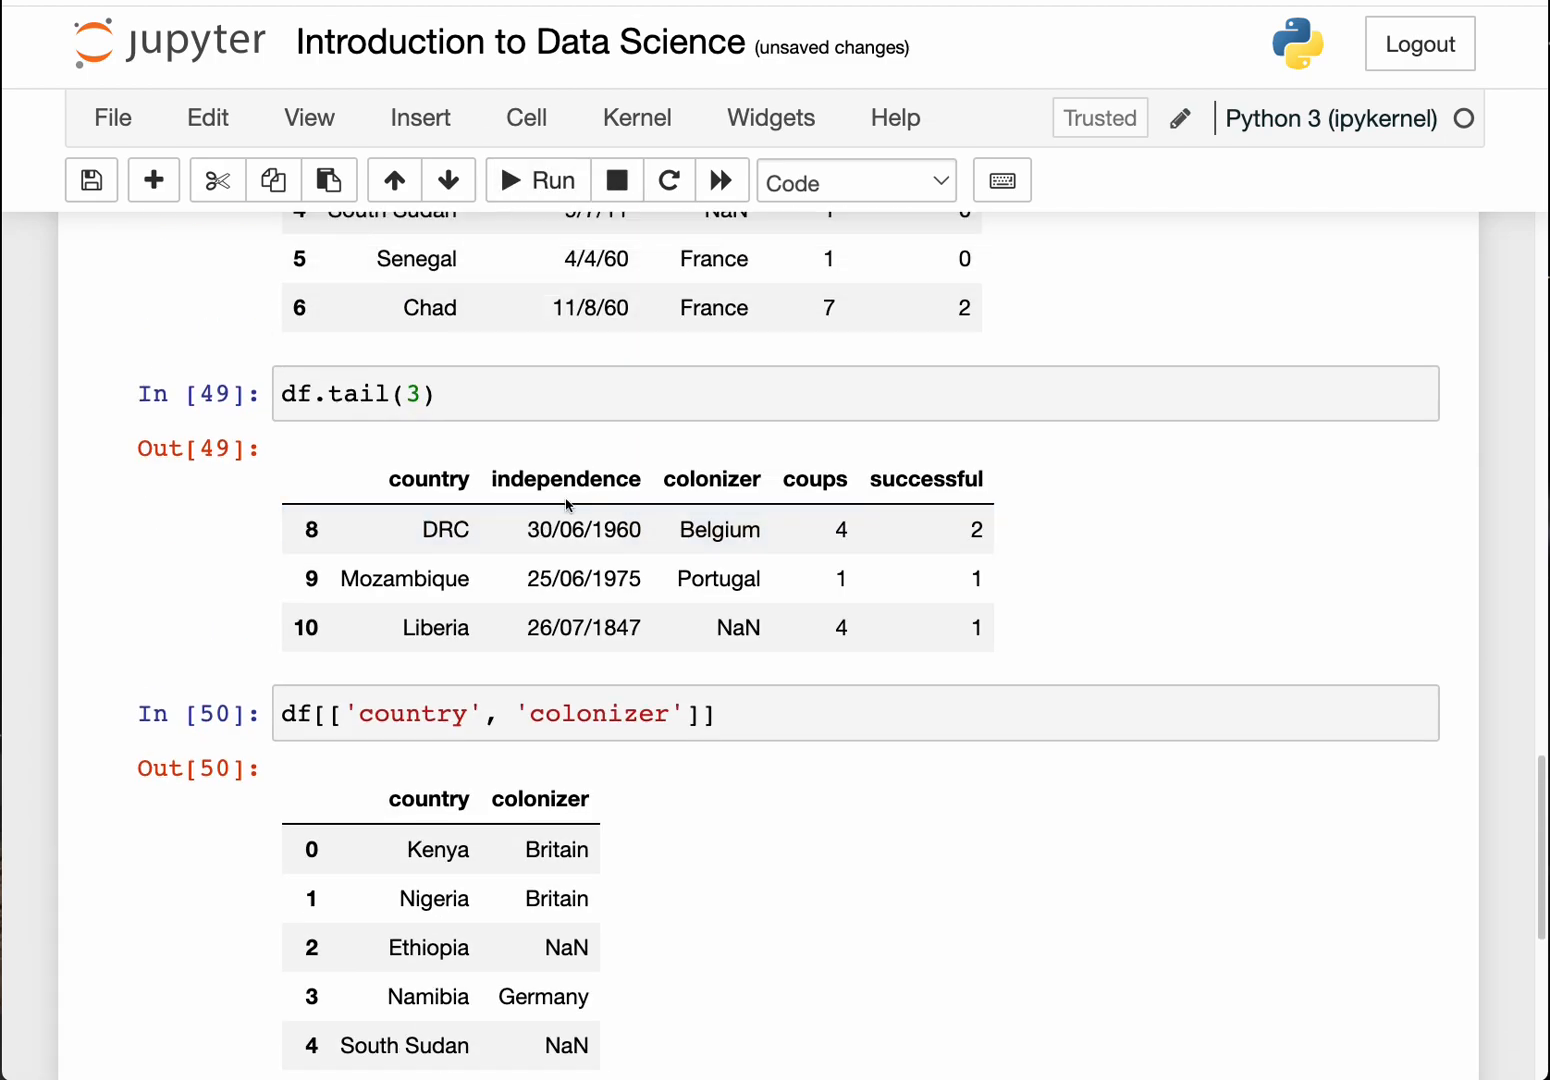
Step: Review the Out[50] table, then add a third quoted column name after 'colonizer'
{"action": "scroll", "scroll_direction": "down", "scroll_amount": 3}
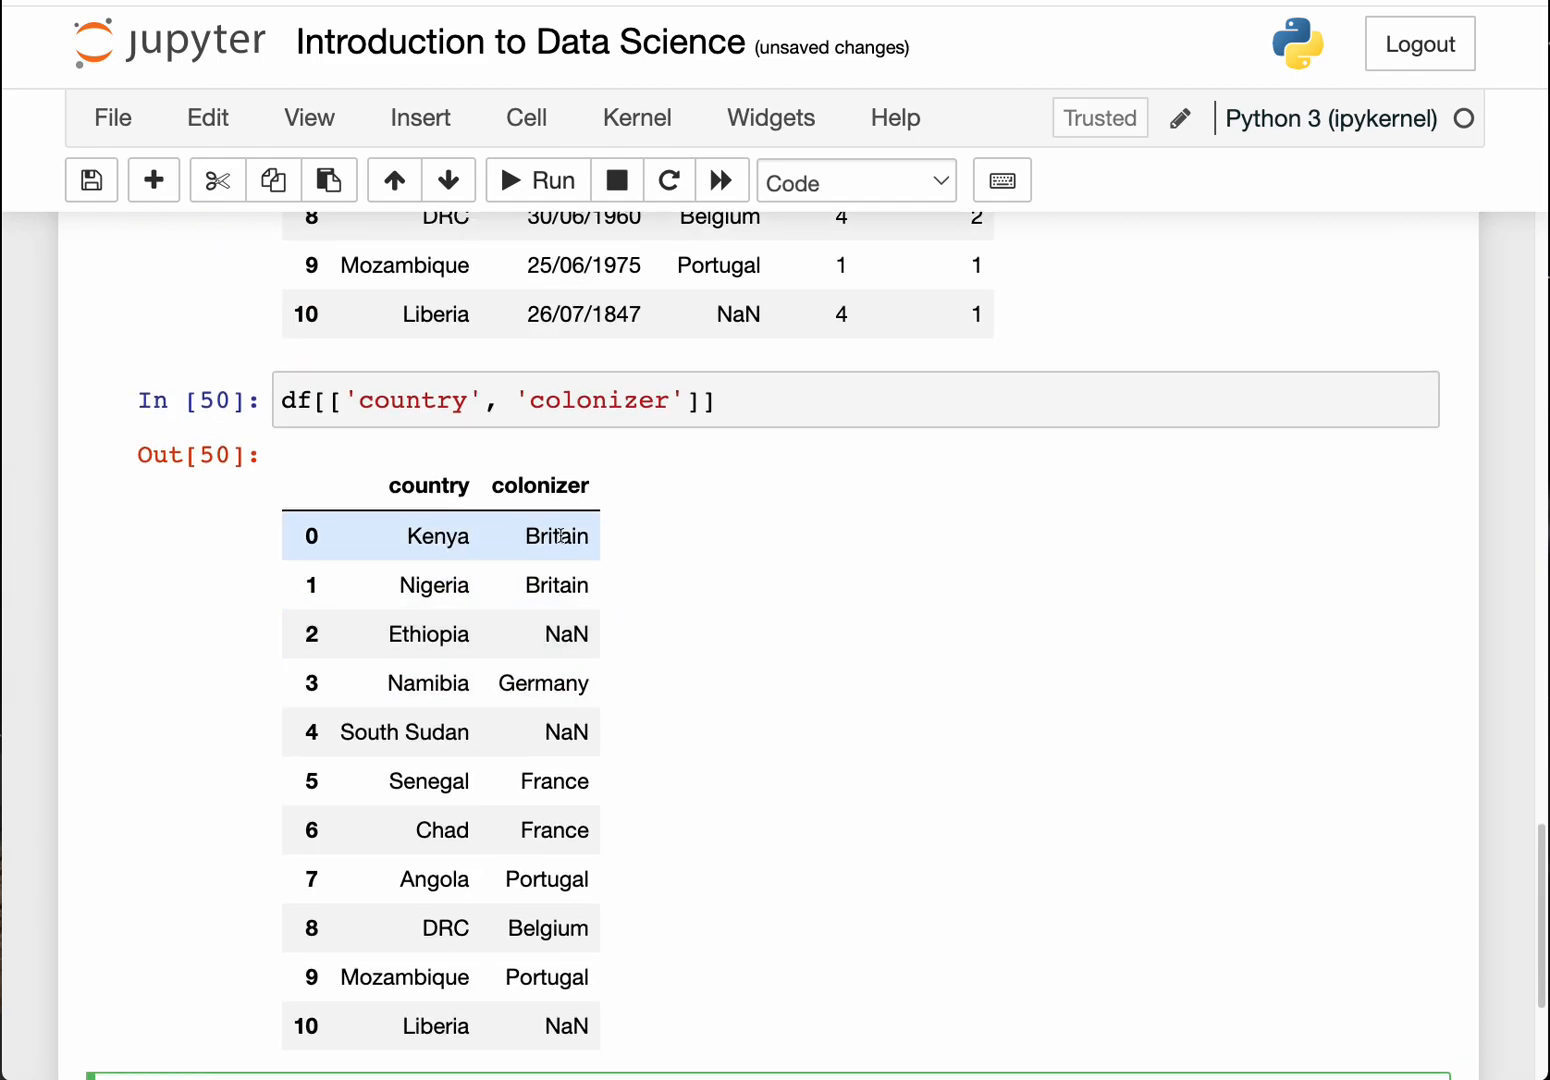
{"action": "mouse_move", "coordinate": [461, 612]}
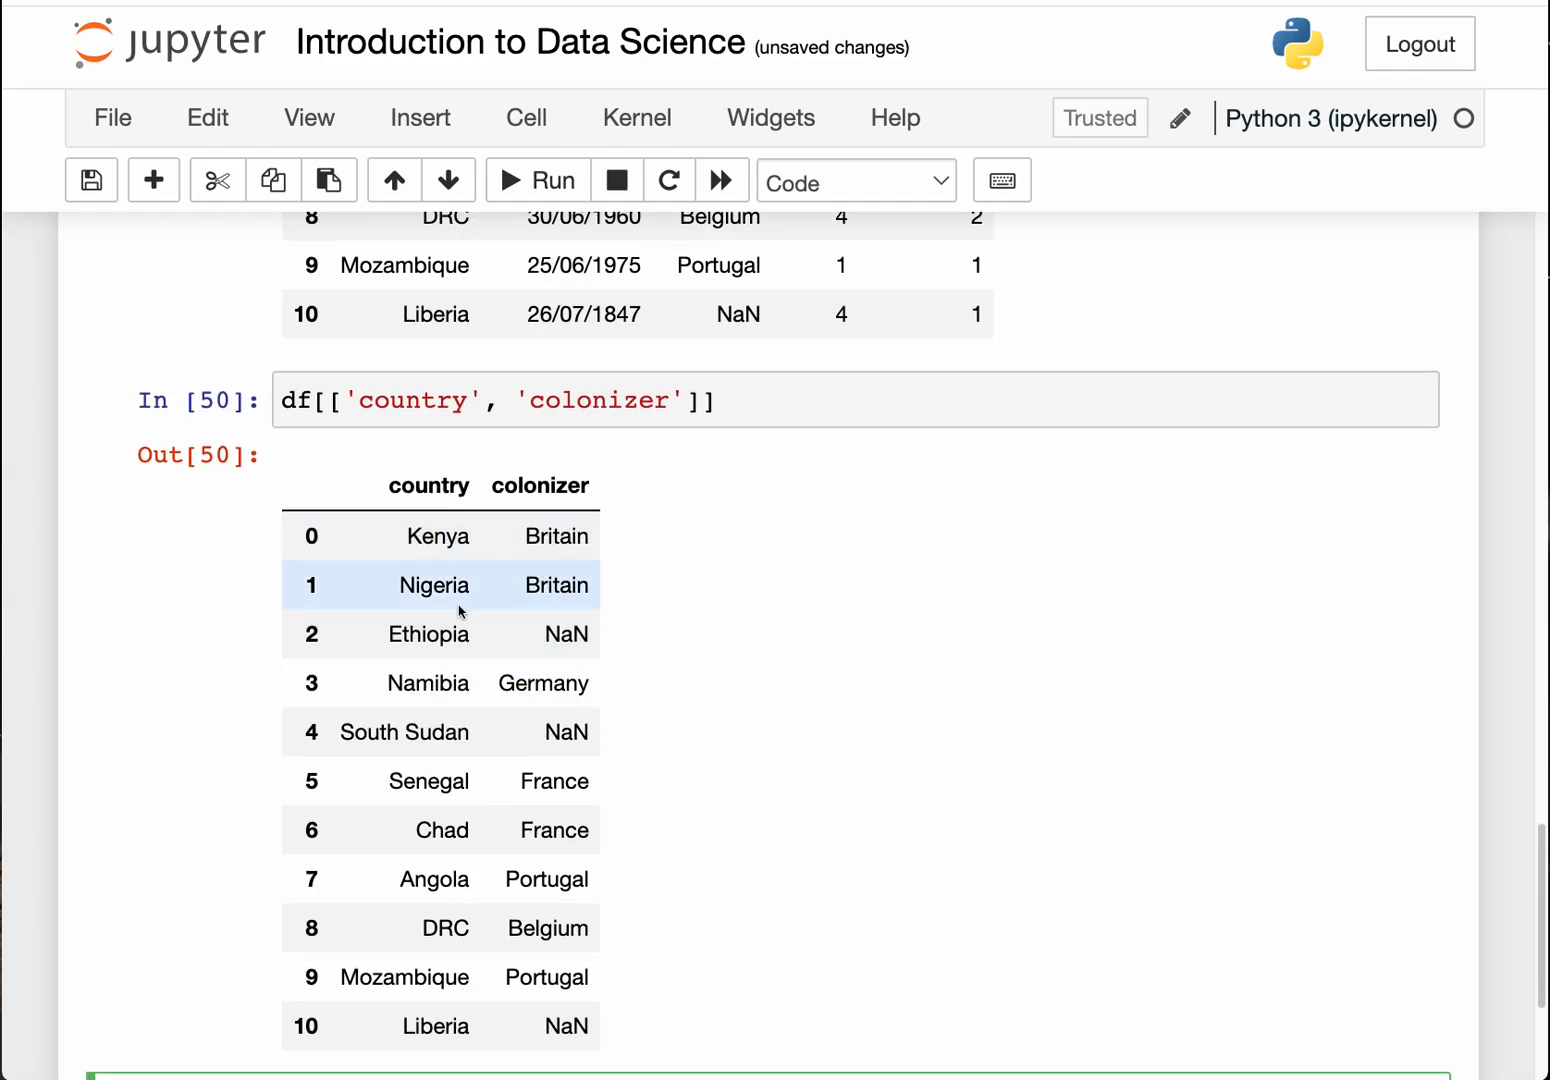
{"action": "mouse_move", "coordinate": [462, 632]}
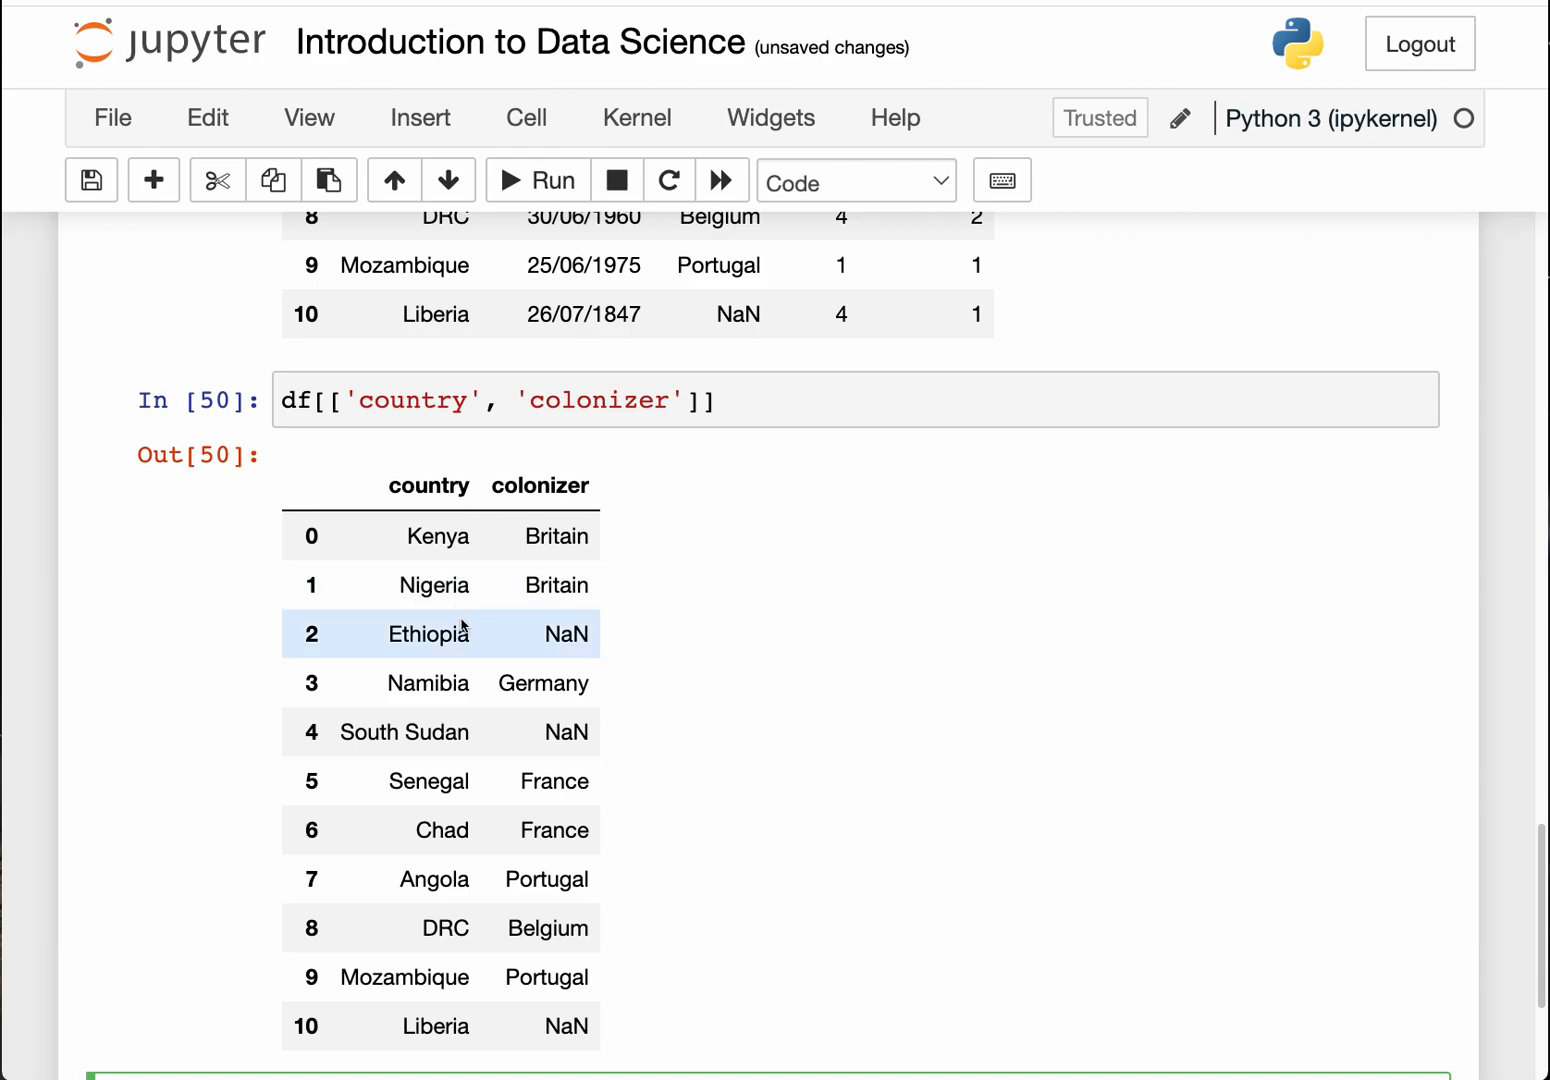
{"action": "mouse_move", "coordinate": [465, 703]}
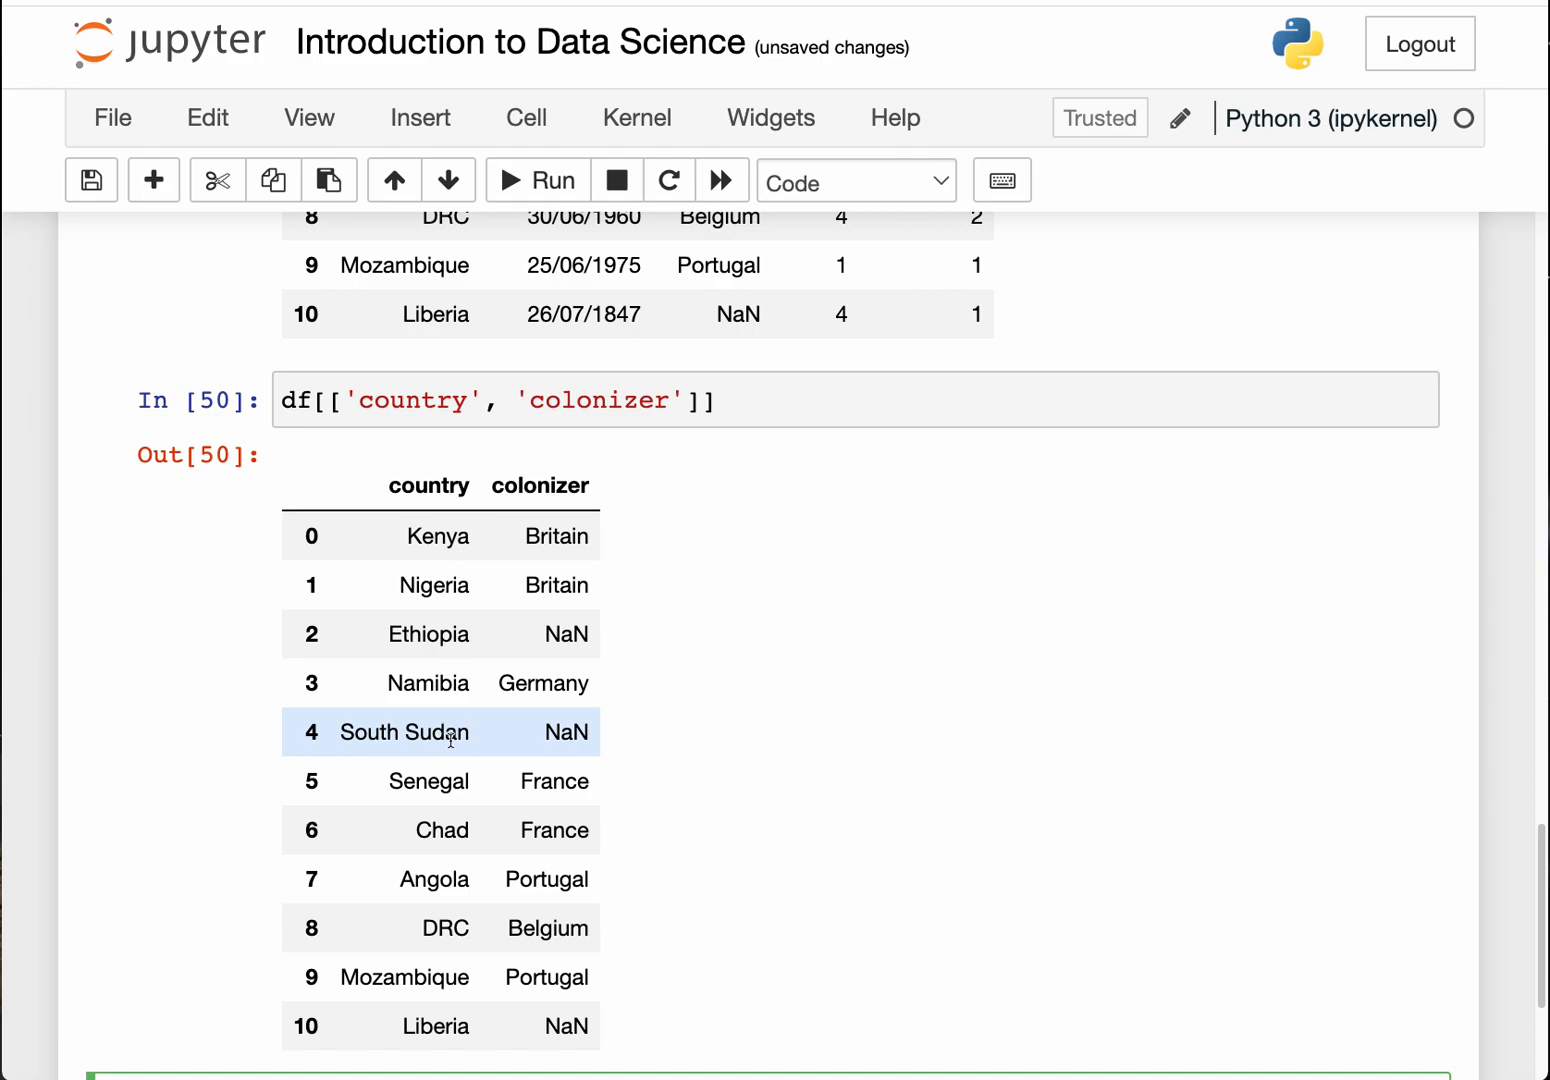
{"action": "mouse_move", "coordinate": [568, 732]}
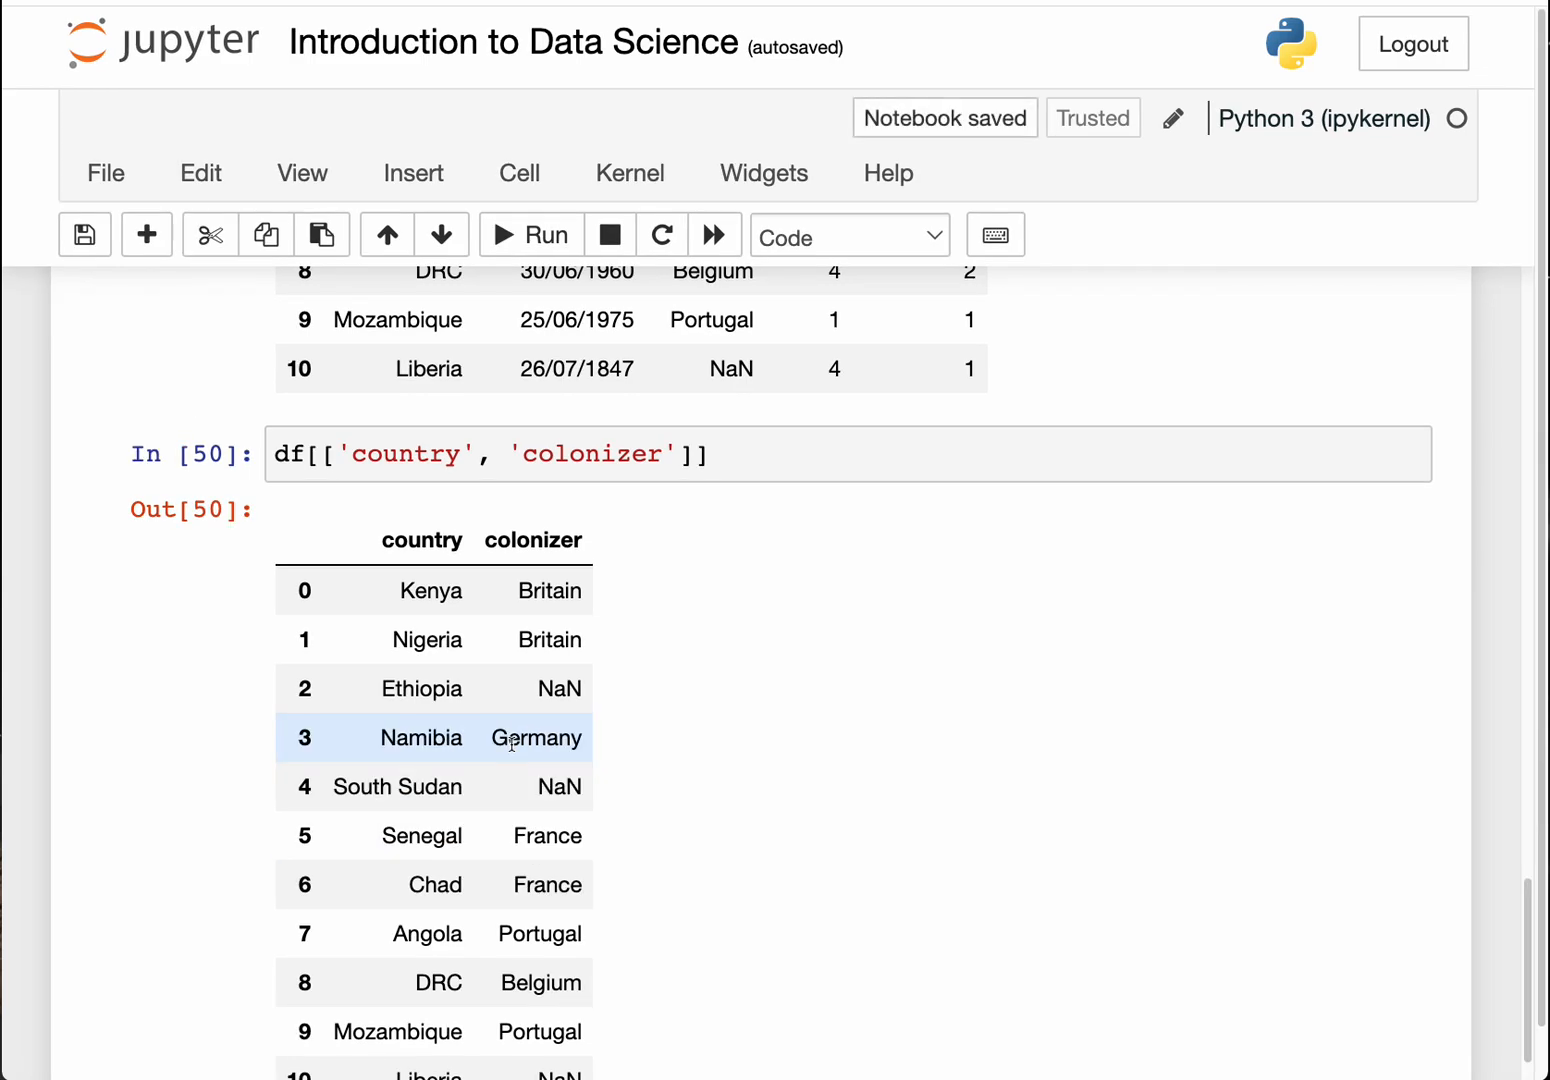
{"action": "scroll", "scroll_direction": "down", "scroll_amount": 3}
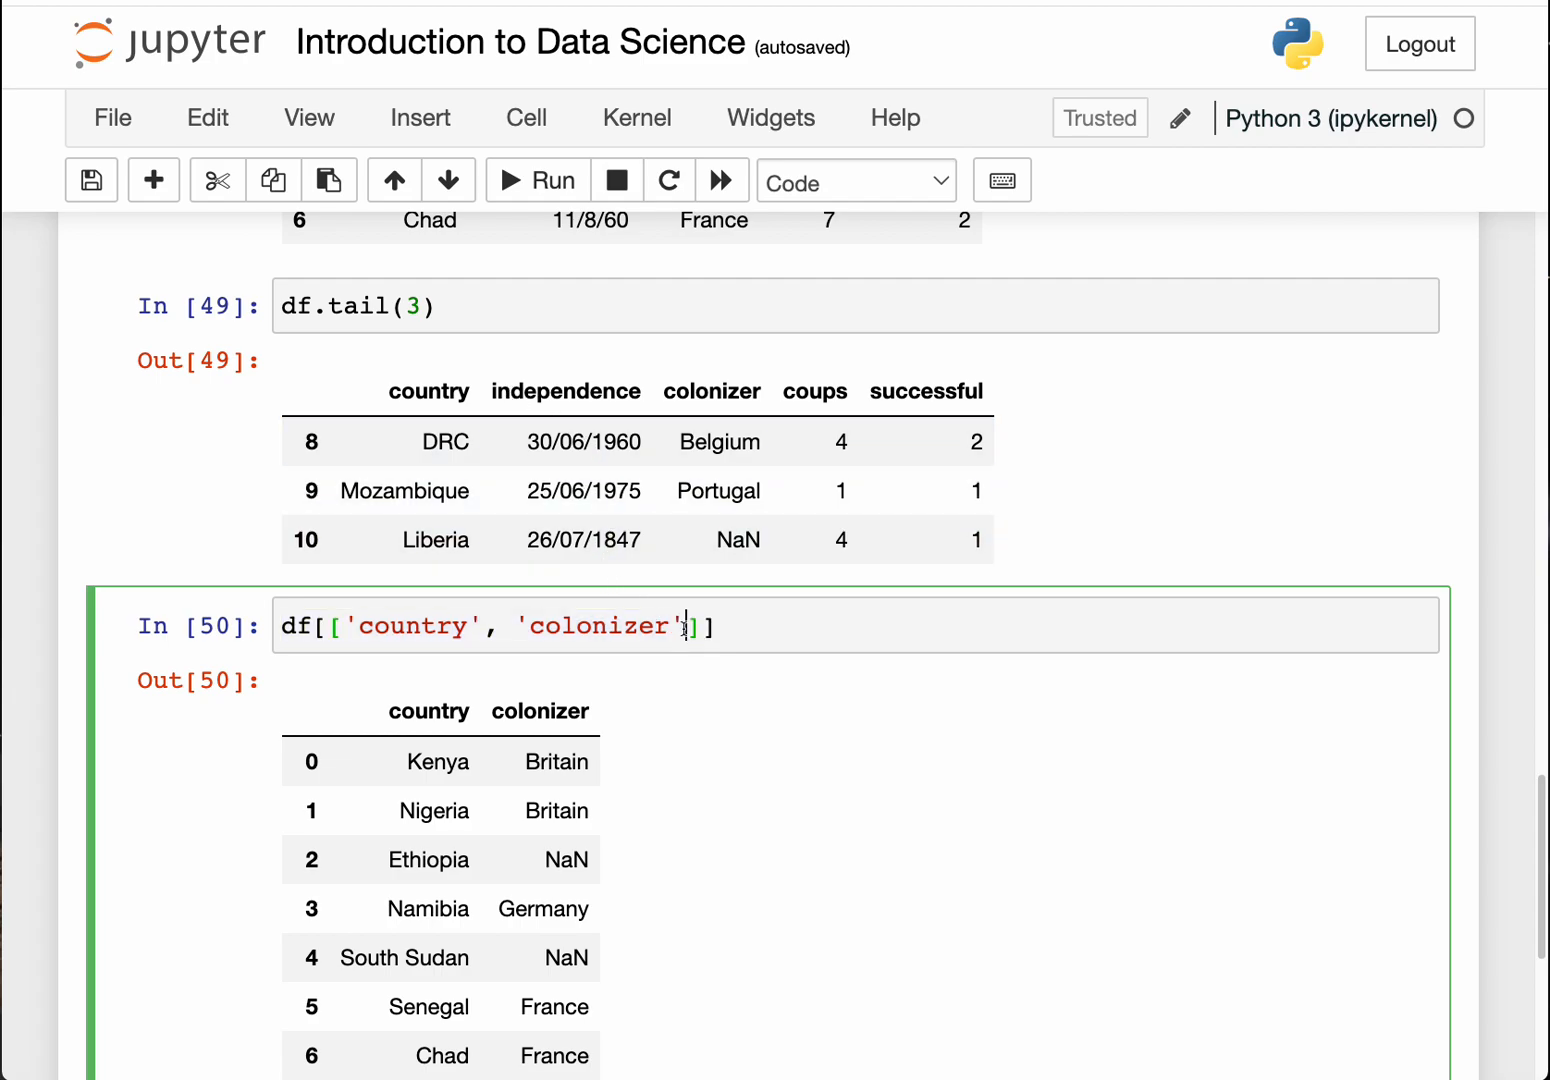
{"action": "type", "text": ", '"}
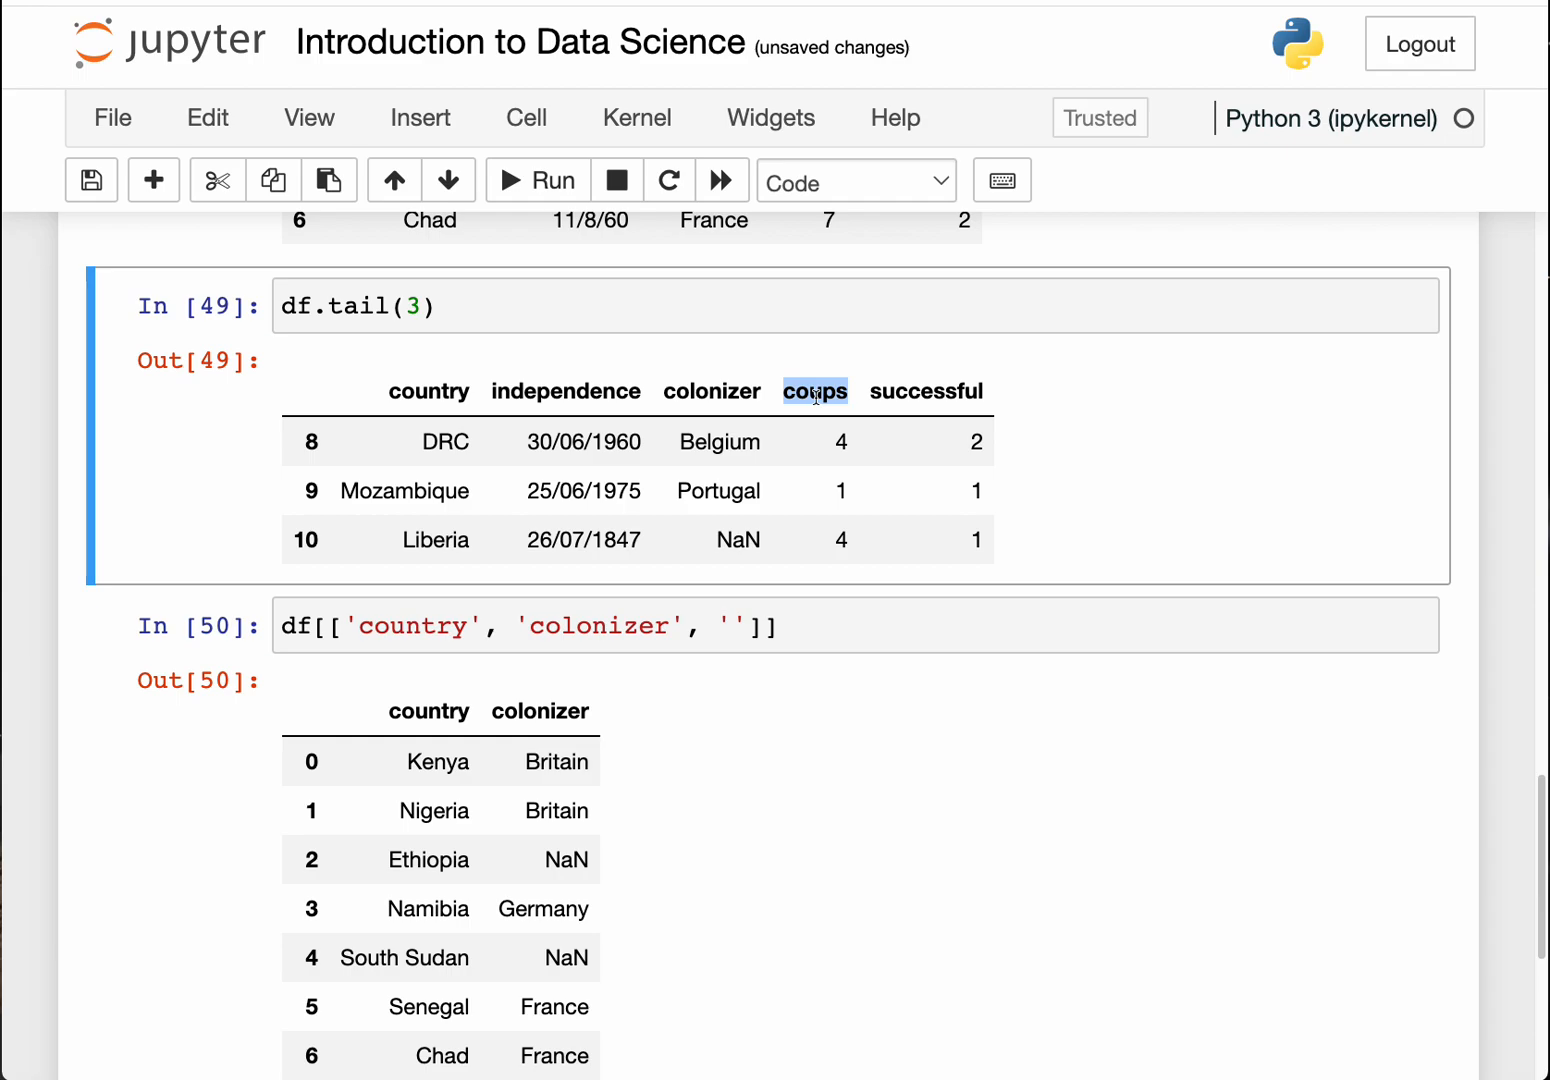
Step: Run df[['country', 'colonizer', 'coups']] to show each country's coup count
{"action": "left_click", "coordinate": [734, 626]}
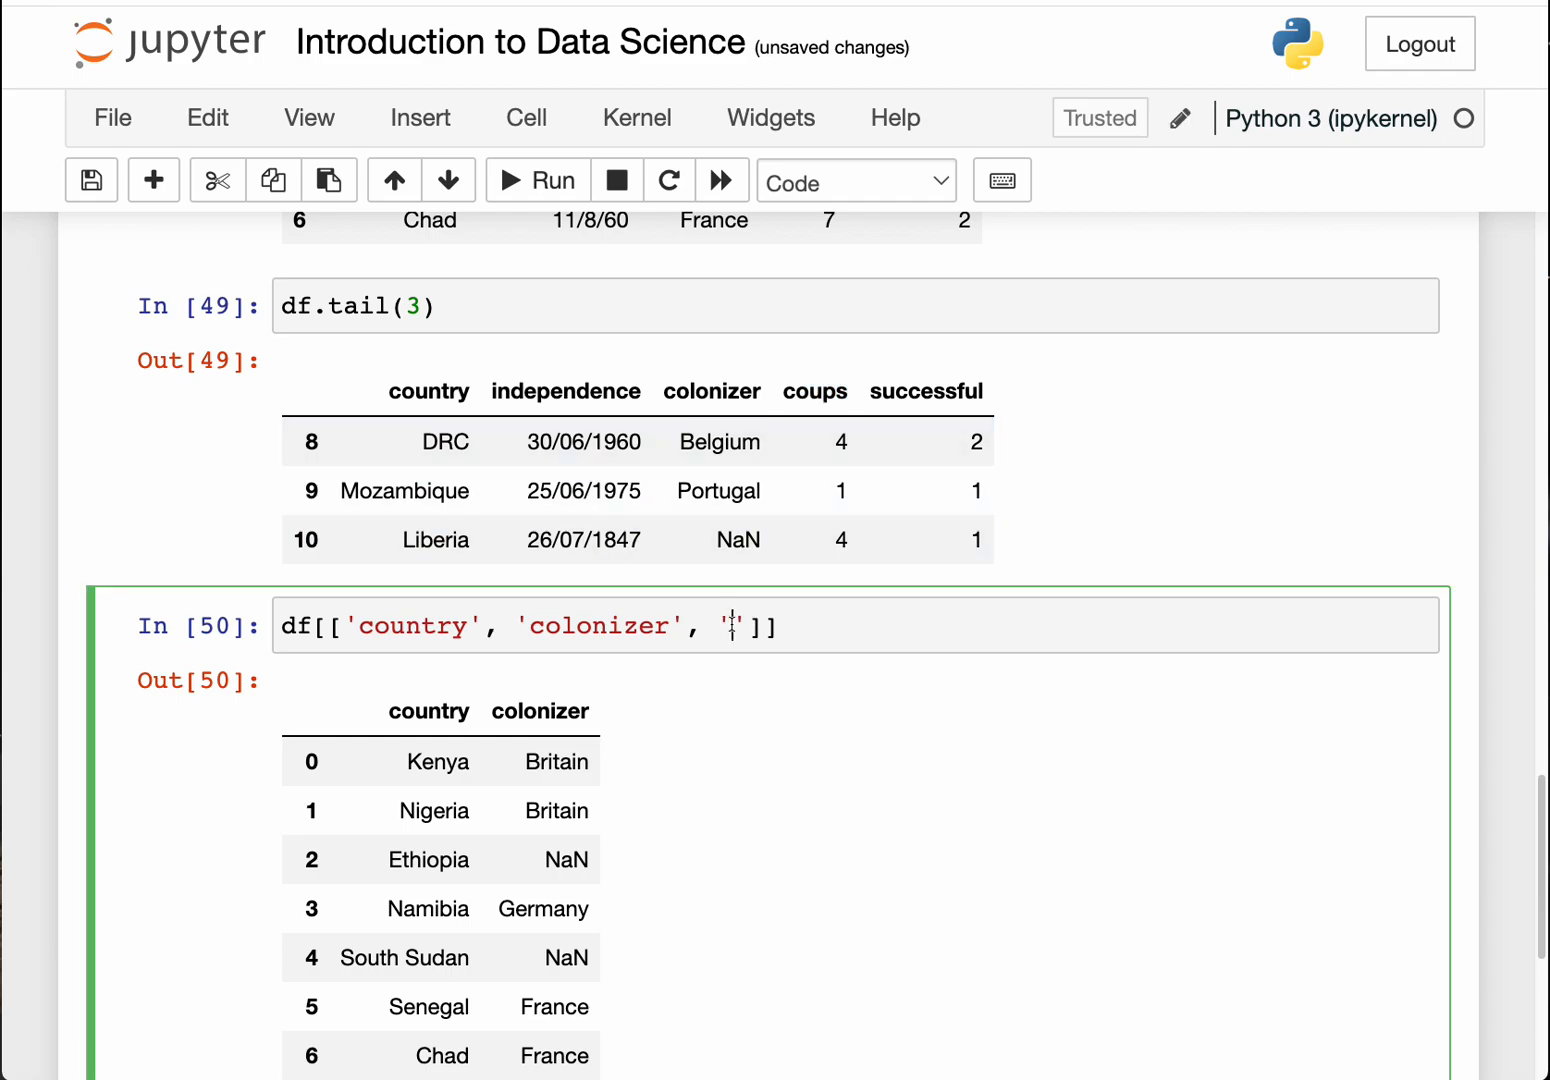
{"action": "left_click", "coordinate": [536, 180]}
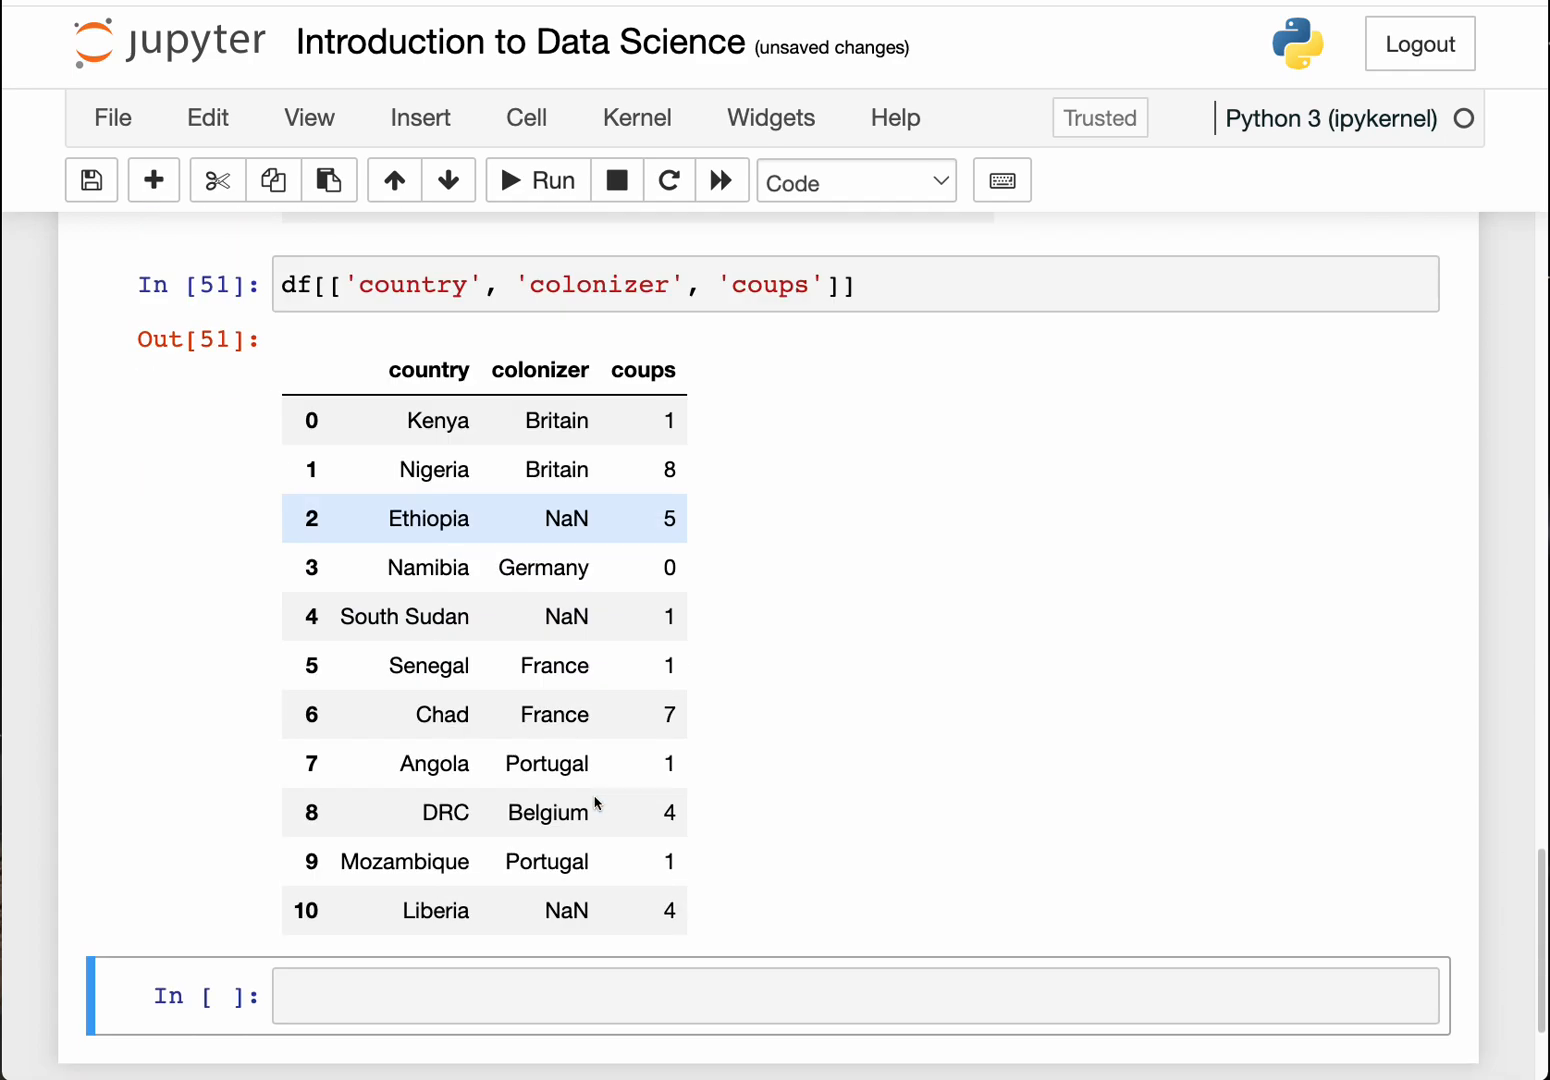
{"action": "mouse_move", "coordinate": [612, 825]}
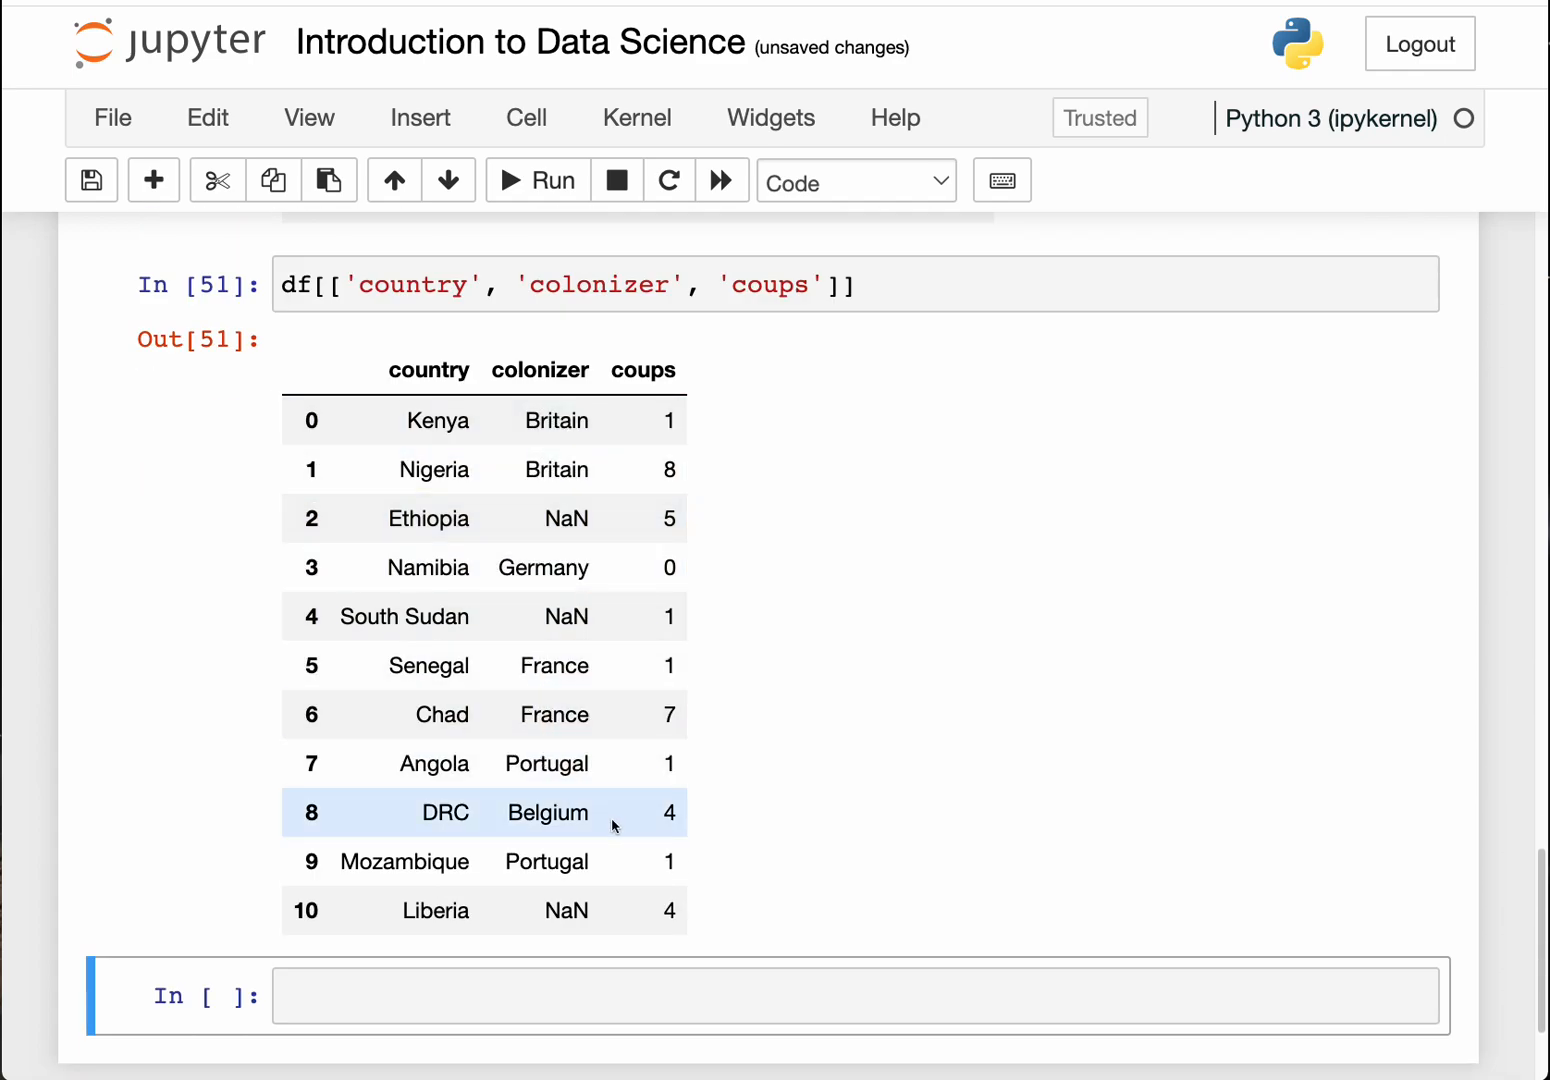
{"action": "mouse_move", "coordinate": [304, 662]}
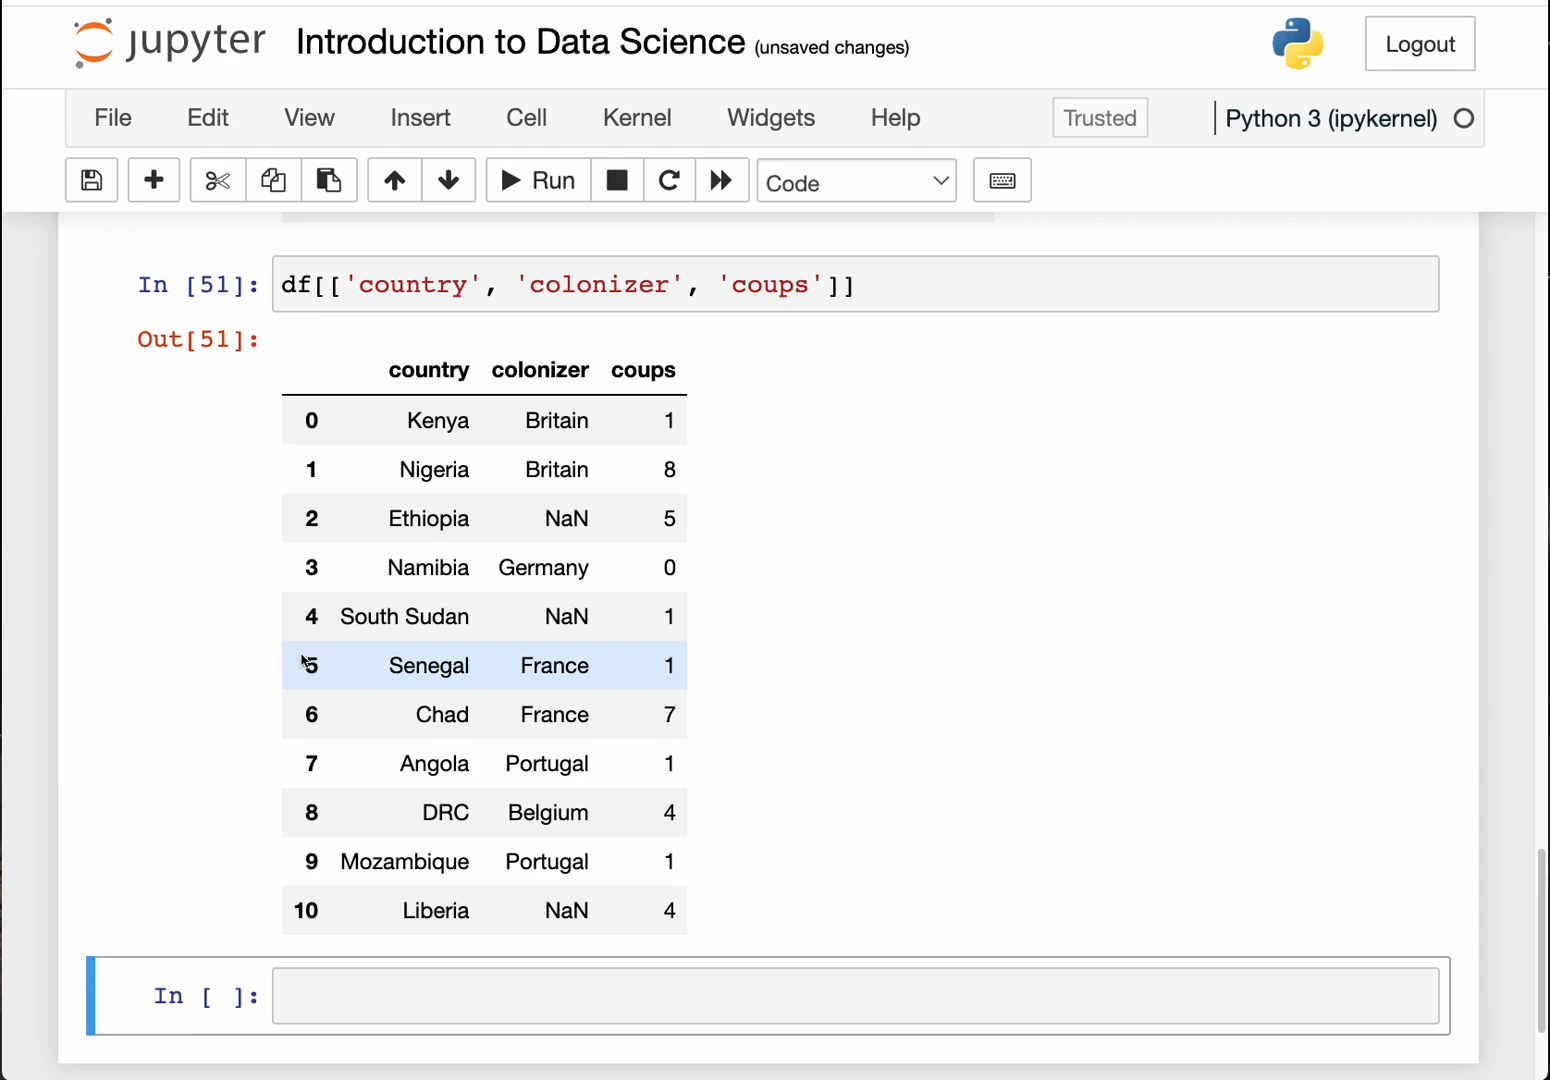
{"action": "mouse_move", "coordinate": [570, 667]}
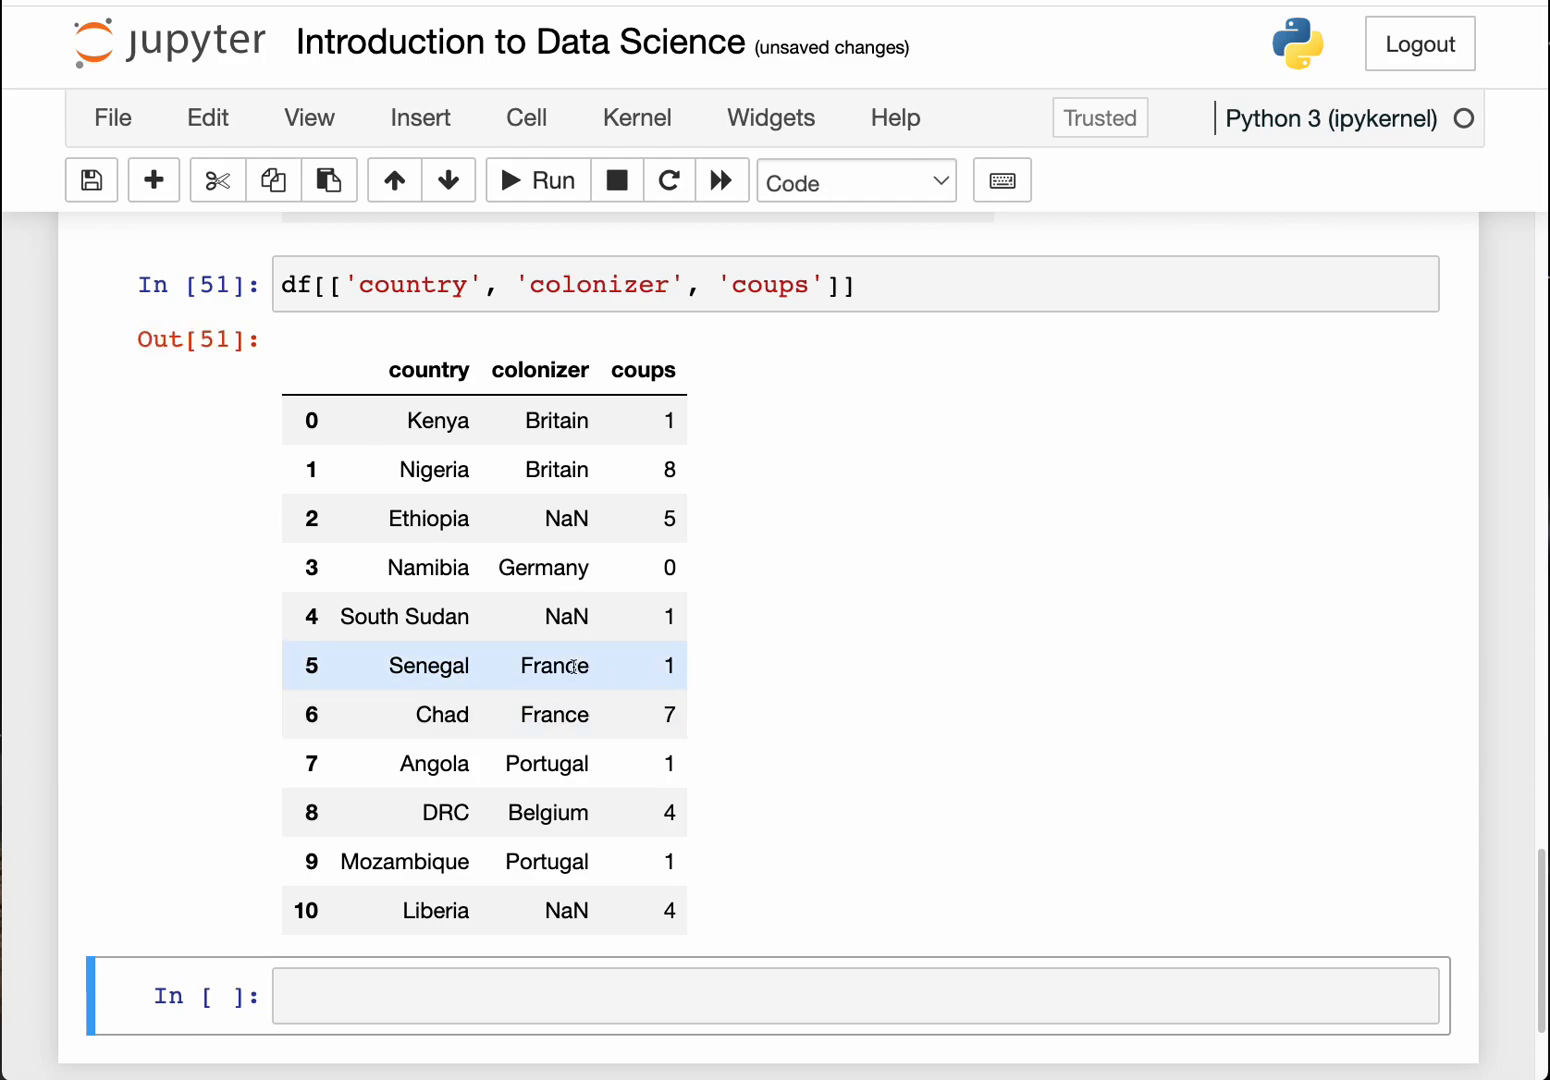
{"action": "mouse_move", "coordinate": [490, 551]}
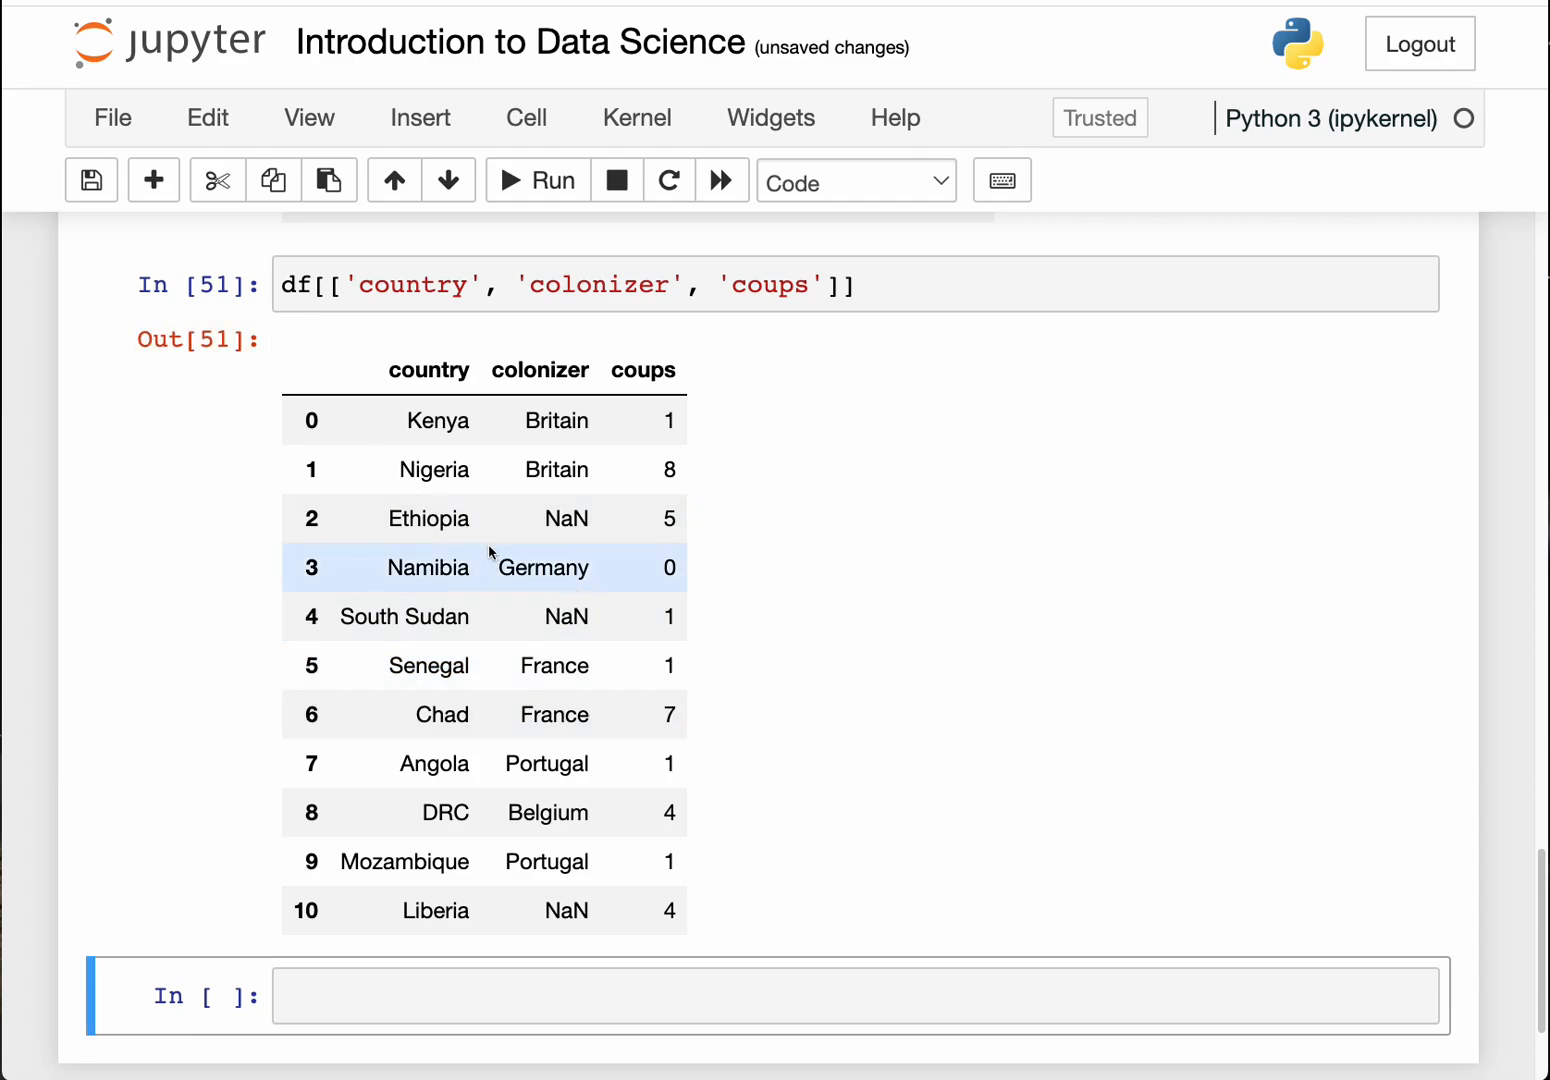
{"action": "mouse_move", "coordinate": [618, 614]}
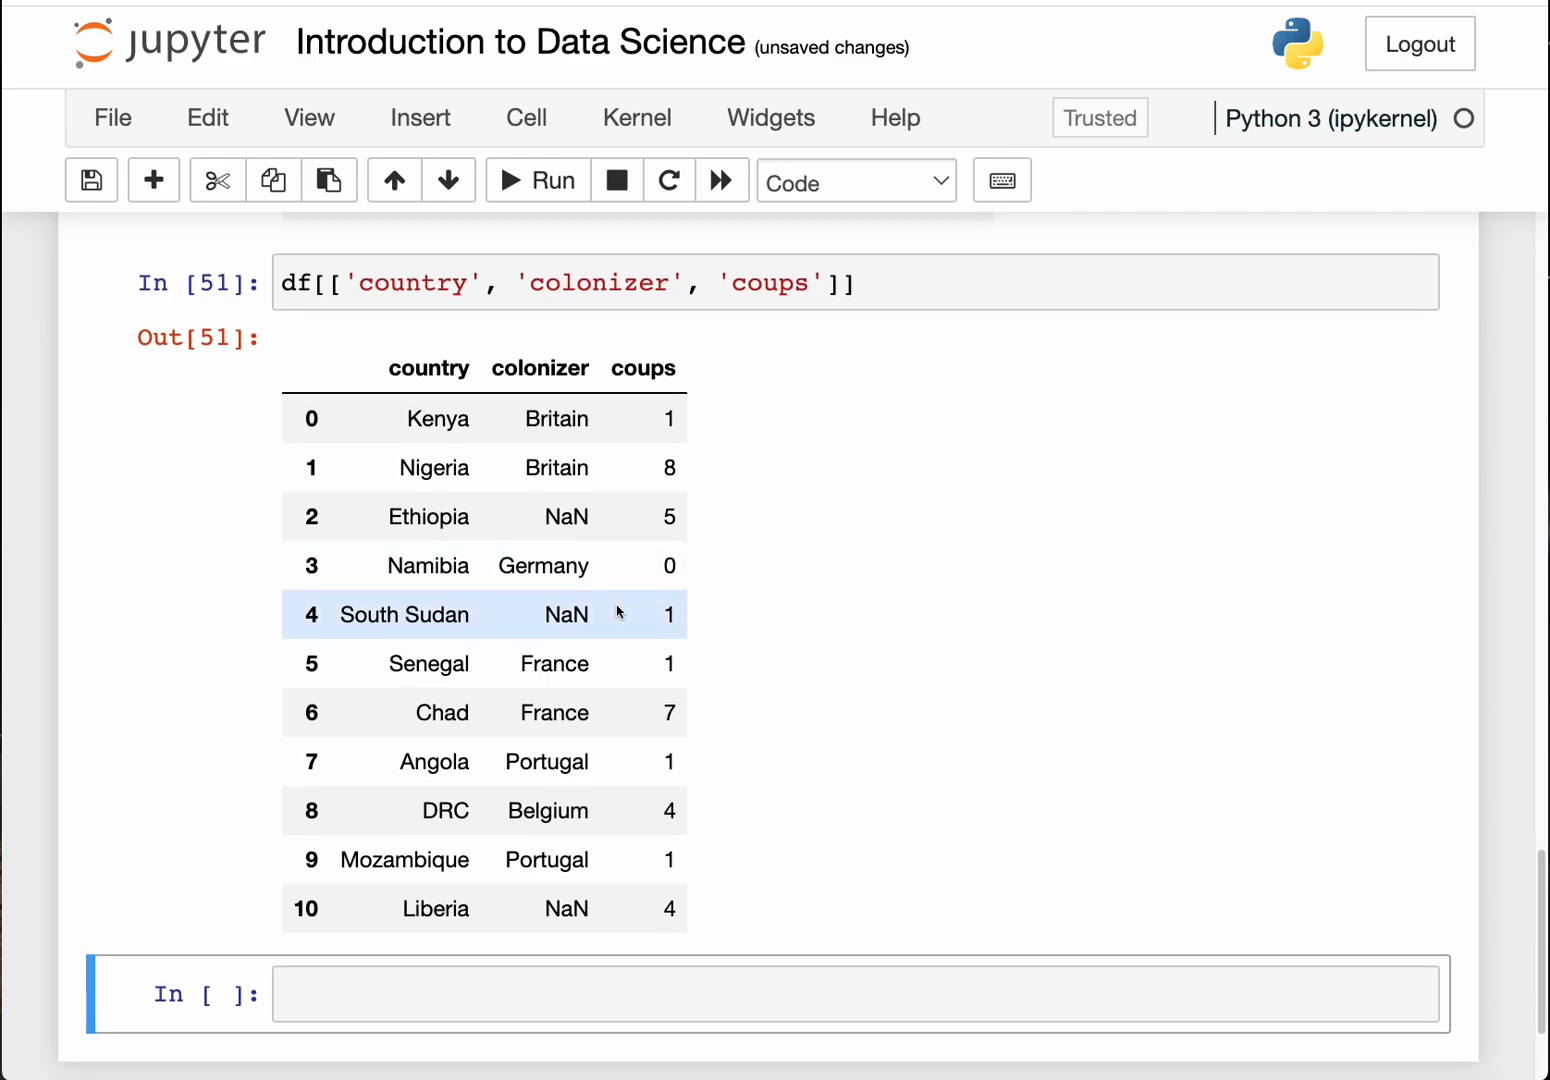
{"action": "mouse_move", "coordinate": [477, 506]}
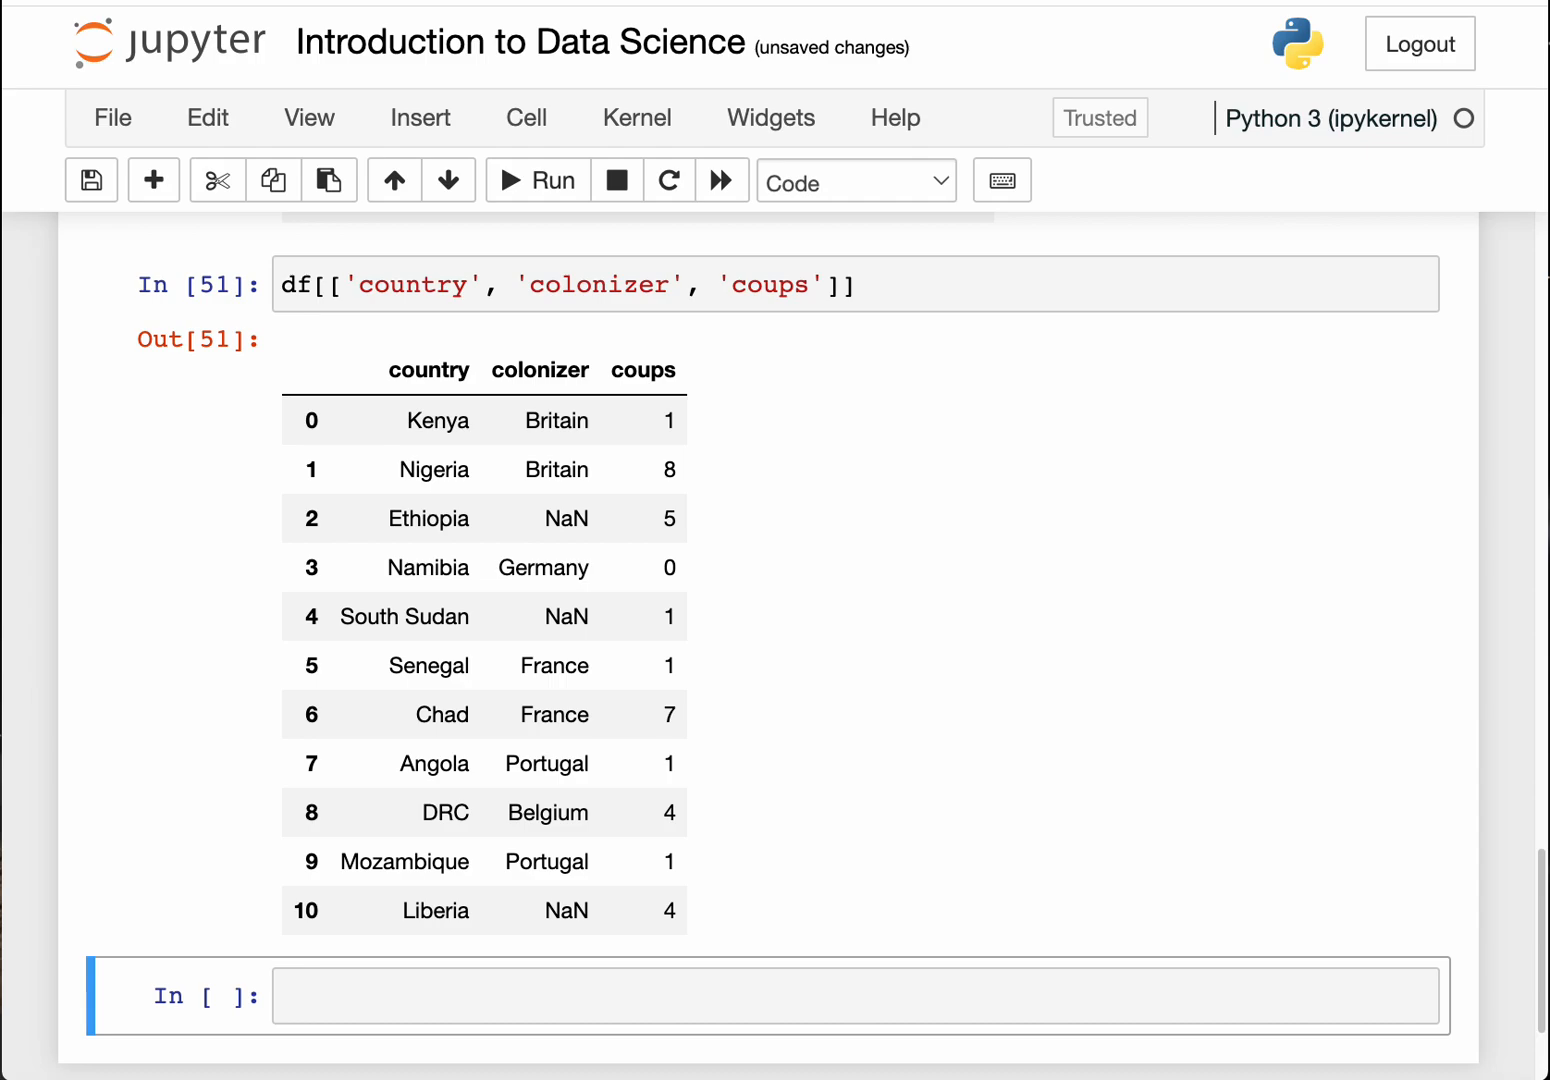
{"action": "mouse_move", "coordinate": [1497, 285]}
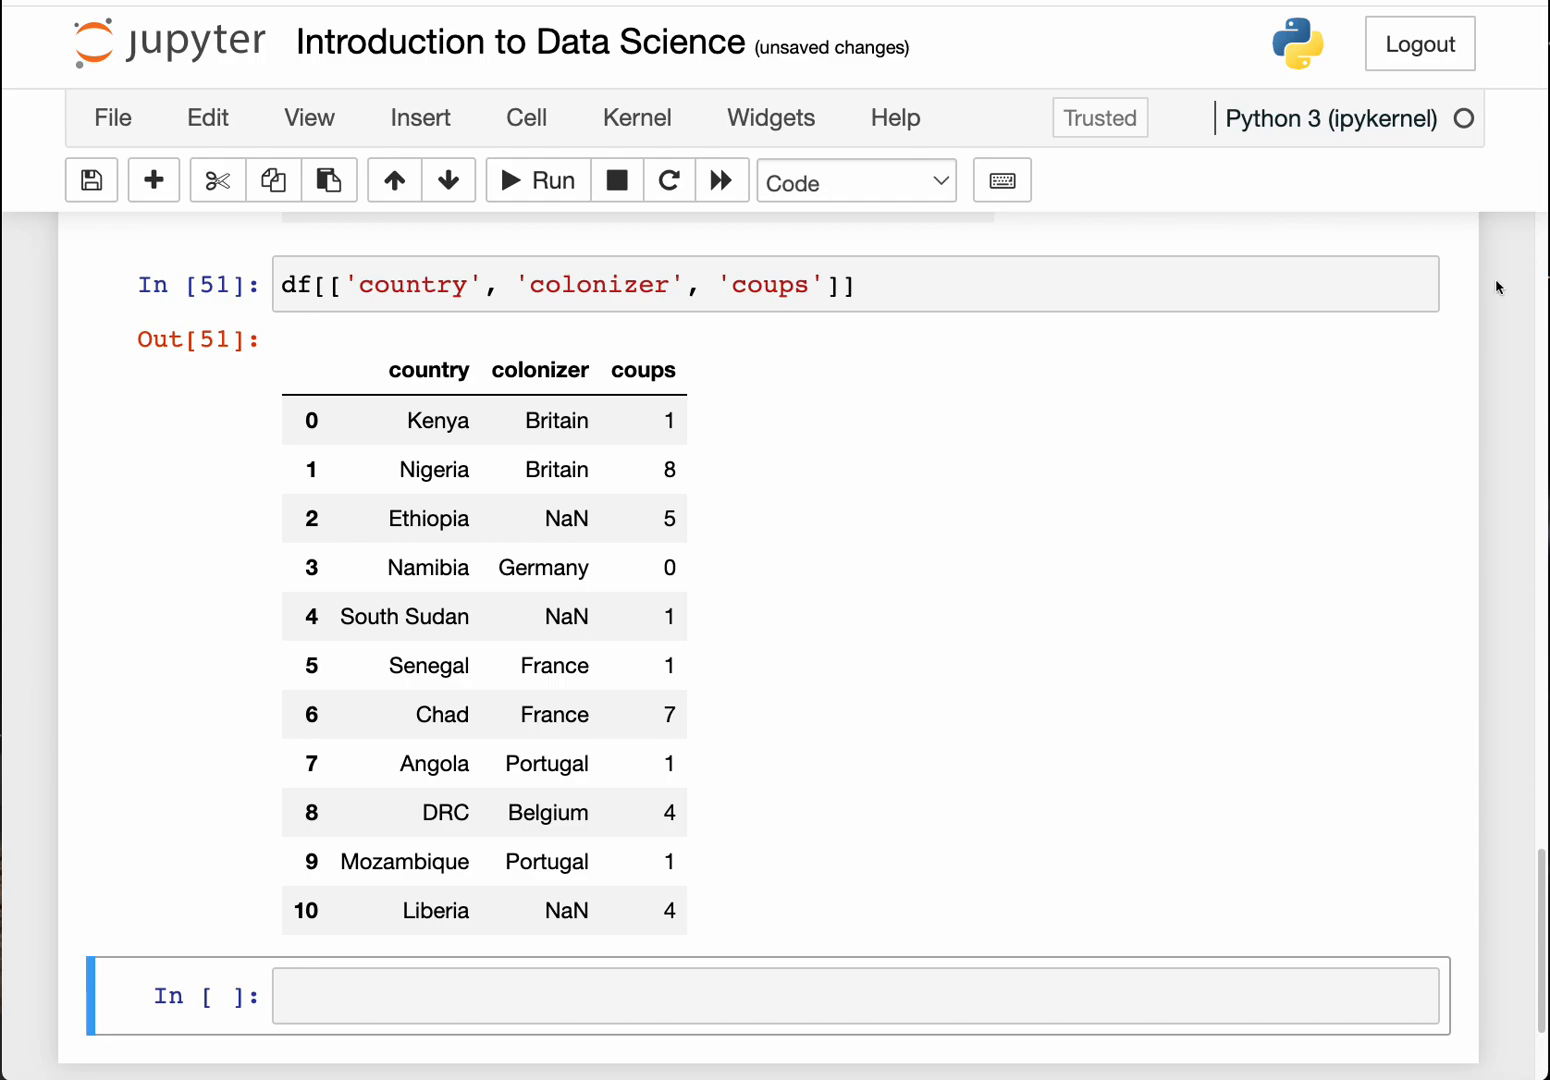
{"action": "mouse_move", "coordinate": [688, 974]}
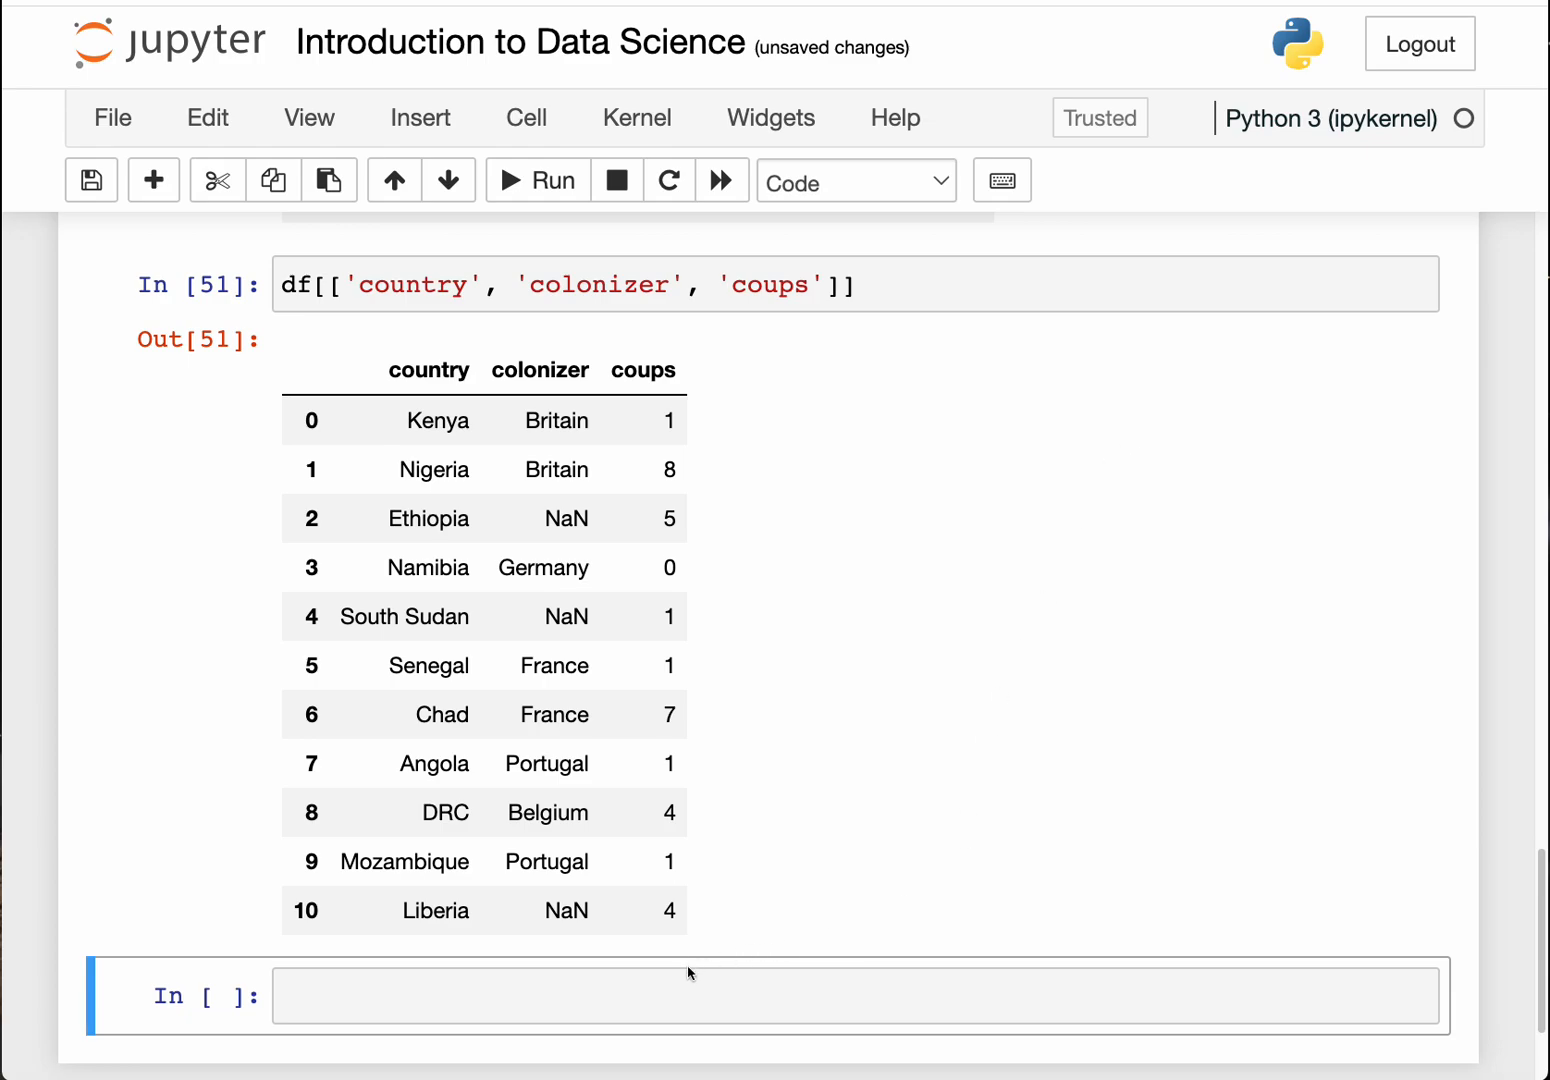
{"action": "mouse_move", "coordinate": [278, 453]}
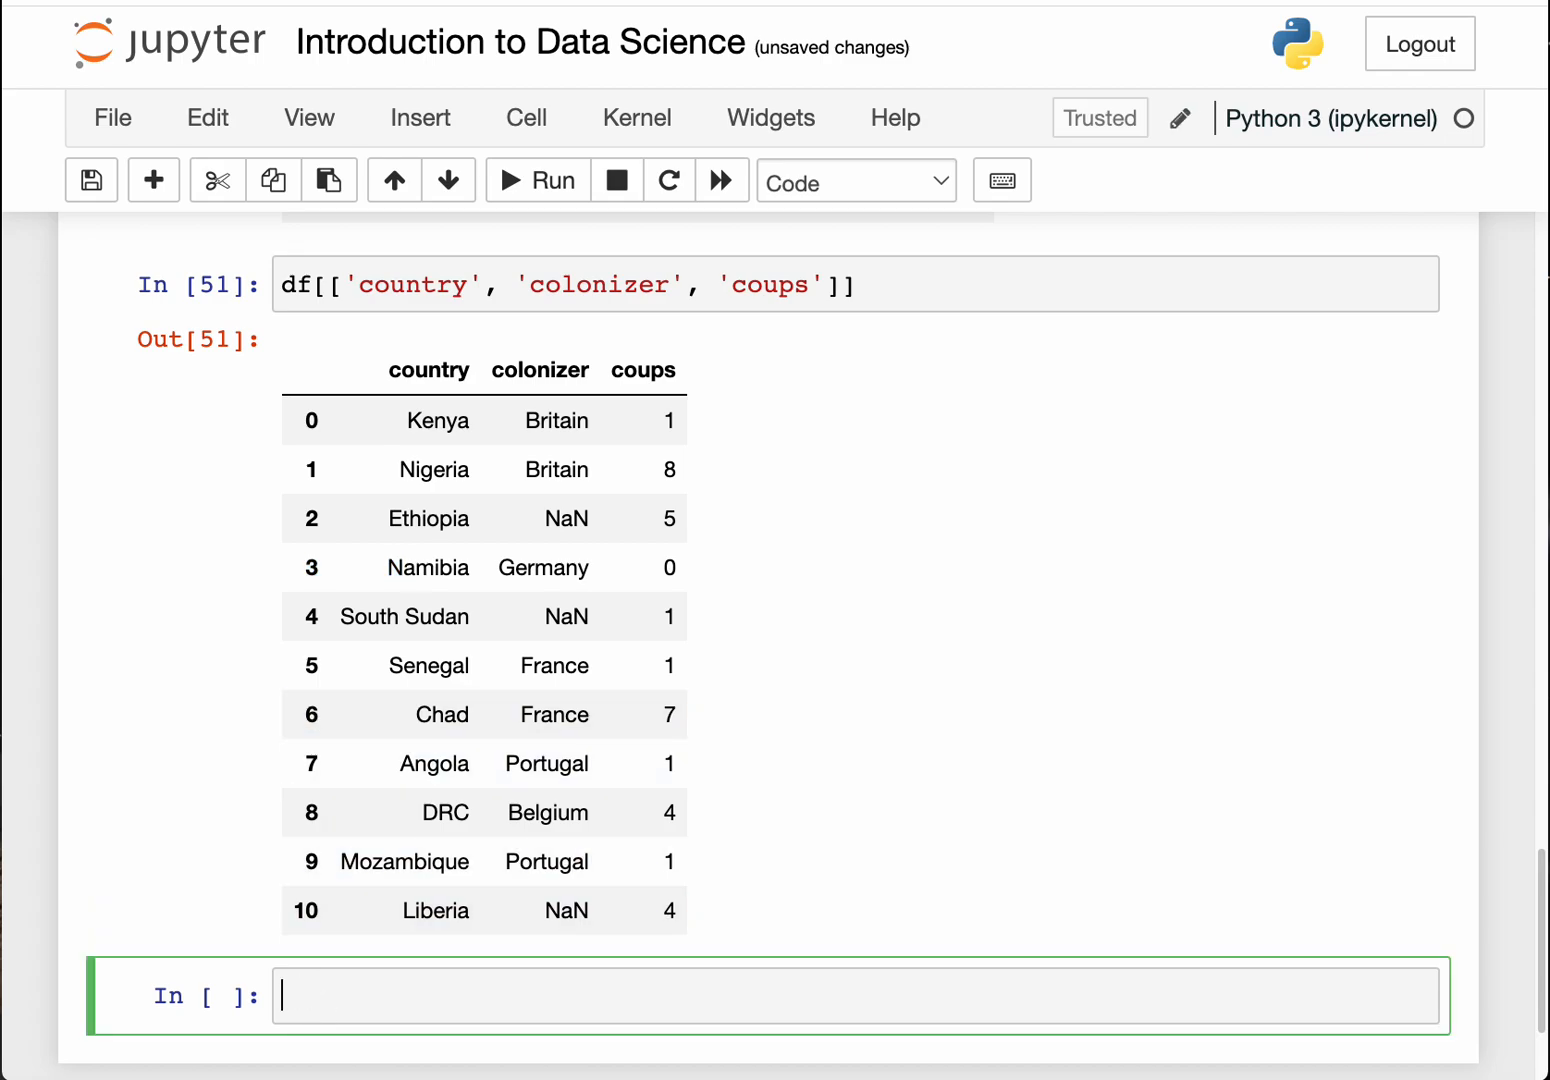
Step: Slice rows 3–5 (Namibia, South Sudan, Senegal) with df[3:6]
{"action": "type", "text": "df"}
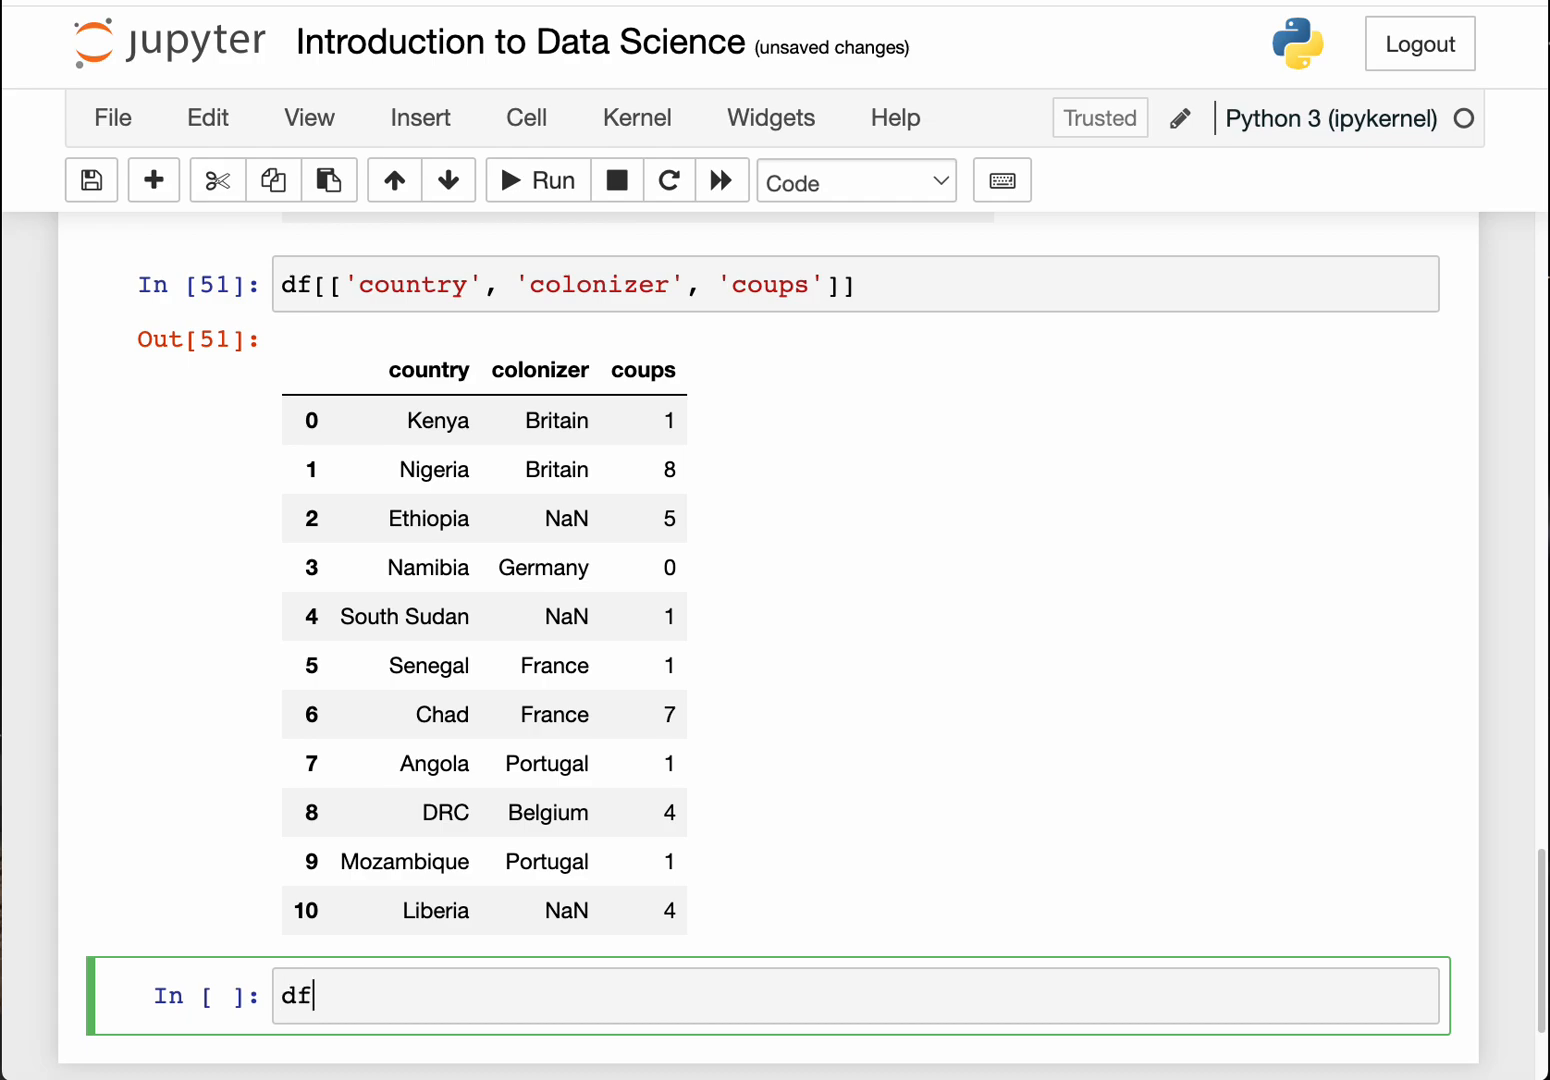
{"action": "type", "text": "[]"}
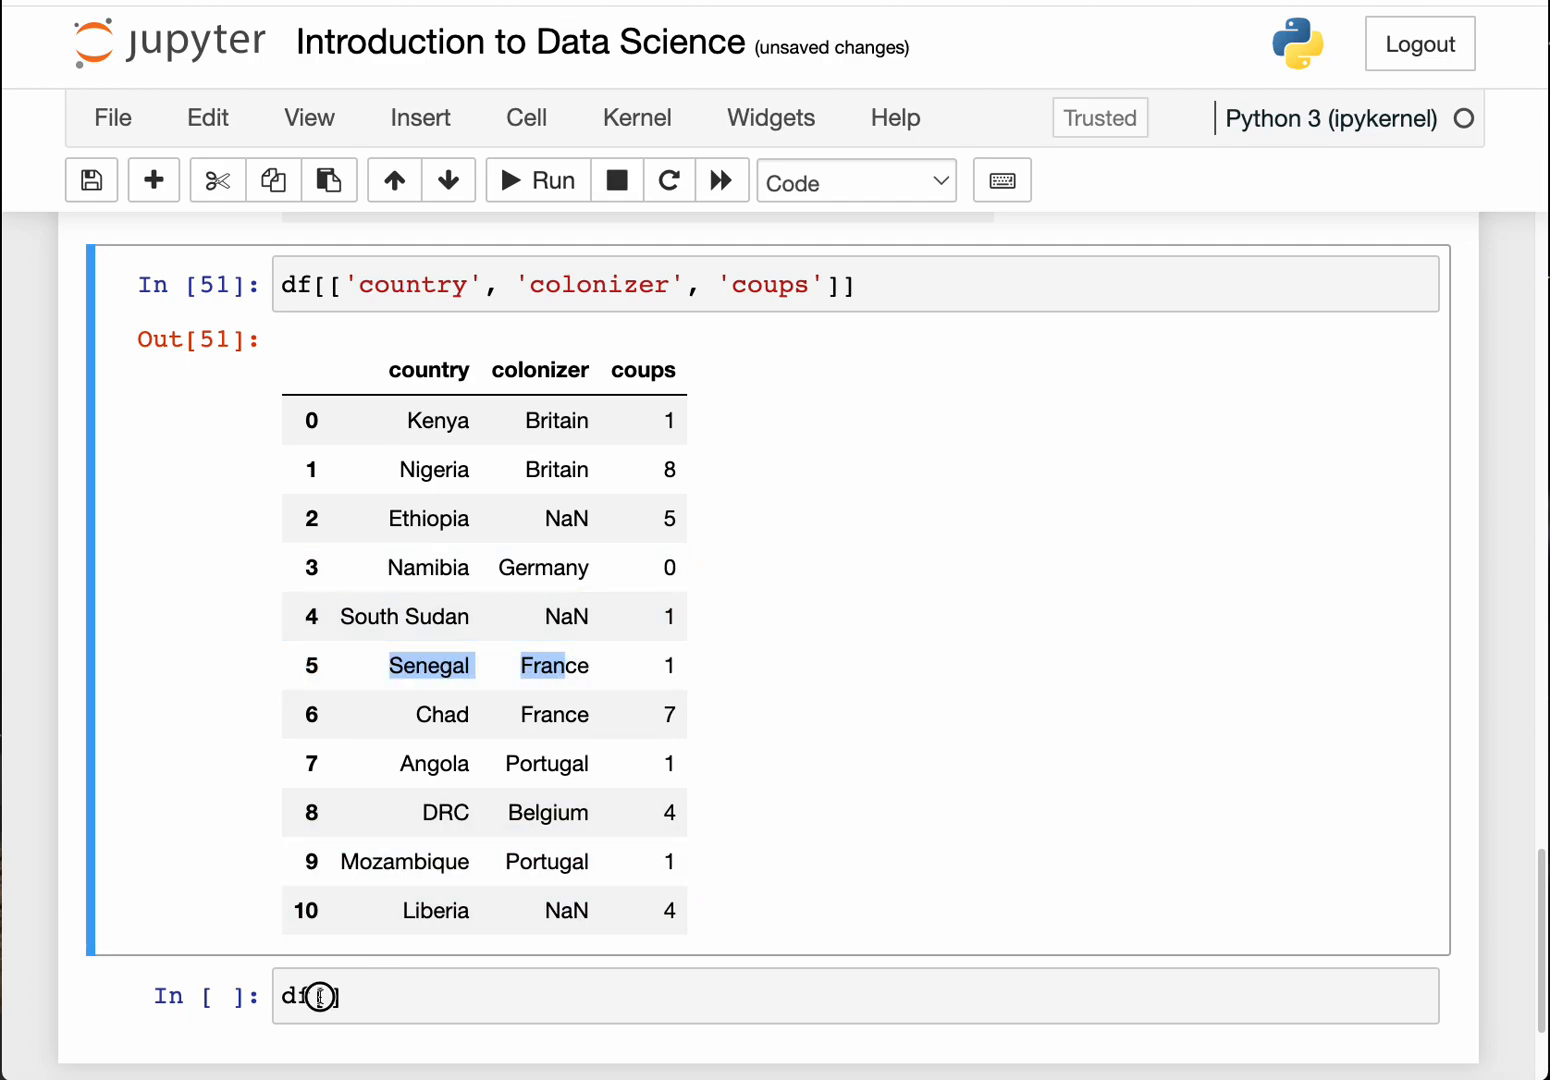
{"action": "type", "text": "3"}
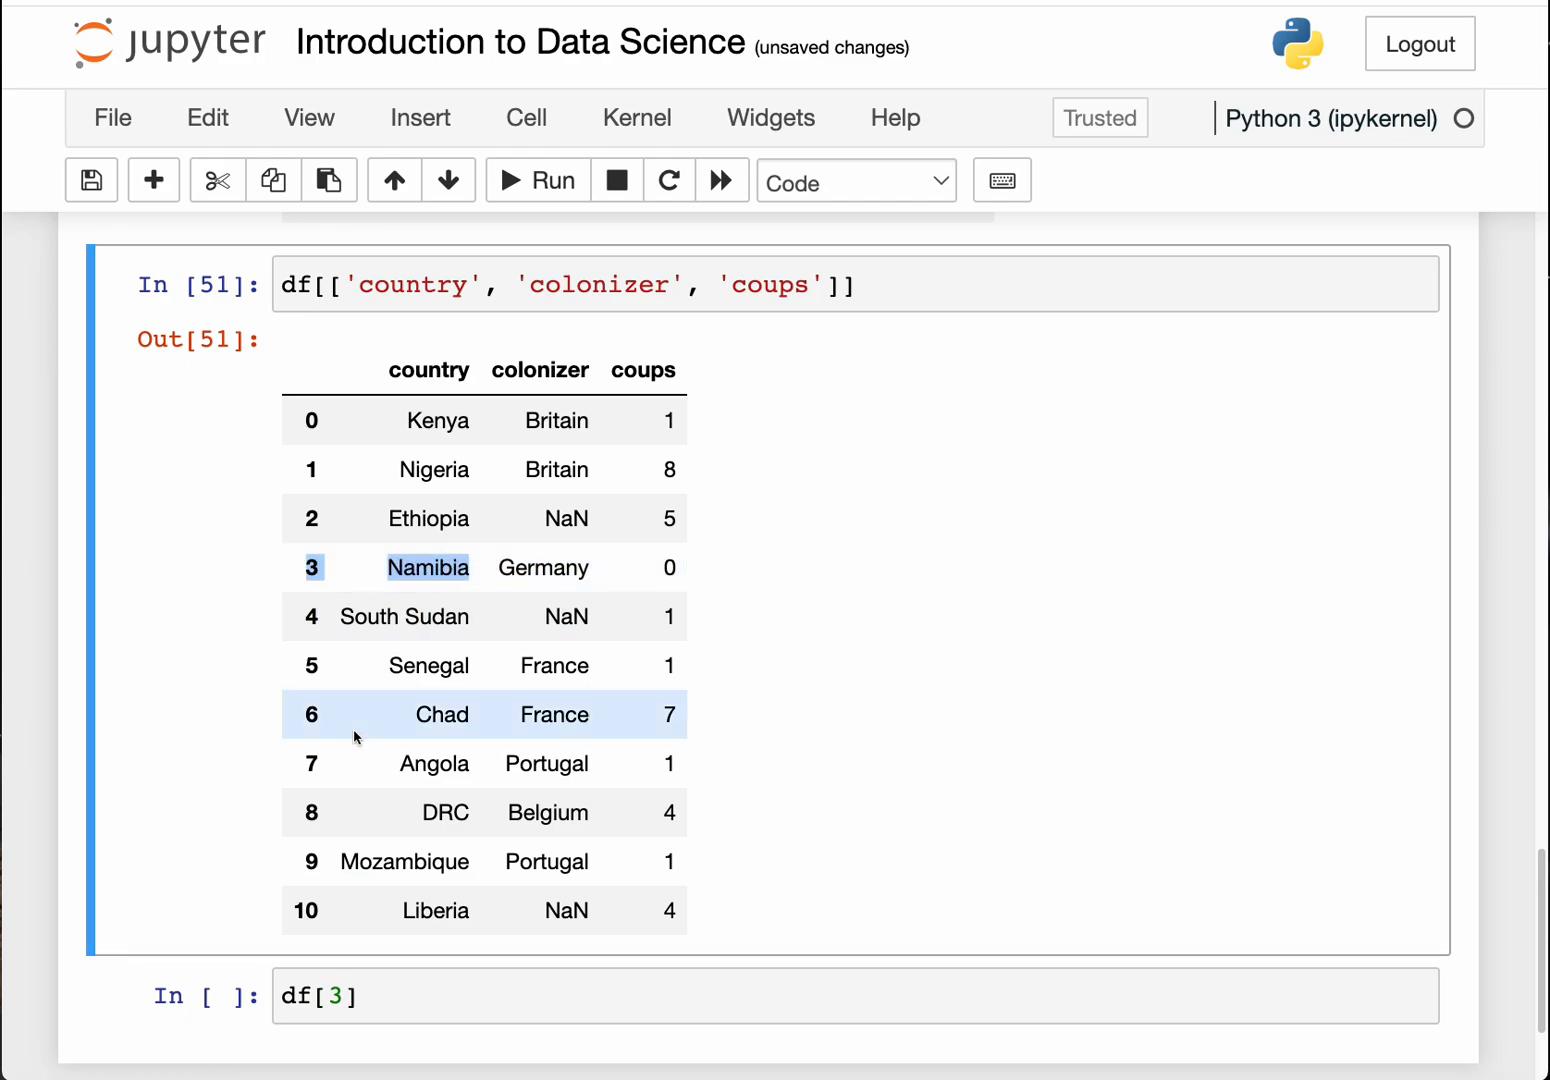
{"action": "left_click", "coordinate": [345, 997]}
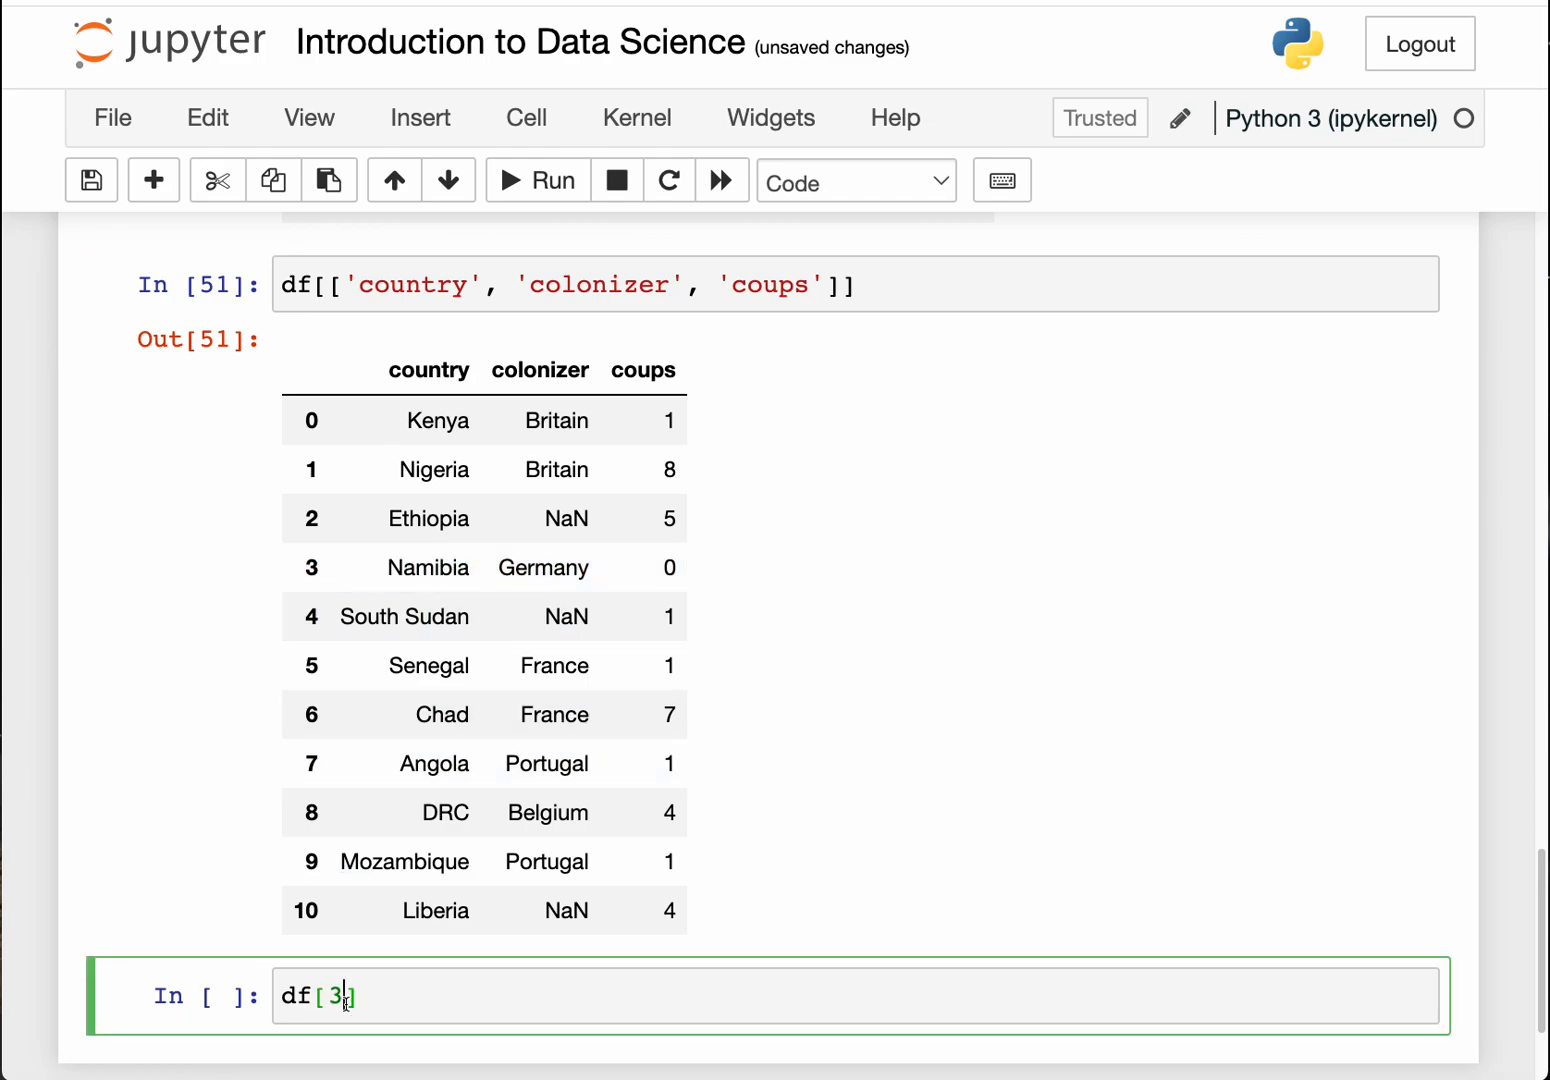
{"action": "type", "text": ":"}
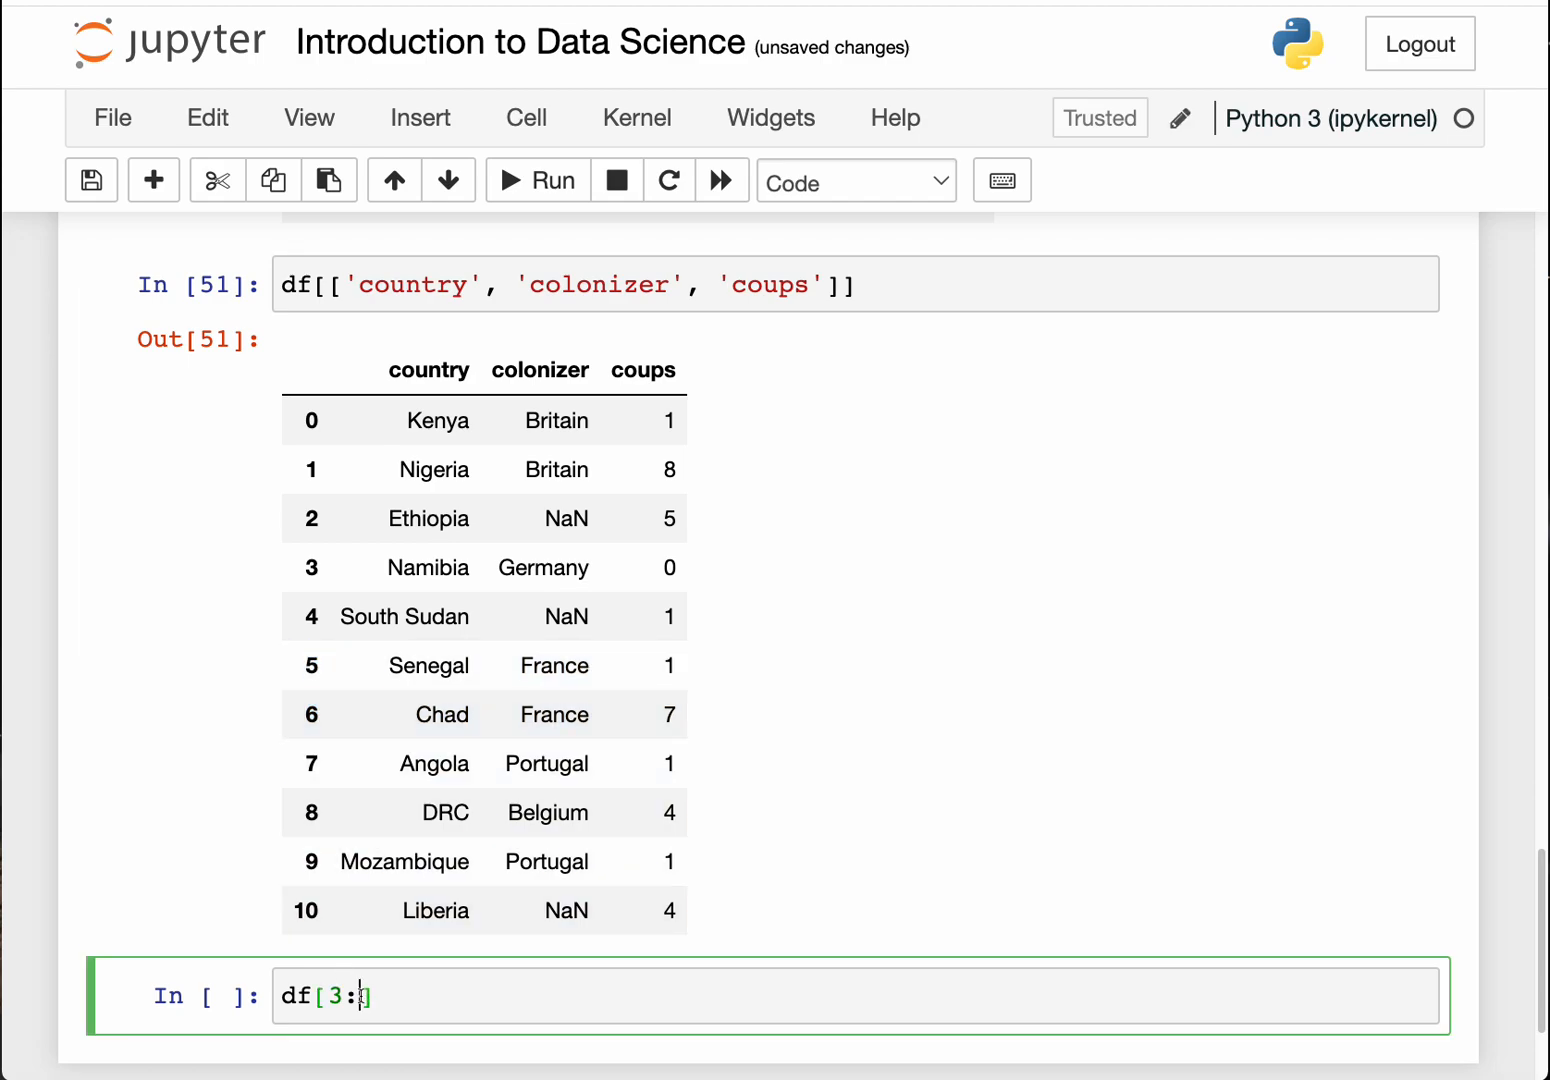
{"action": "type", "text": "6"}
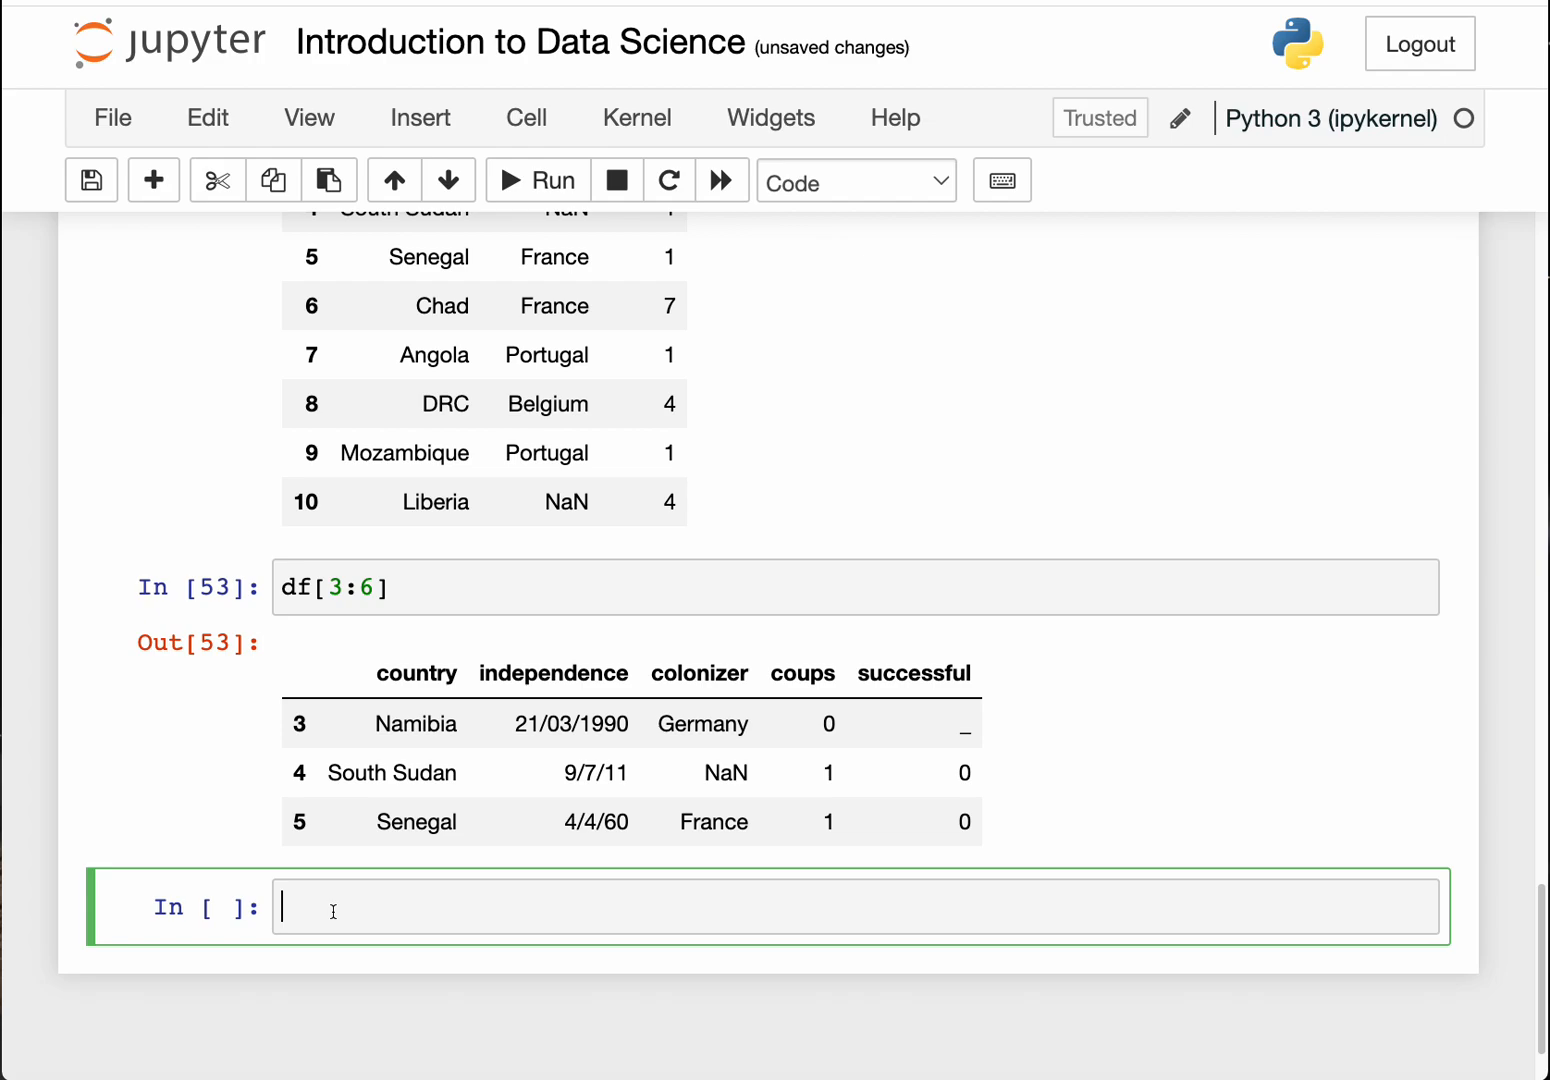
Step: Show the country column with df.country, then again with df['country']
{"action": "type", "text": "df."}
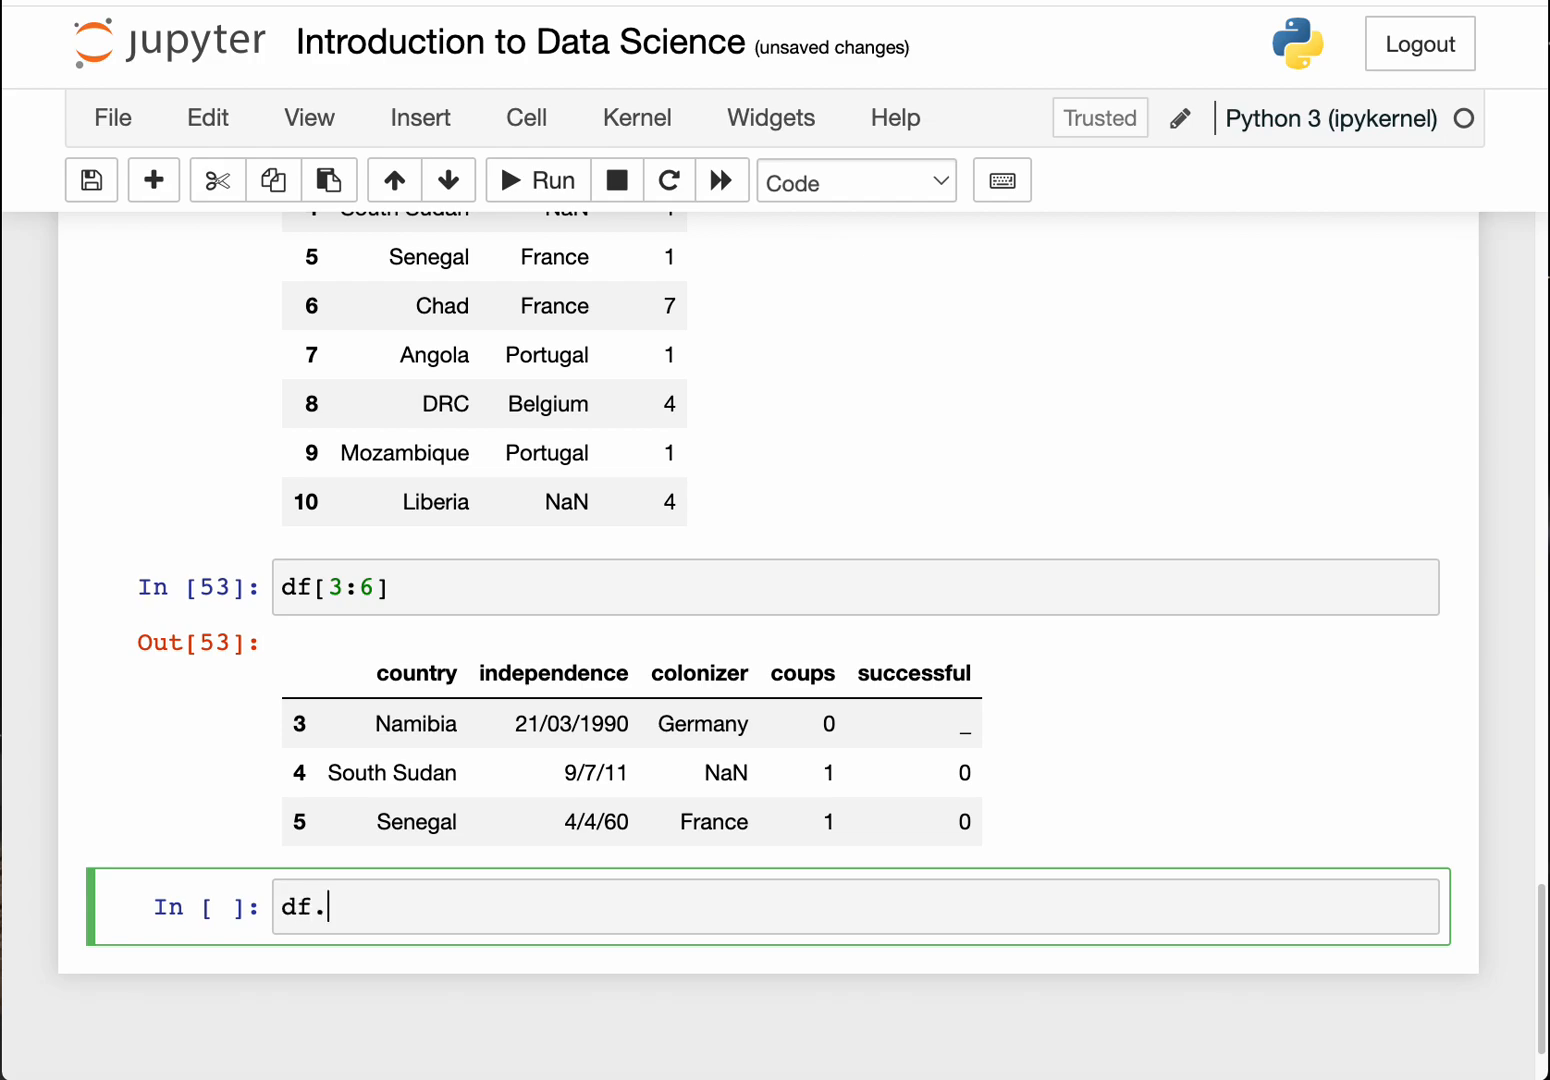
{"action": "type", "text": "country"}
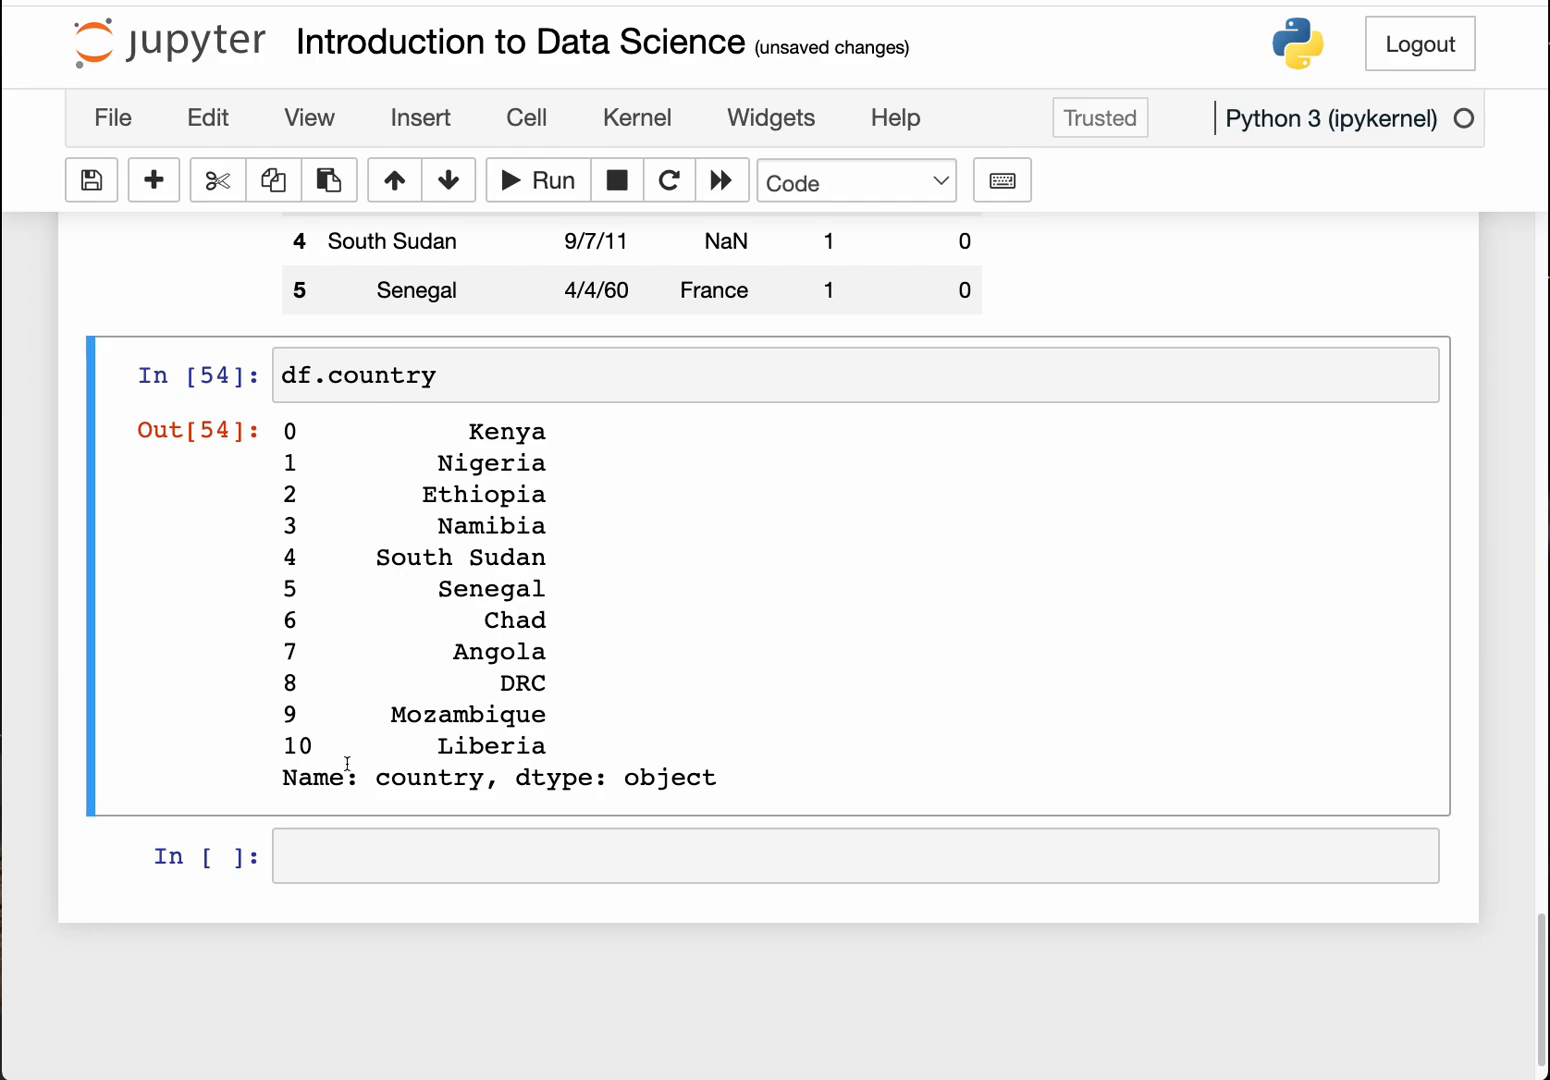
{"action": "type", "text": "df"}
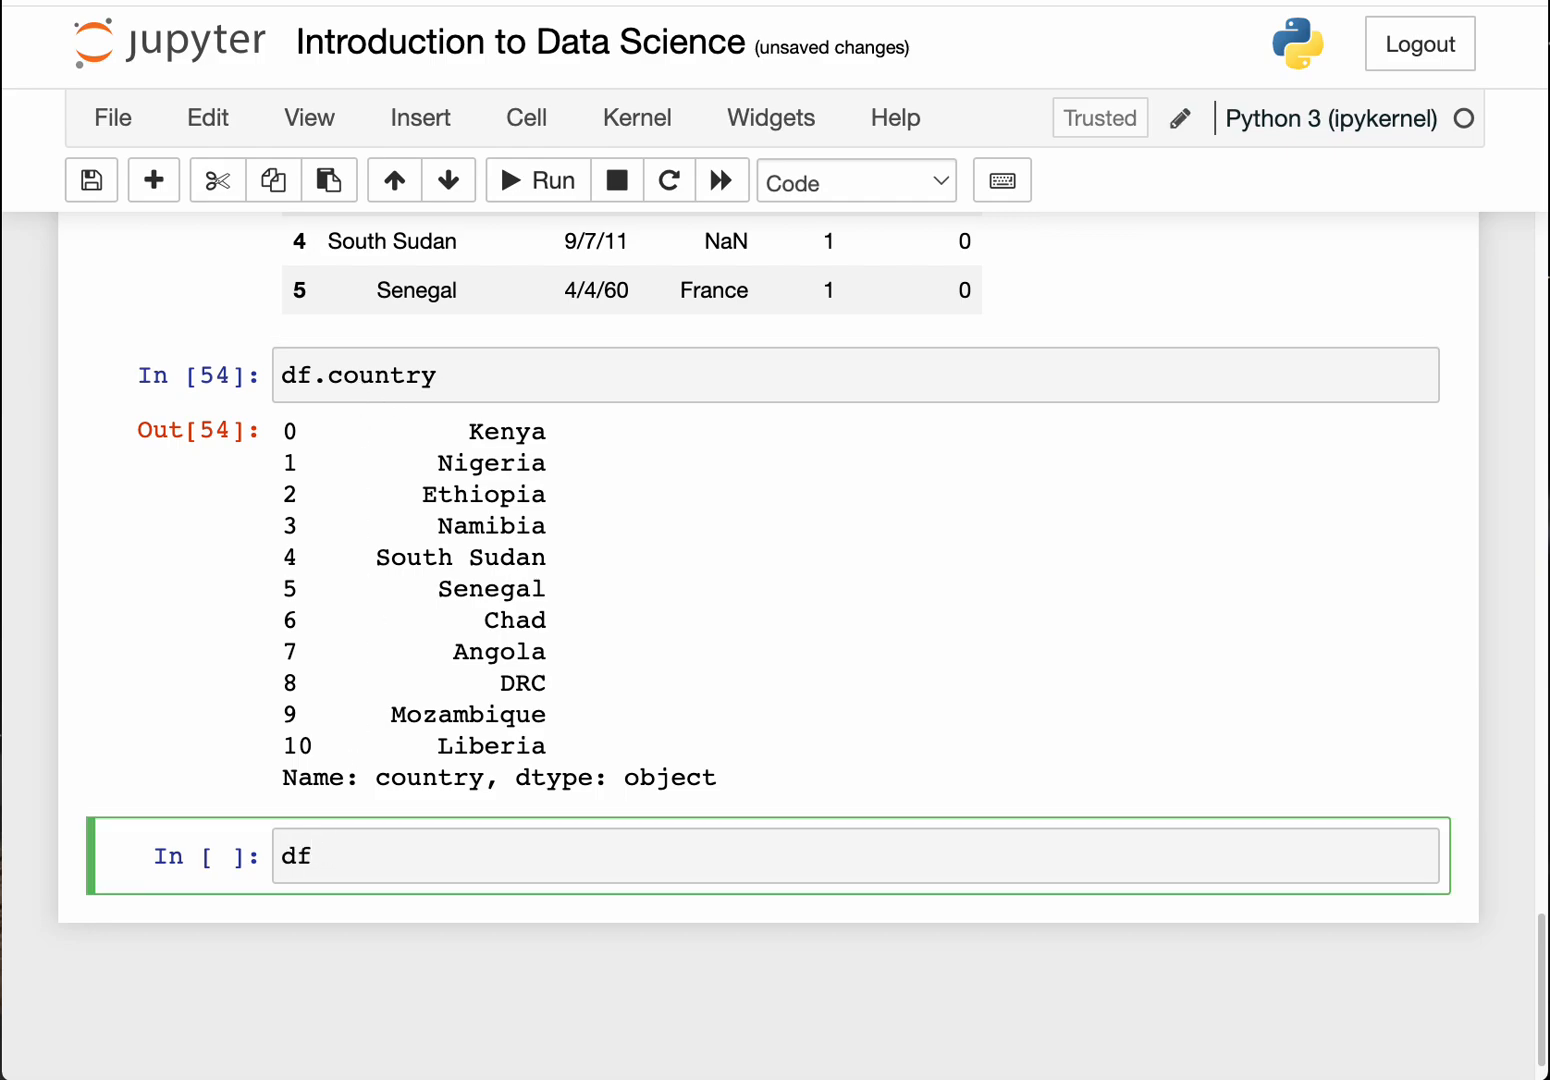
{"action": "type", "text": "[]"}
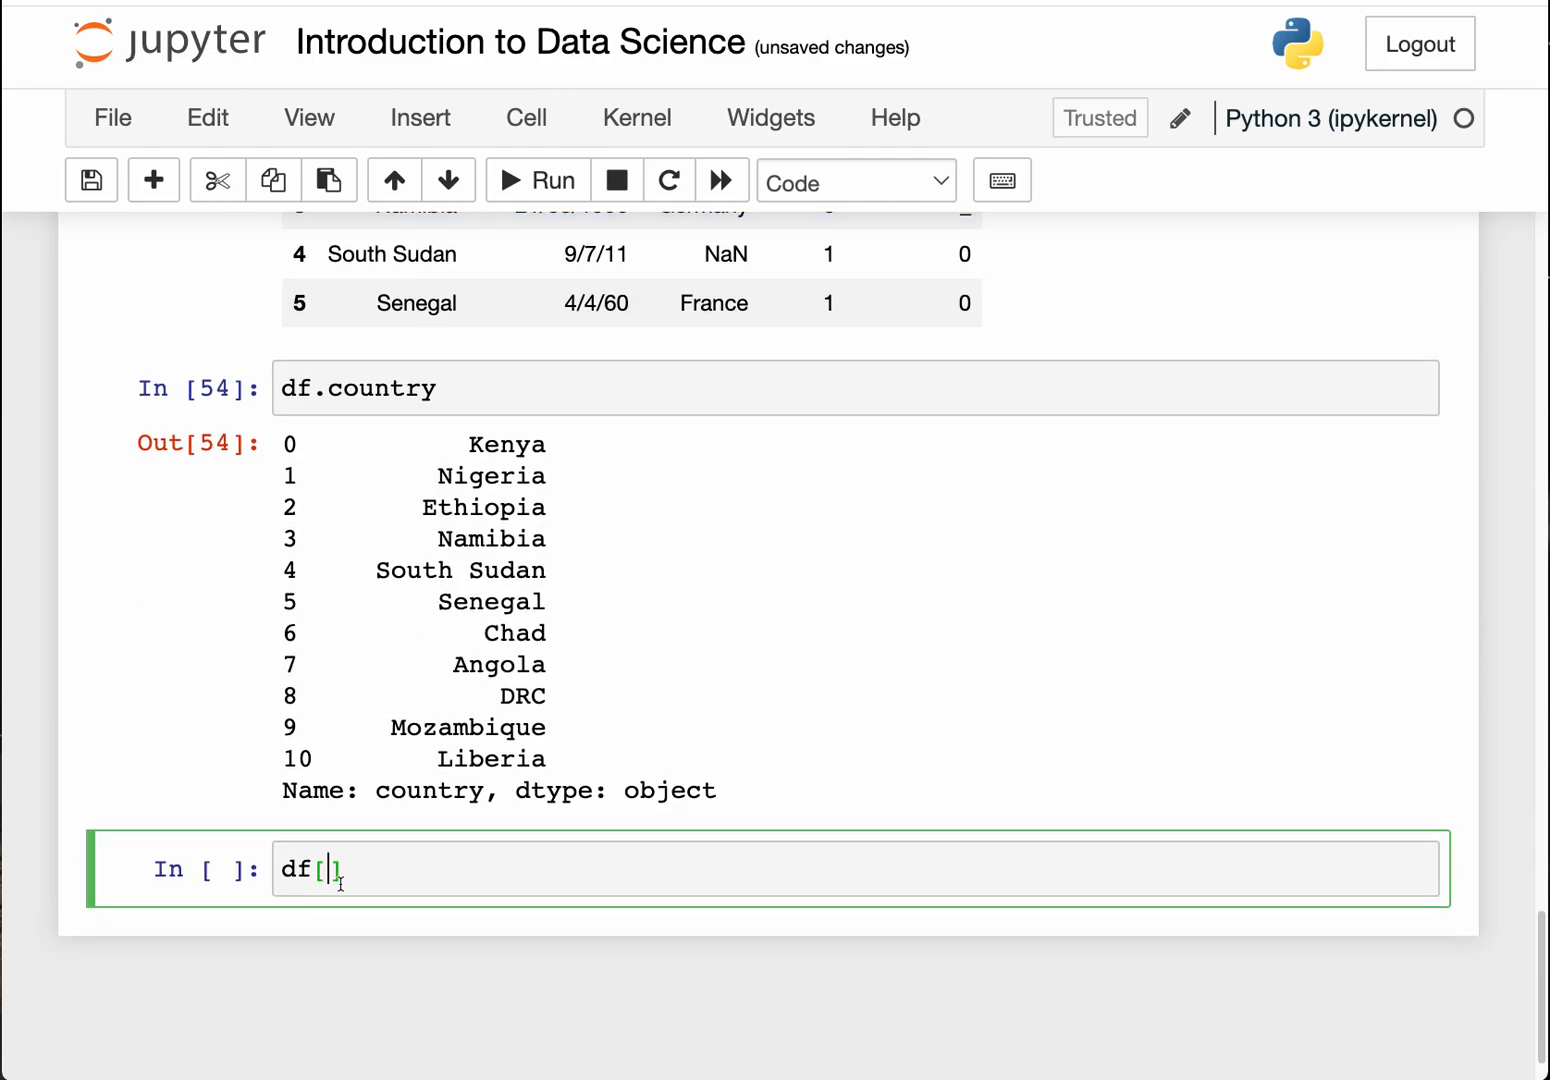
{"action": "type", "text": "'coun'"}
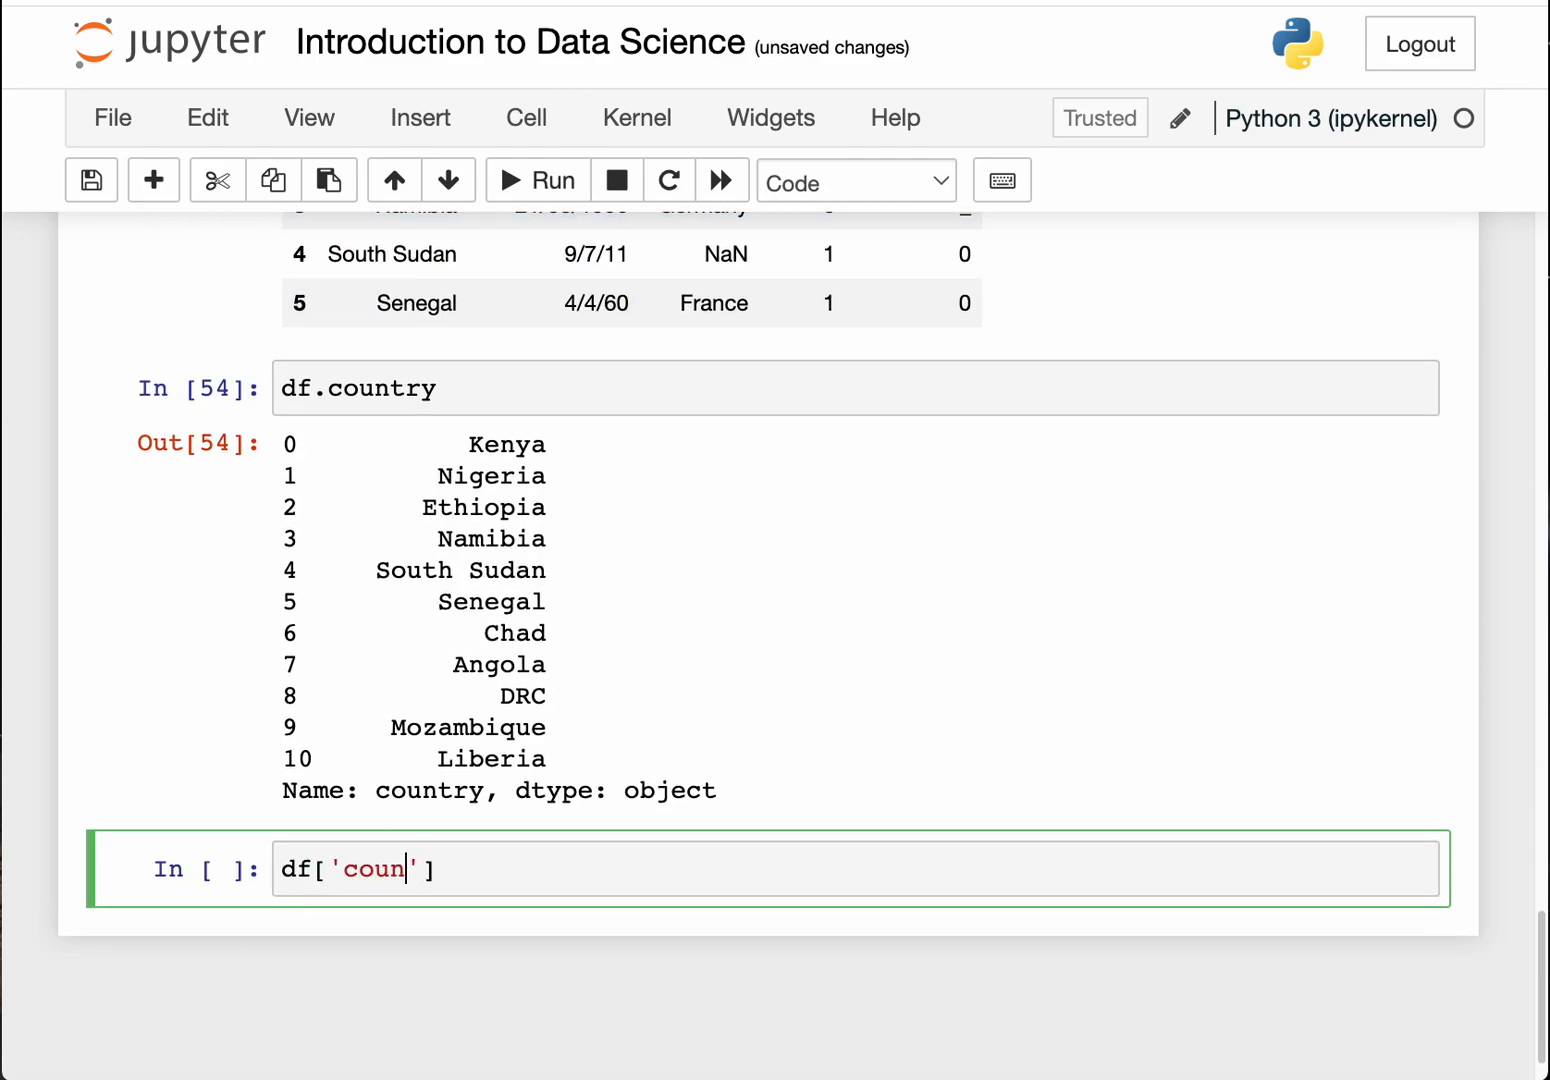
{"action": "type", "text": "try"}
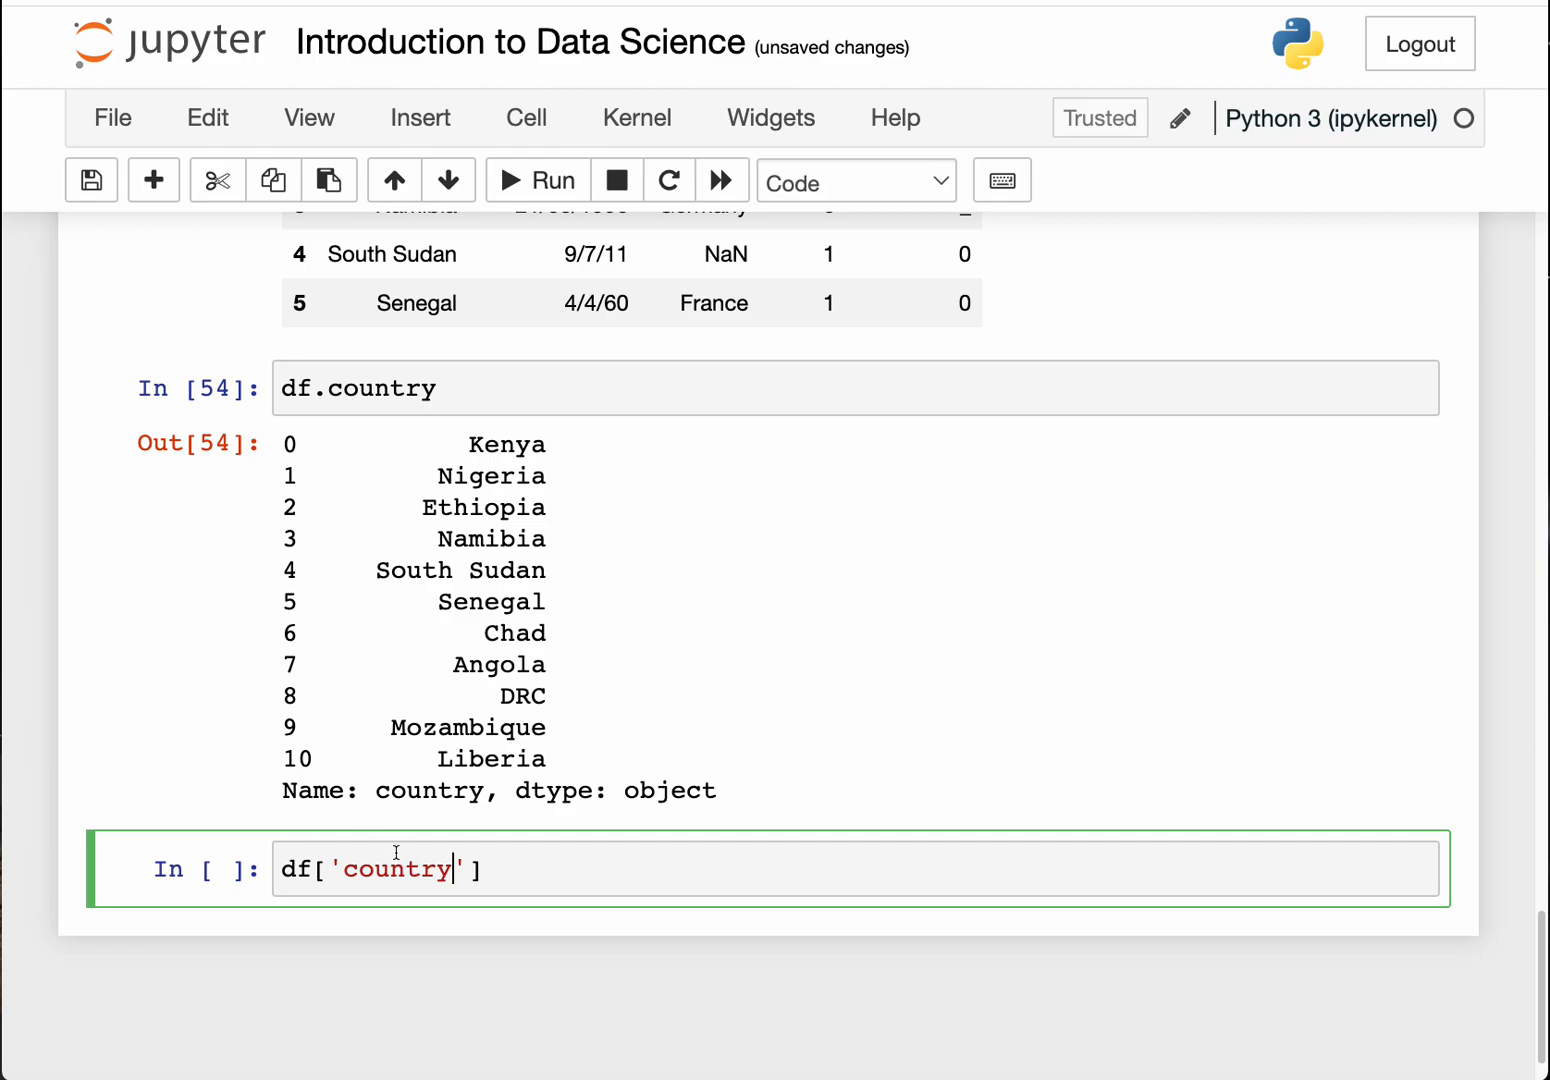
{"action": "left_click", "coordinate": [536, 180]}
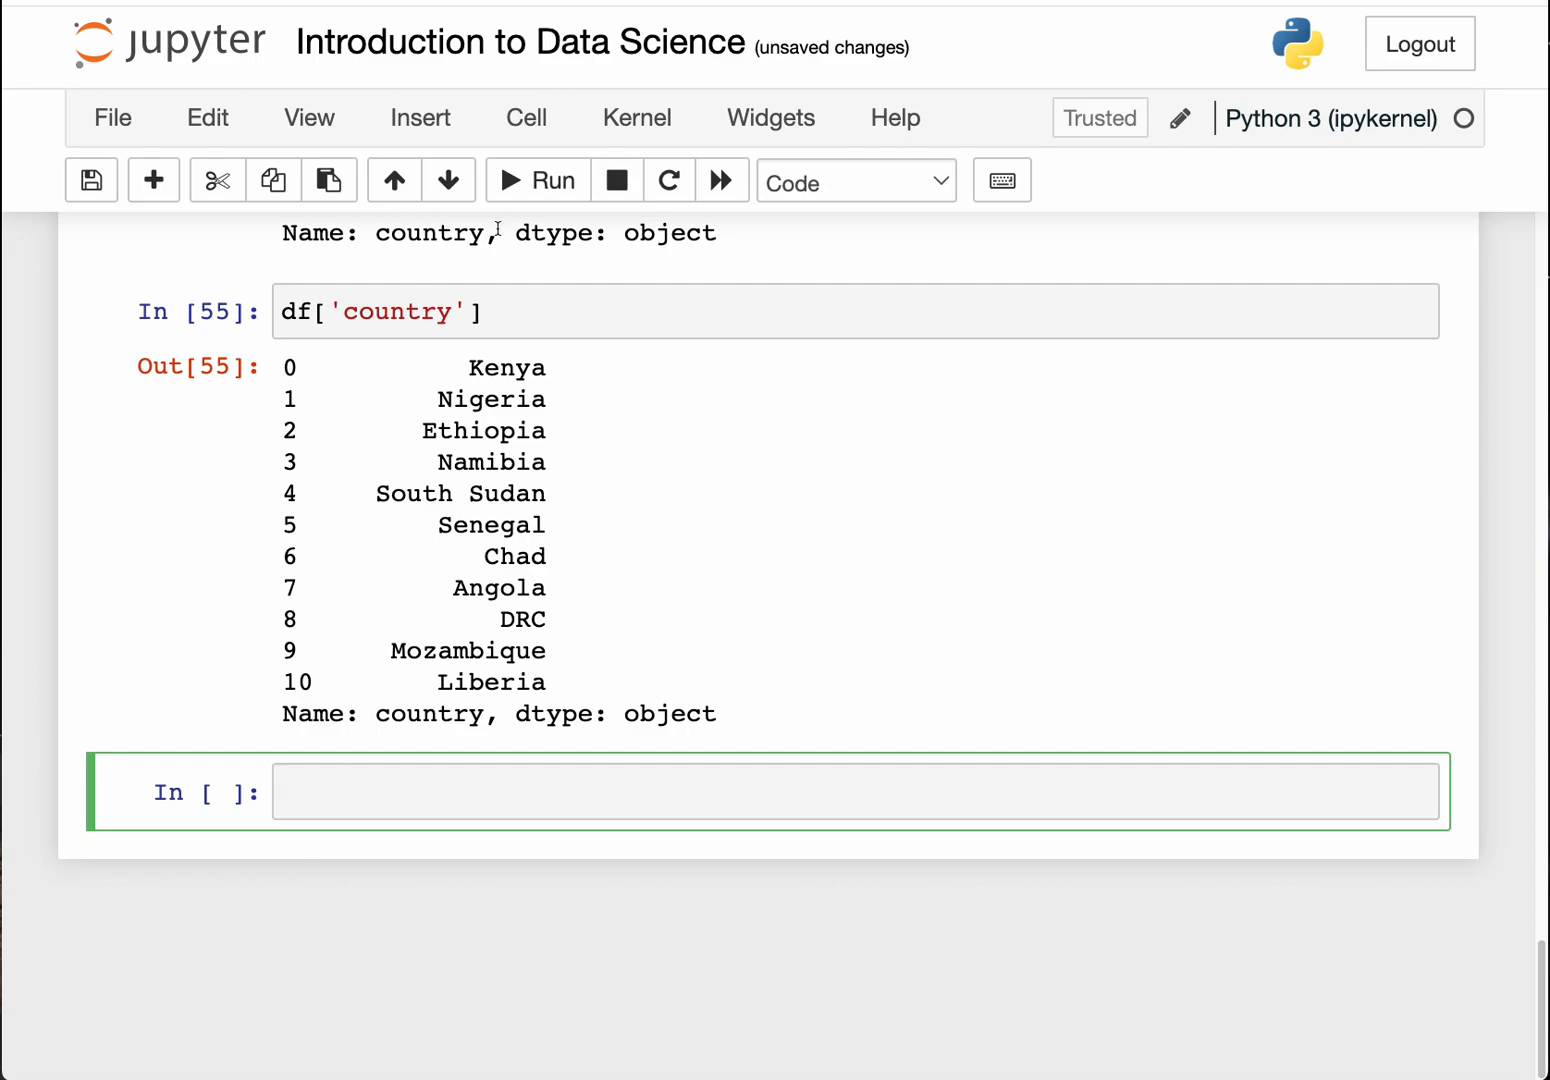
Step: Convert the empty cell to a Markdown heading cell and dismiss the notice
{"action": "left_click", "coordinate": [853, 181]}
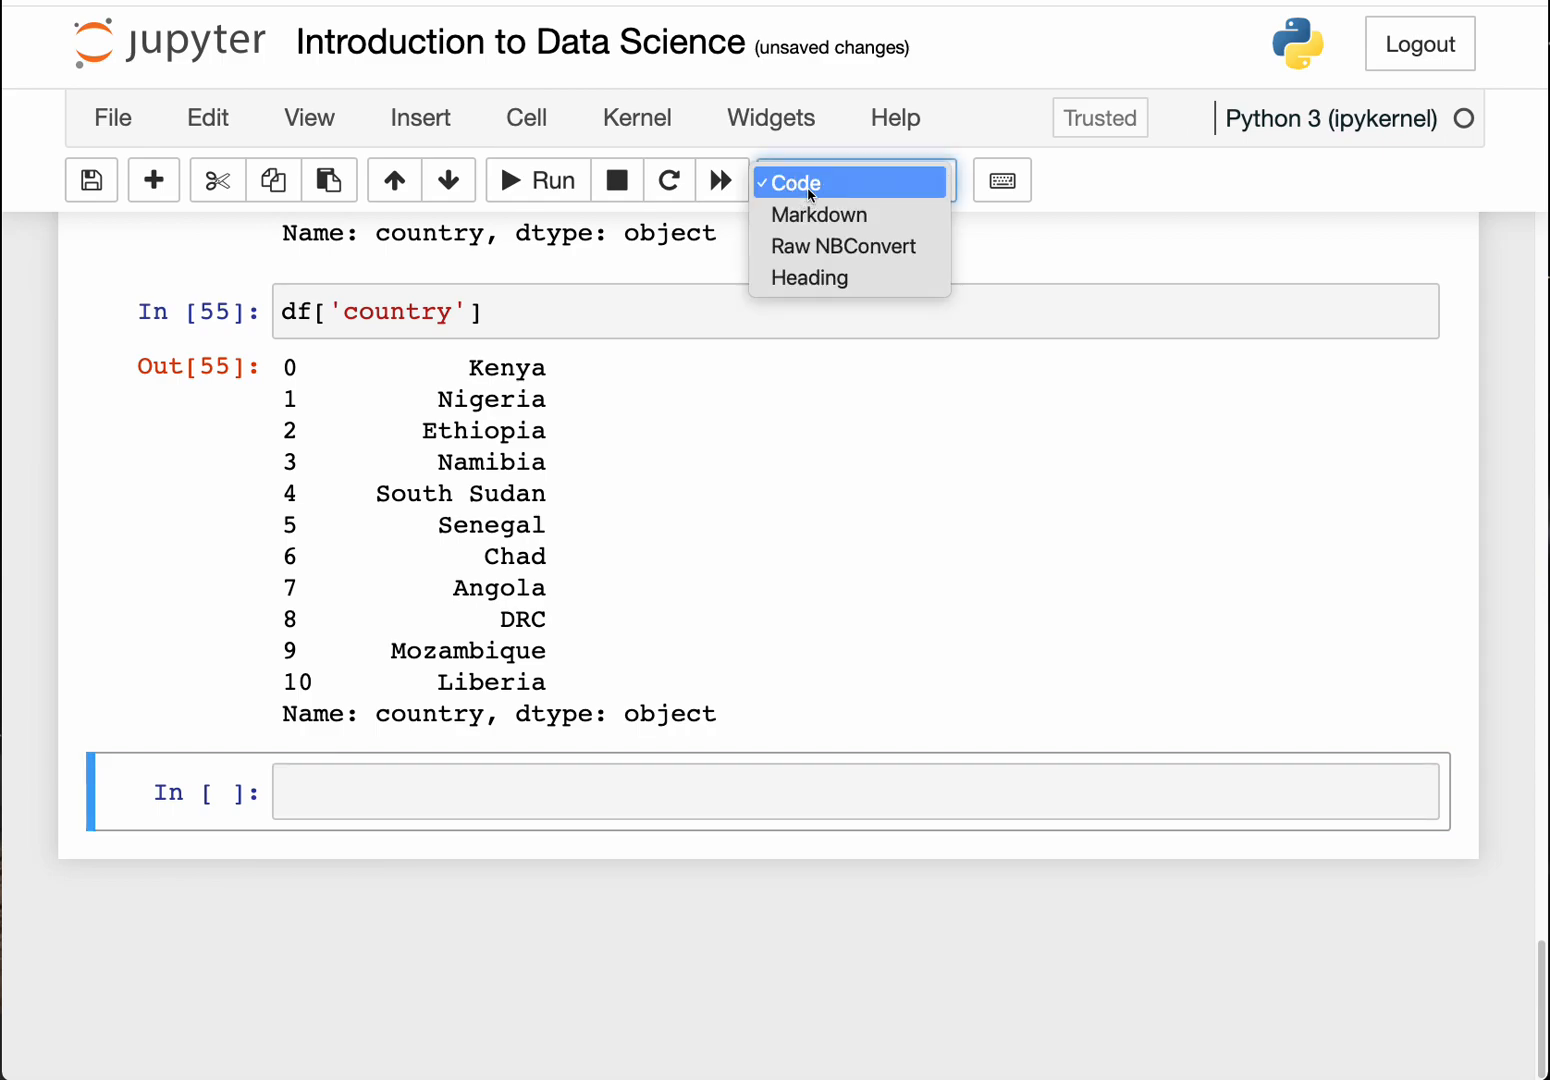
{"action": "left_click", "coordinate": [809, 277]}
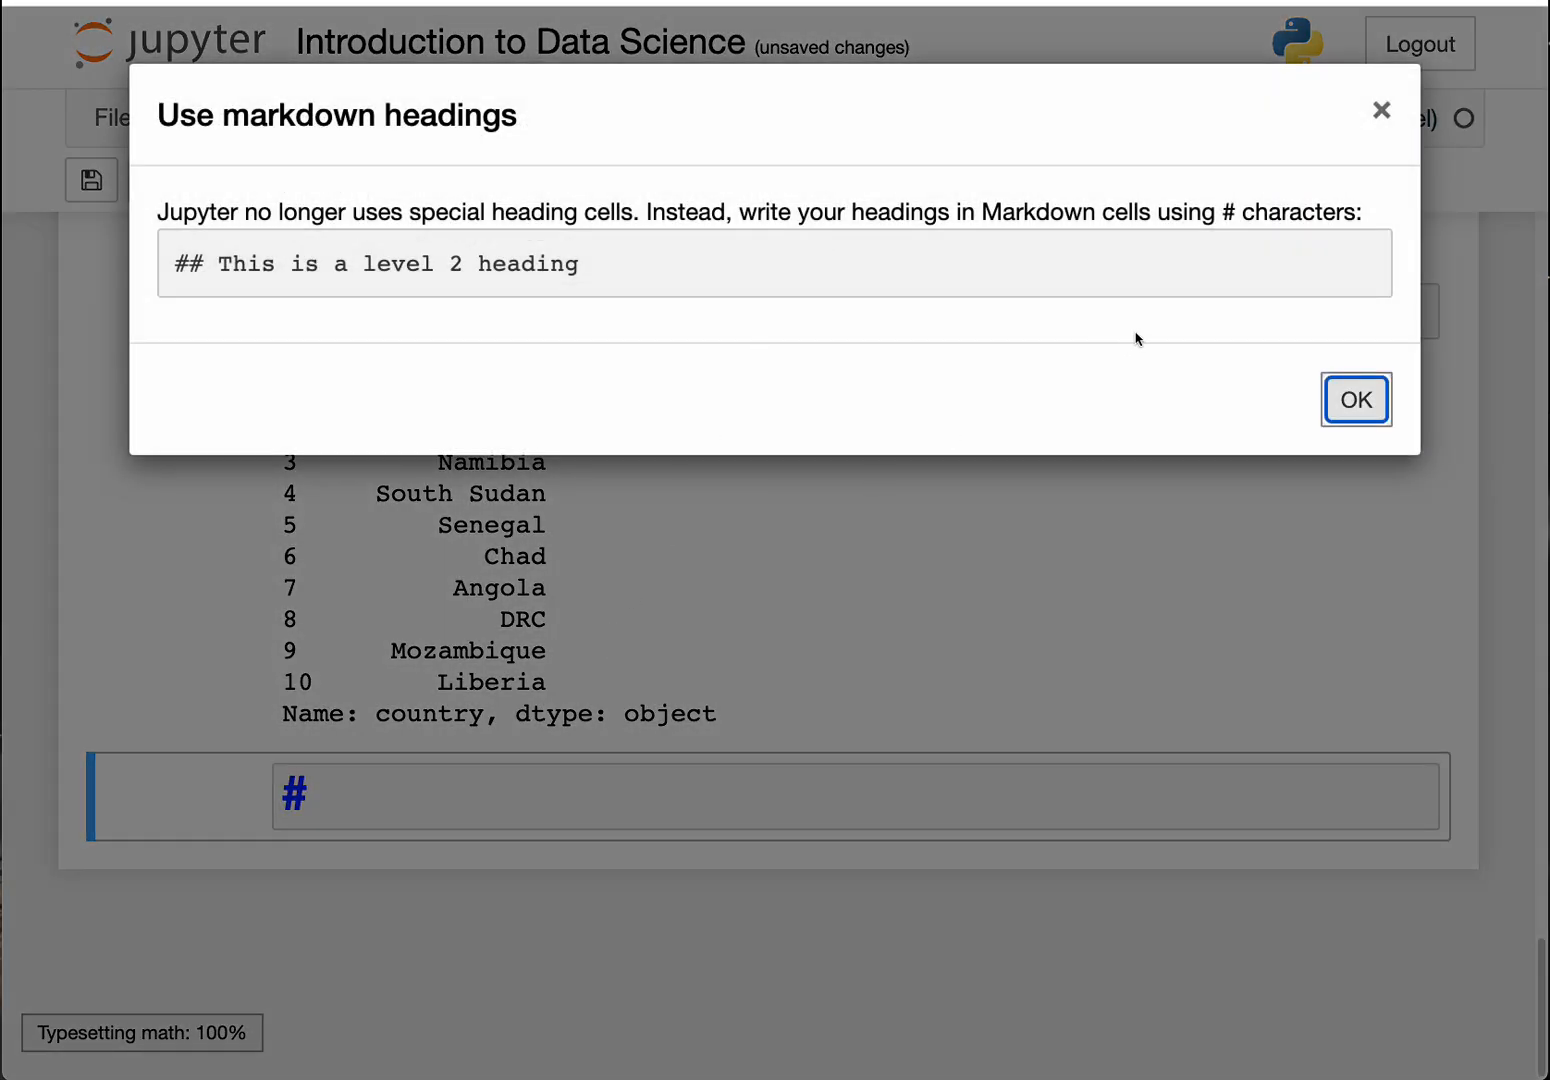
{"action": "left_click", "coordinate": [1355, 399]}
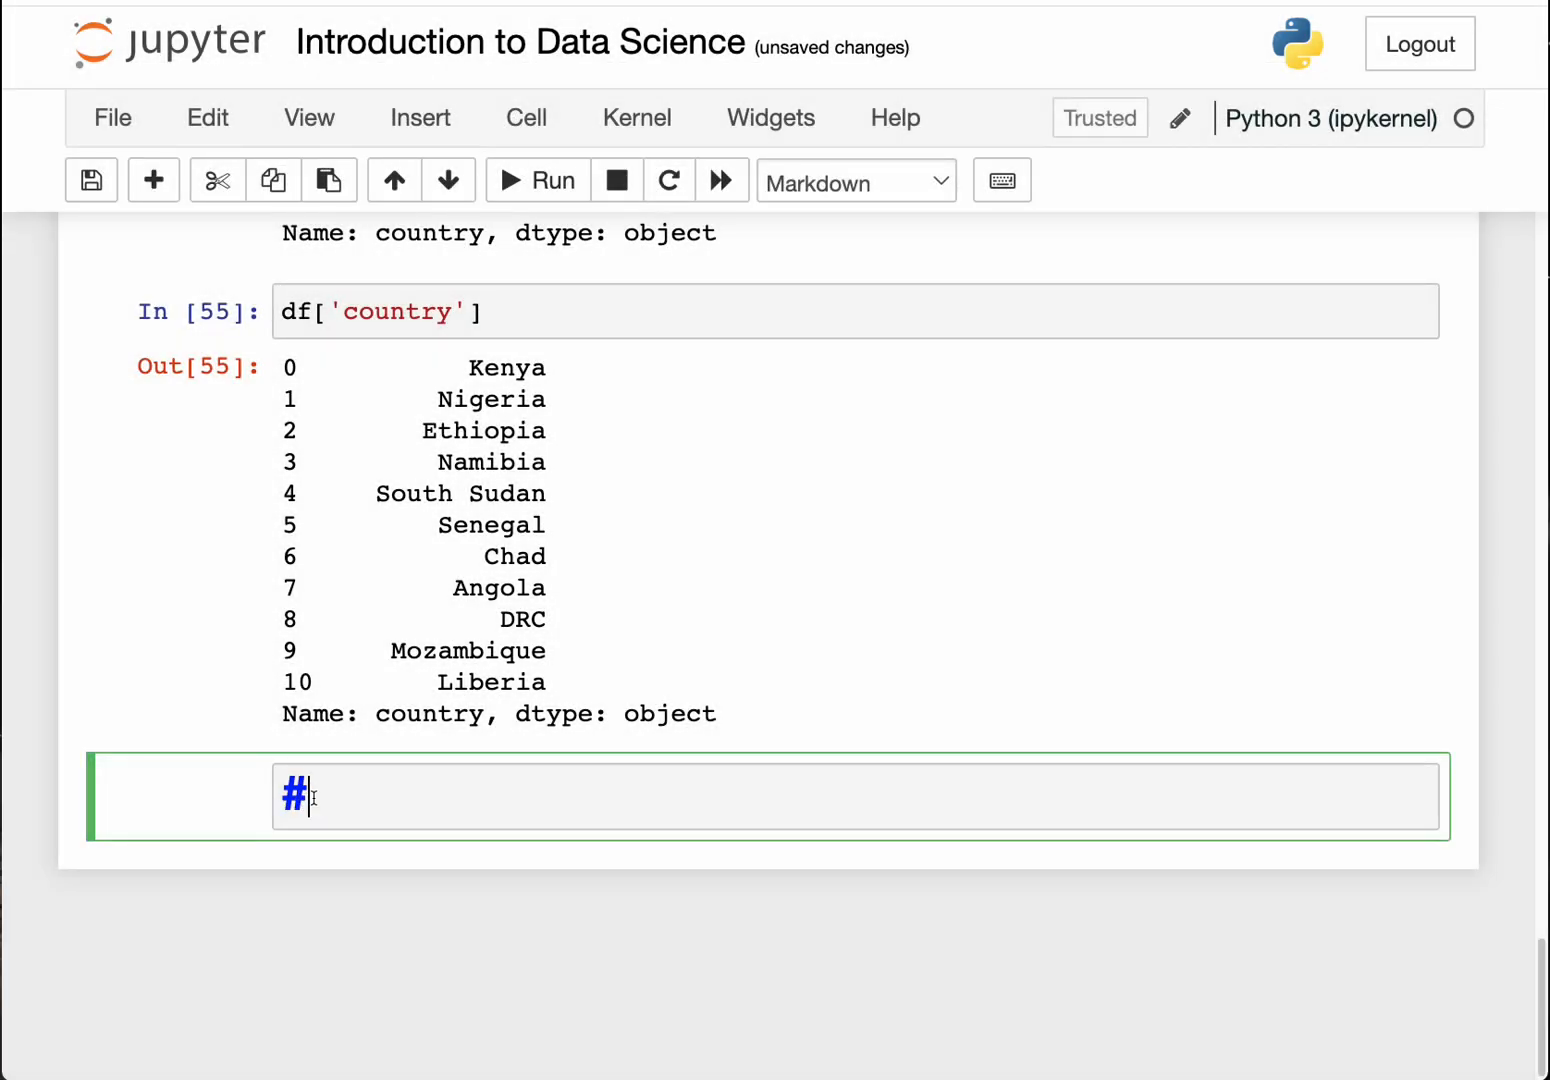
Step: Write the level-four heading 'Basic Descriptive Statistics in Pandas'
{"action": "type", "text": "### Cre"}
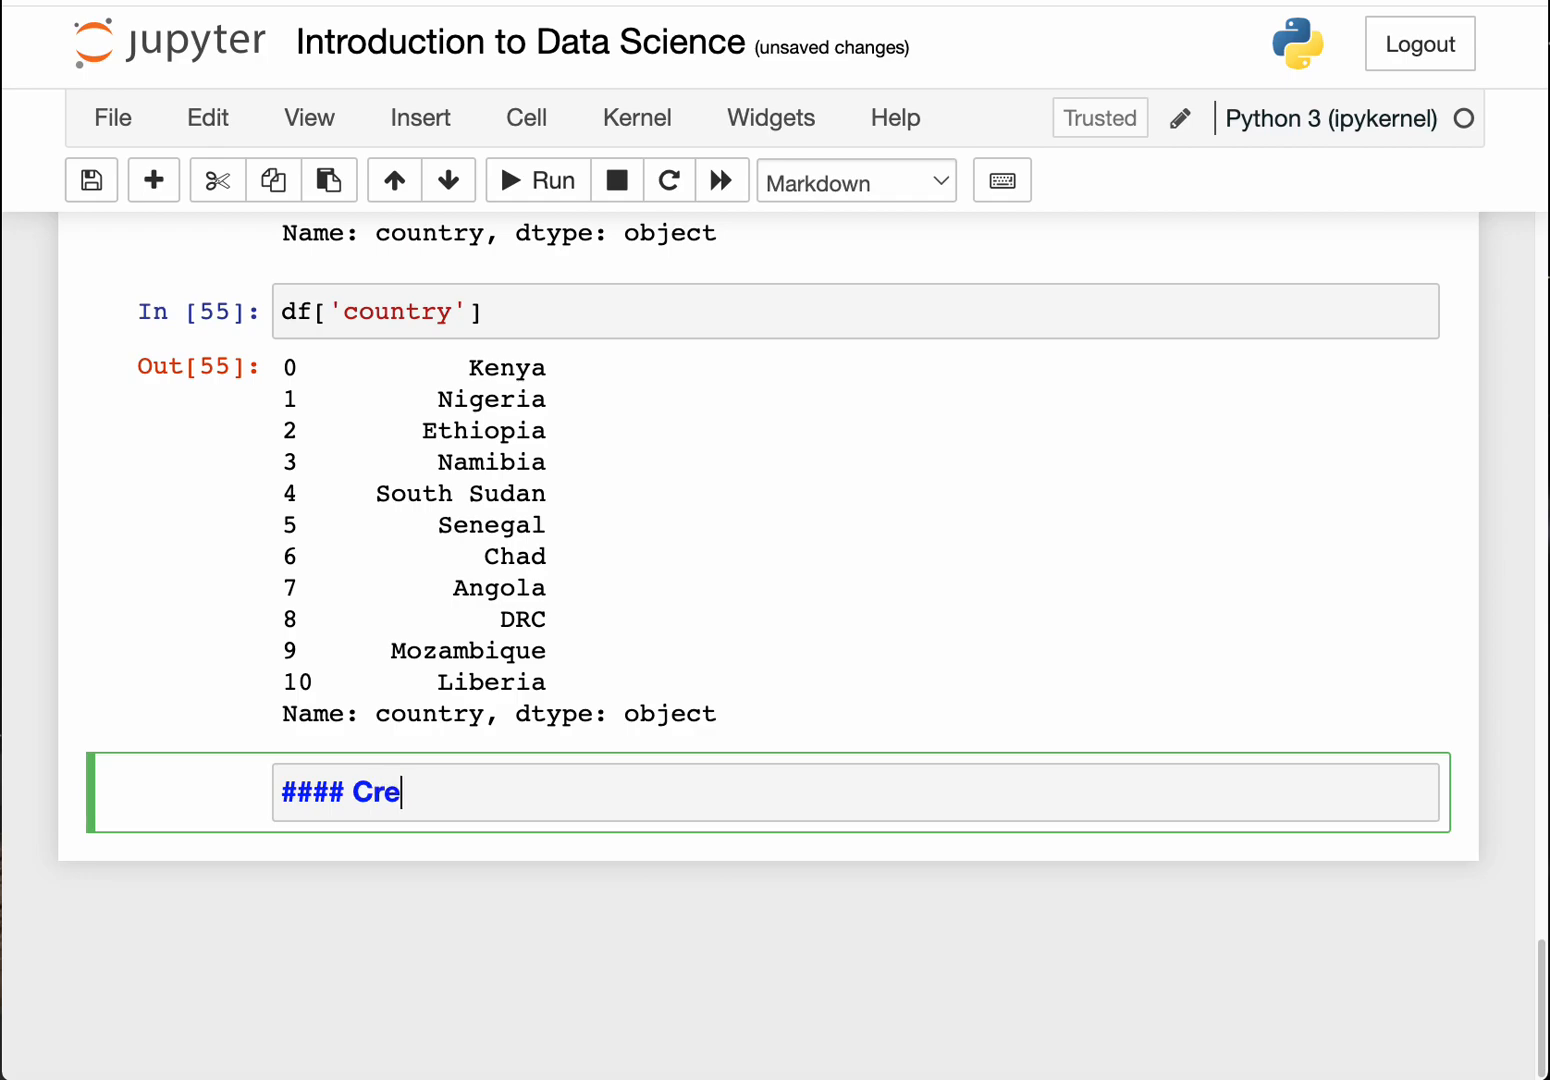
{"action": "type", "text": "ating"}
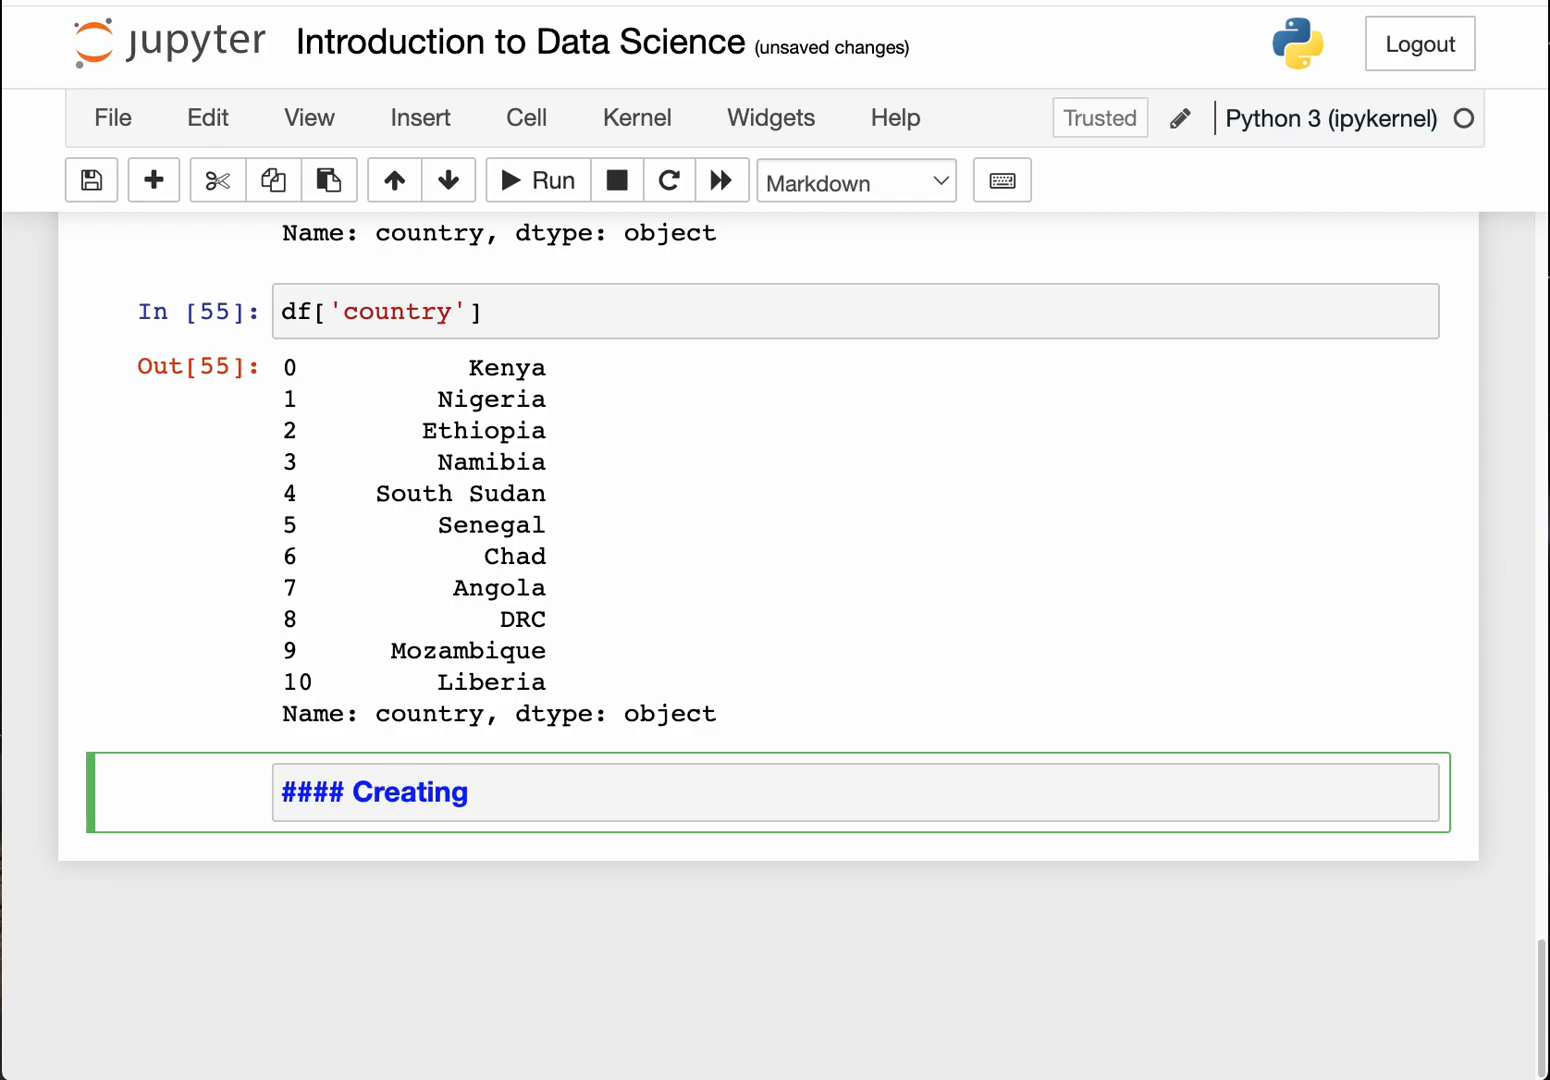
{"action": "key", "text": "Backspace"}
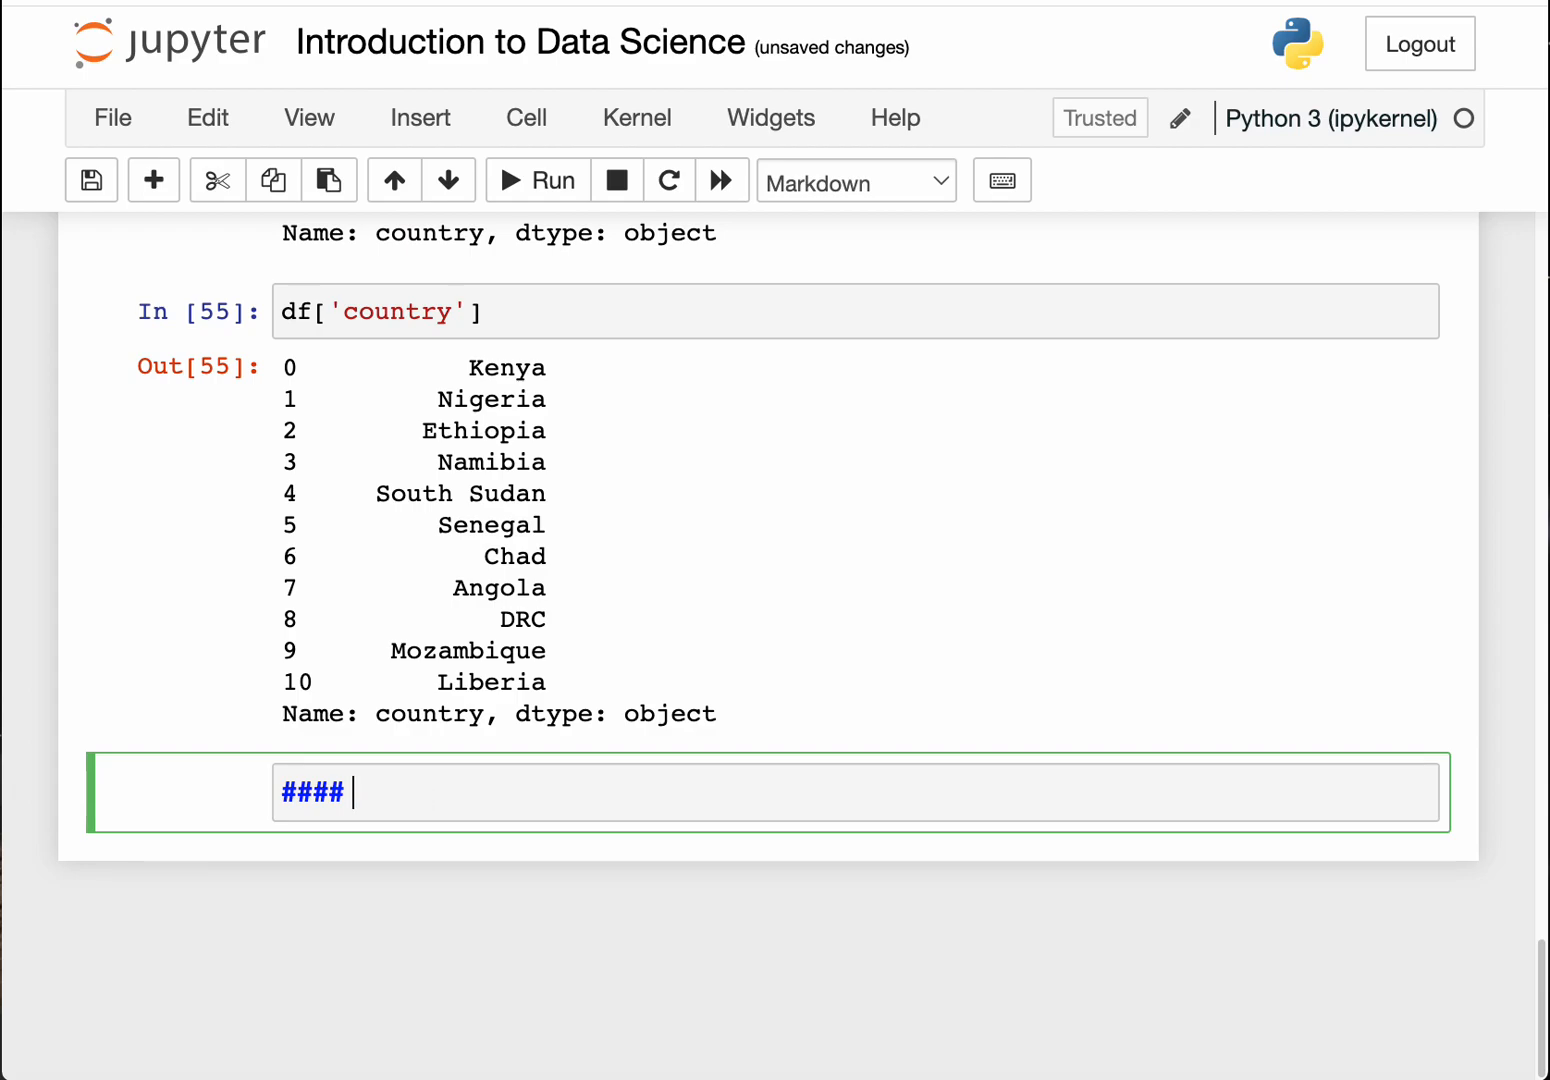
{"action": "type", "text": "Basic S"}
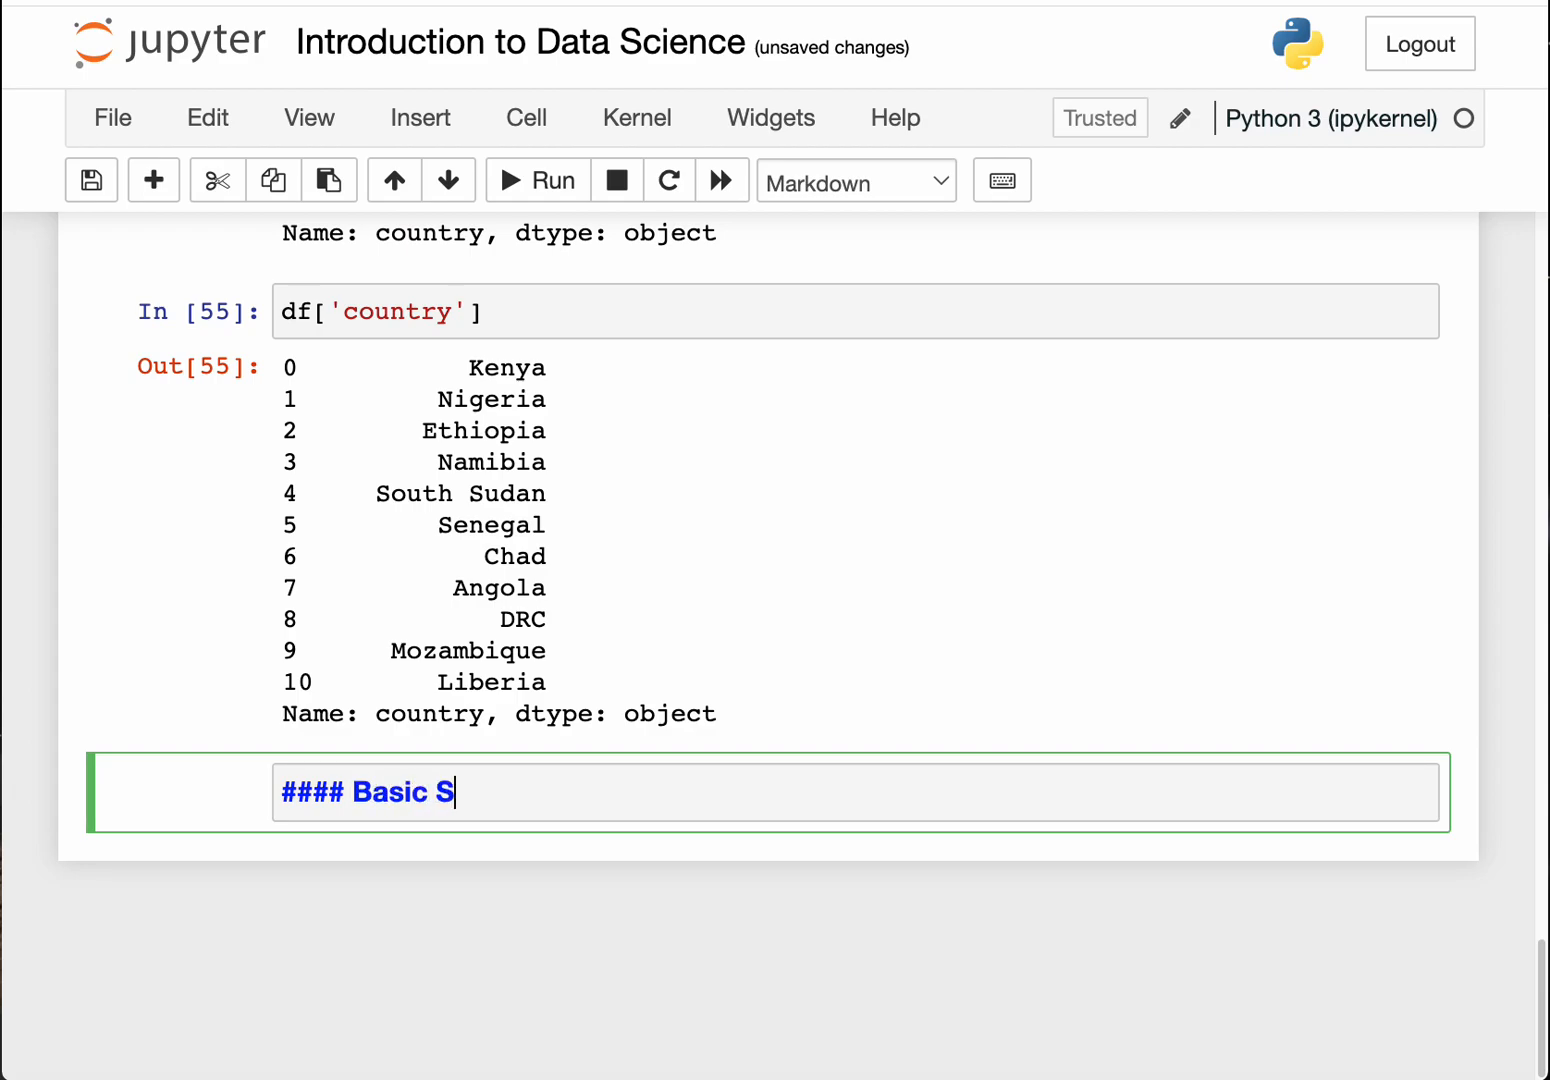
{"action": "type", "text": "tatistical"}
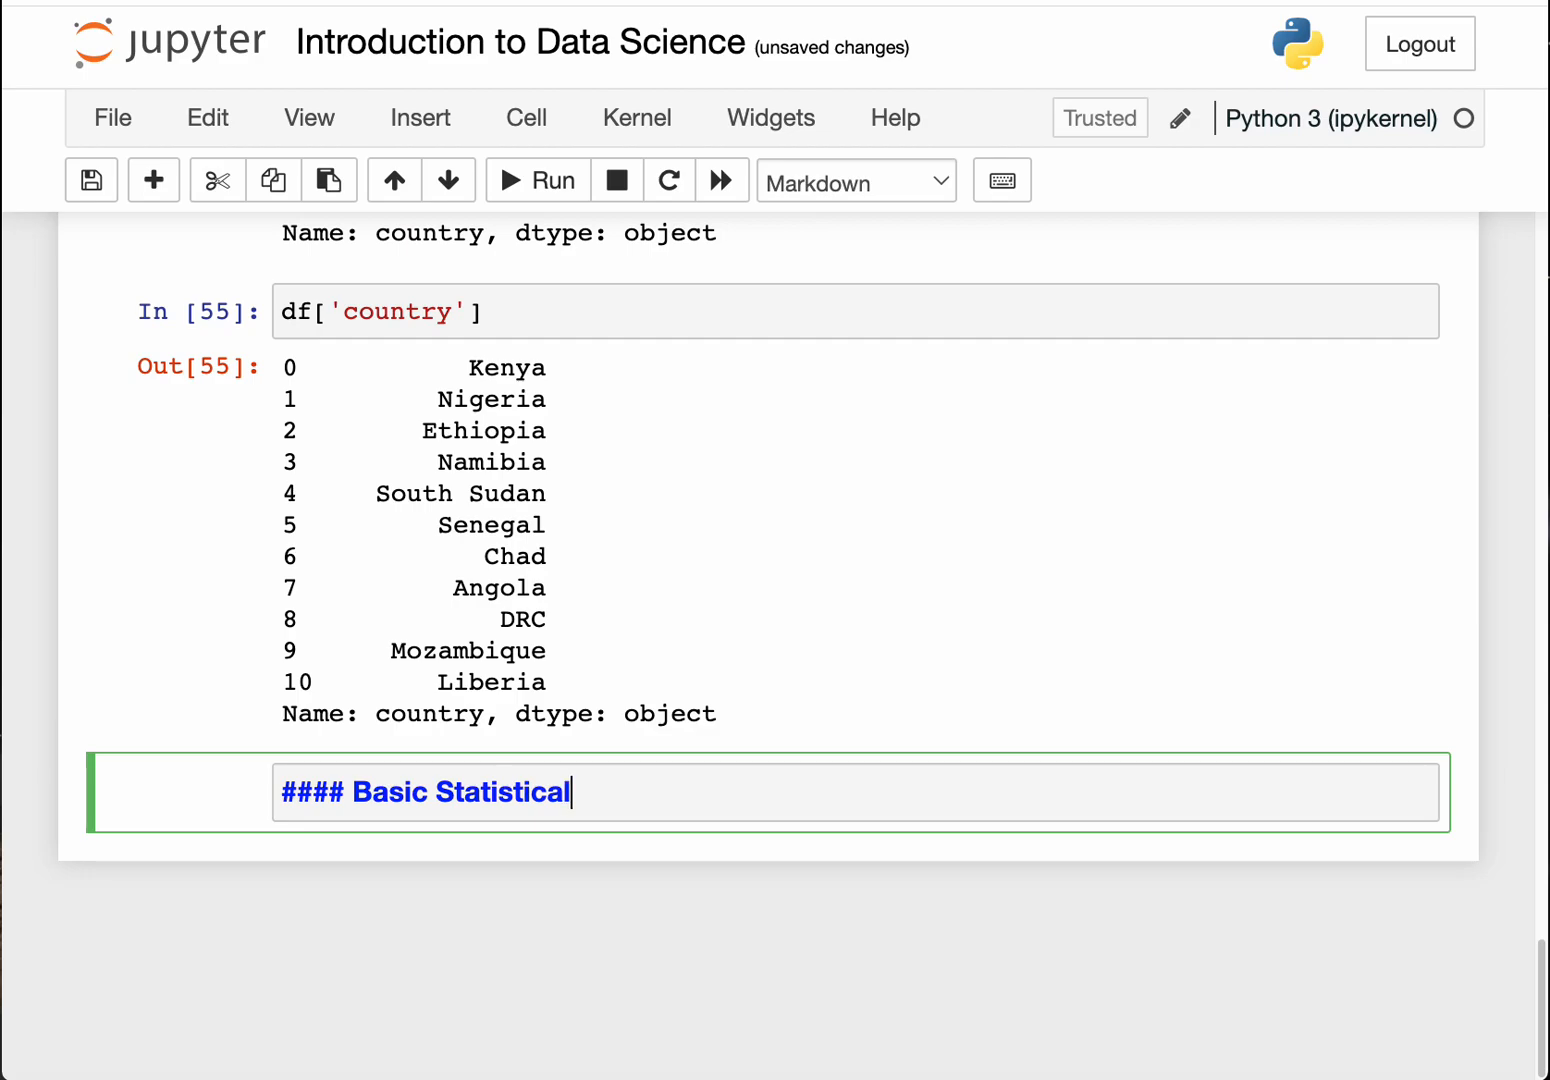
{"action": "key", "text": "Backspace"}
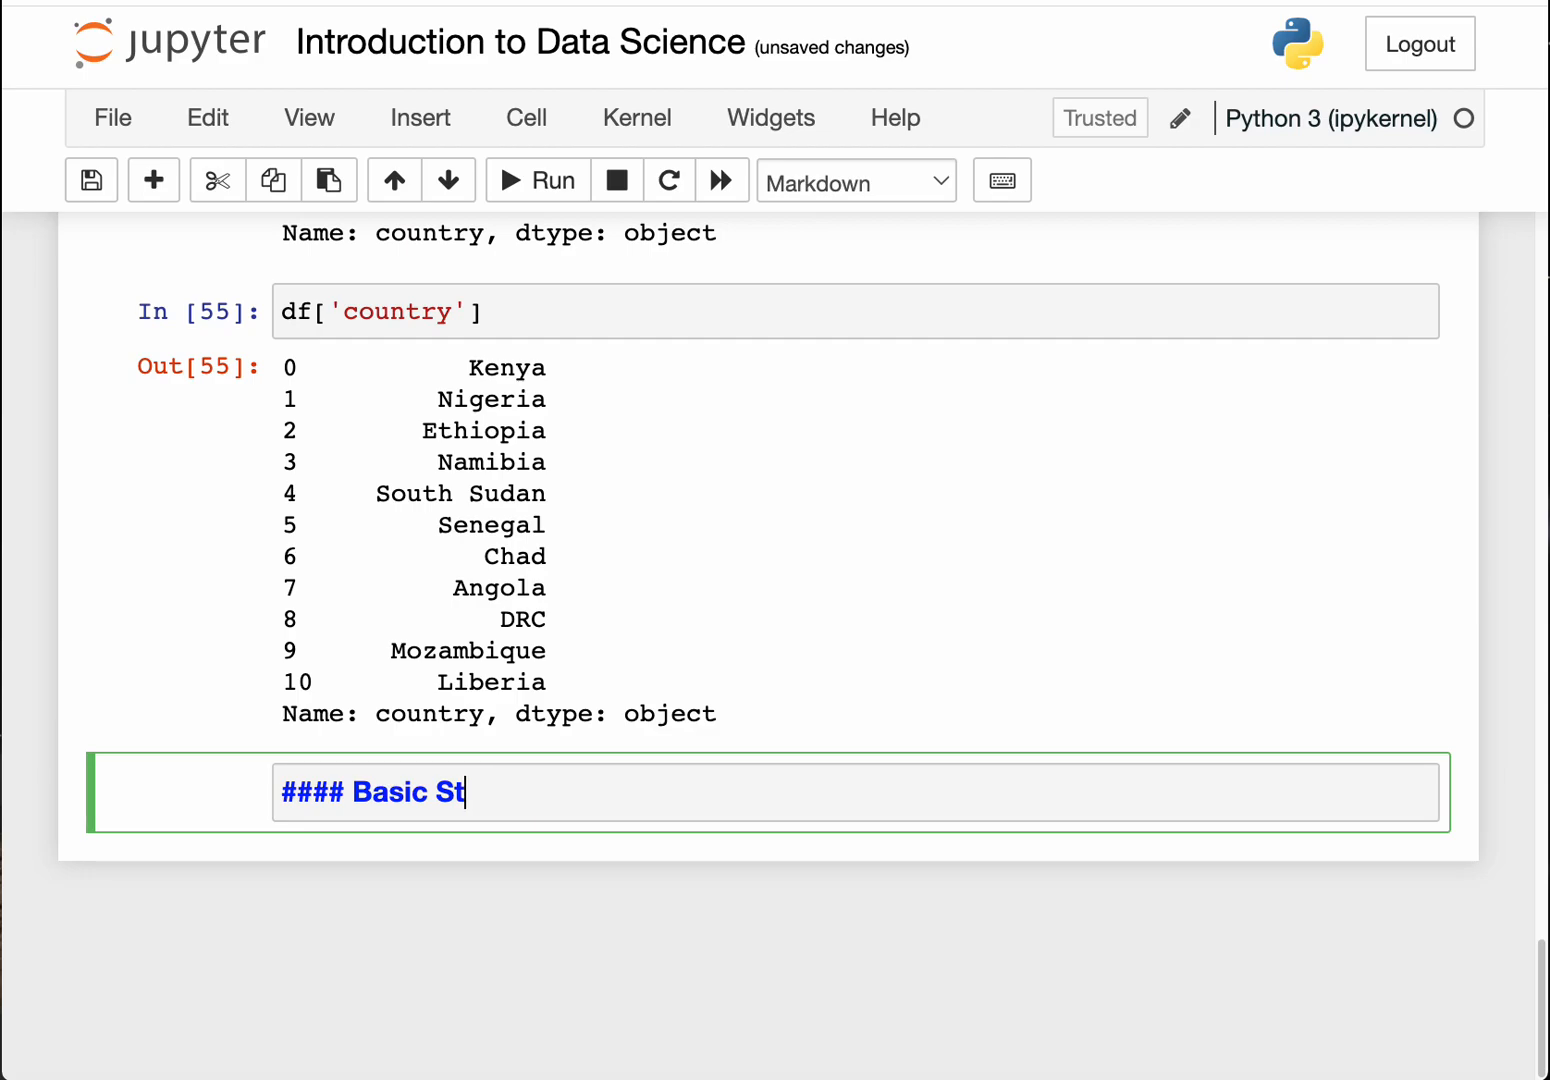
{"action": "key", "text": "Backspace"}
{"action": "type", "text": "Descr"}
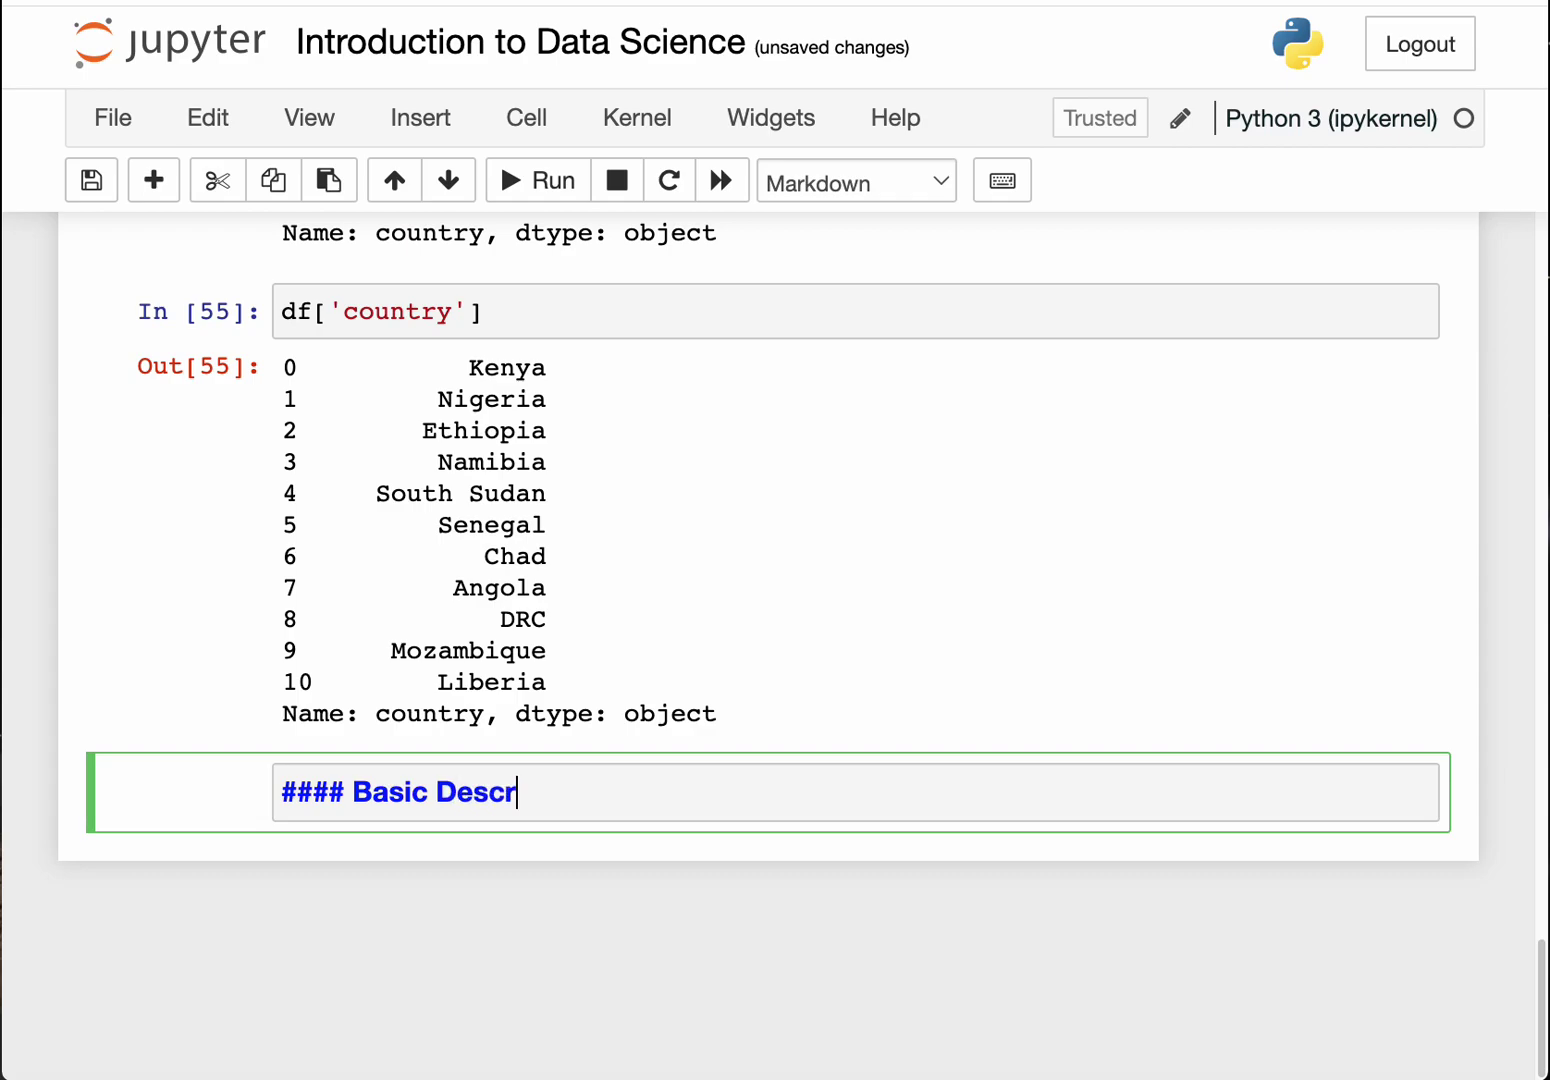
{"action": "type", "text": "iptive S"}
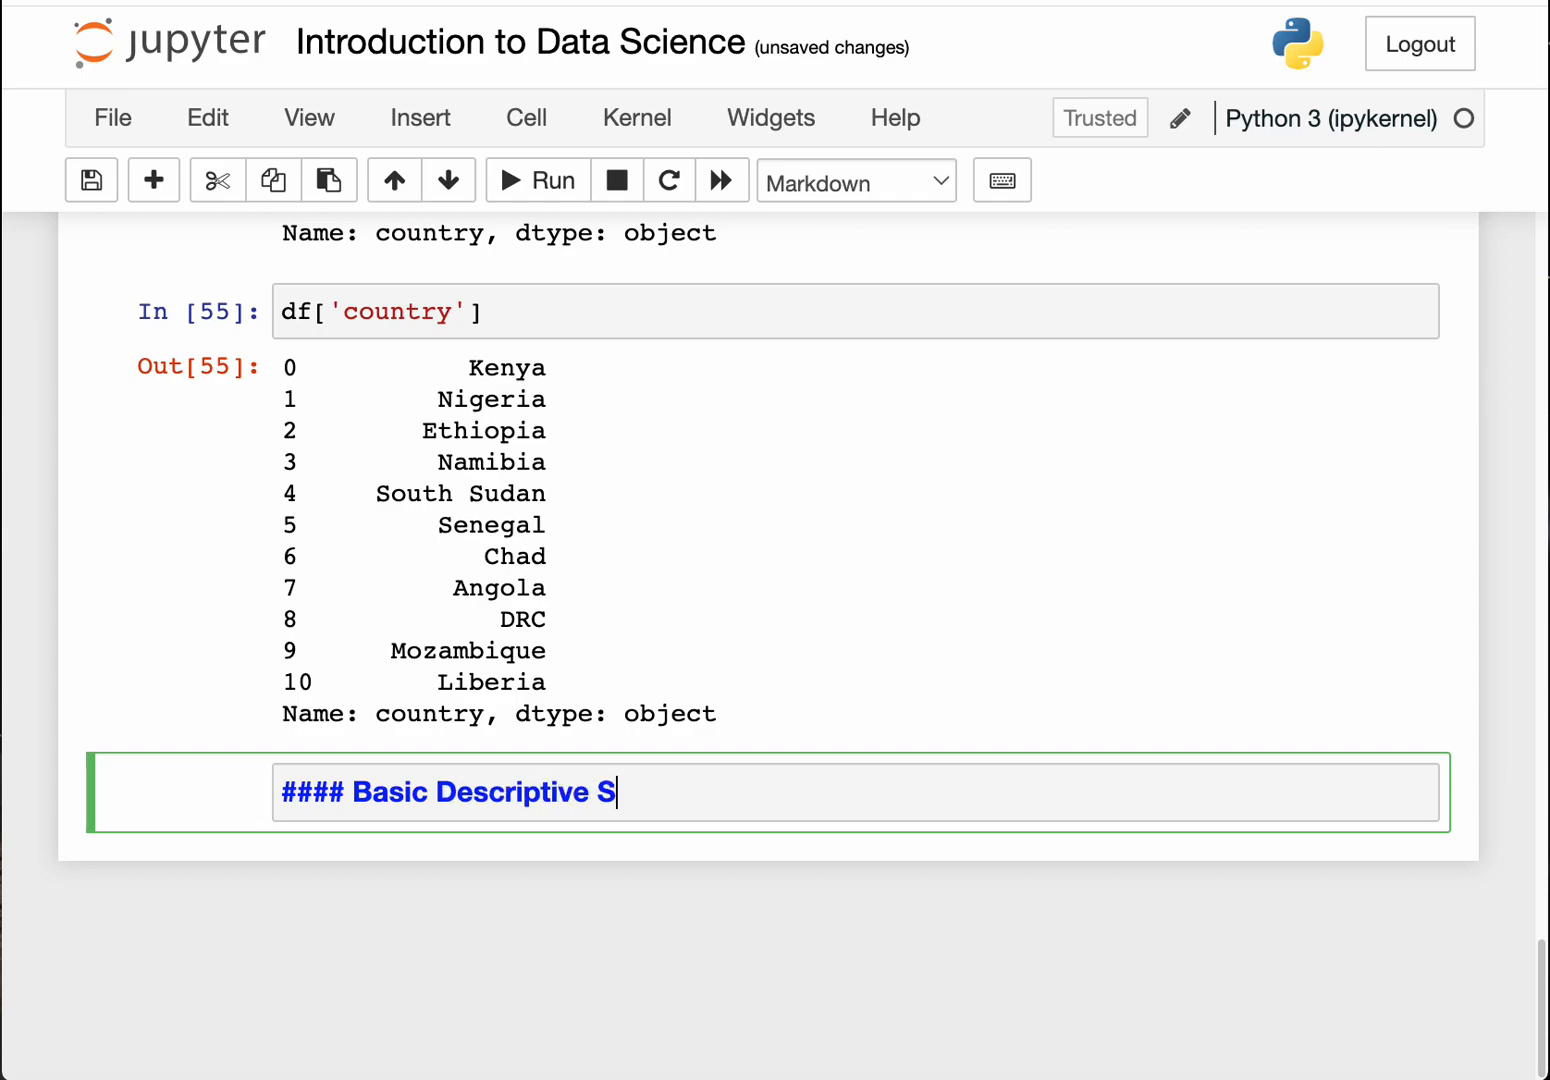
{"action": "type", "text": "tatistics"}
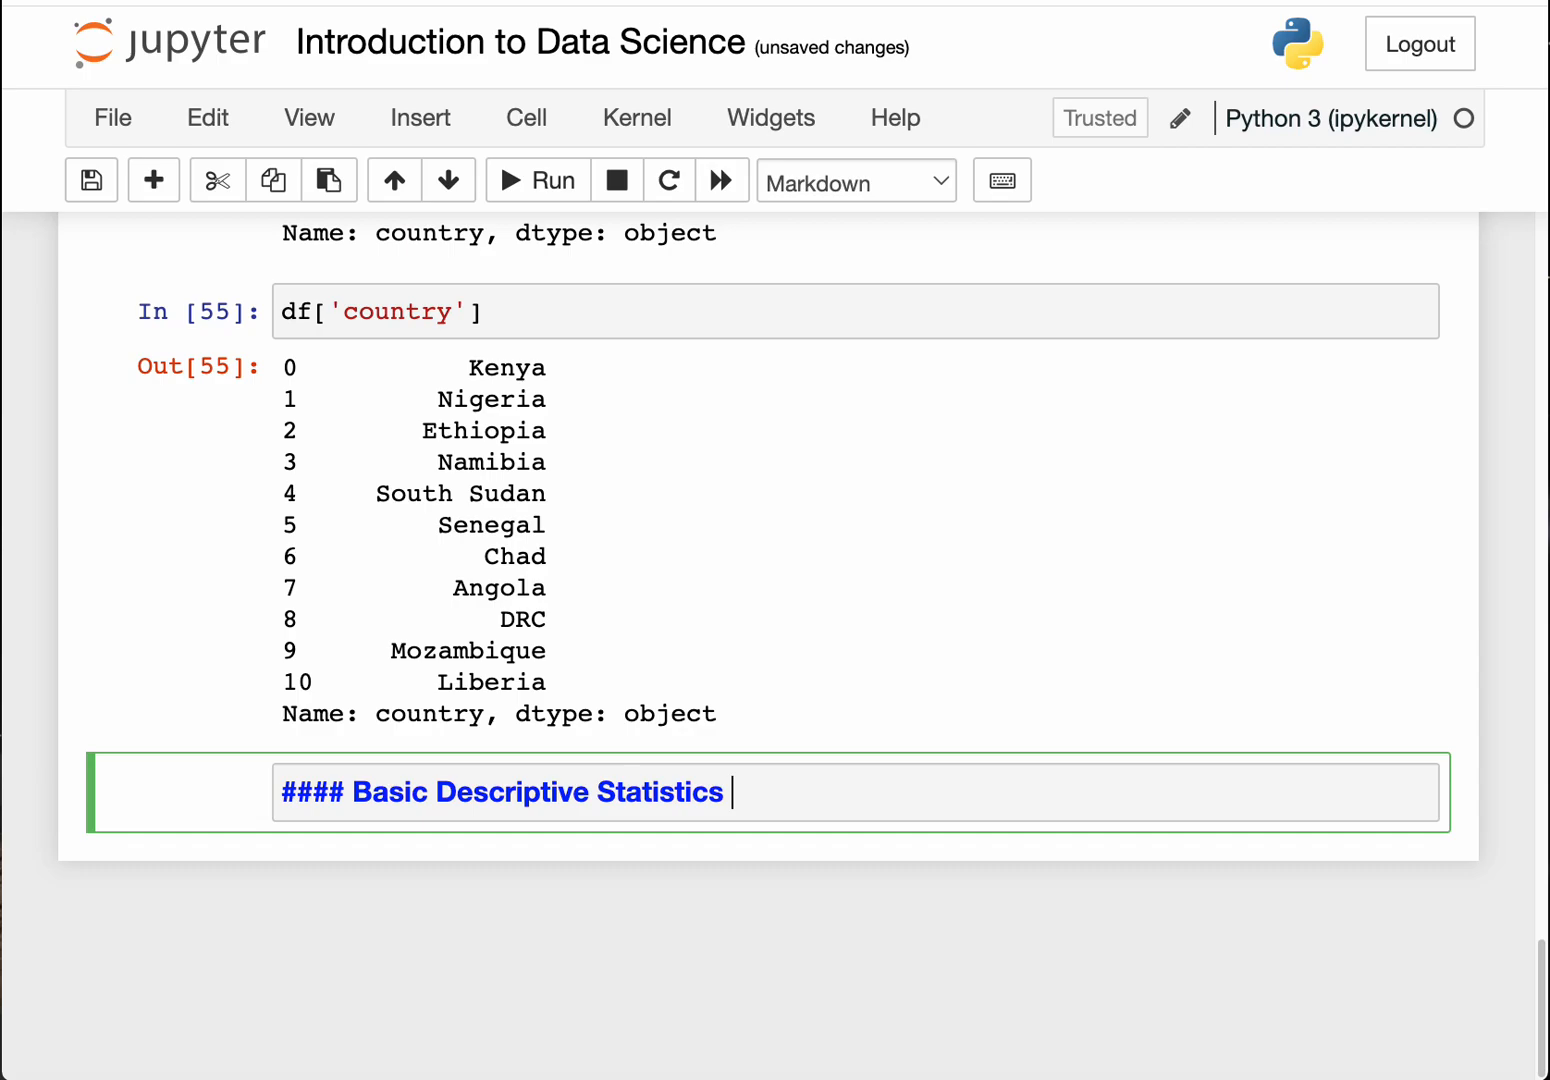
{"action": "type", "text": "in"}
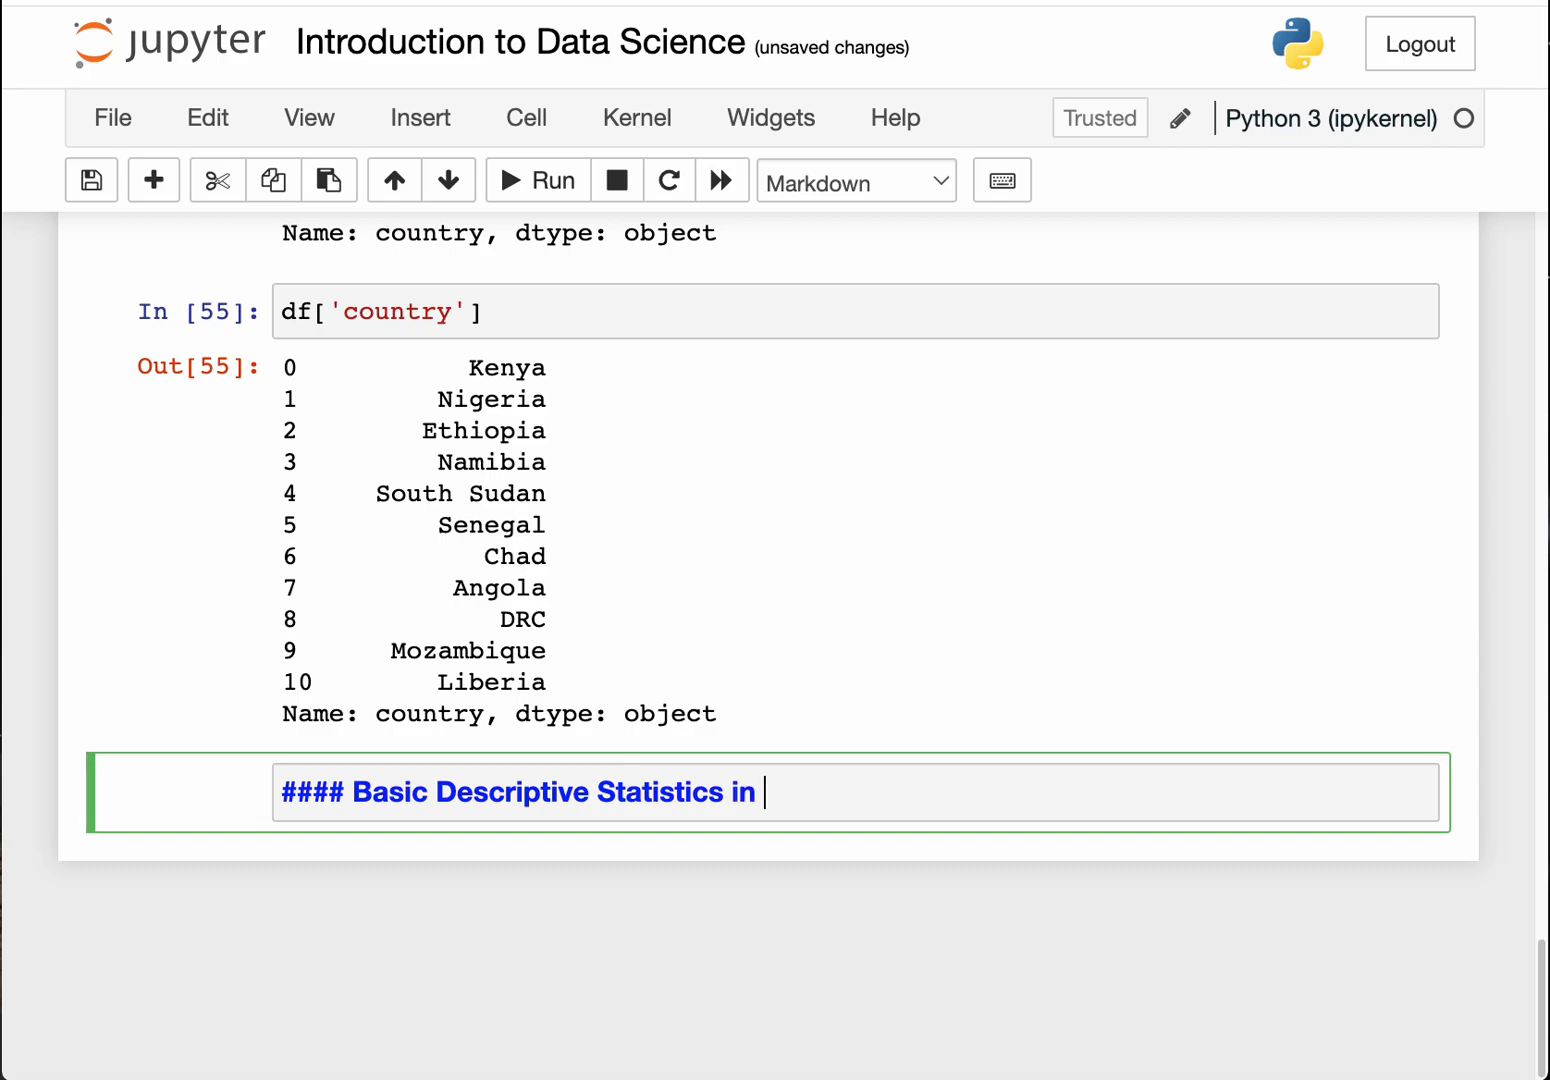
{"action": "type", "text": "pA"}
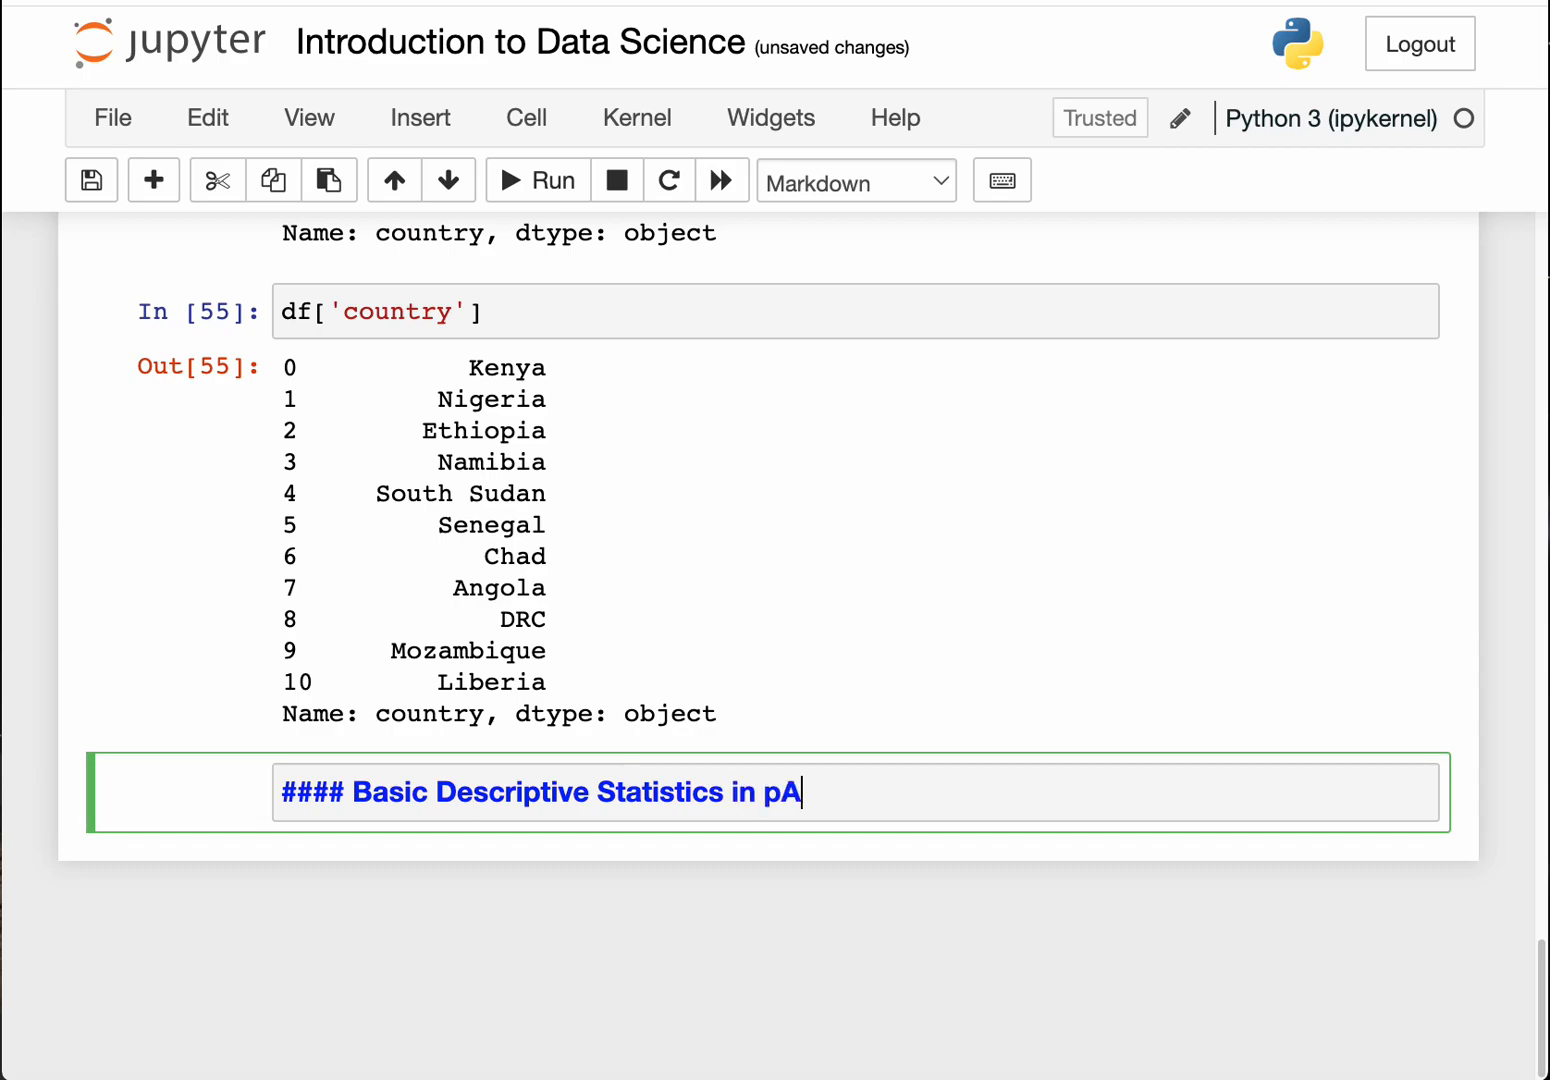
{"action": "key", "text": "Backspace"}
{"action": "type", "text": "Pandas"}
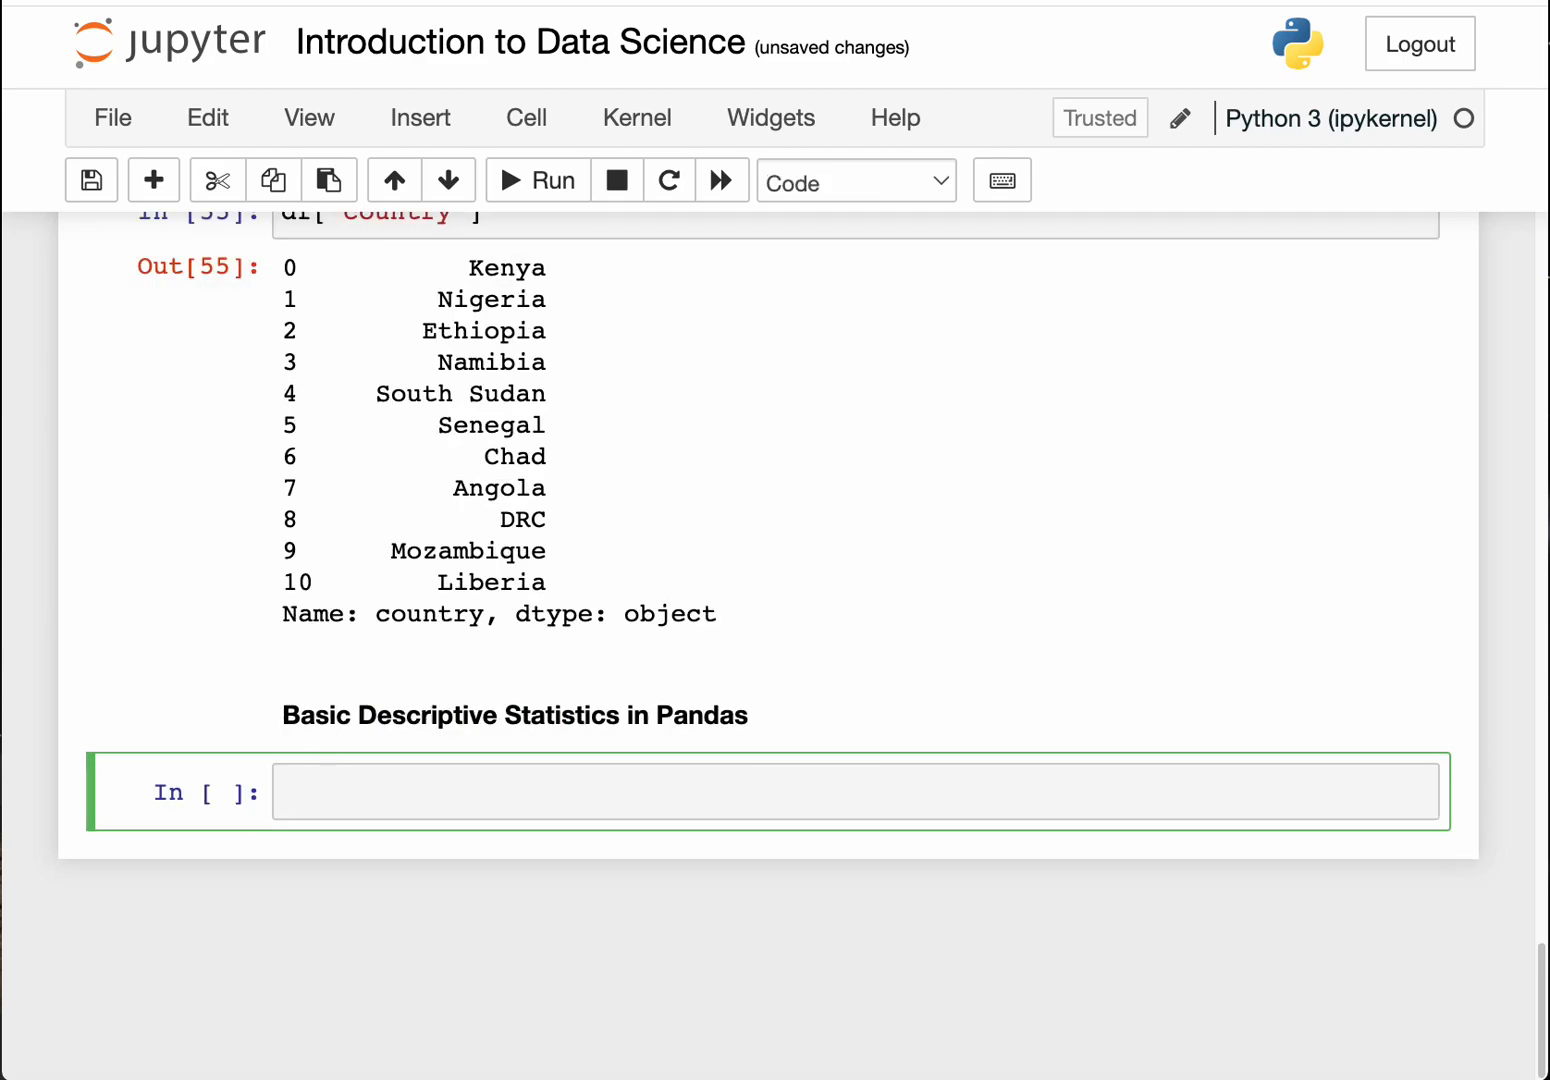
{"action": "mouse_move", "coordinate": [658, 602]}
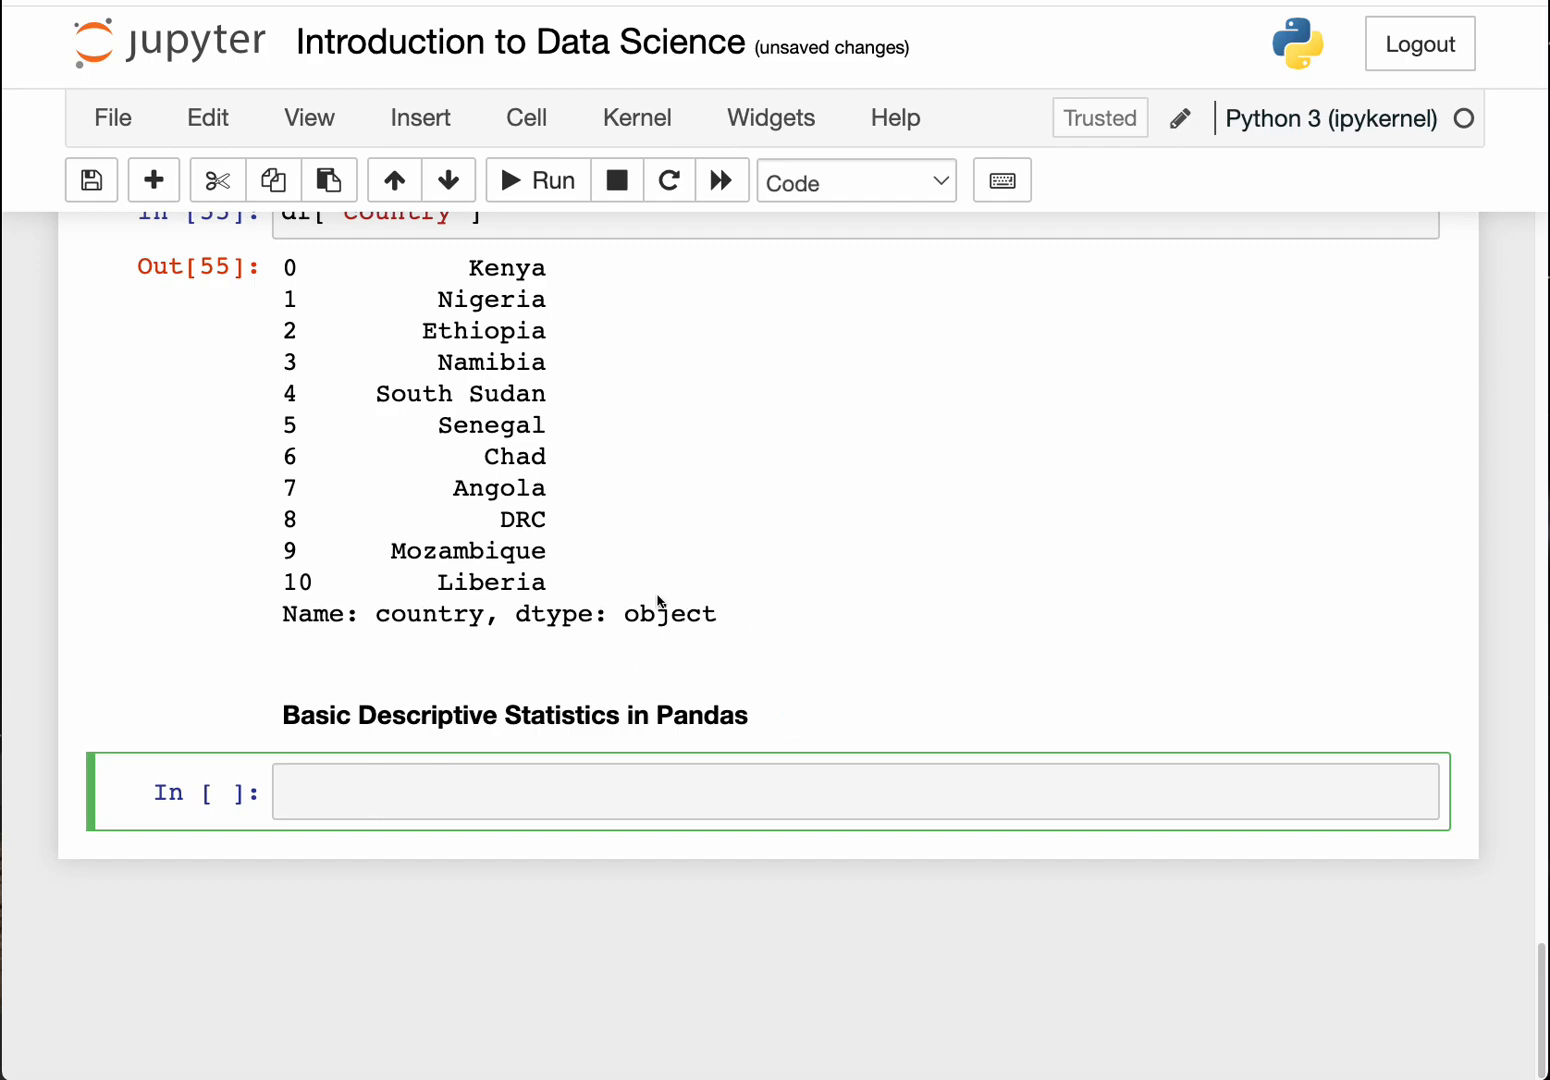
Step: Run df.head() to show rows Kenya through South Sudan, then start a new df cell
{"action": "type", "text": "df"}
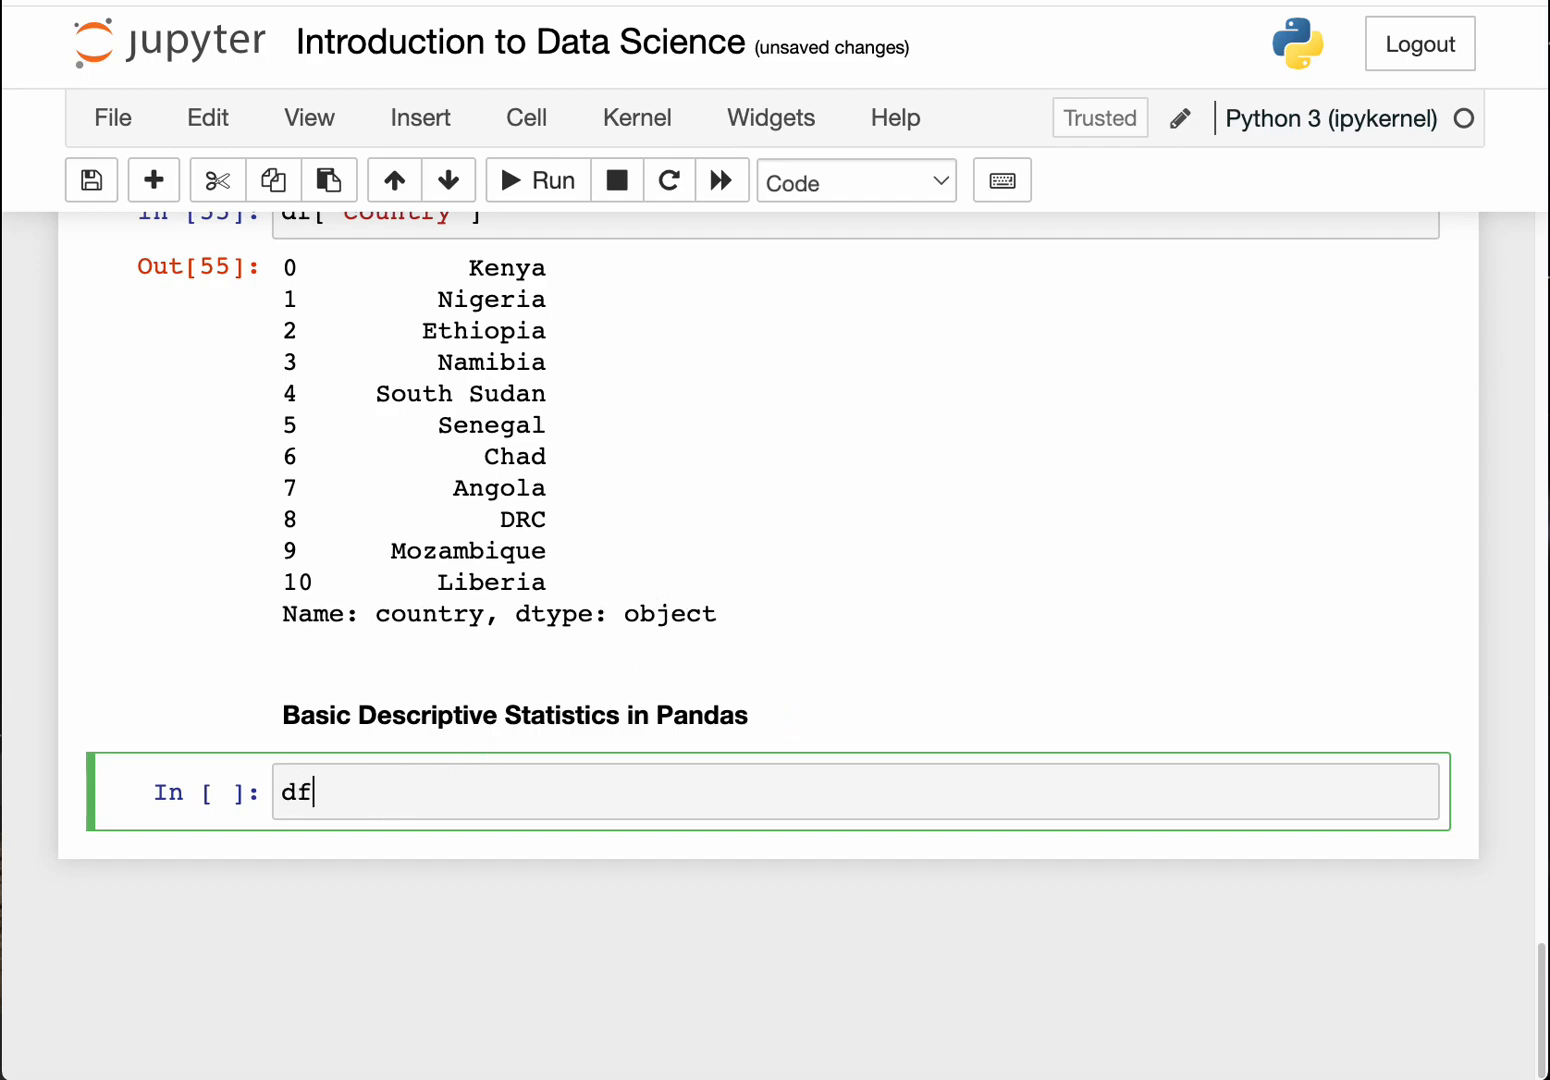
{"action": "type", "text": ".head("}
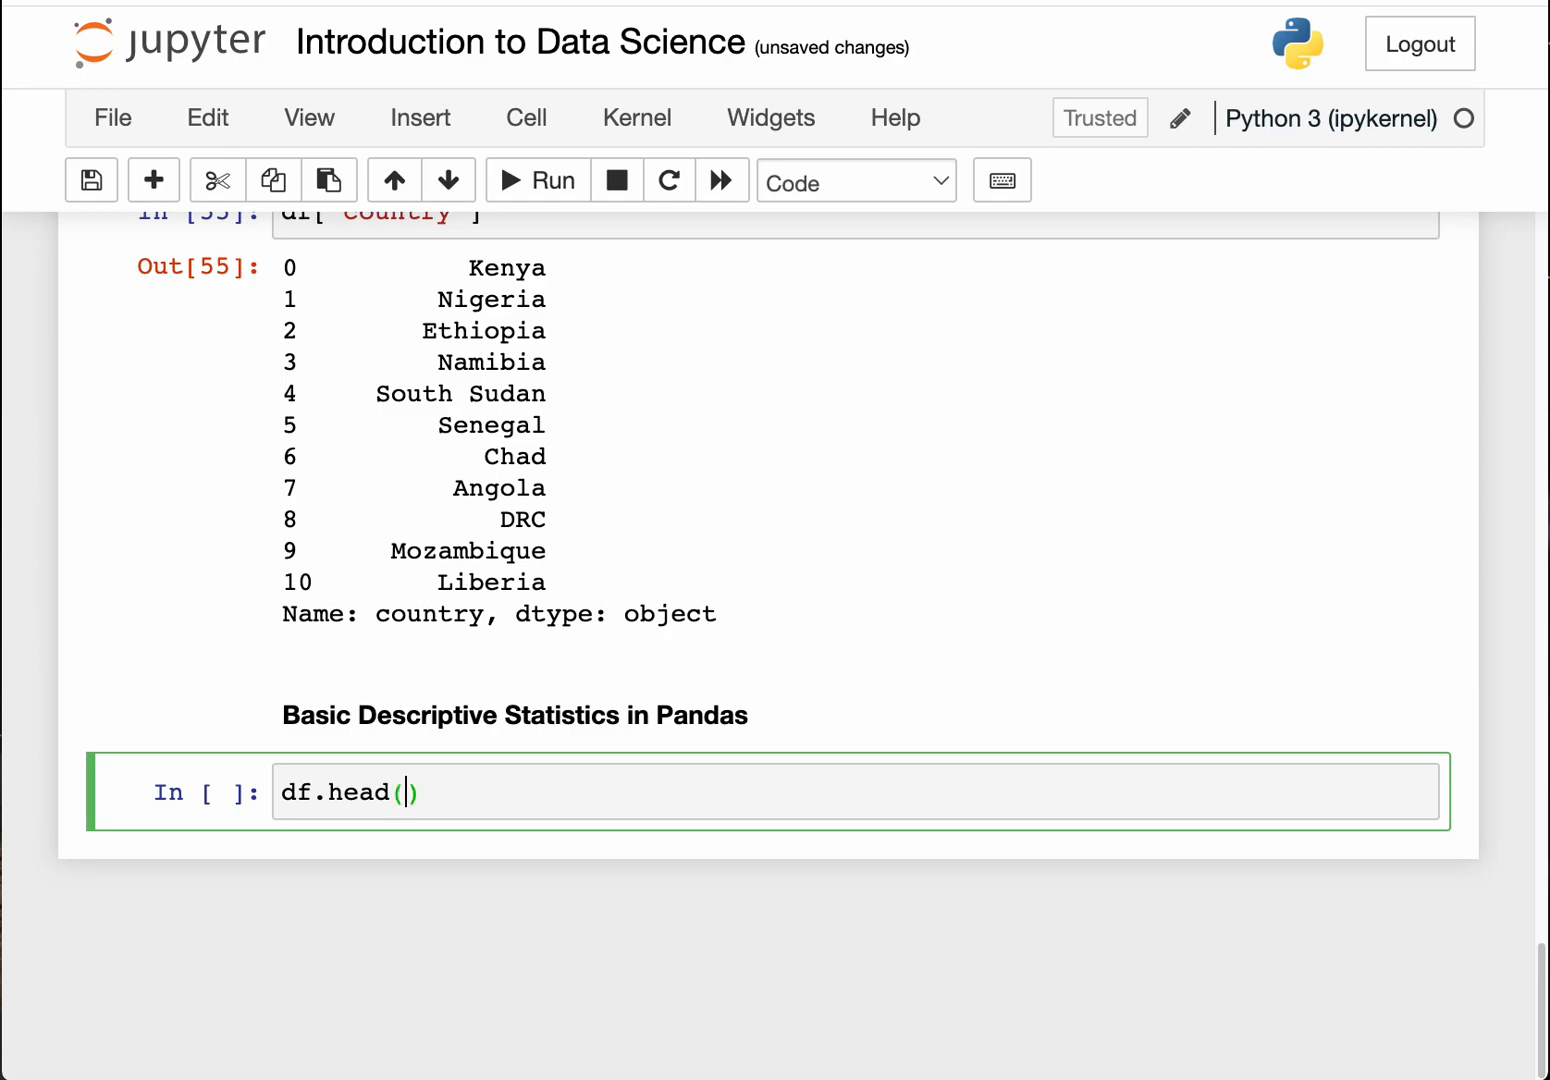
{"action": "mouse_move", "coordinate": [308, 668]}
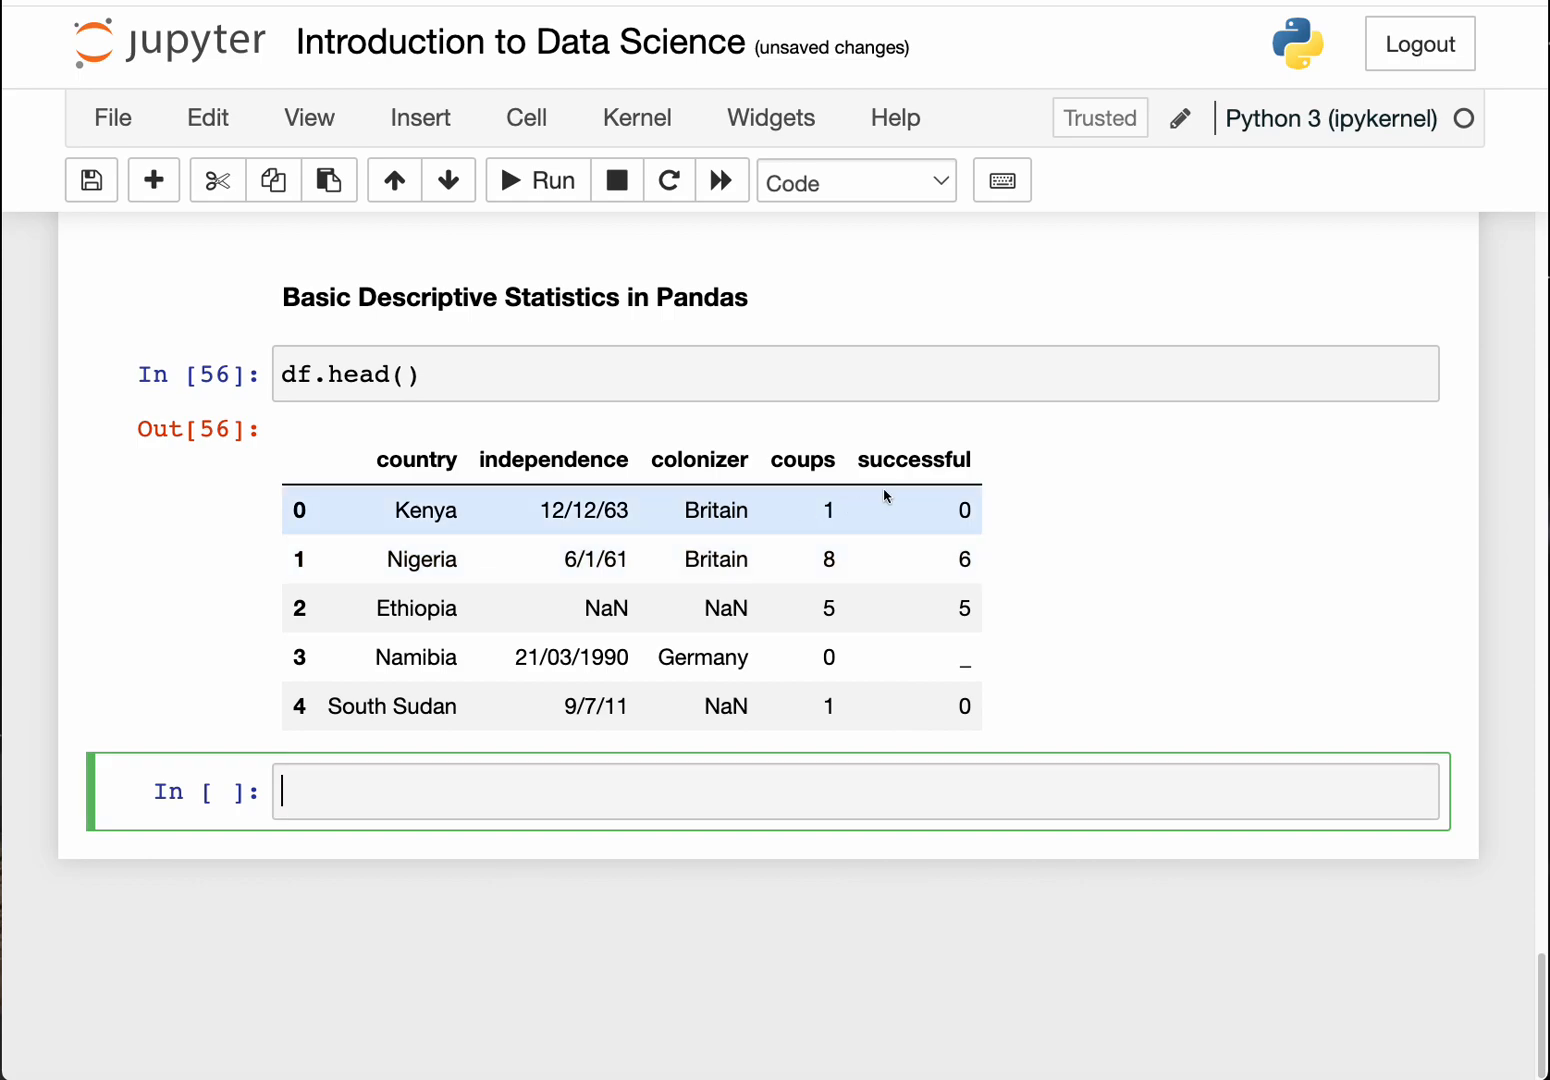
{"action": "mouse_move", "coordinate": [808, 518]}
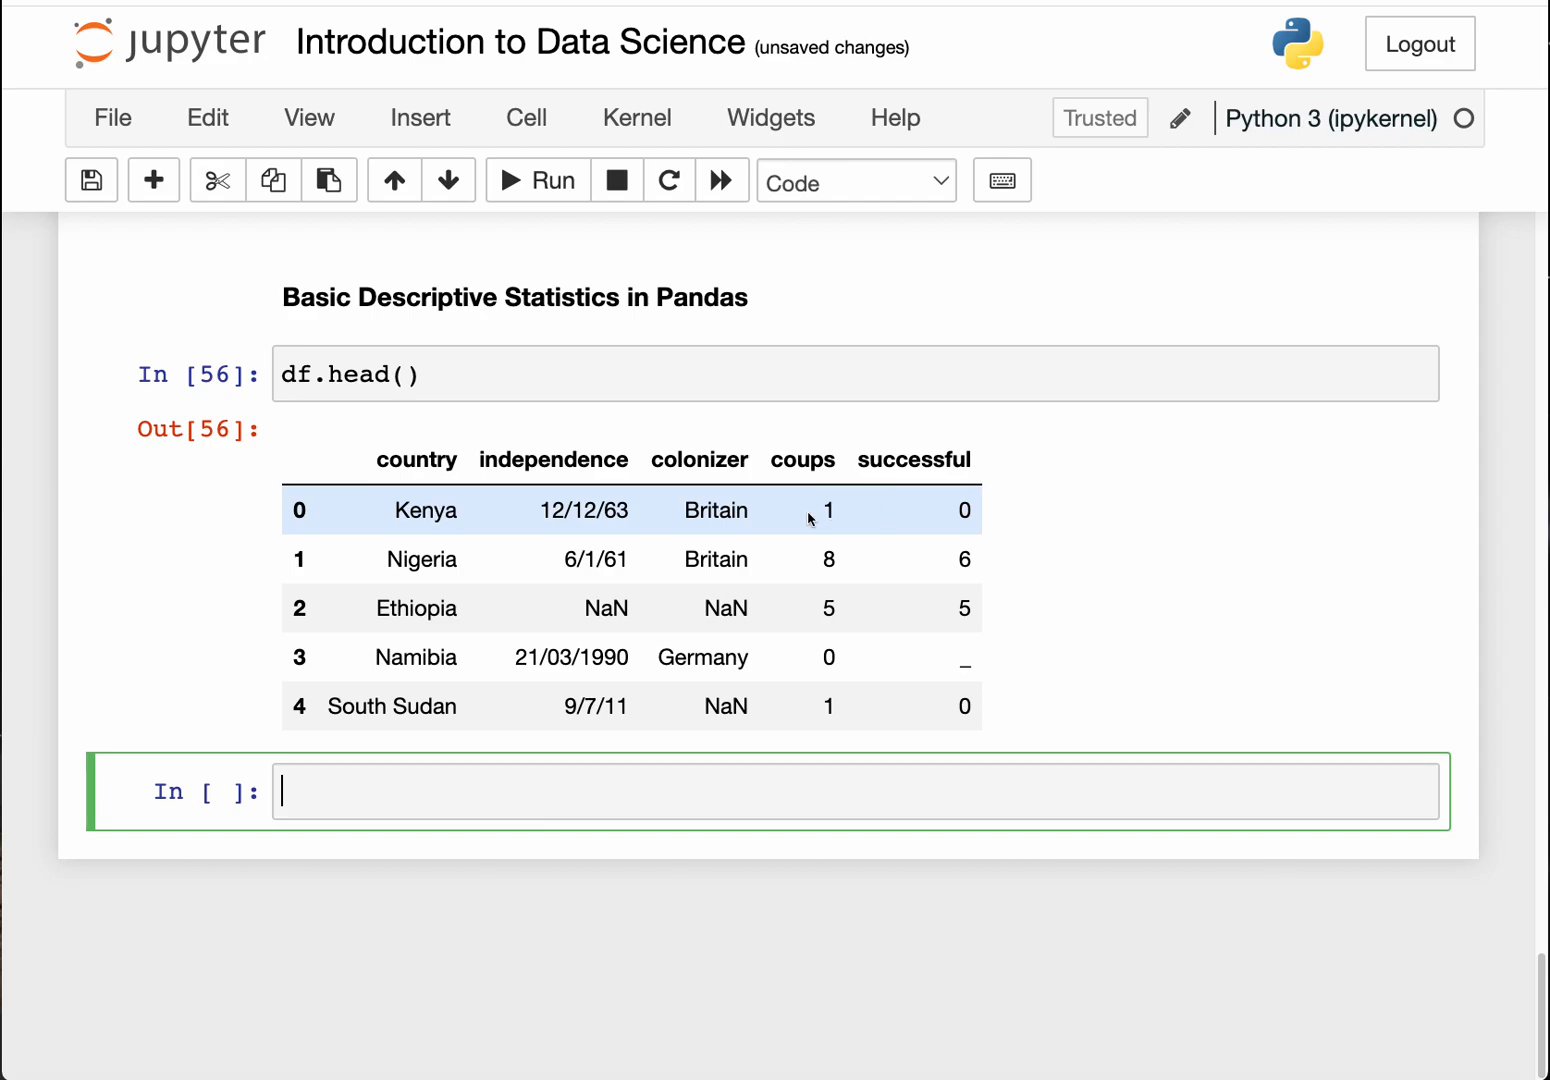
{"action": "mouse_move", "coordinate": [820, 493]}
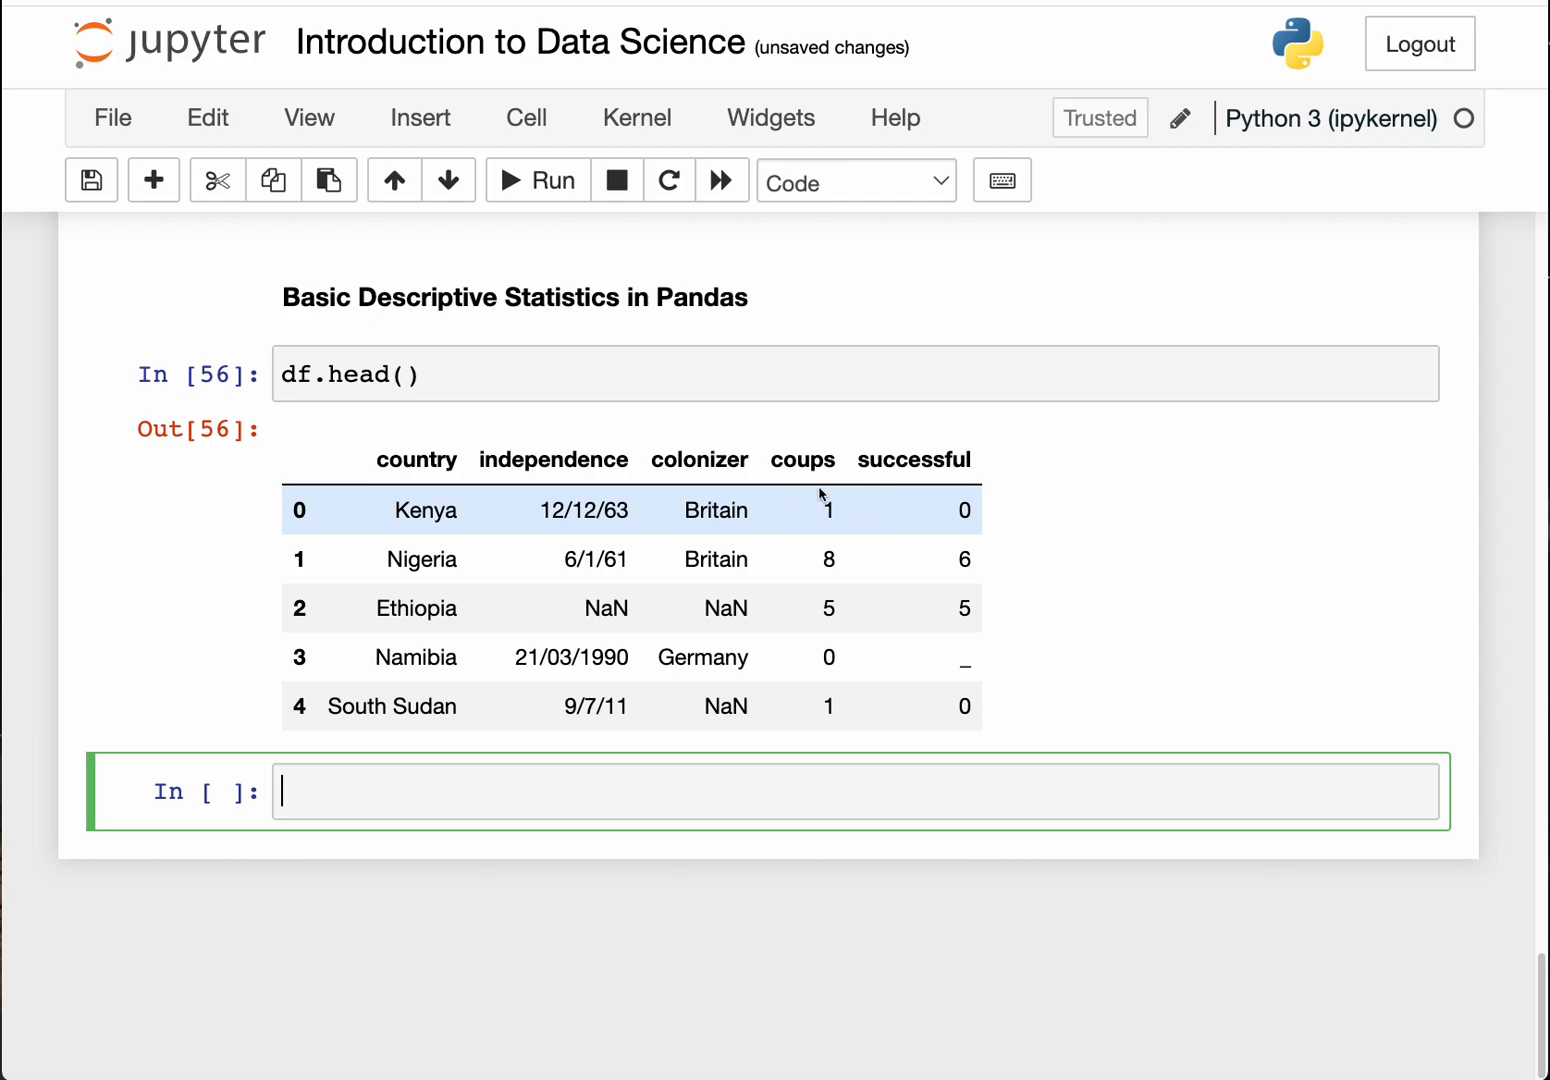
{"action": "mouse_move", "coordinate": [718, 515]}
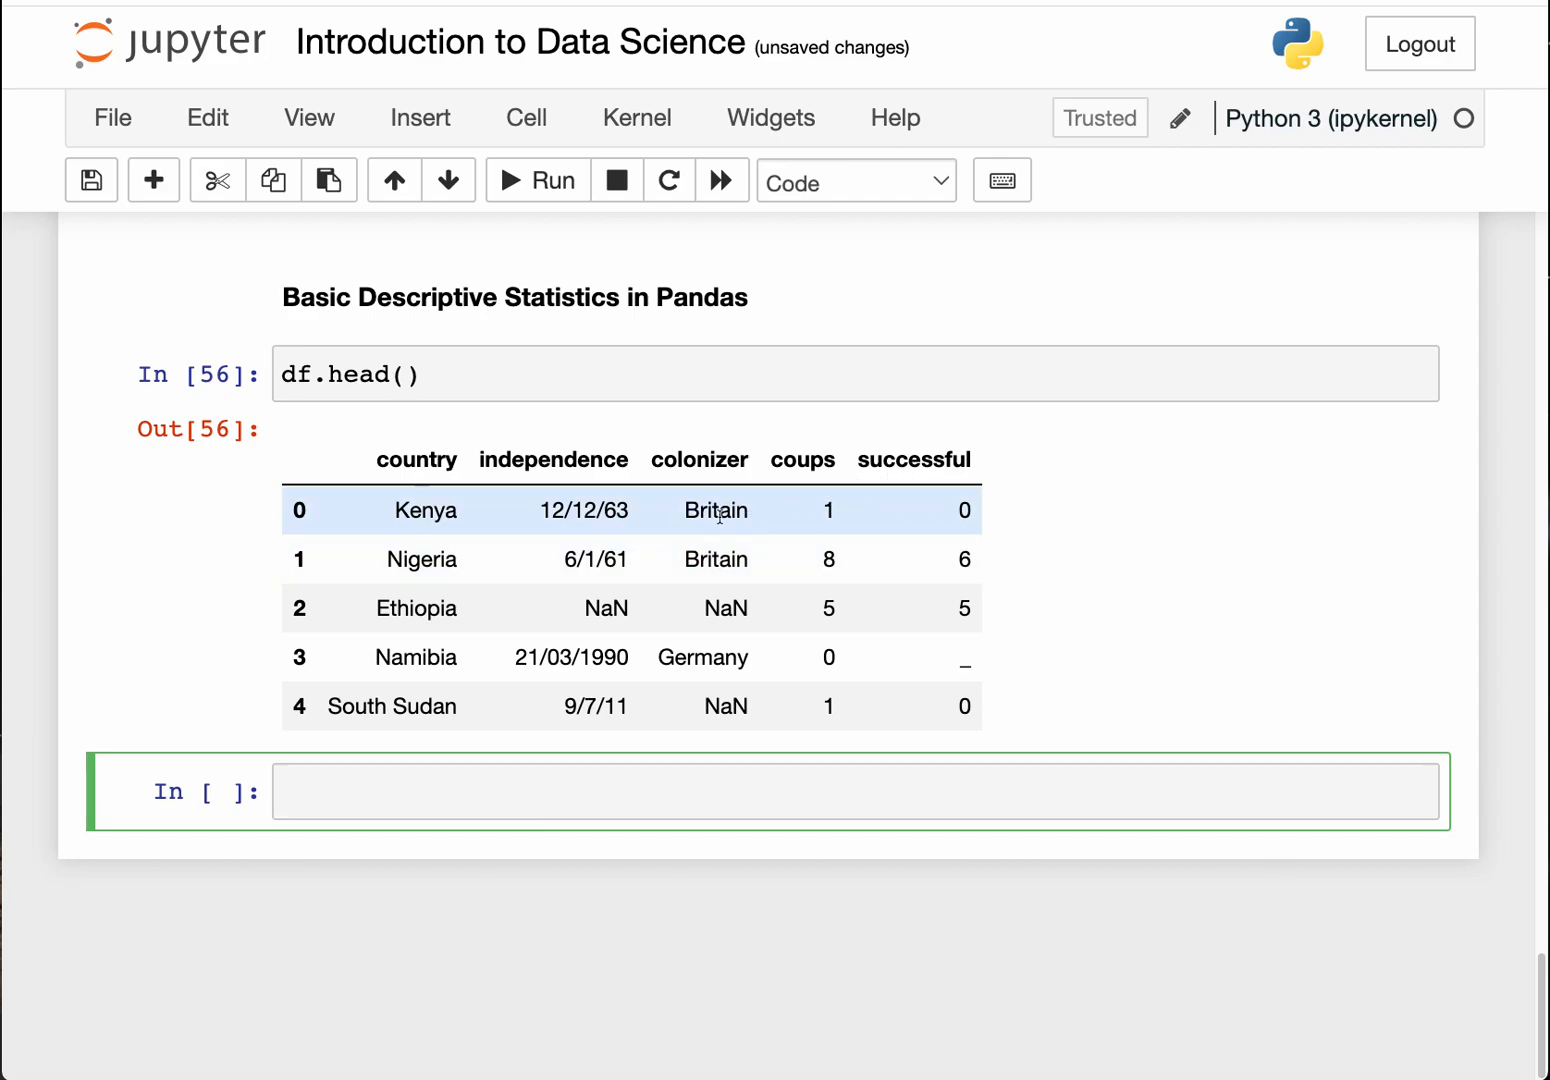
{"action": "mouse_move", "coordinate": [773, 458]}
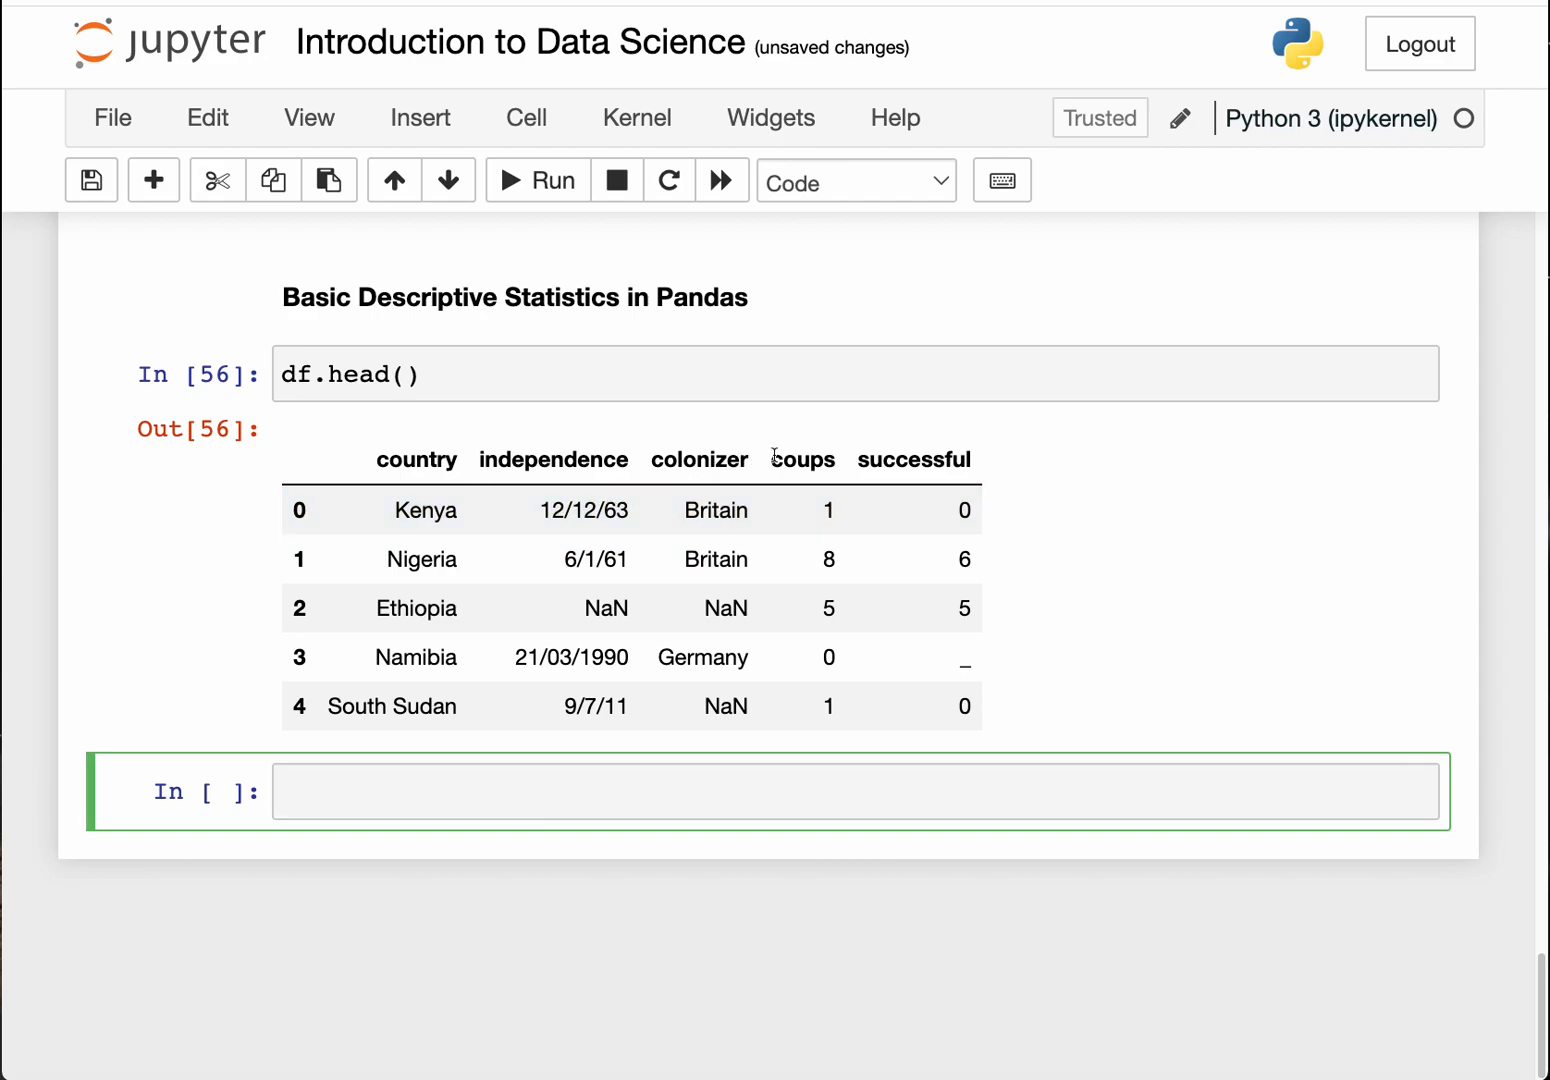
{"action": "double_click", "coordinate": [802, 459]}
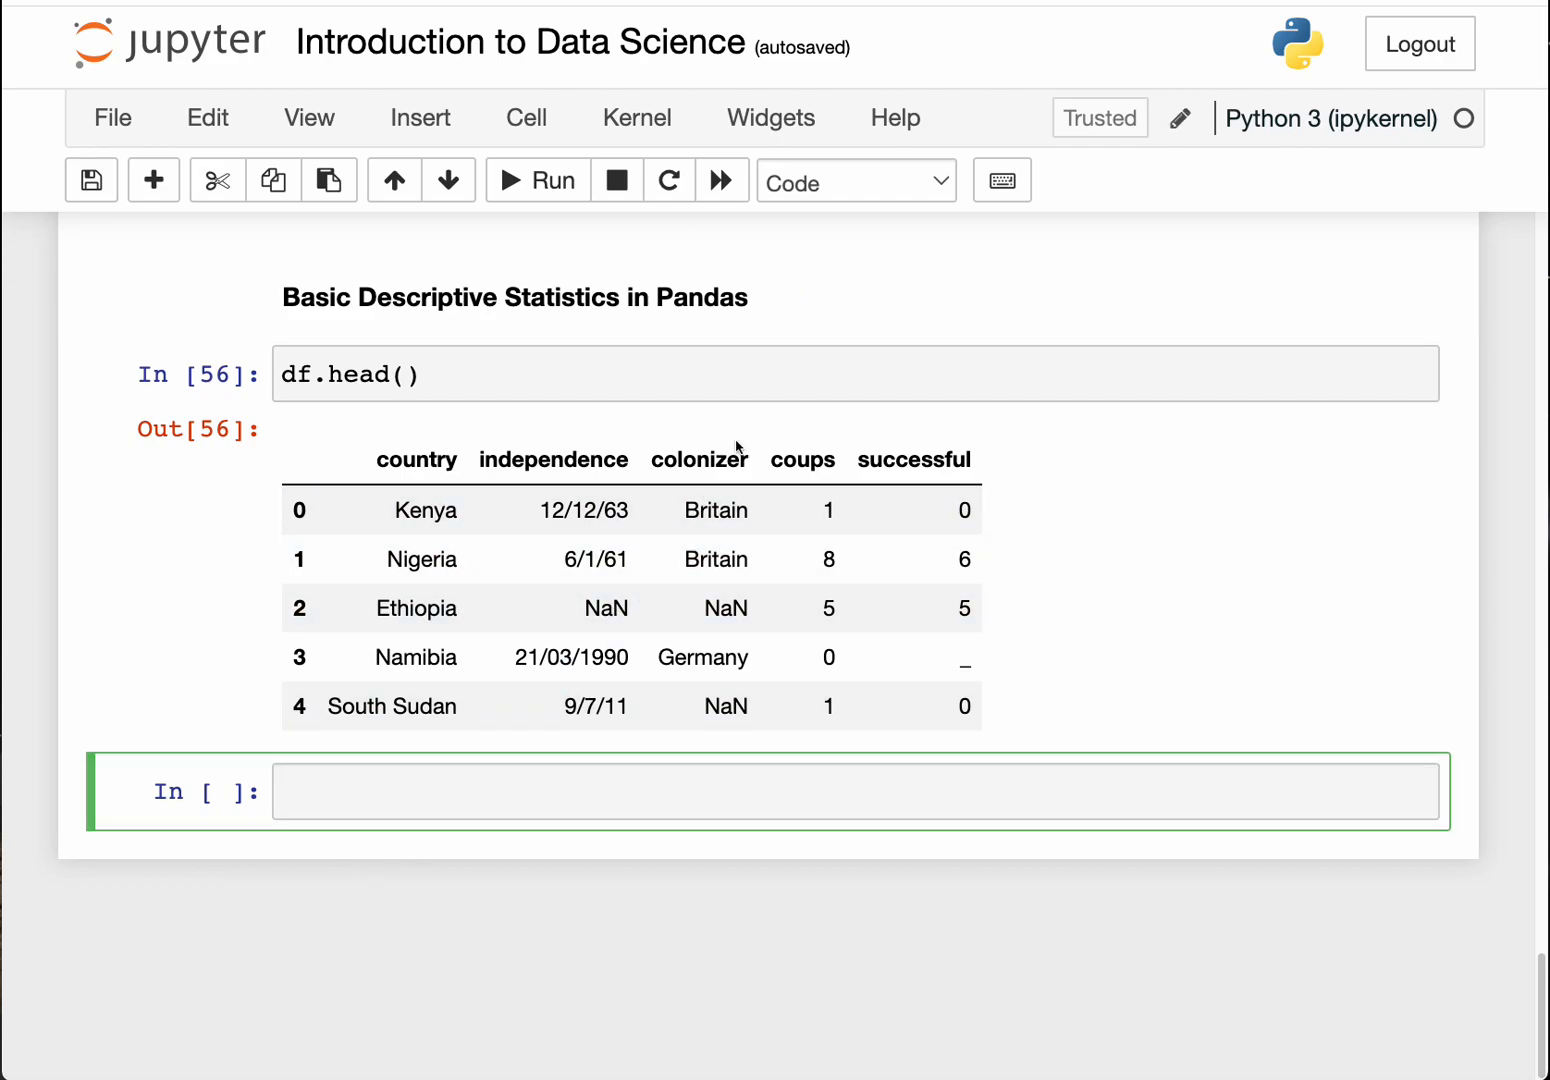
{"action": "type", "text": "df"}
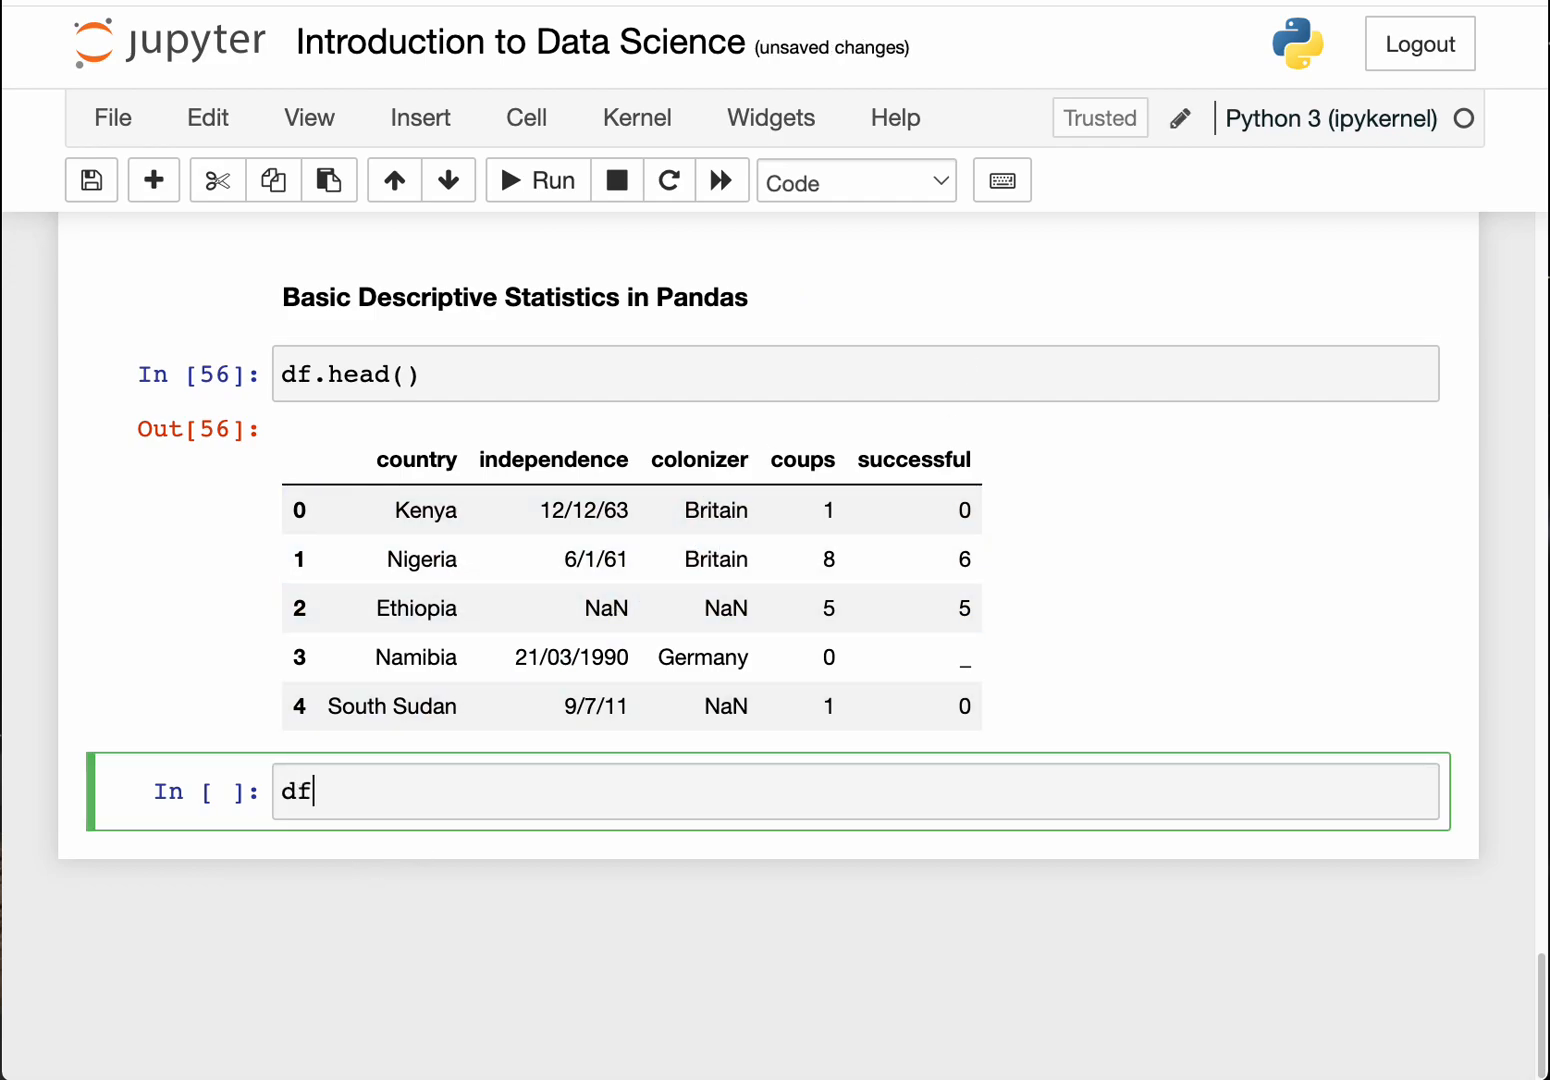
Step: Compute df['coups'].max(), returning 8 for Nigeria, and select the code line
{"action": "type", "text": "."}
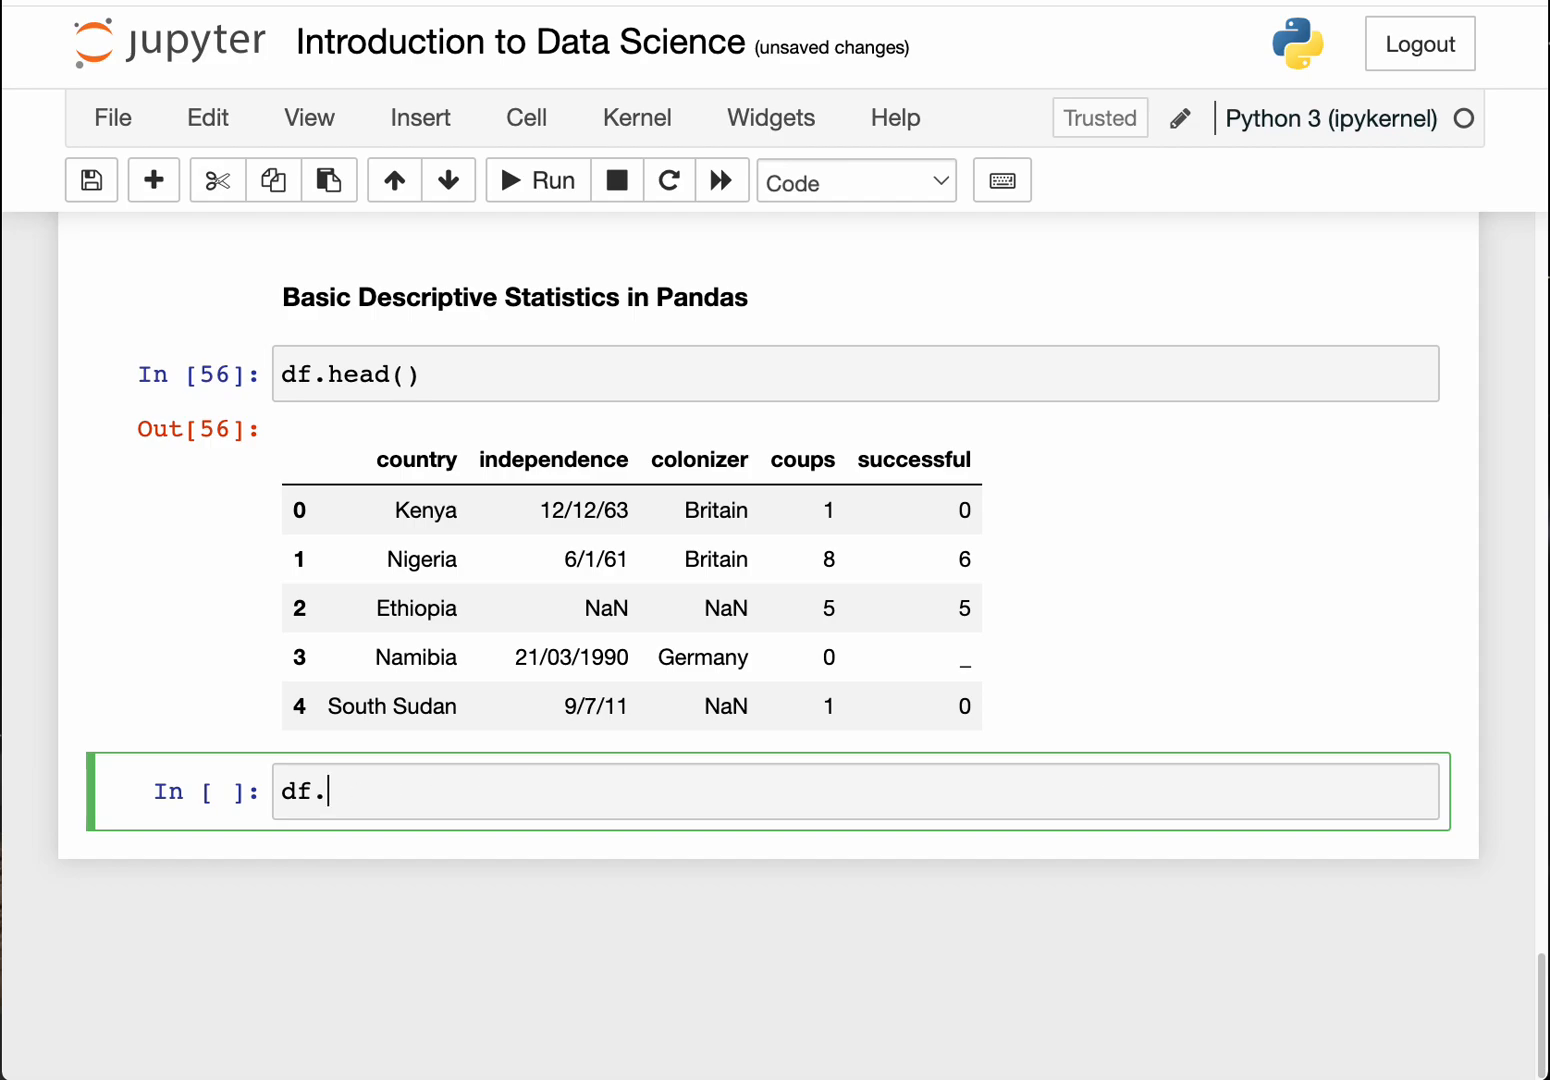
{"action": "key", "text": "Backspace"}
{"action": "type", "text": "['']"}
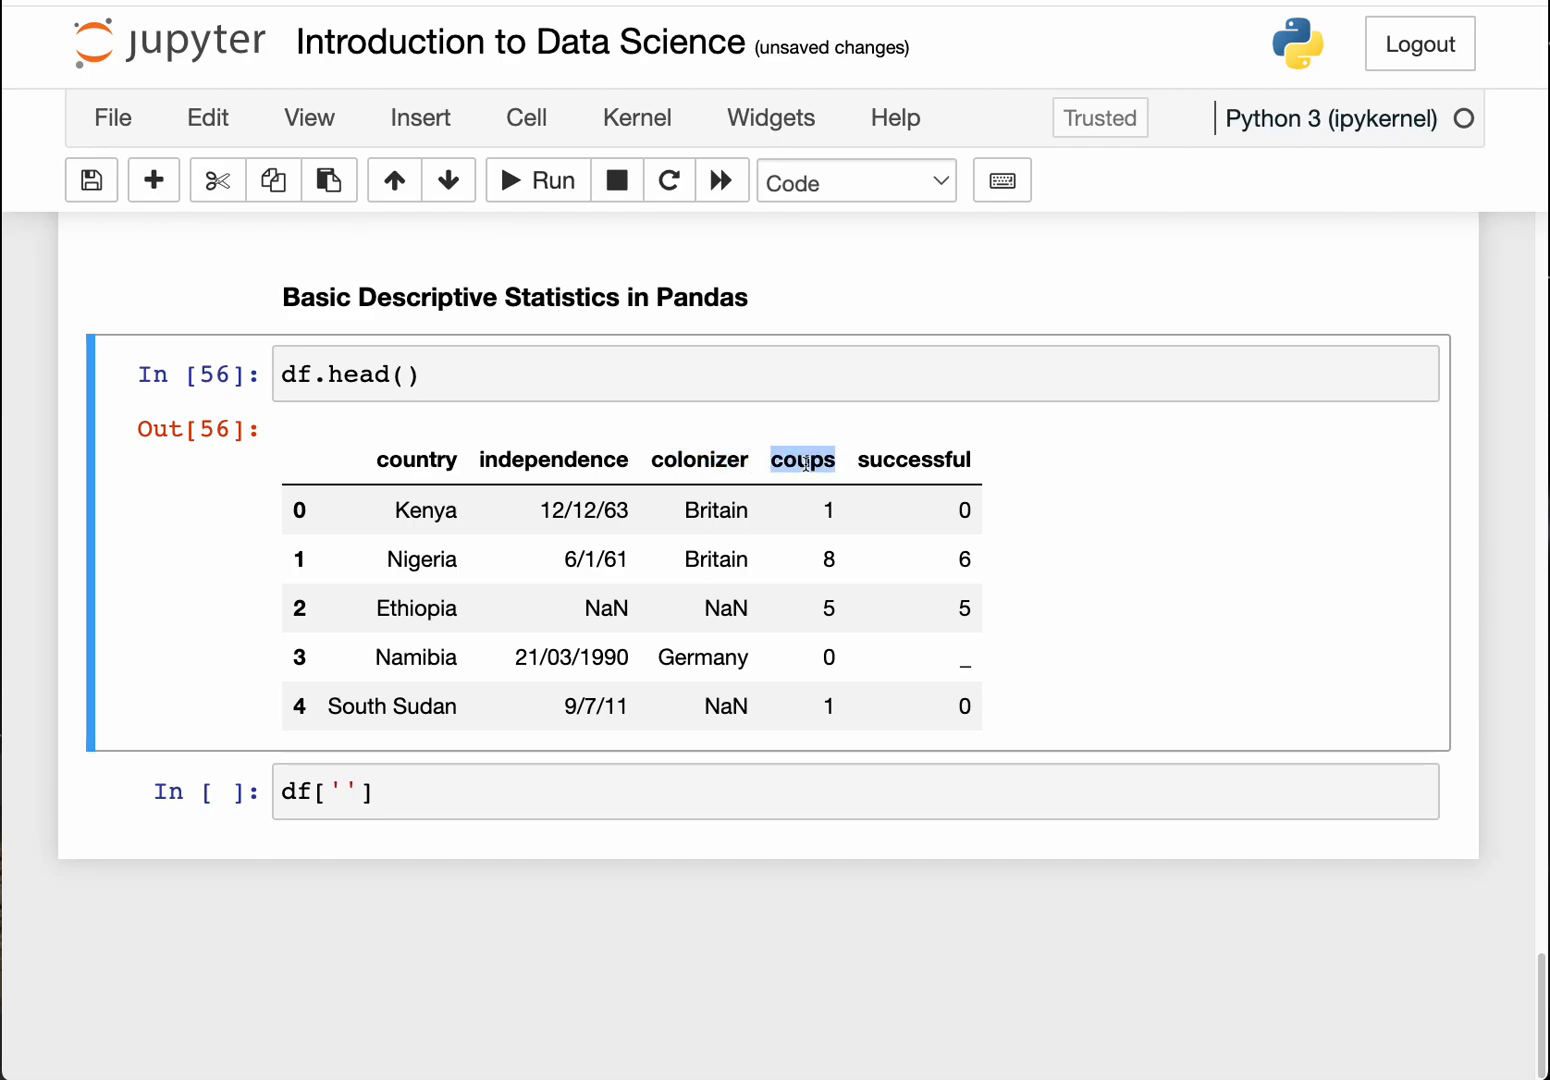
{"action": "left_click", "coordinate": [345, 792]}
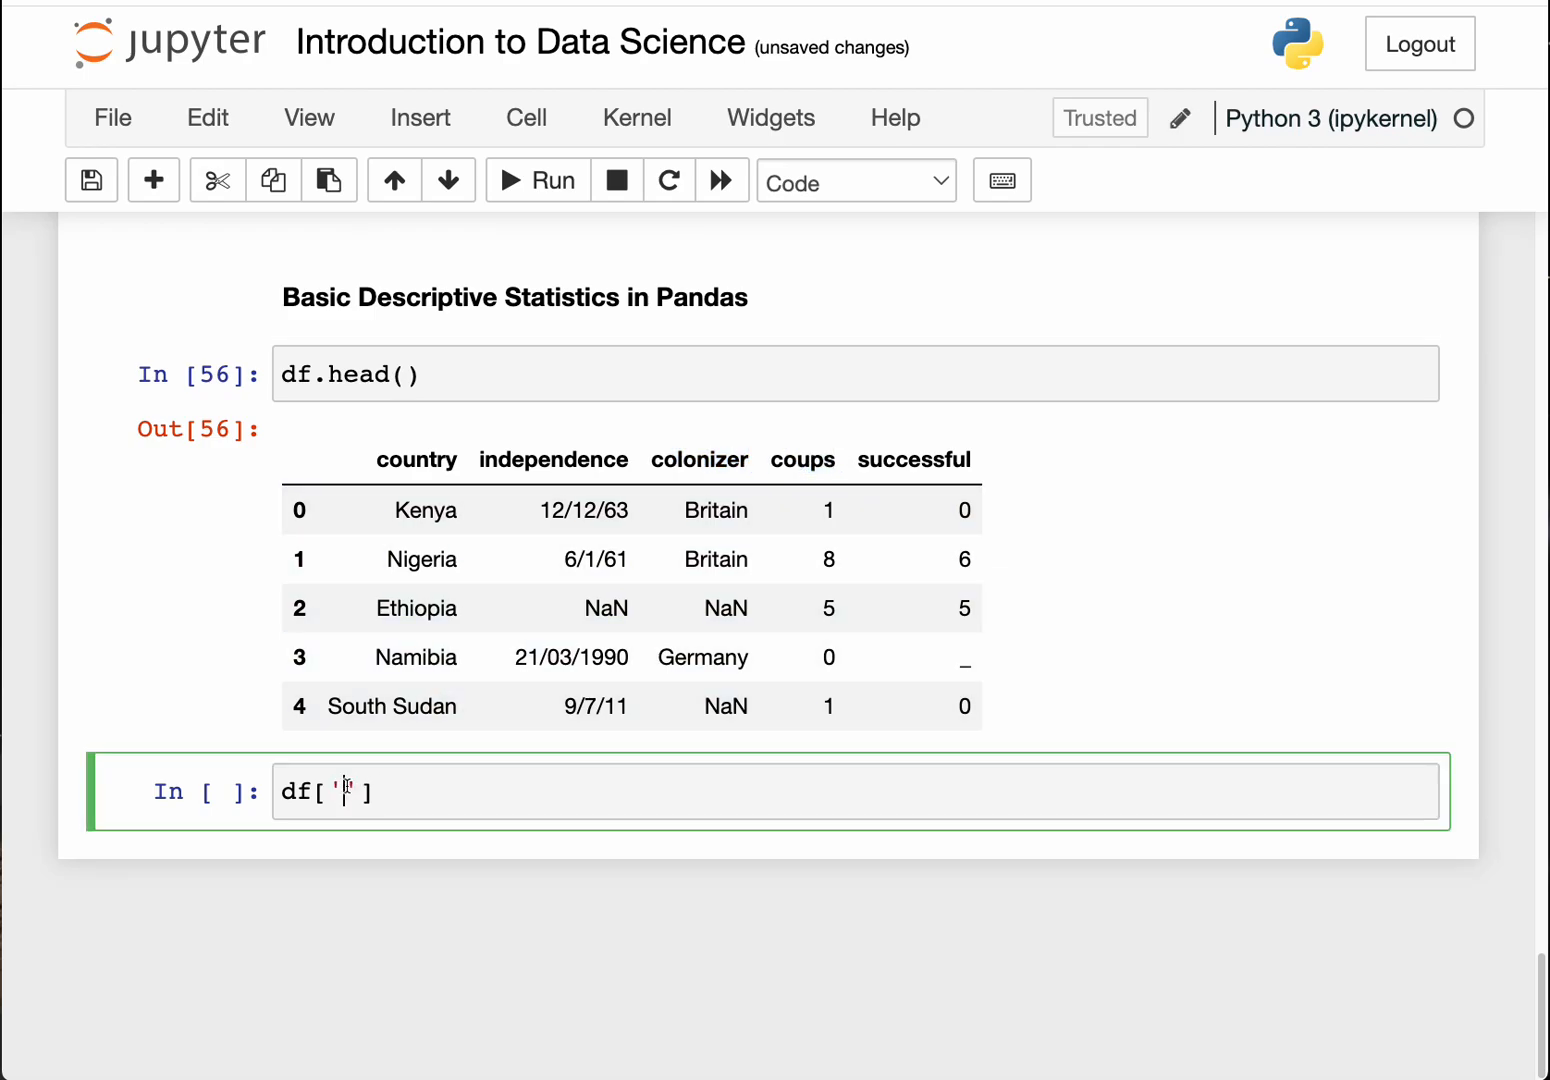
{"action": "type", "text": "coups"}
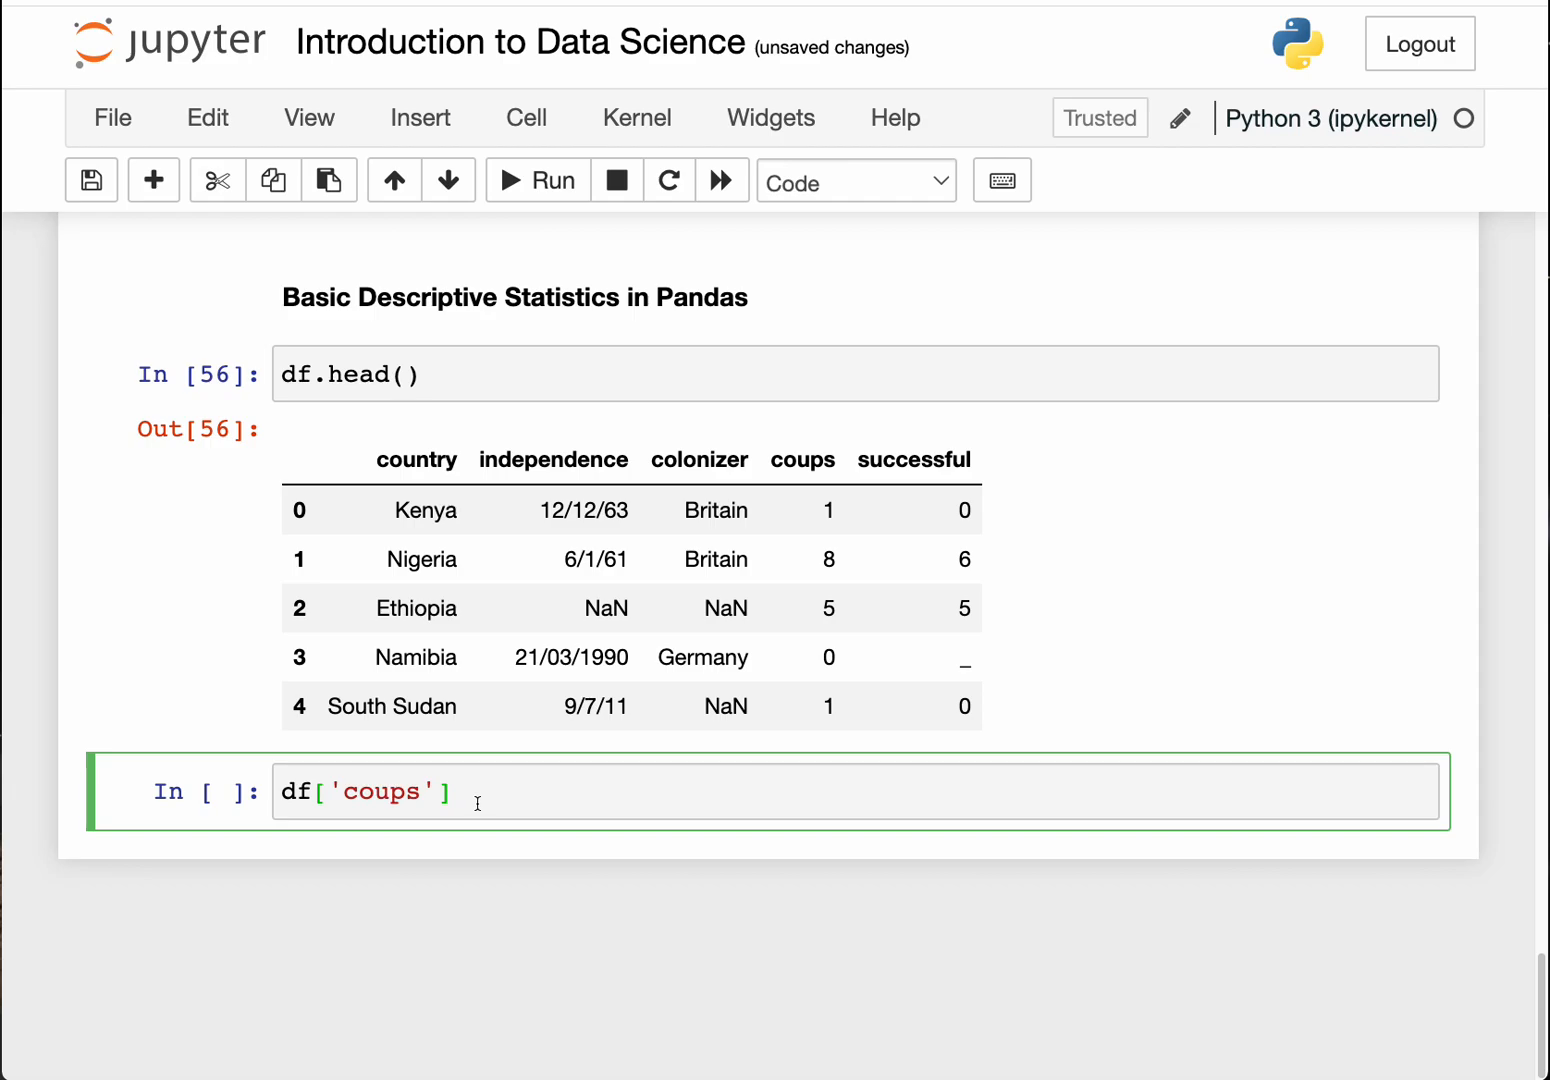
{"action": "type", "text": "."}
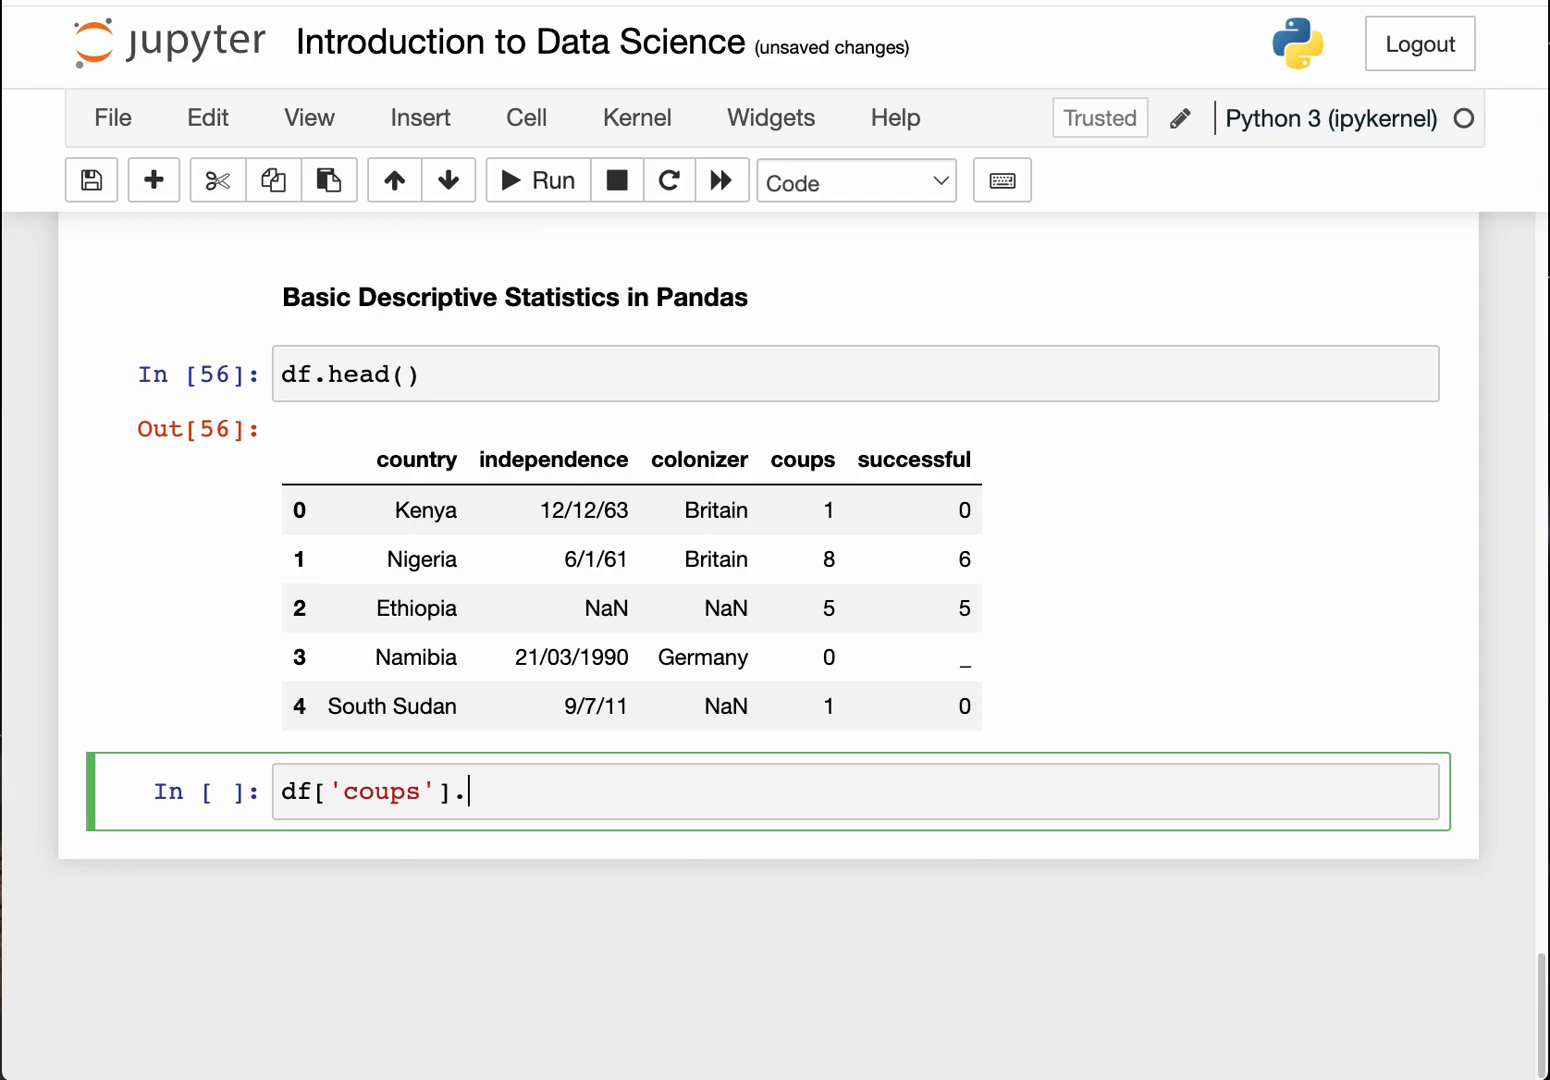
{"action": "type", "text": "max"}
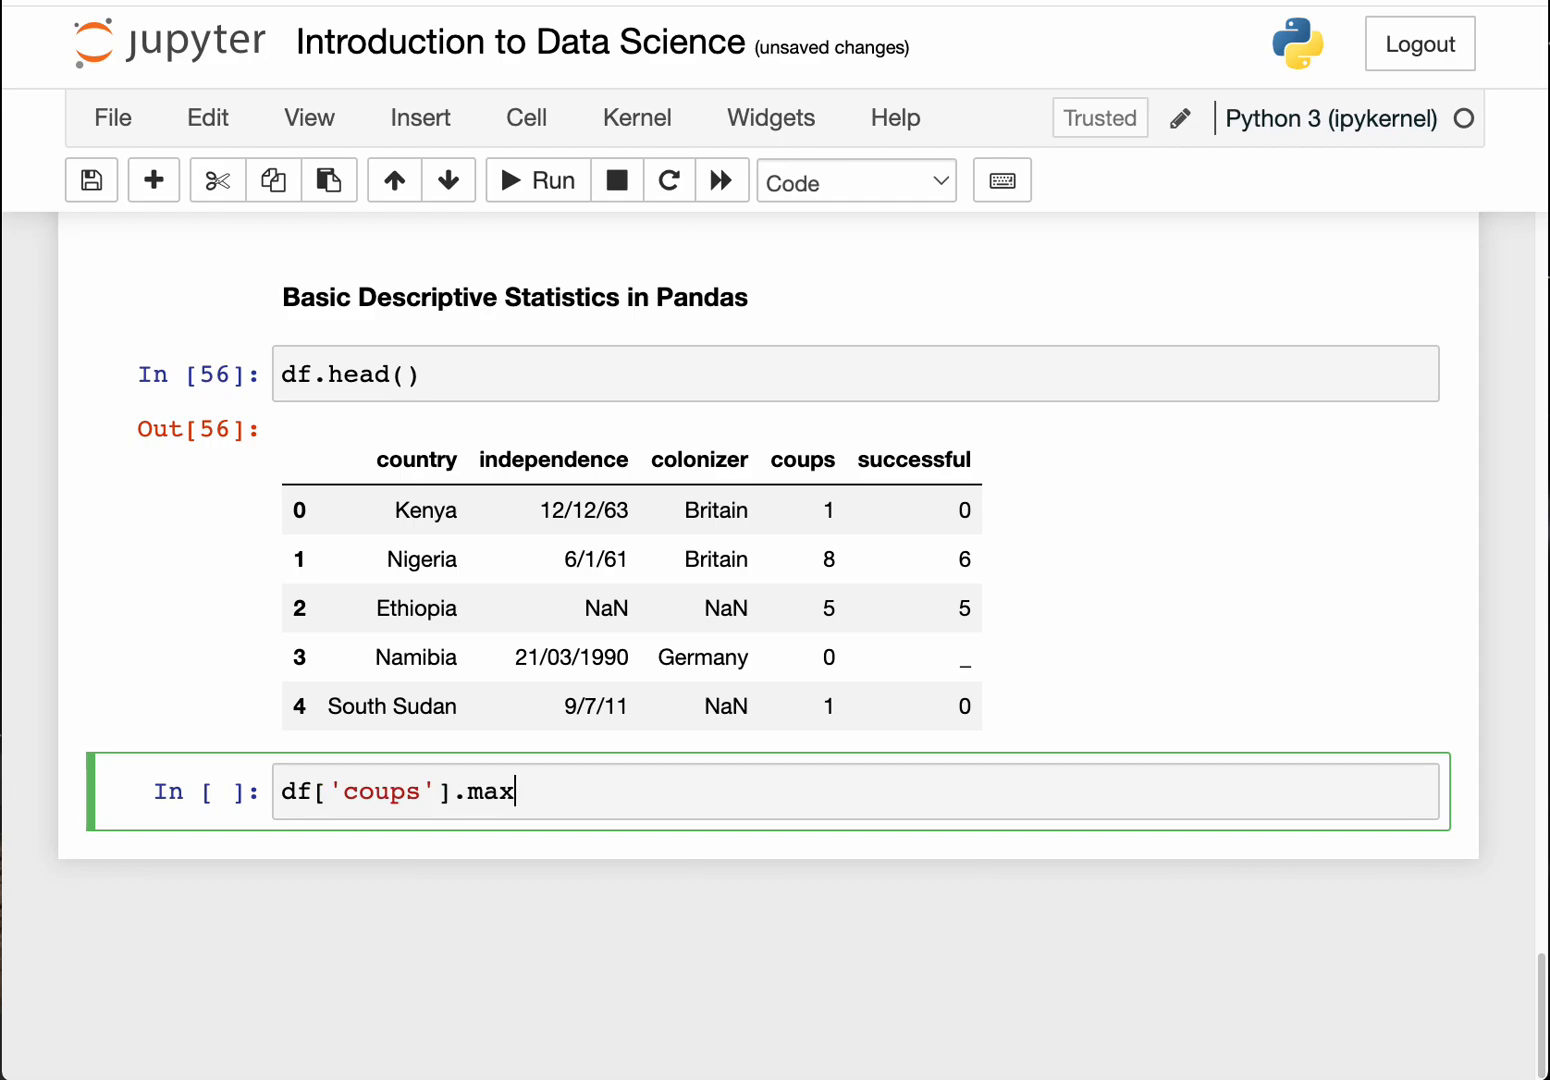
{"action": "type", "text": "()"}
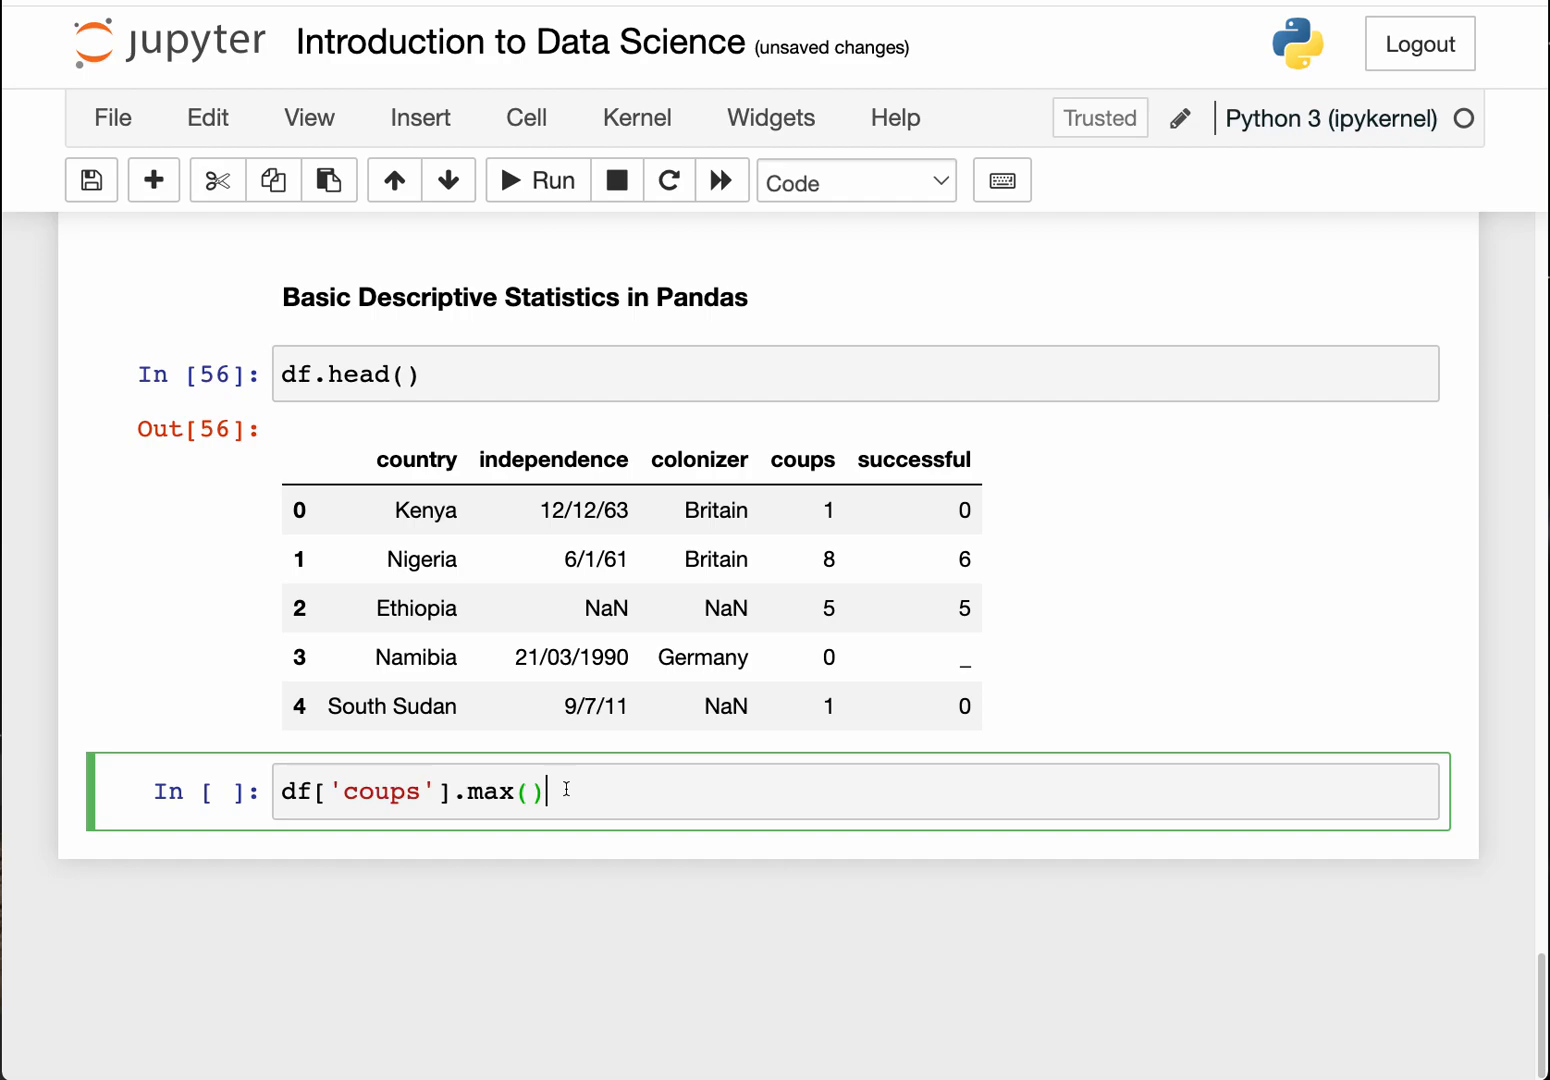
{"action": "left_click", "coordinate": [538, 181]}
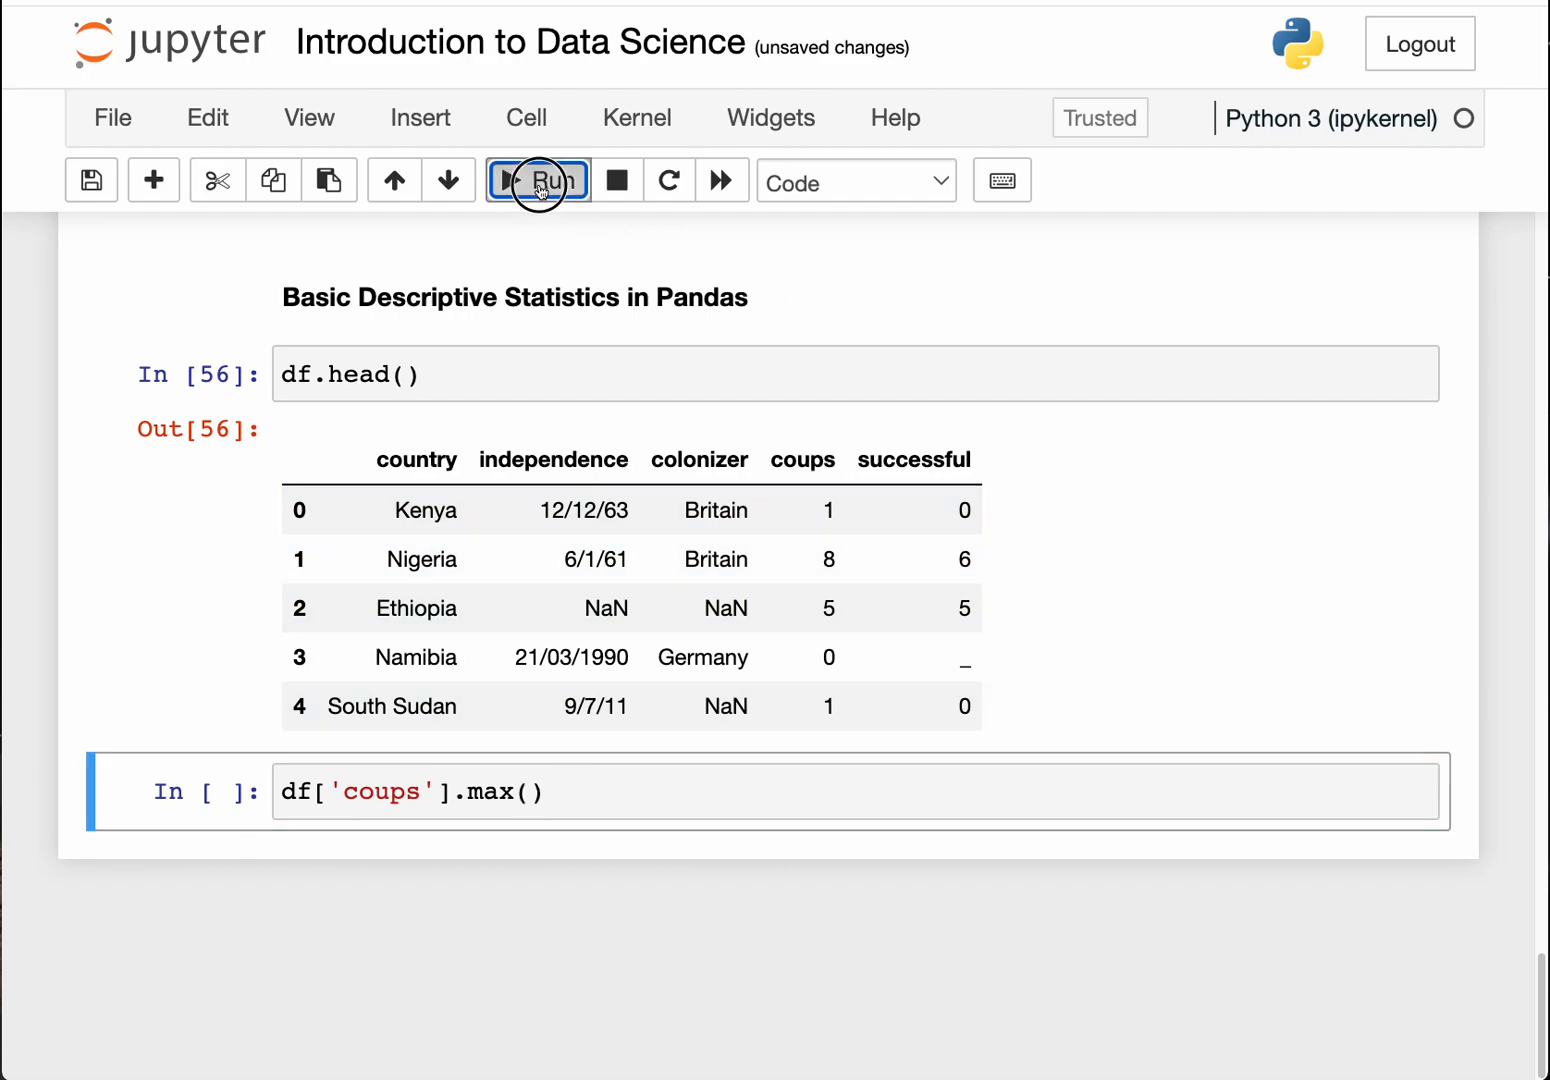
{"action": "left_click", "coordinate": [538, 180]}
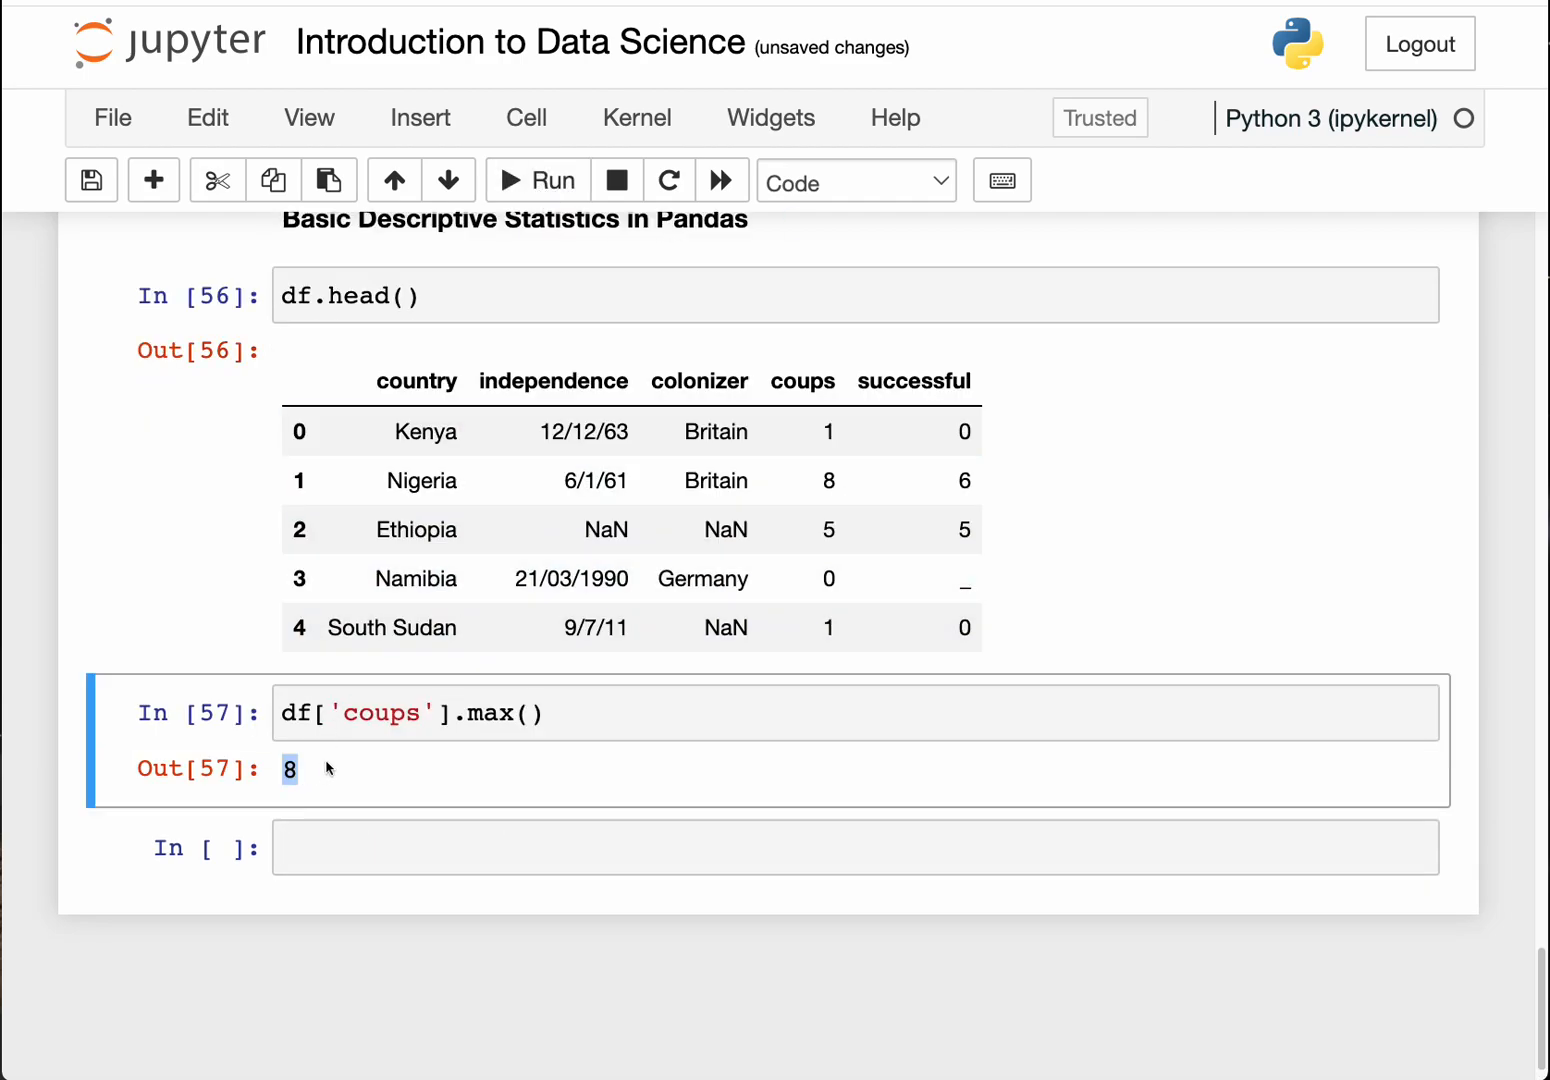
{"action": "left_click", "coordinate": [410, 481]}
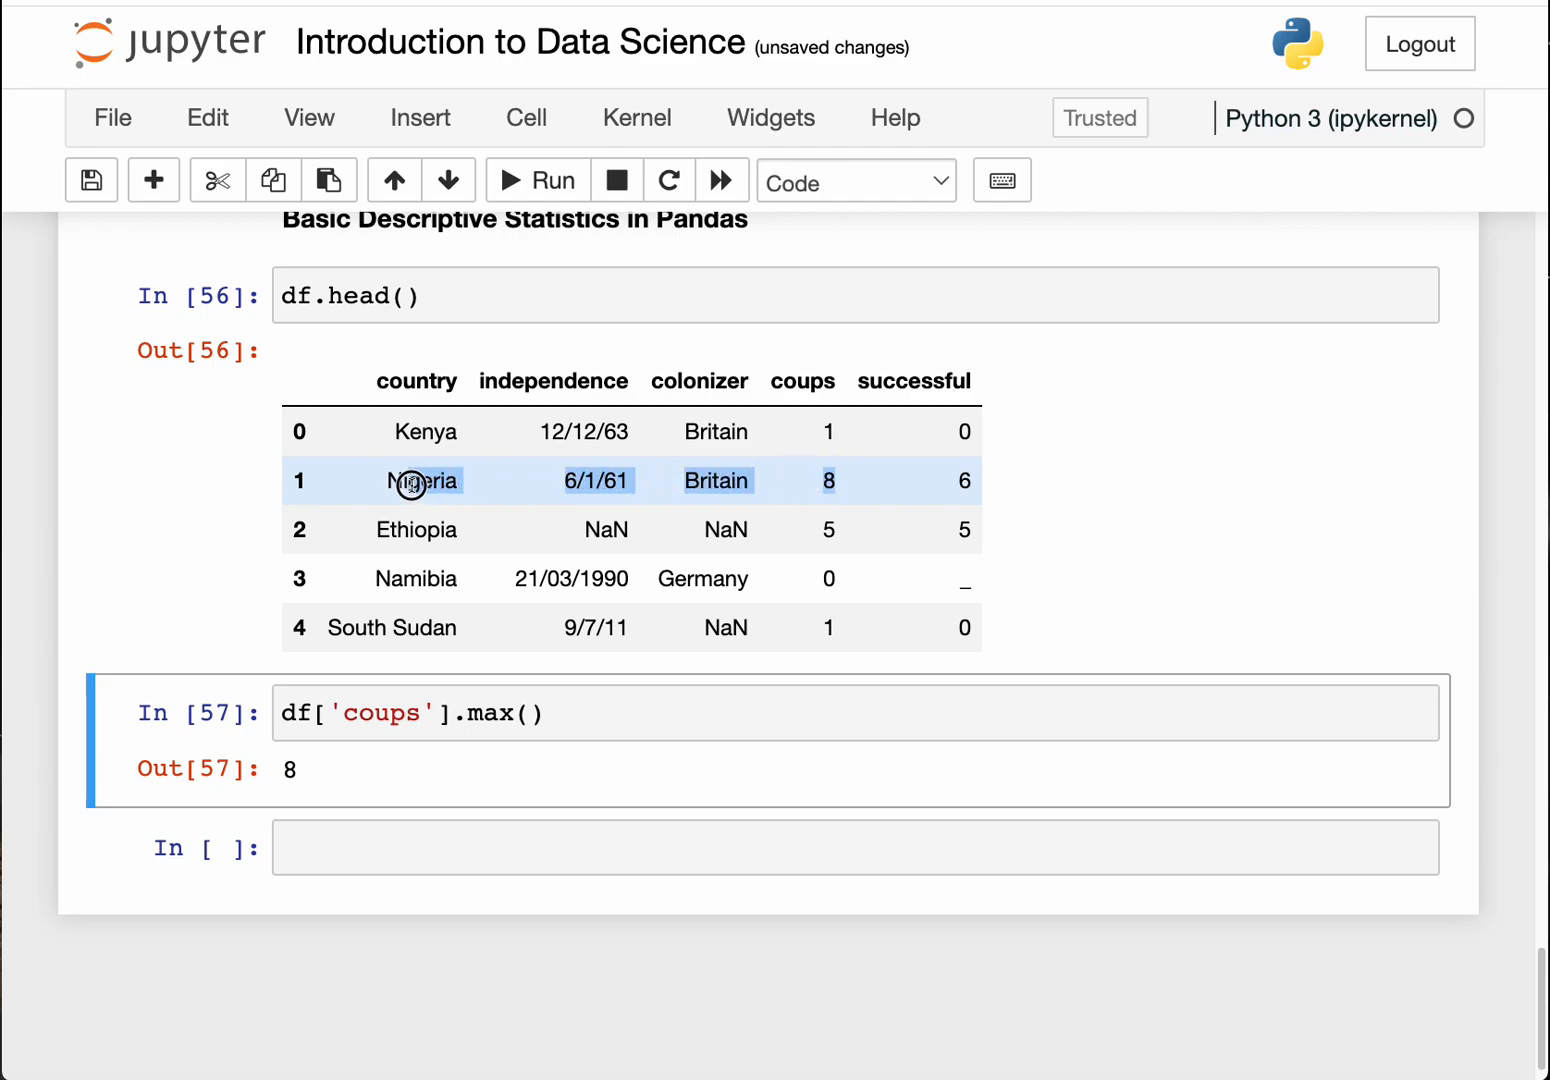
{"action": "left_click", "coordinate": [348, 295]}
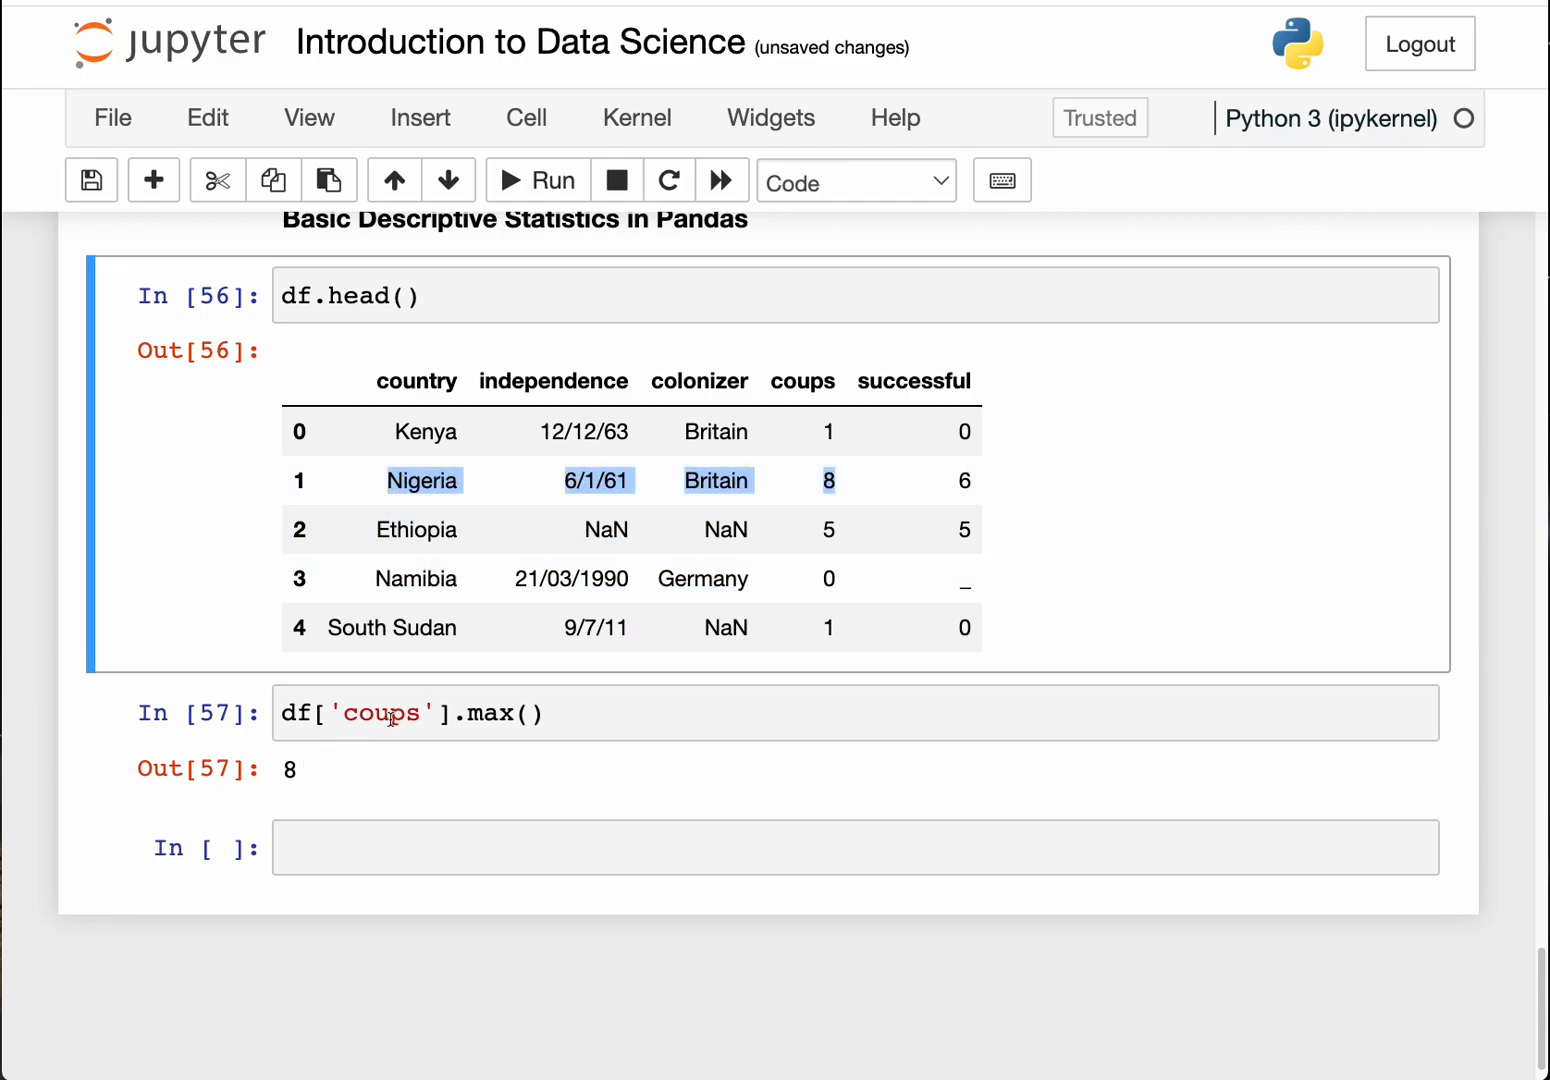
{"action": "mouse_move", "coordinate": [1515, 572]}
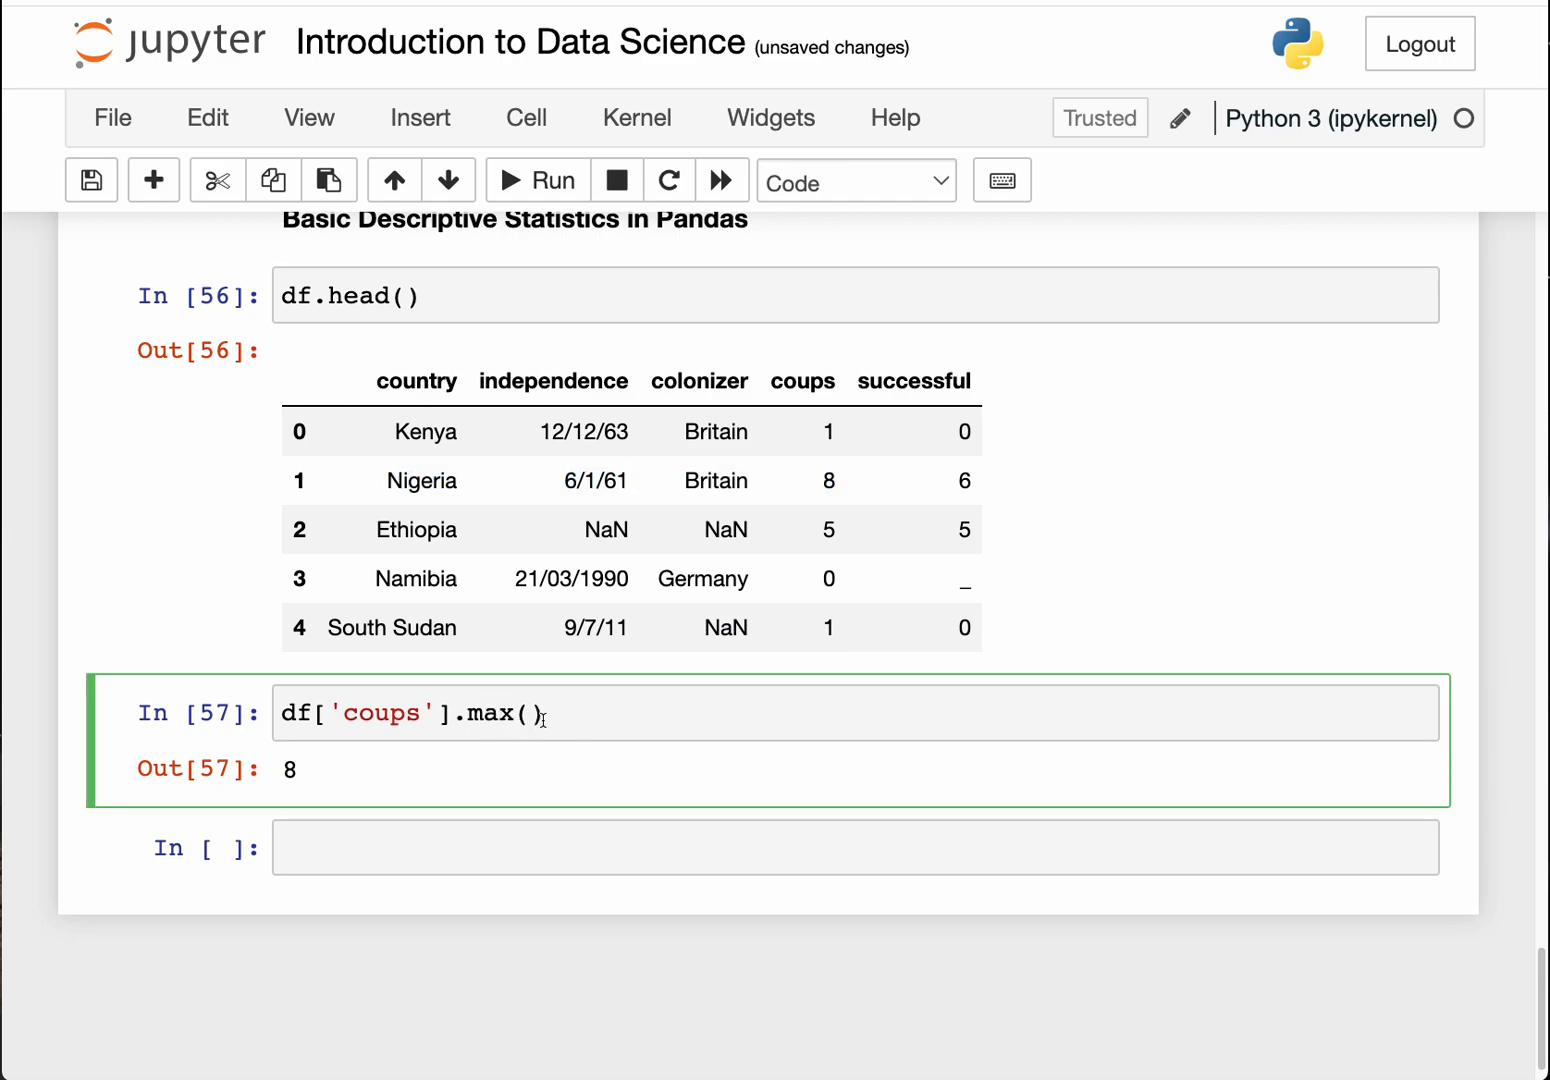
{"action": "triple_click", "coordinate": [410, 713]}
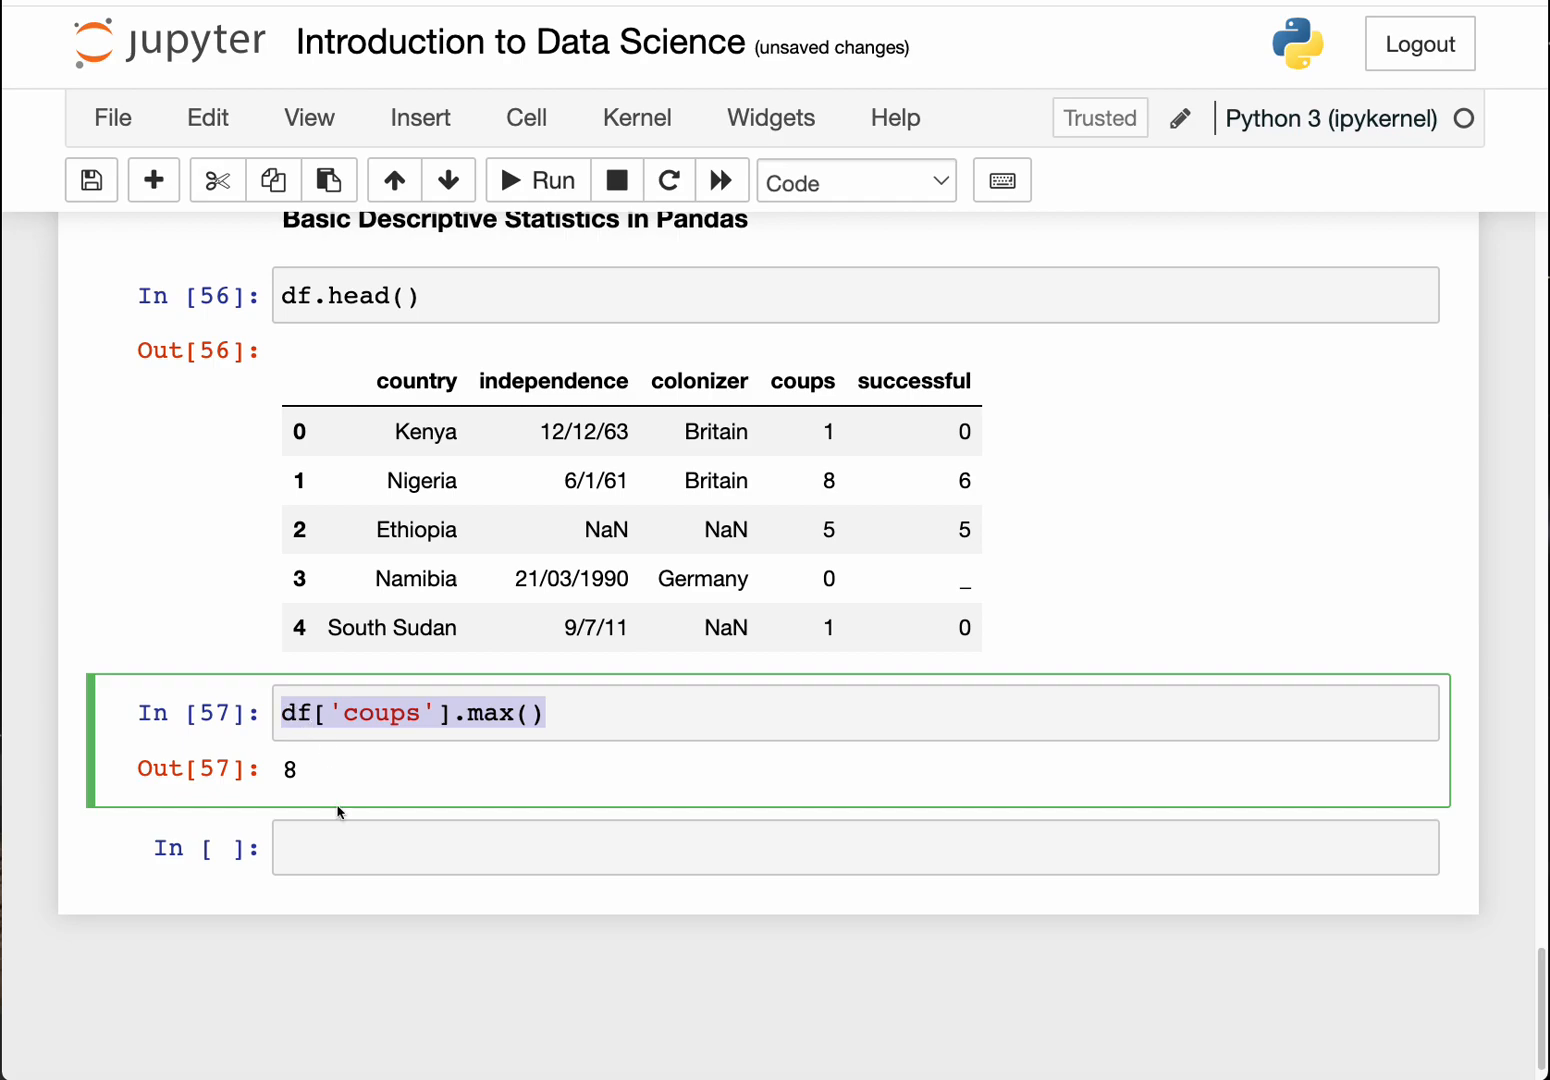
Step: In the empty cell, turn the pasted df['coups'].max() into df['coups'].min(), returning 0
{"action": "left_click", "coordinate": [855, 873]}
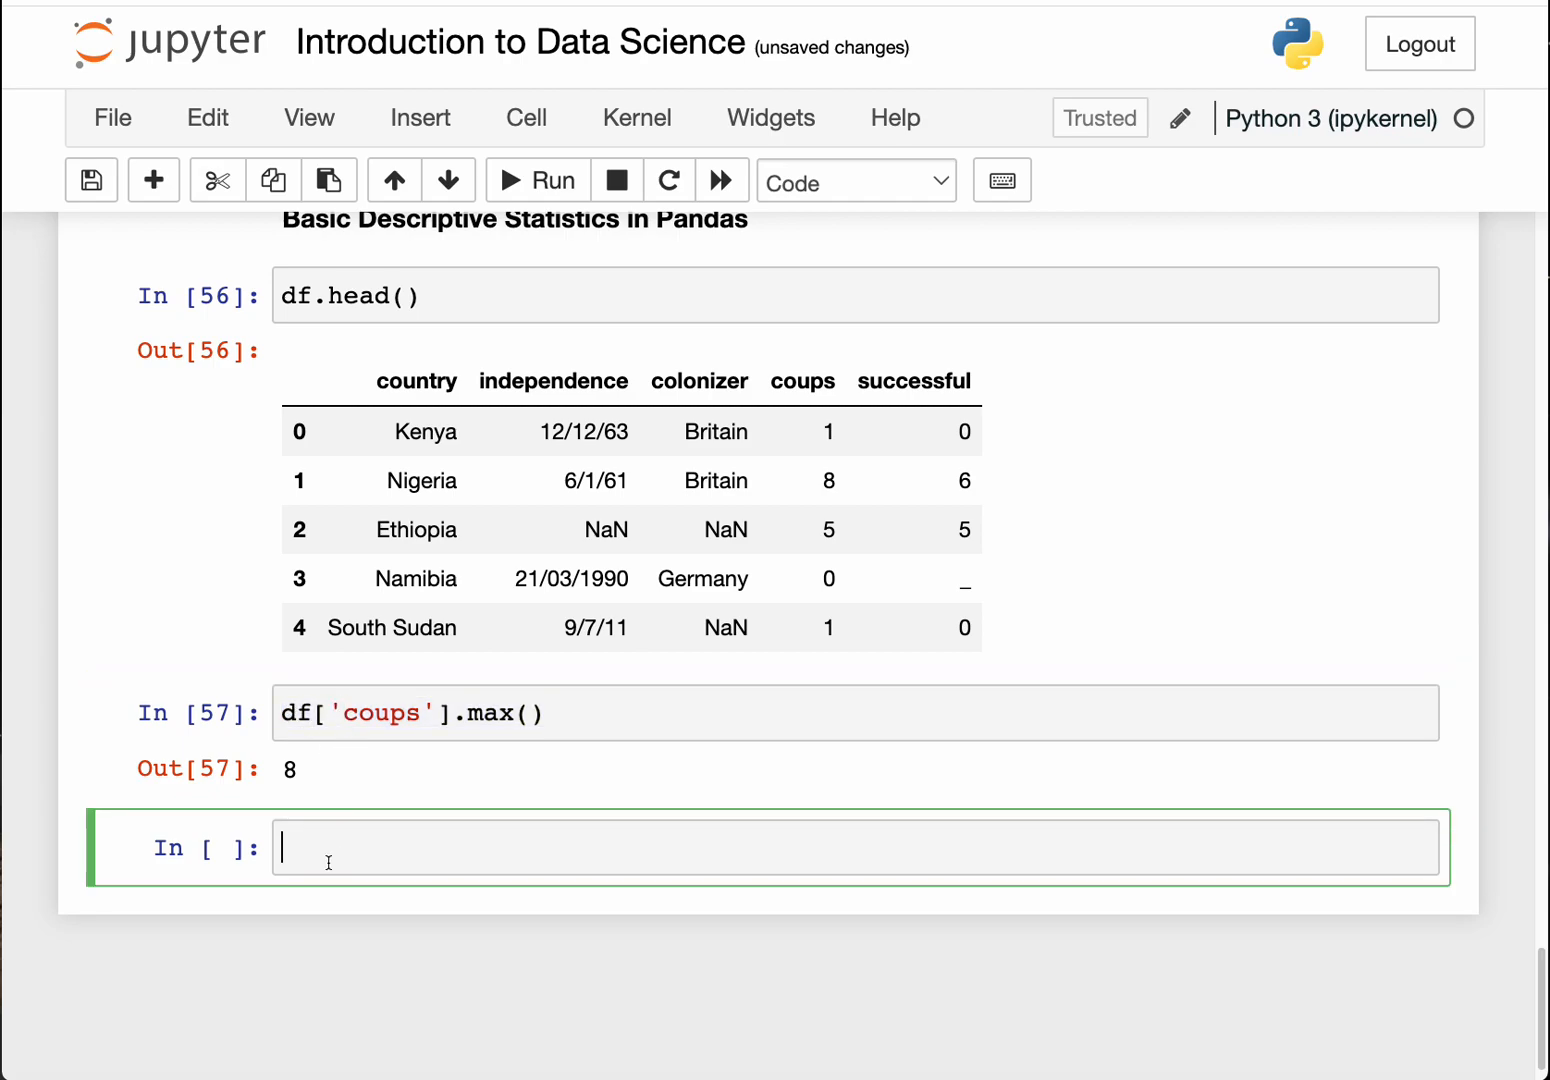
{"action": "type", "text": "df['coups'].max()"}
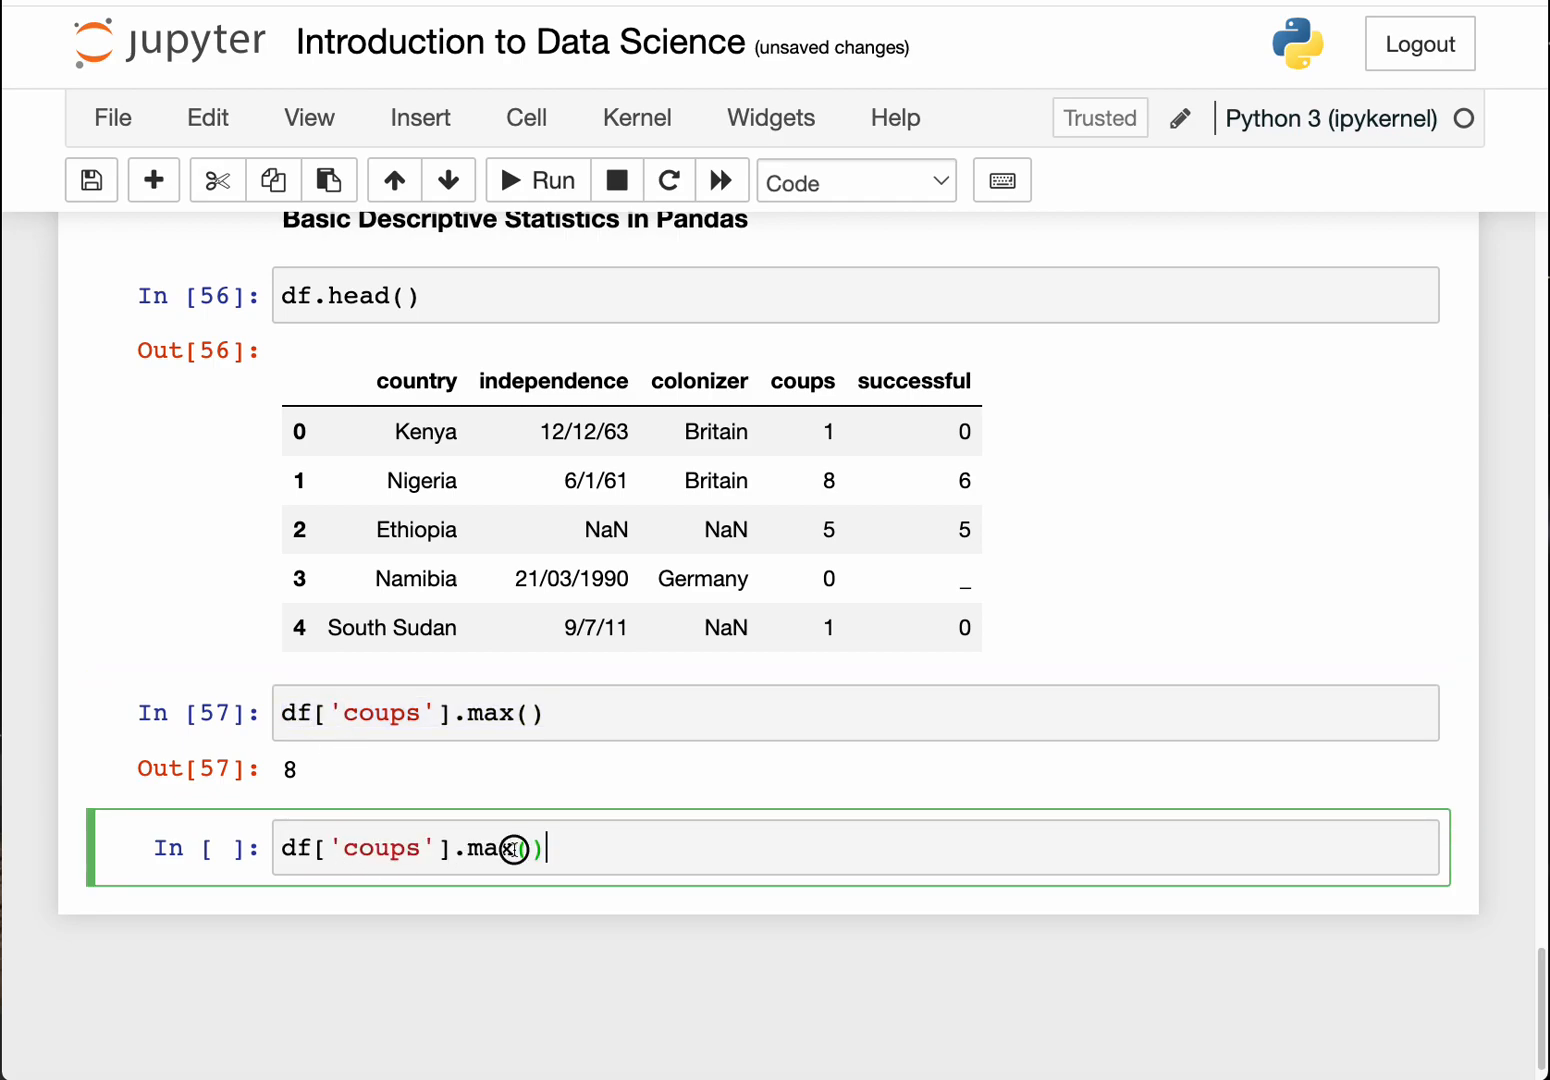
{"action": "type", "text": "min"}
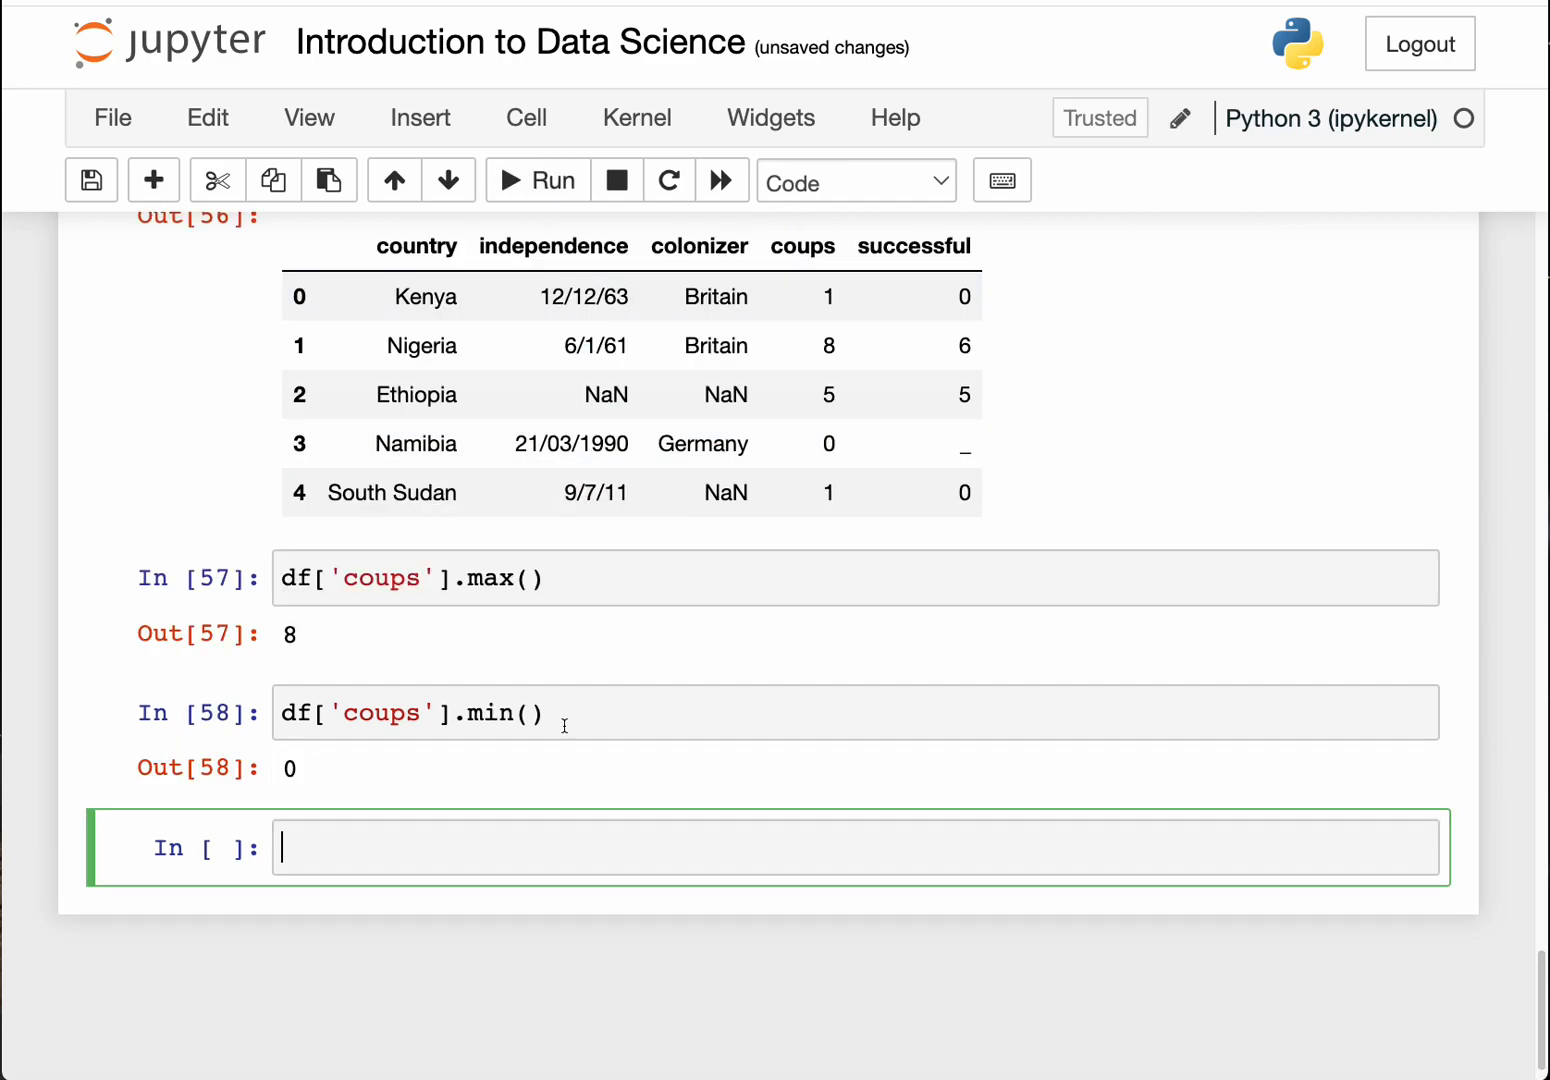
{"action": "mouse_move", "coordinate": [533, 480]}
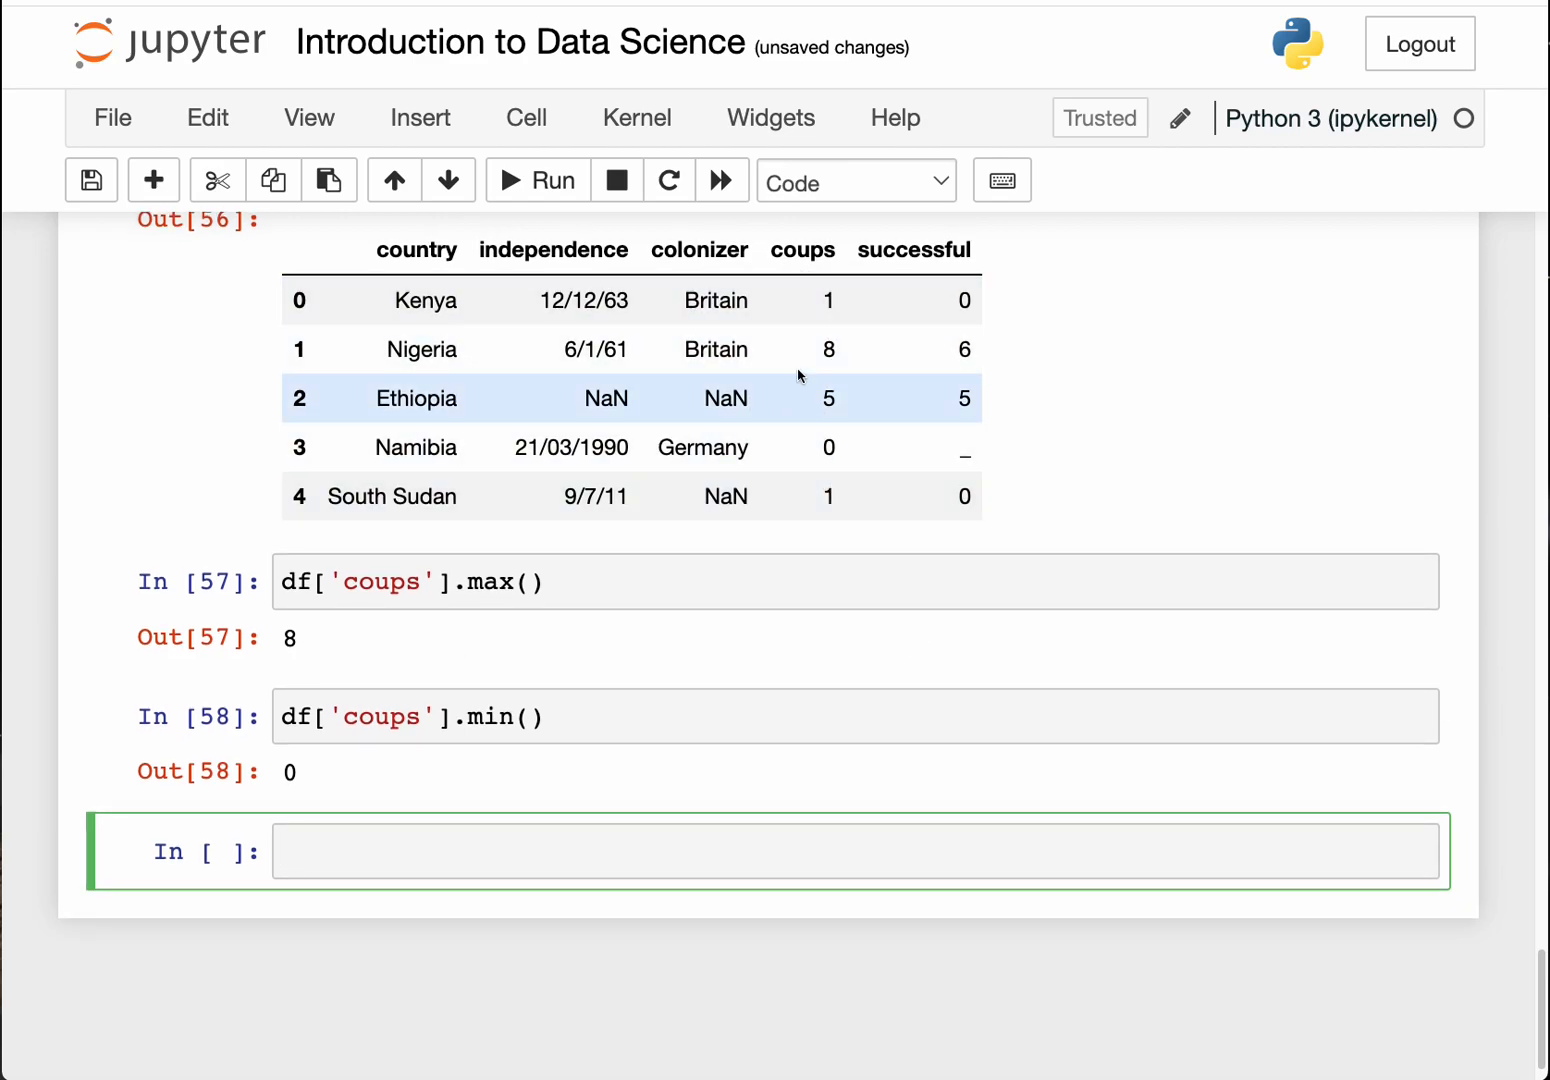
{"action": "mouse_move", "coordinate": [763, 425]}
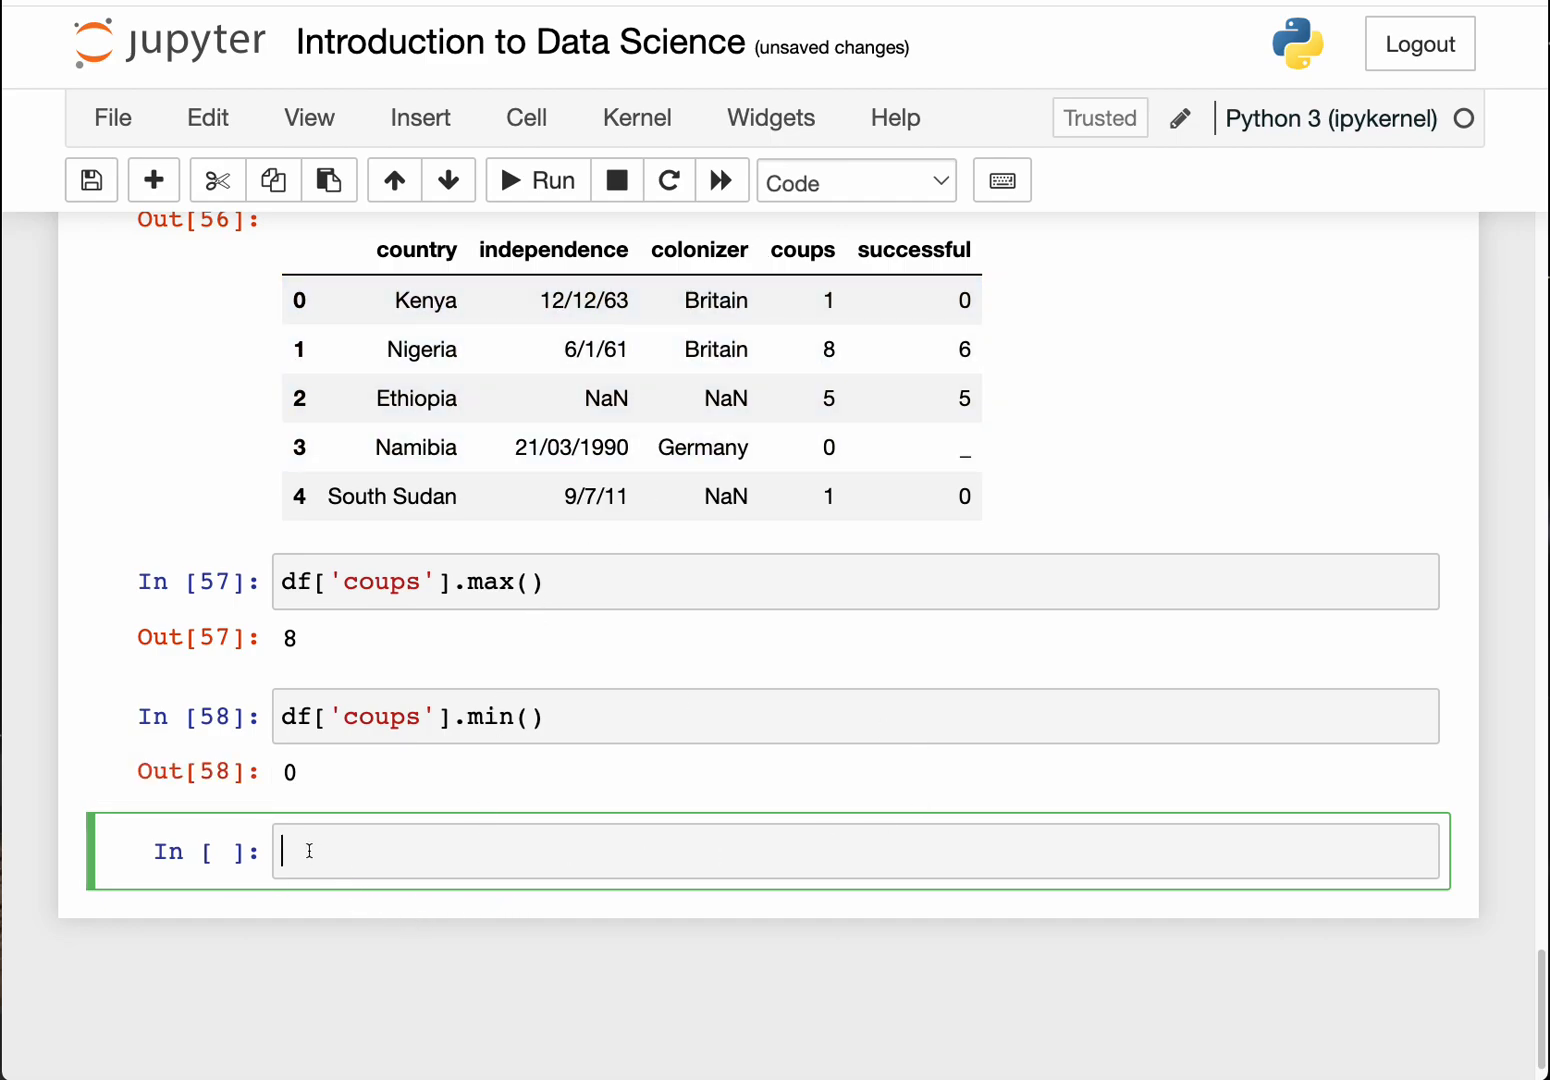
Step: Edit the new cell's df['coups'].max() into df['coups'].mean(), giving 3.0
{"action": "type", "text": "df['coups'].max()"}
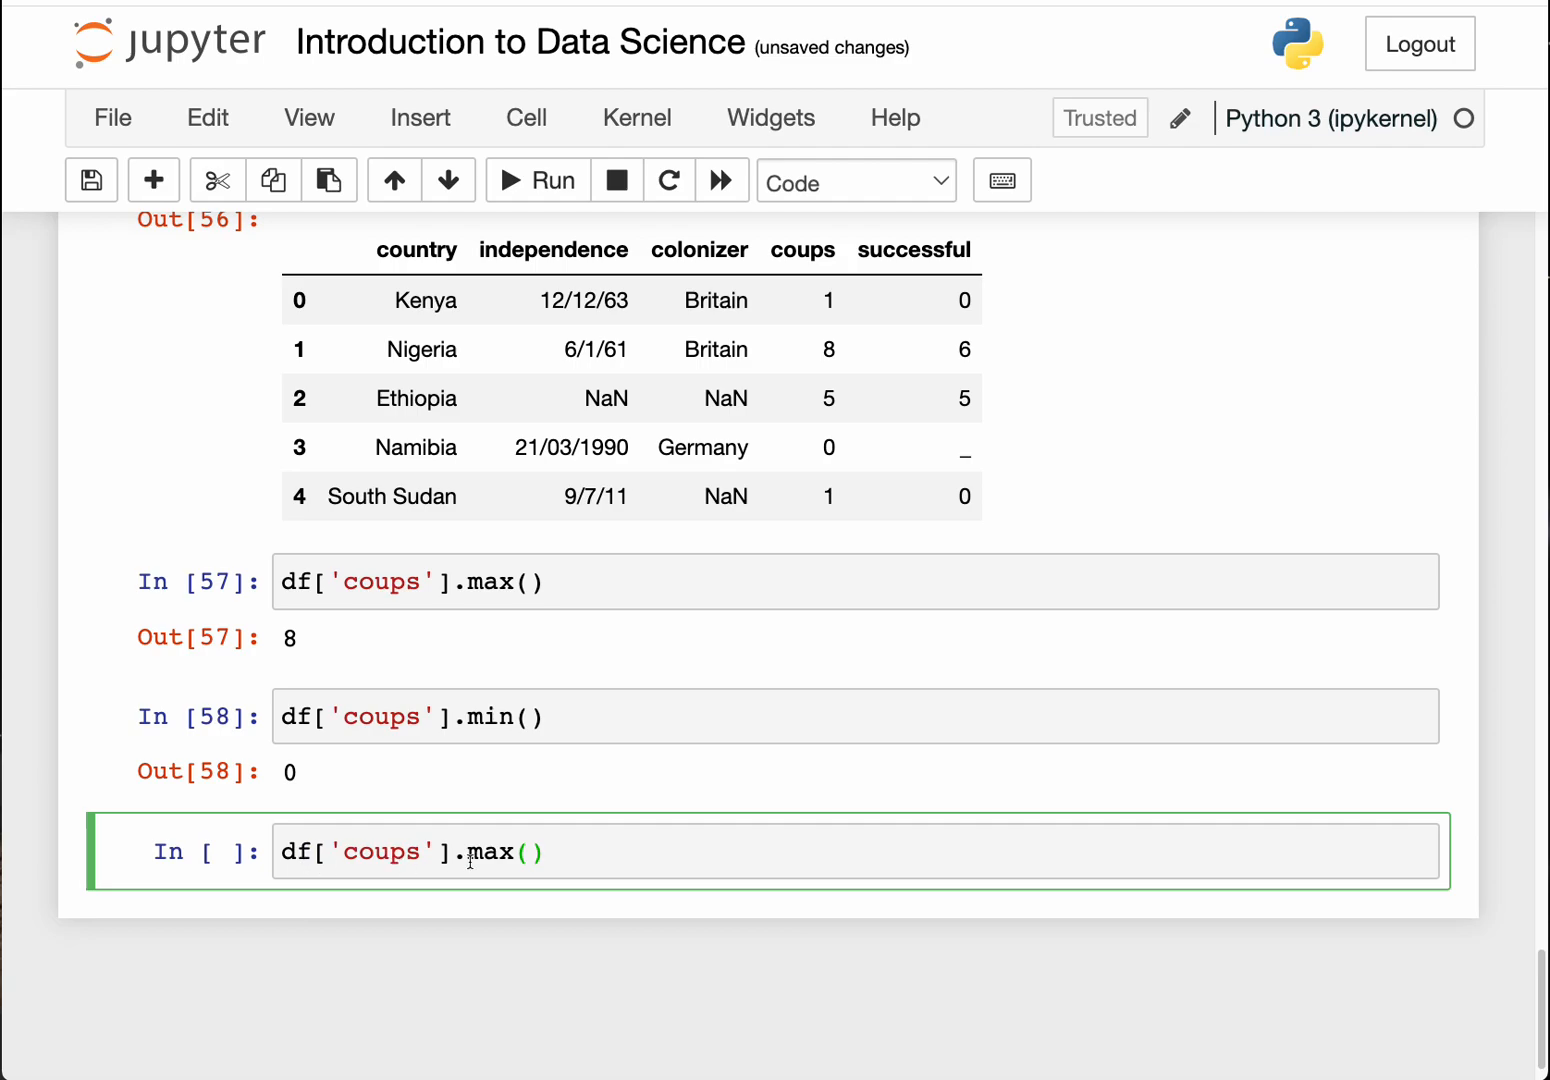
{"action": "key", "text": "BackSpace"}
{"action": "type", "text": "ean"}
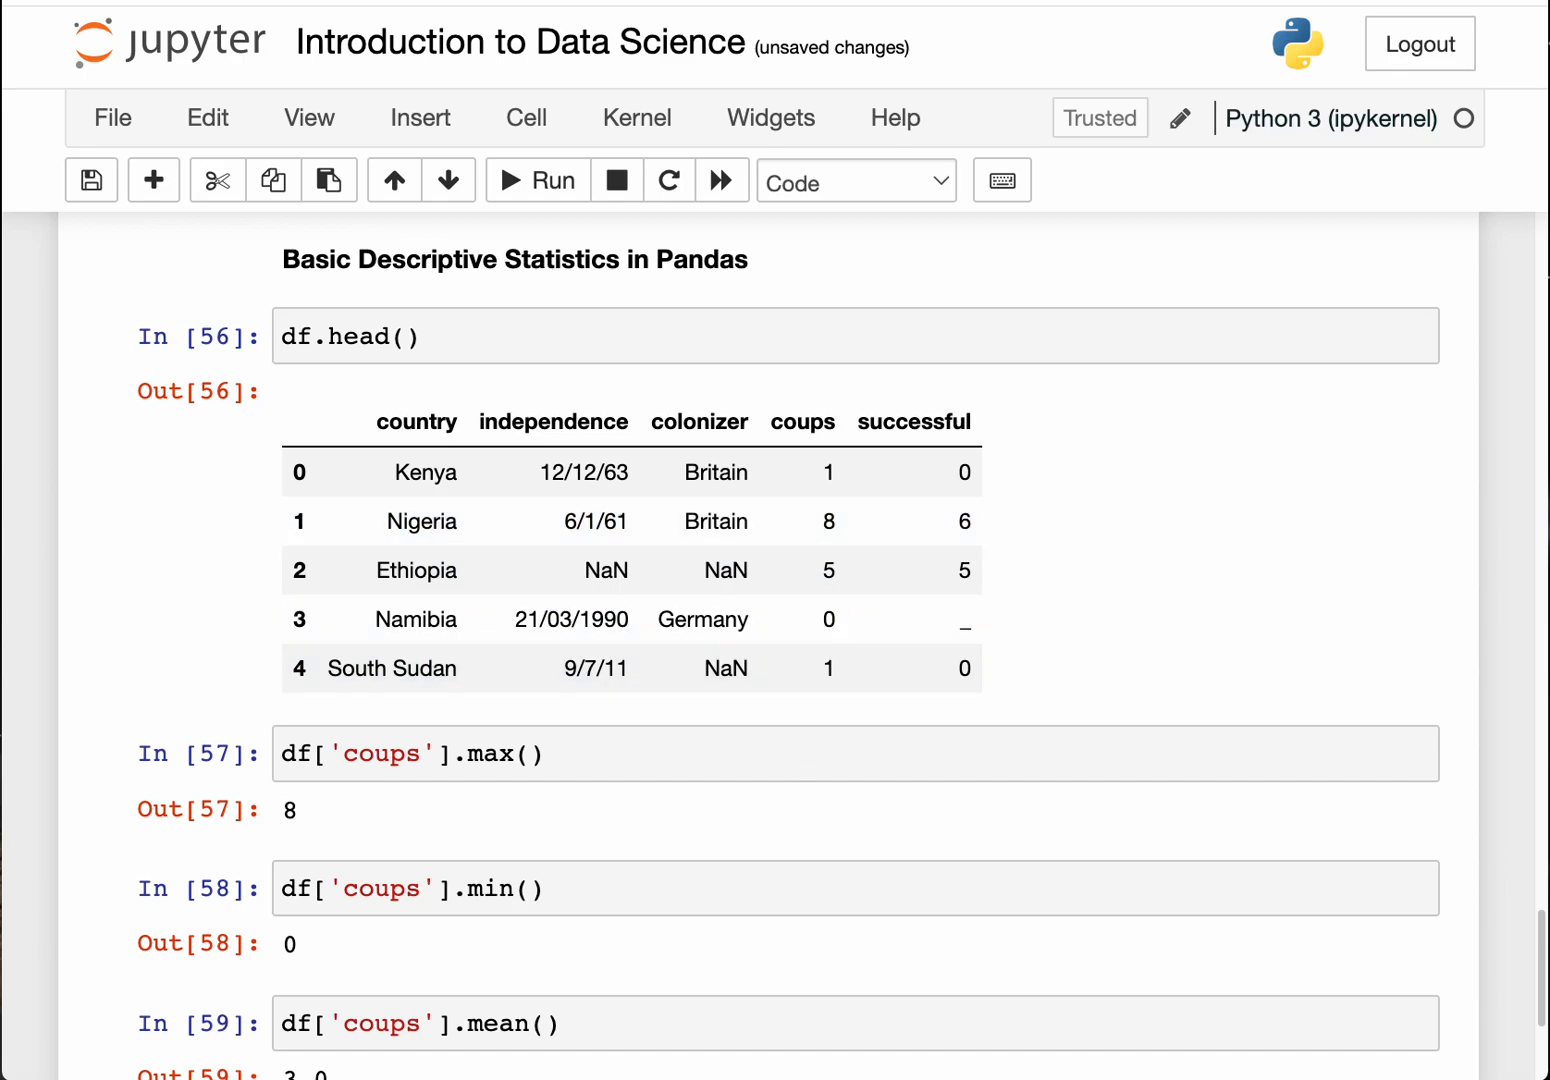
{"action": "mouse_move", "coordinate": [30, 640]}
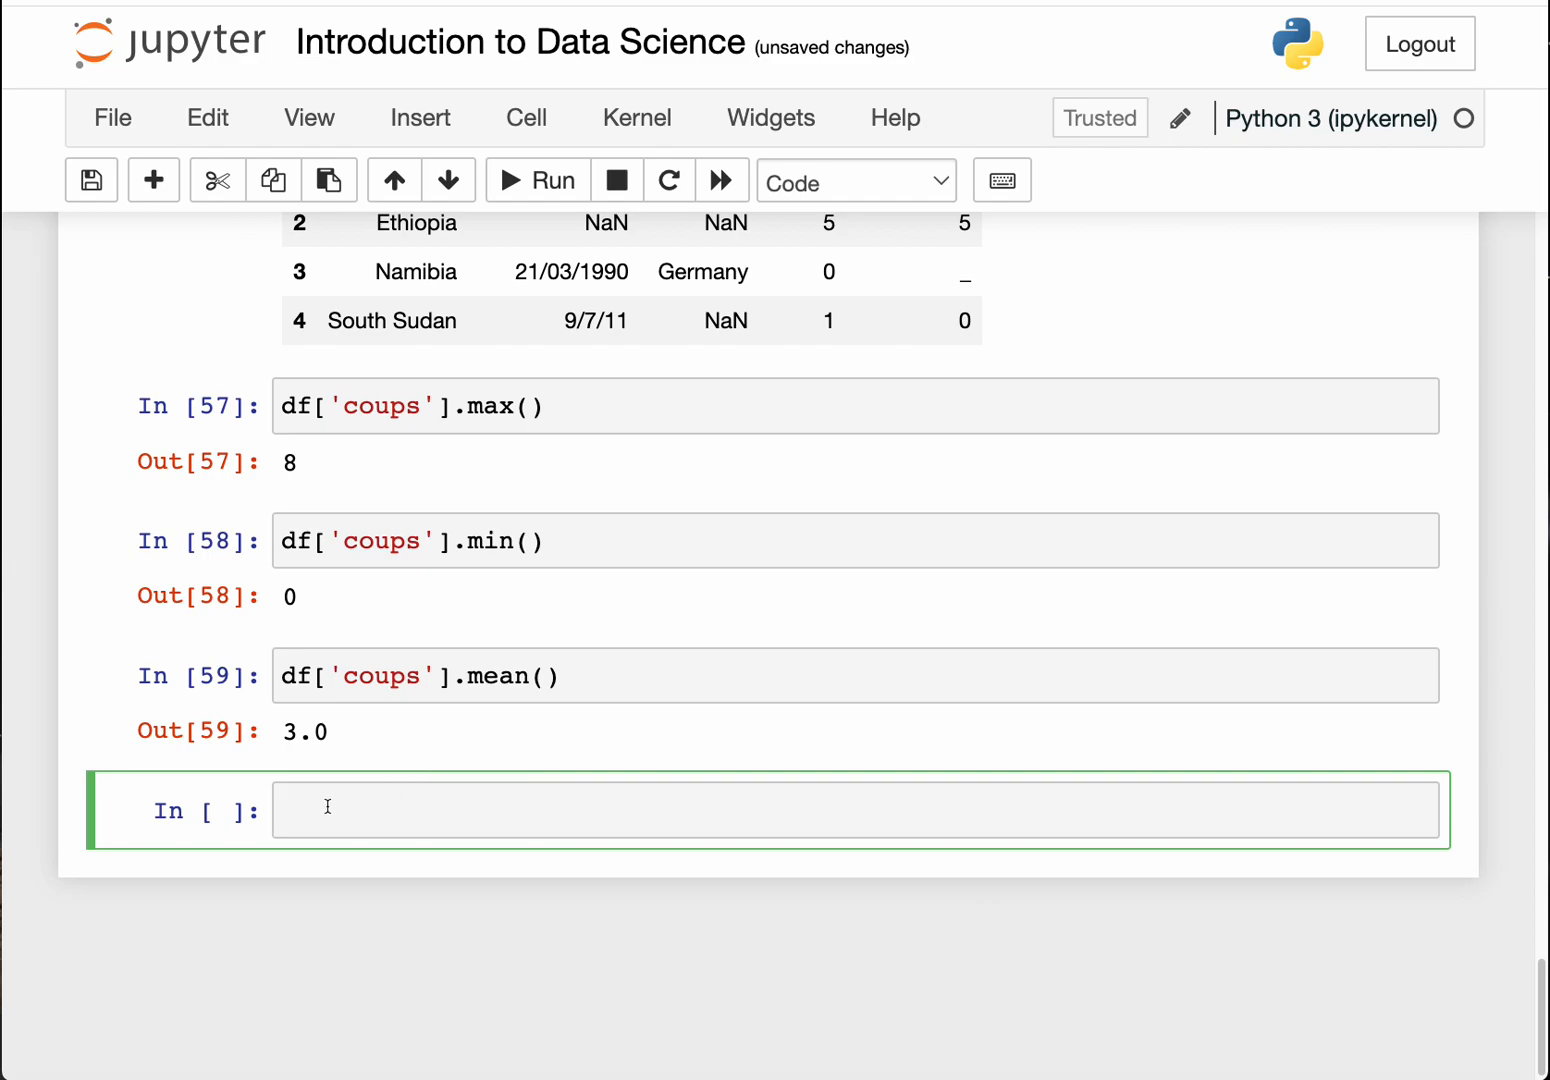
Step: Run df['coups'].std(), giving about 2.76, then point to coups in the mean cell
{"action": "type", "text": "df['coups'].max()"}
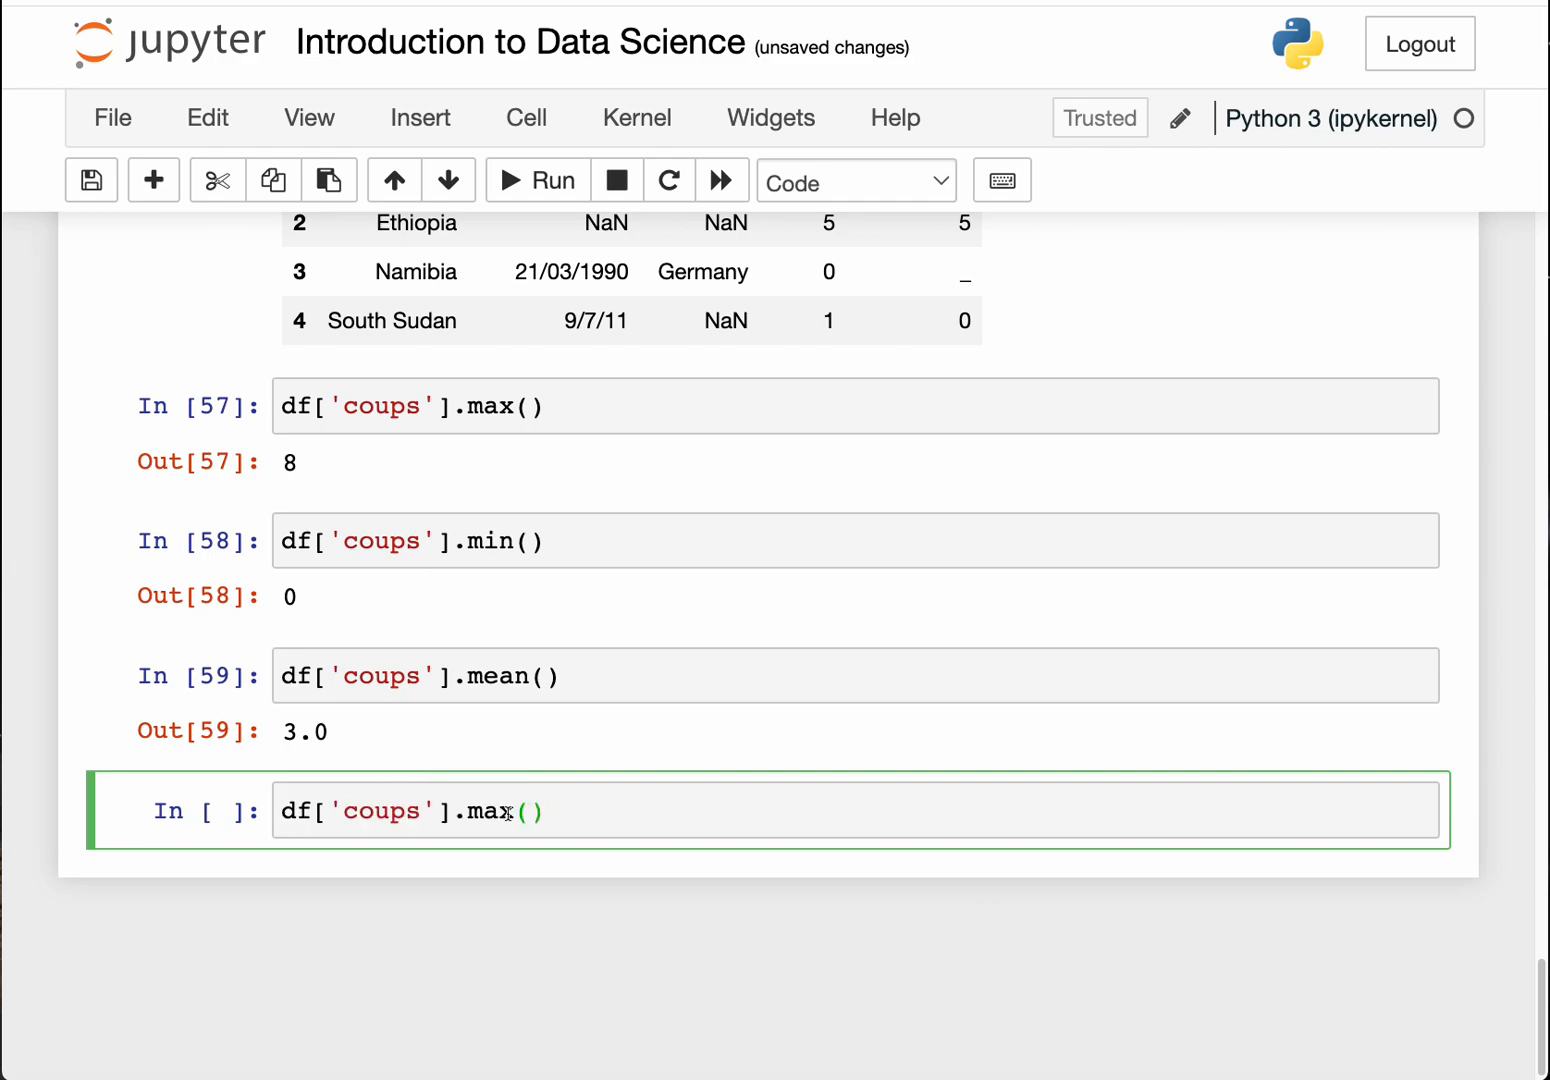
{"action": "key", "text": "Backspace"}
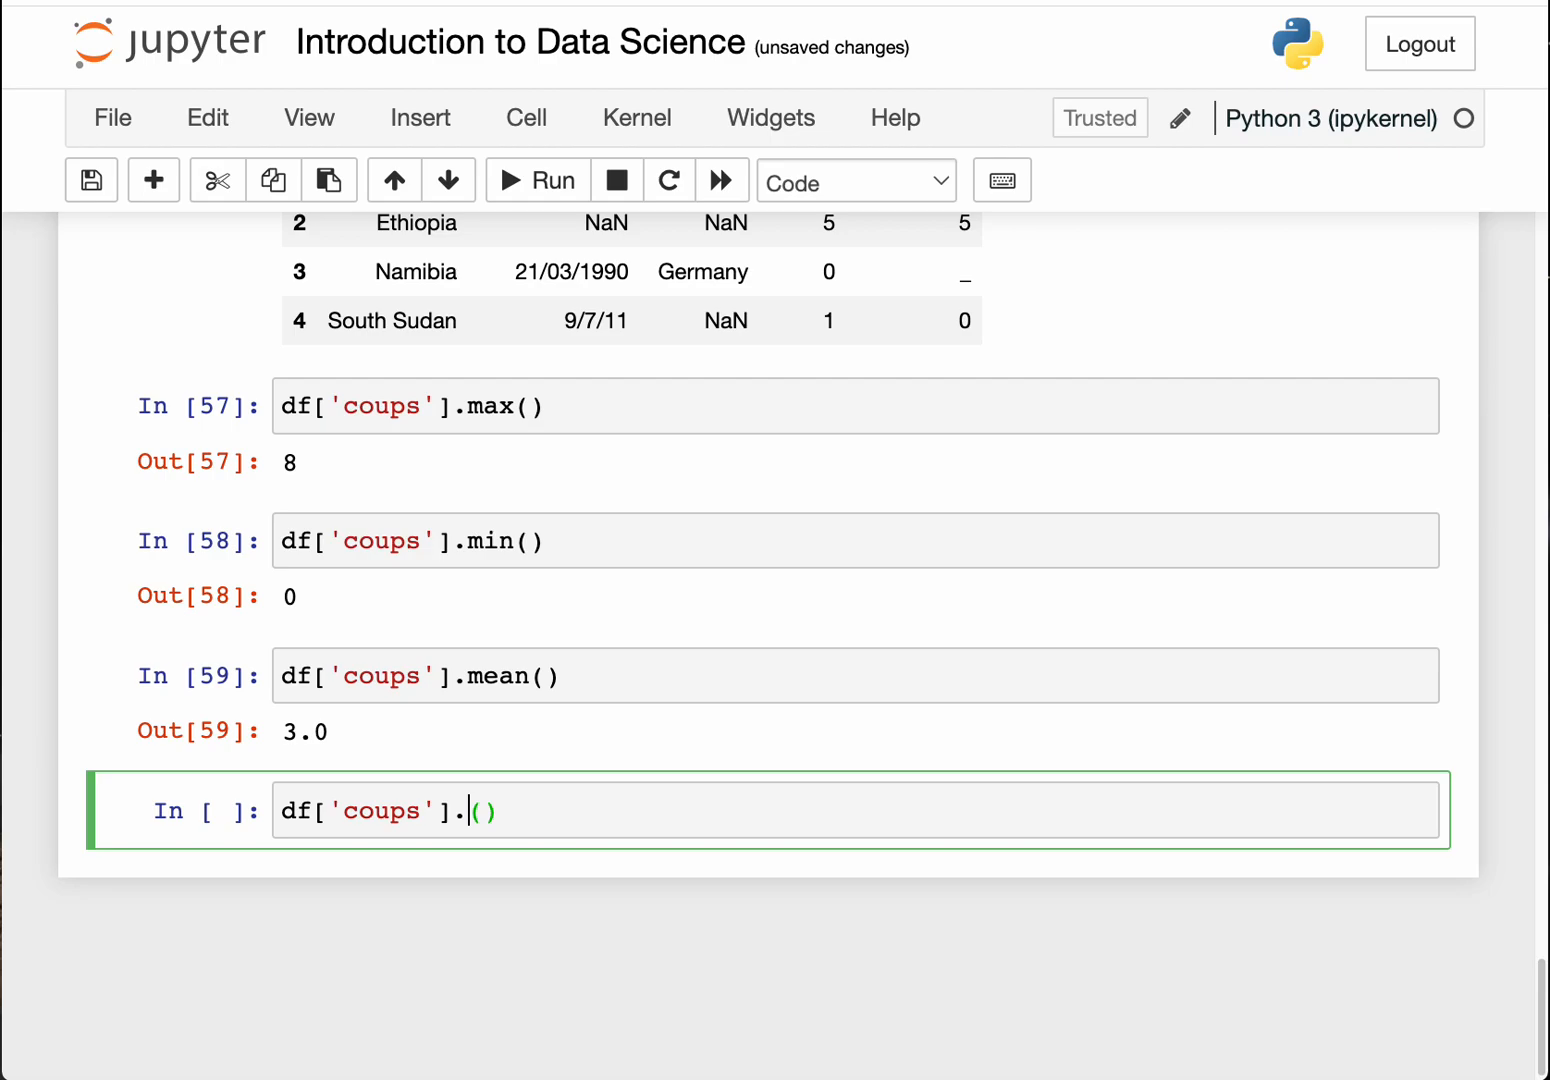
{"action": "type", "text": "std"}
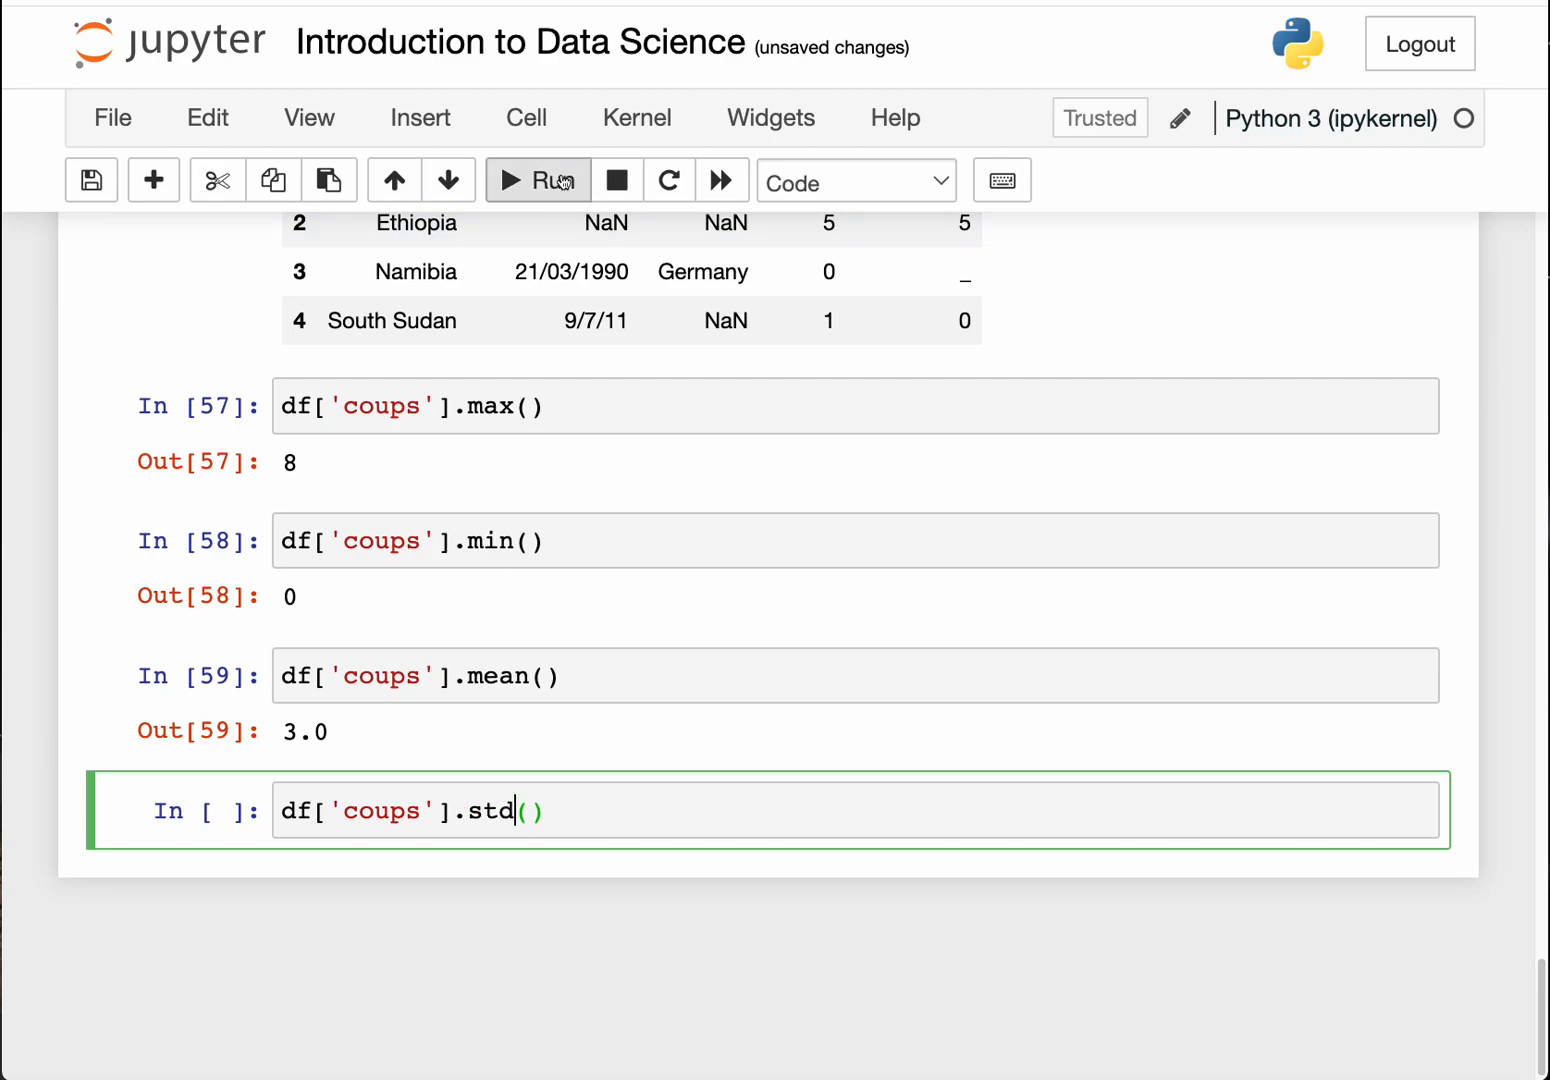
{"action": "left_click", "coordinate": [537, 180]}
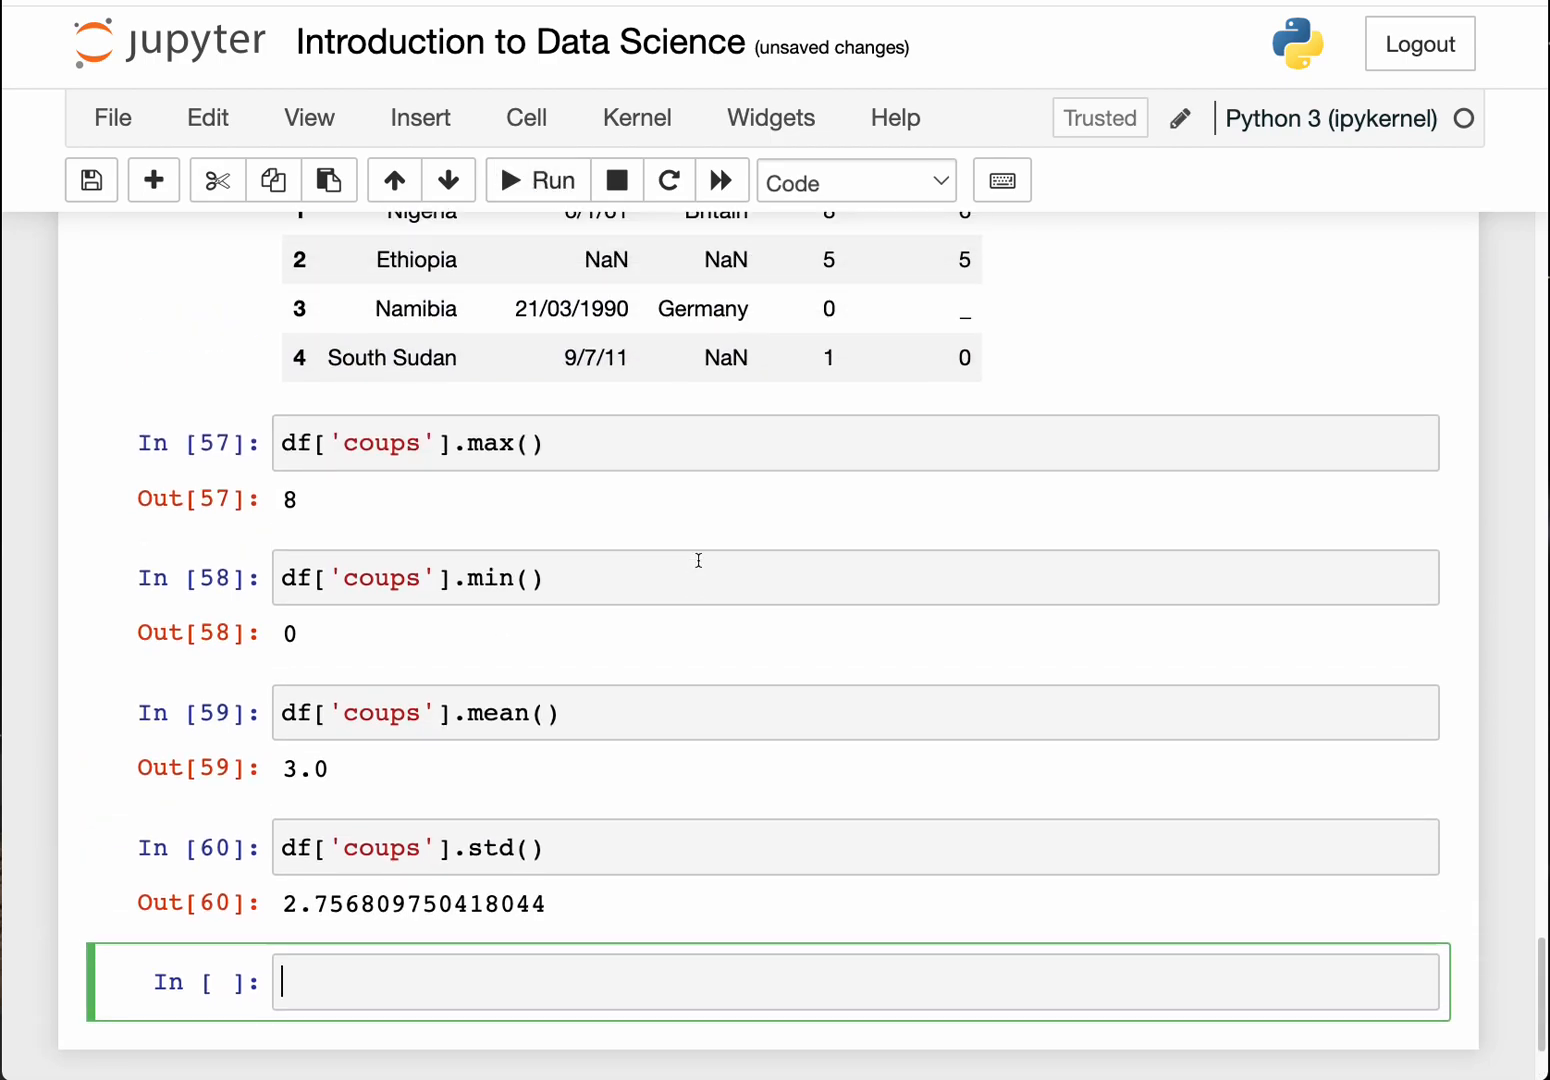
{"action": "scroll", "scroll_direction": "down", "scroll_amount": 3}
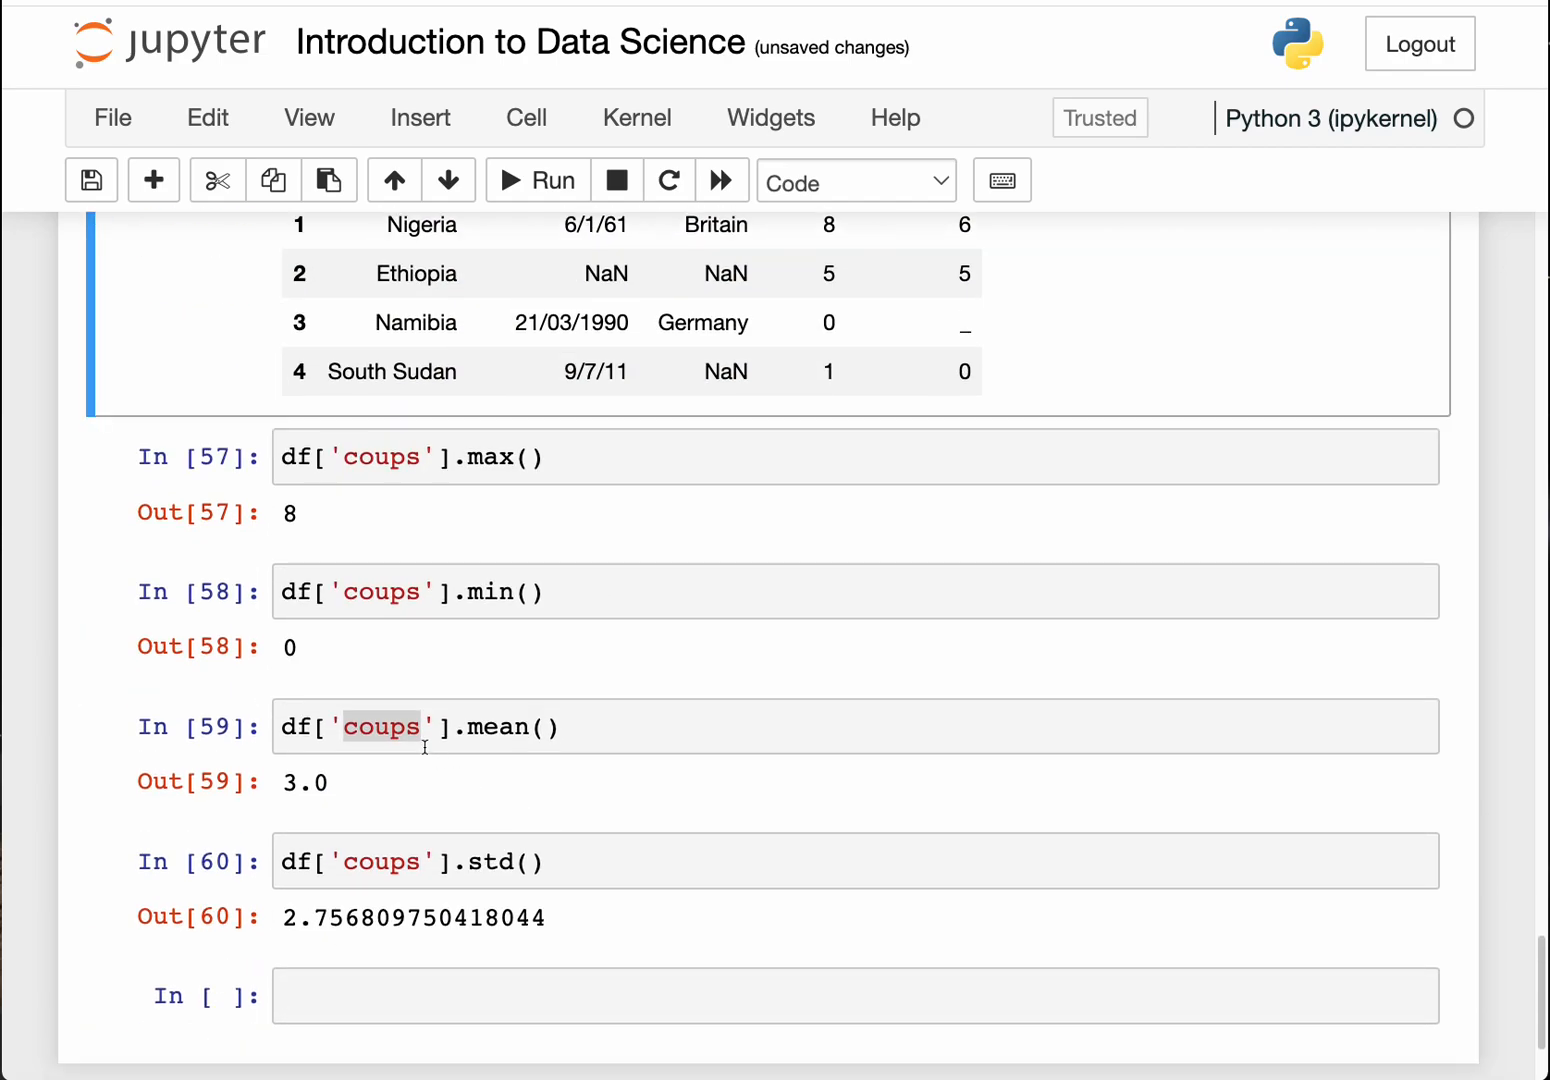
{"action": "left_click", "coordinate": [408, 727]}
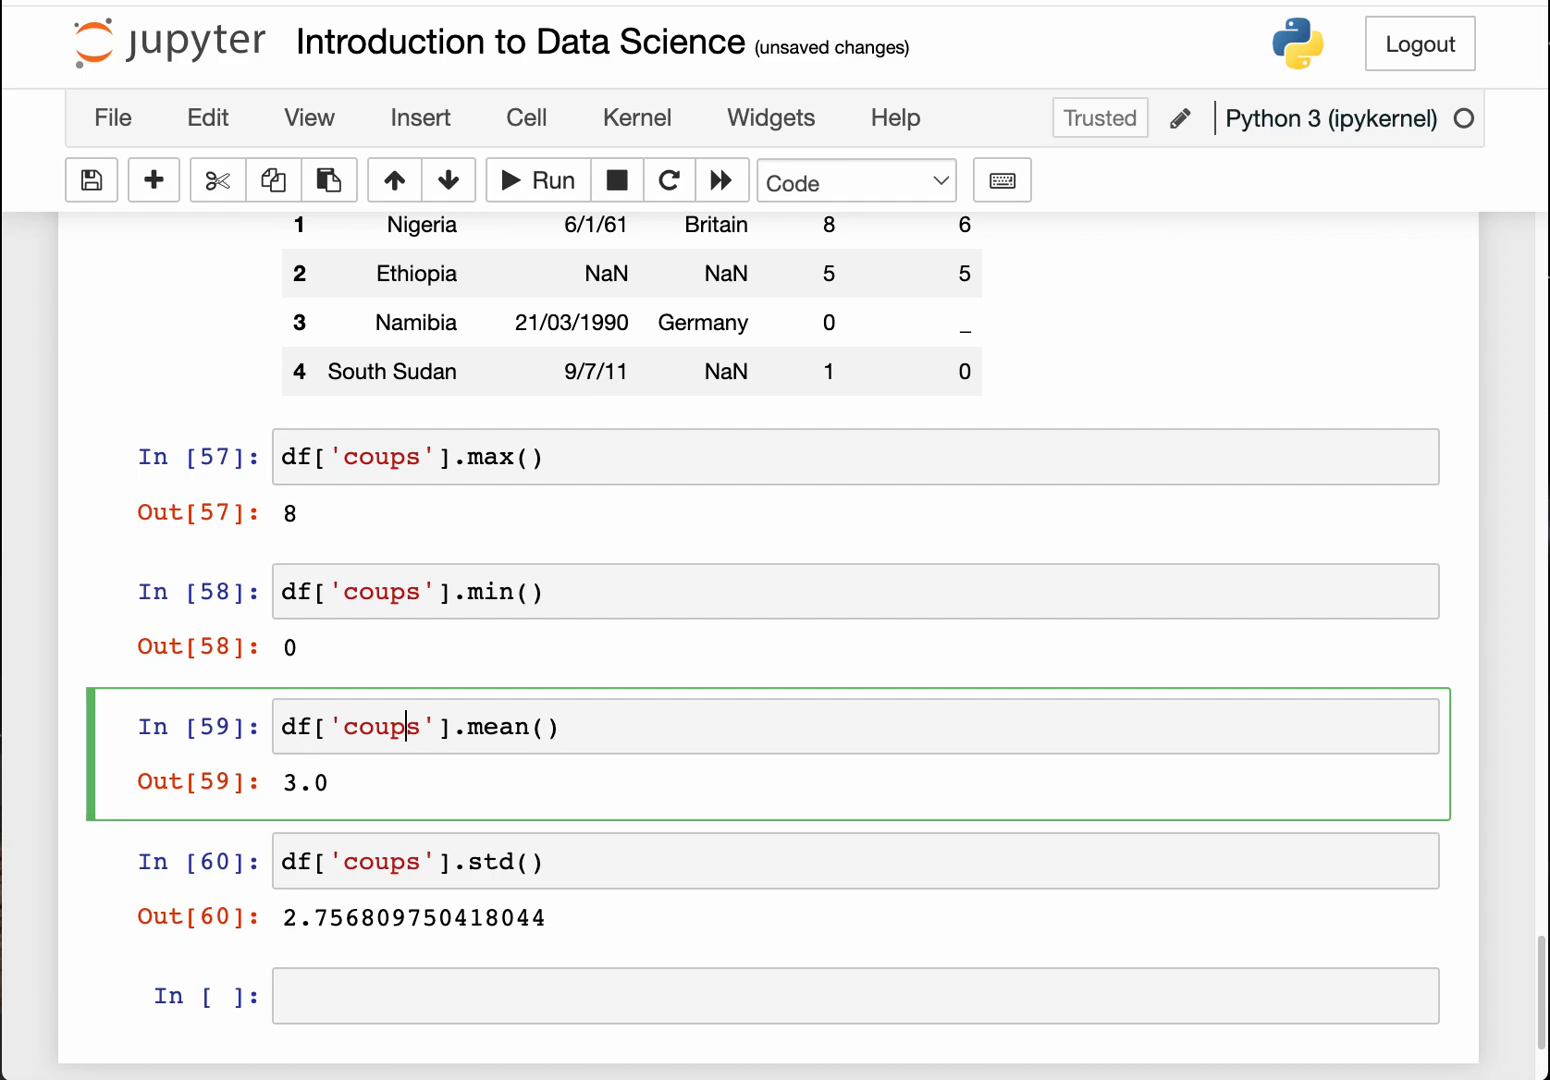
{"action": "key", "text": "Escape"}
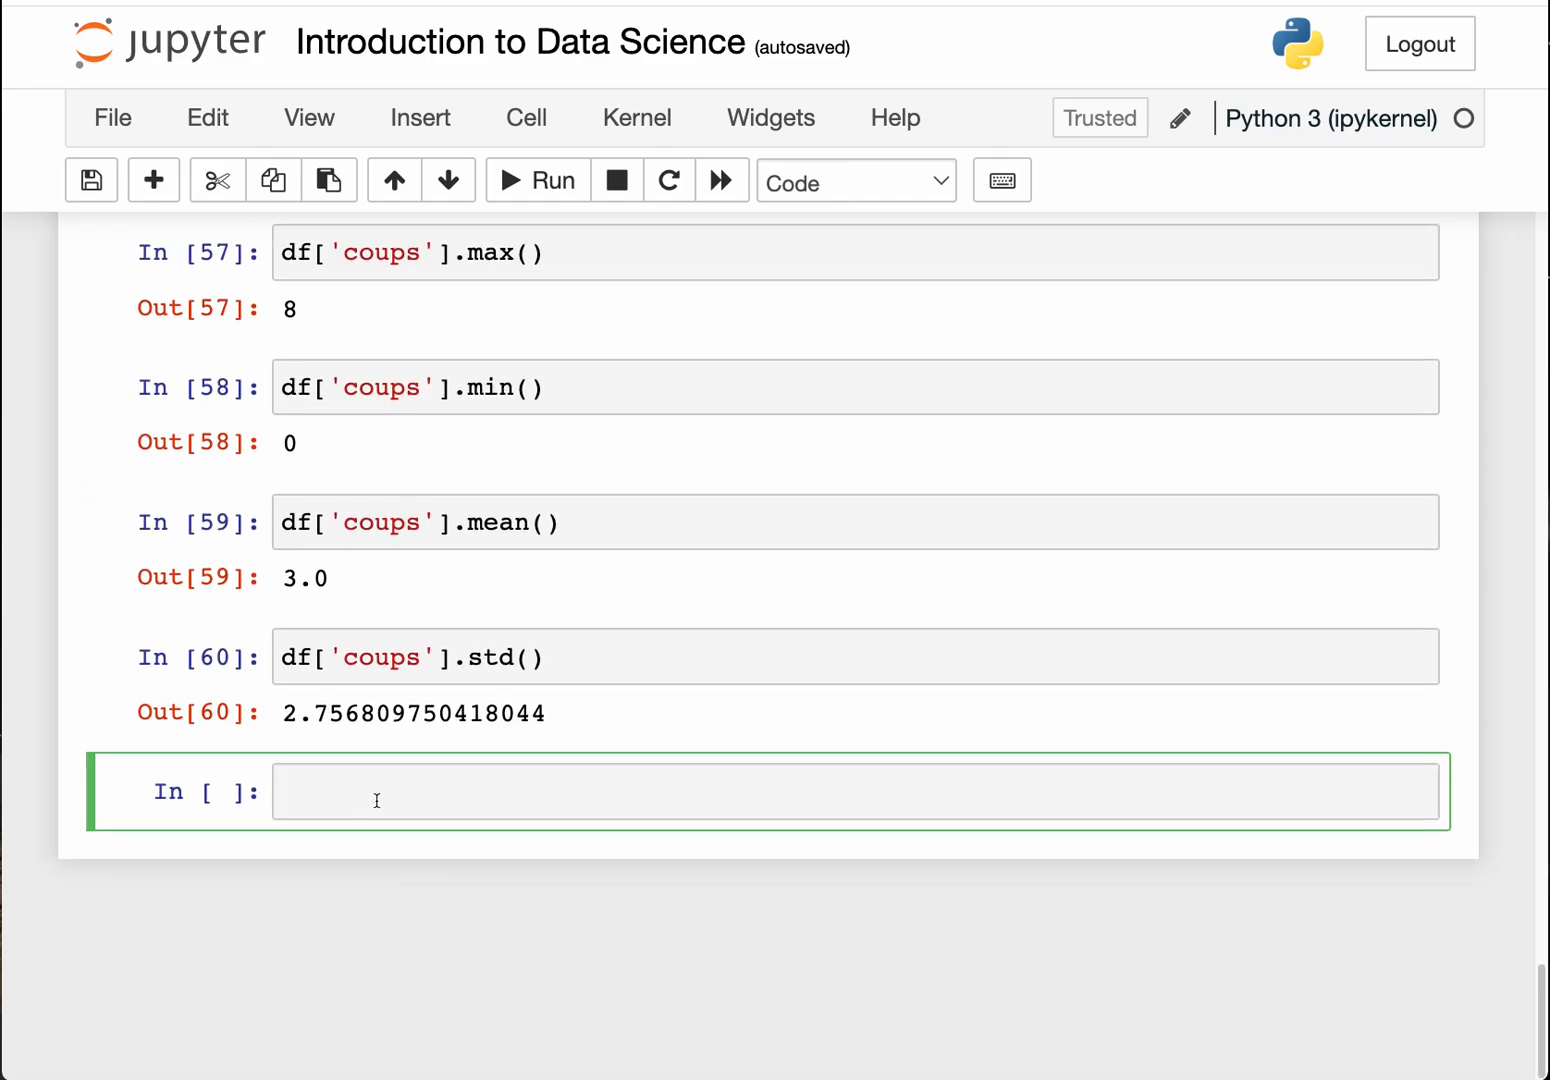
Step: Type df.describe() into the empty cell and run it
{"action": "type", "text": "df."}
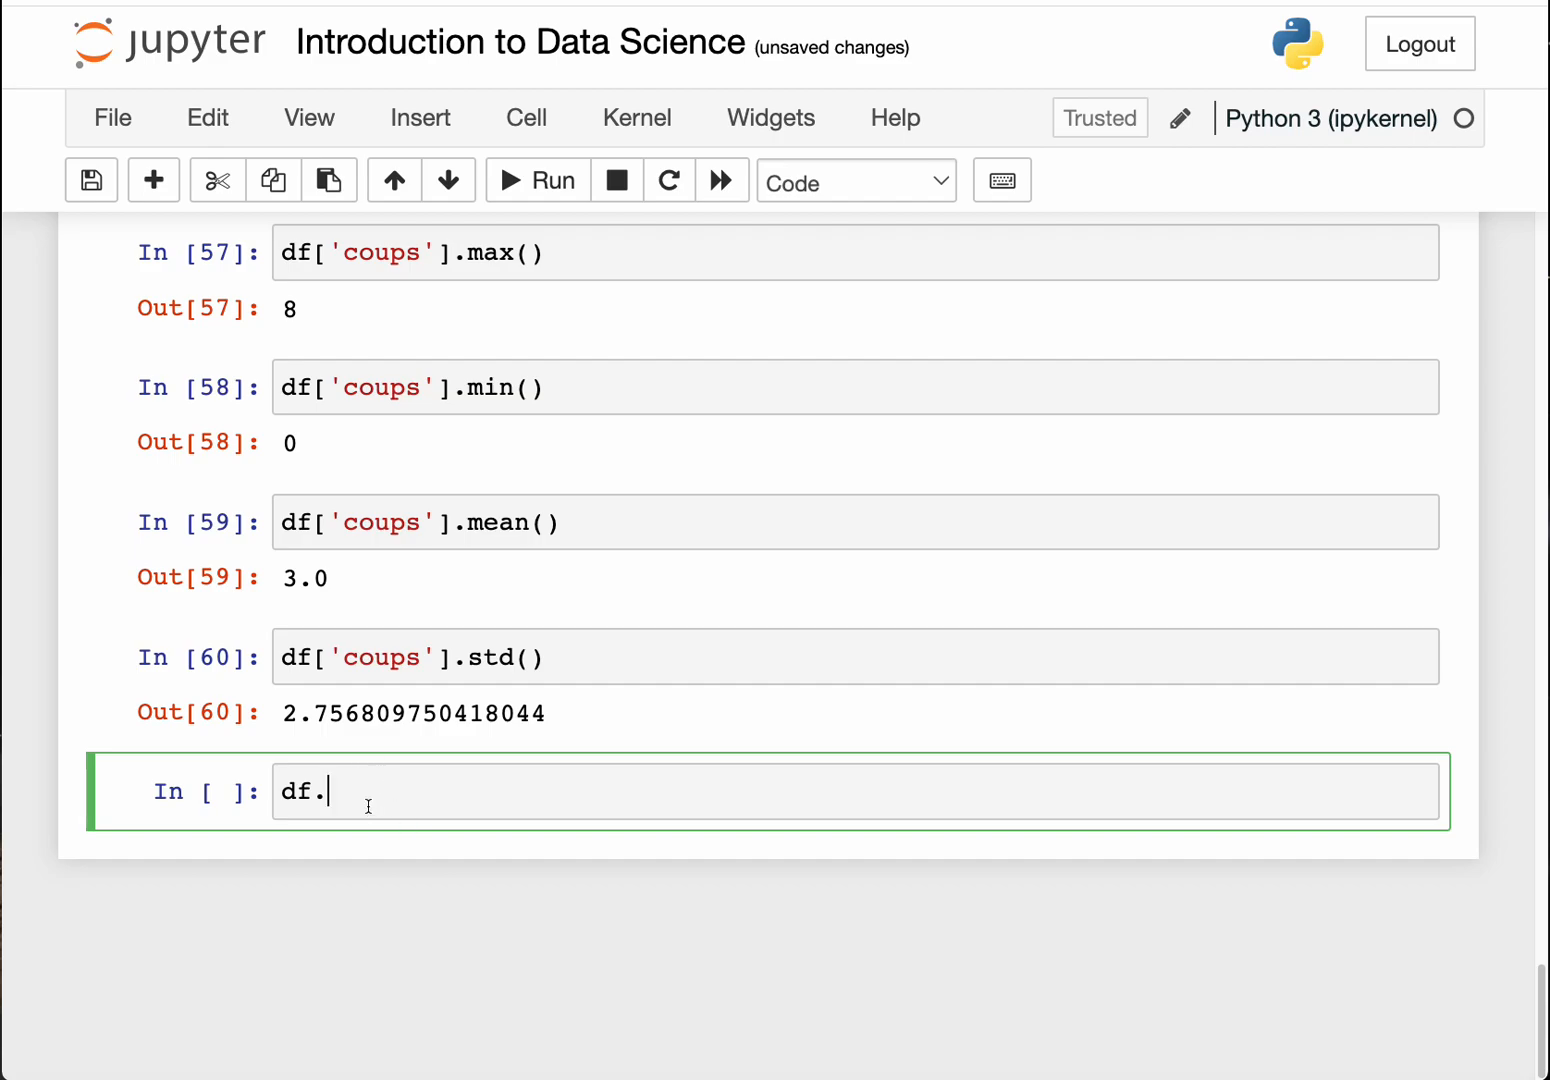
{"action": "type", "text": "descri"}
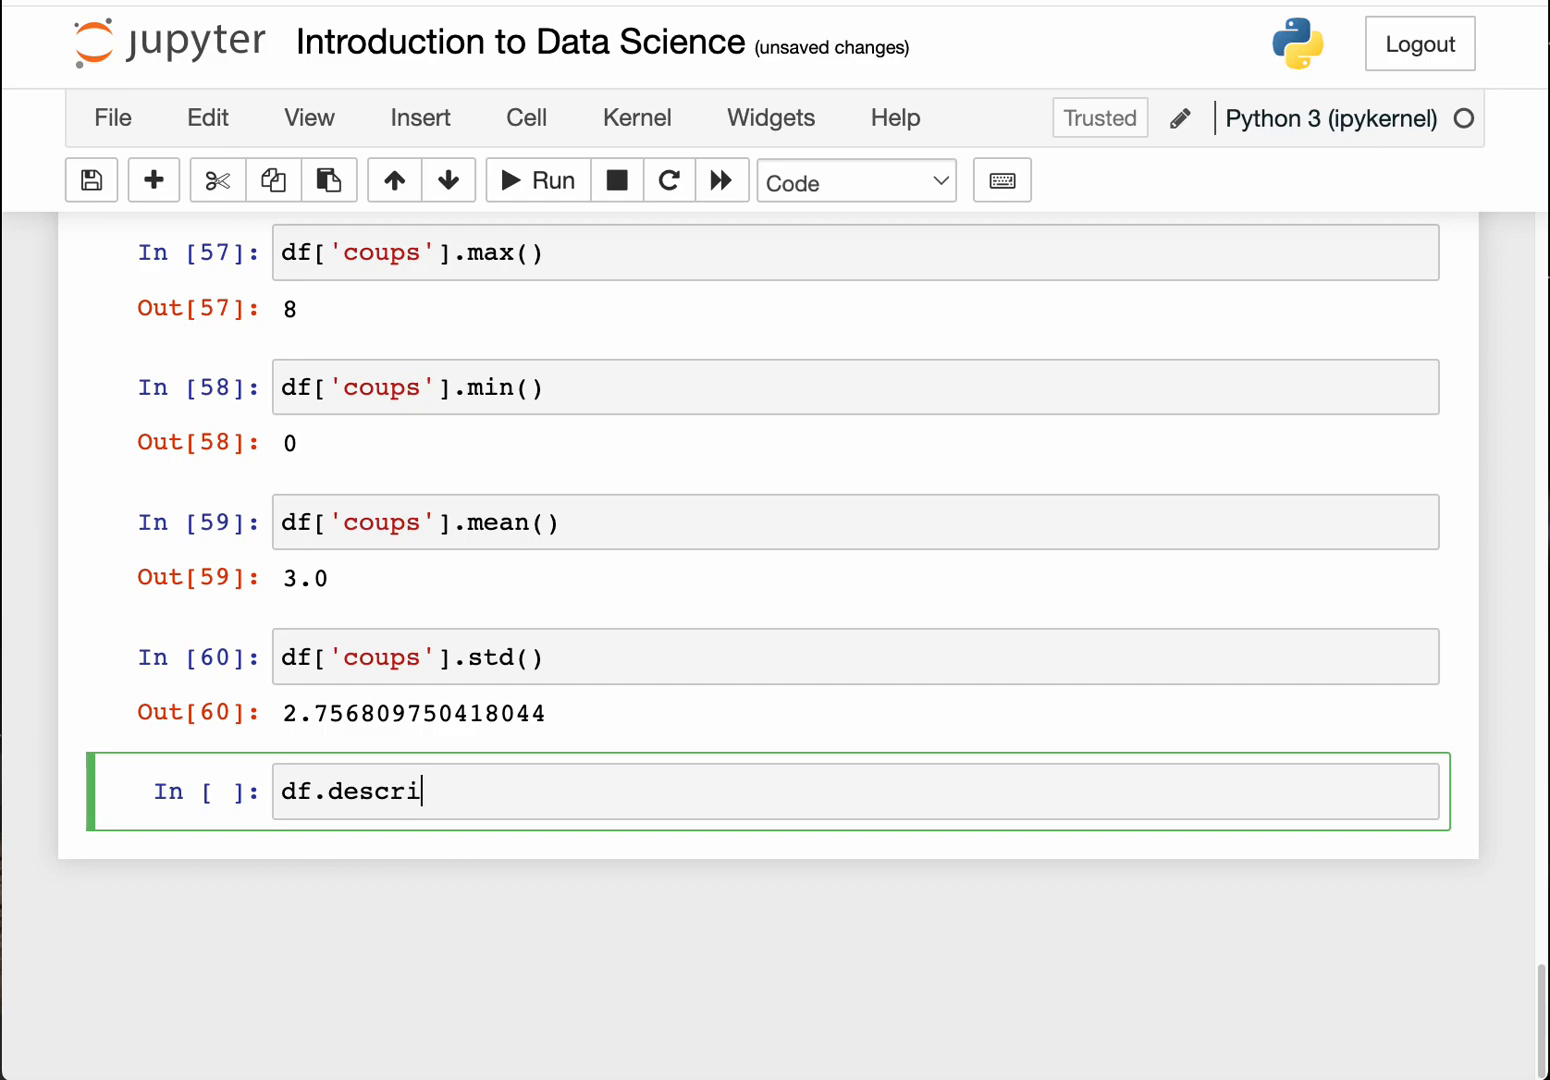
{"action": "type", "text": "be("}
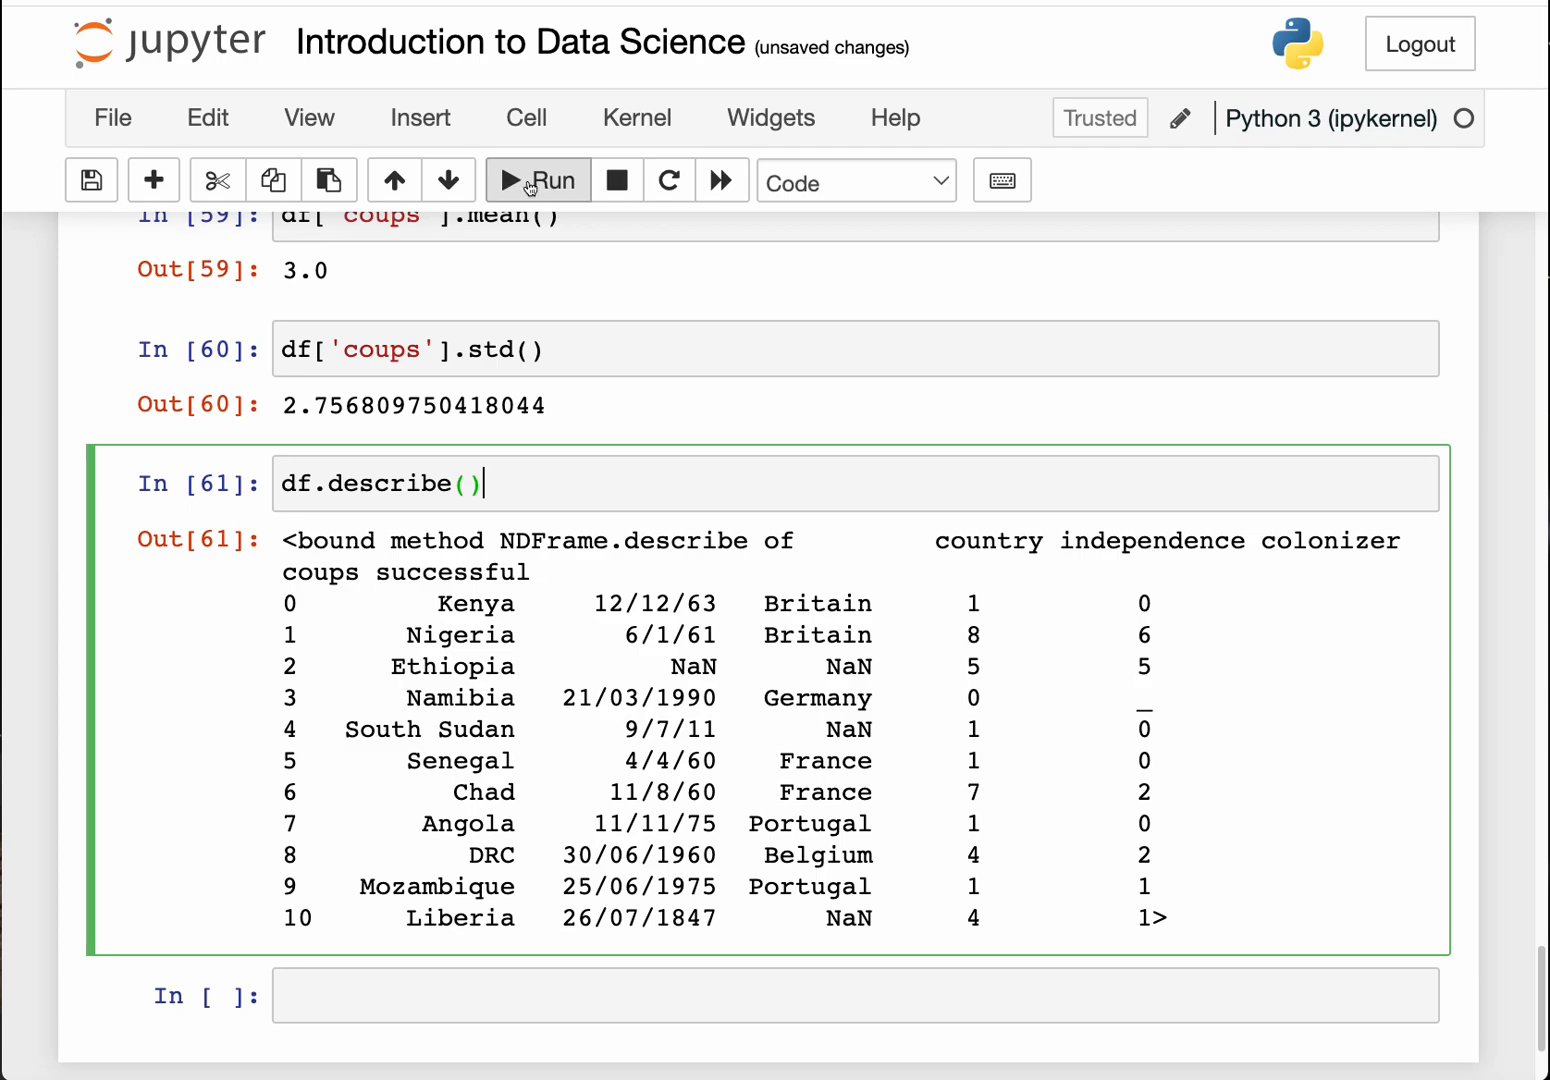
{"action": "left_click", "coordinate": [537, 180]}
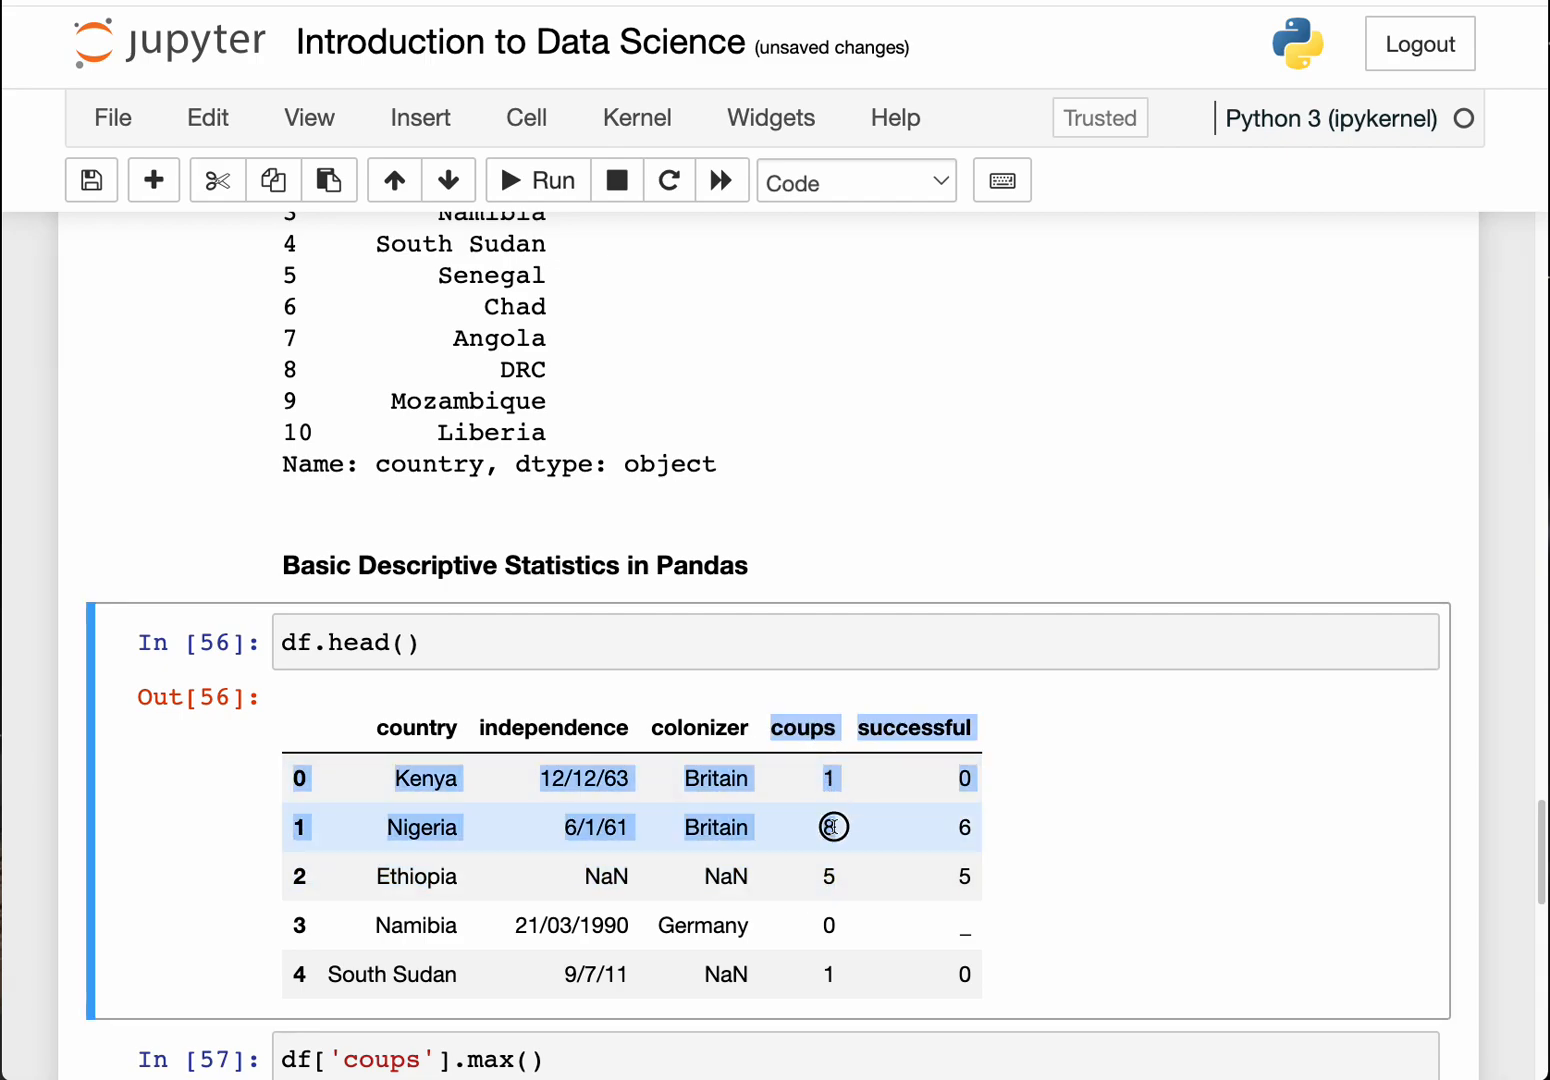
{"action": "scroll", "scroll_direction": "down", "scroll_amount": 3}
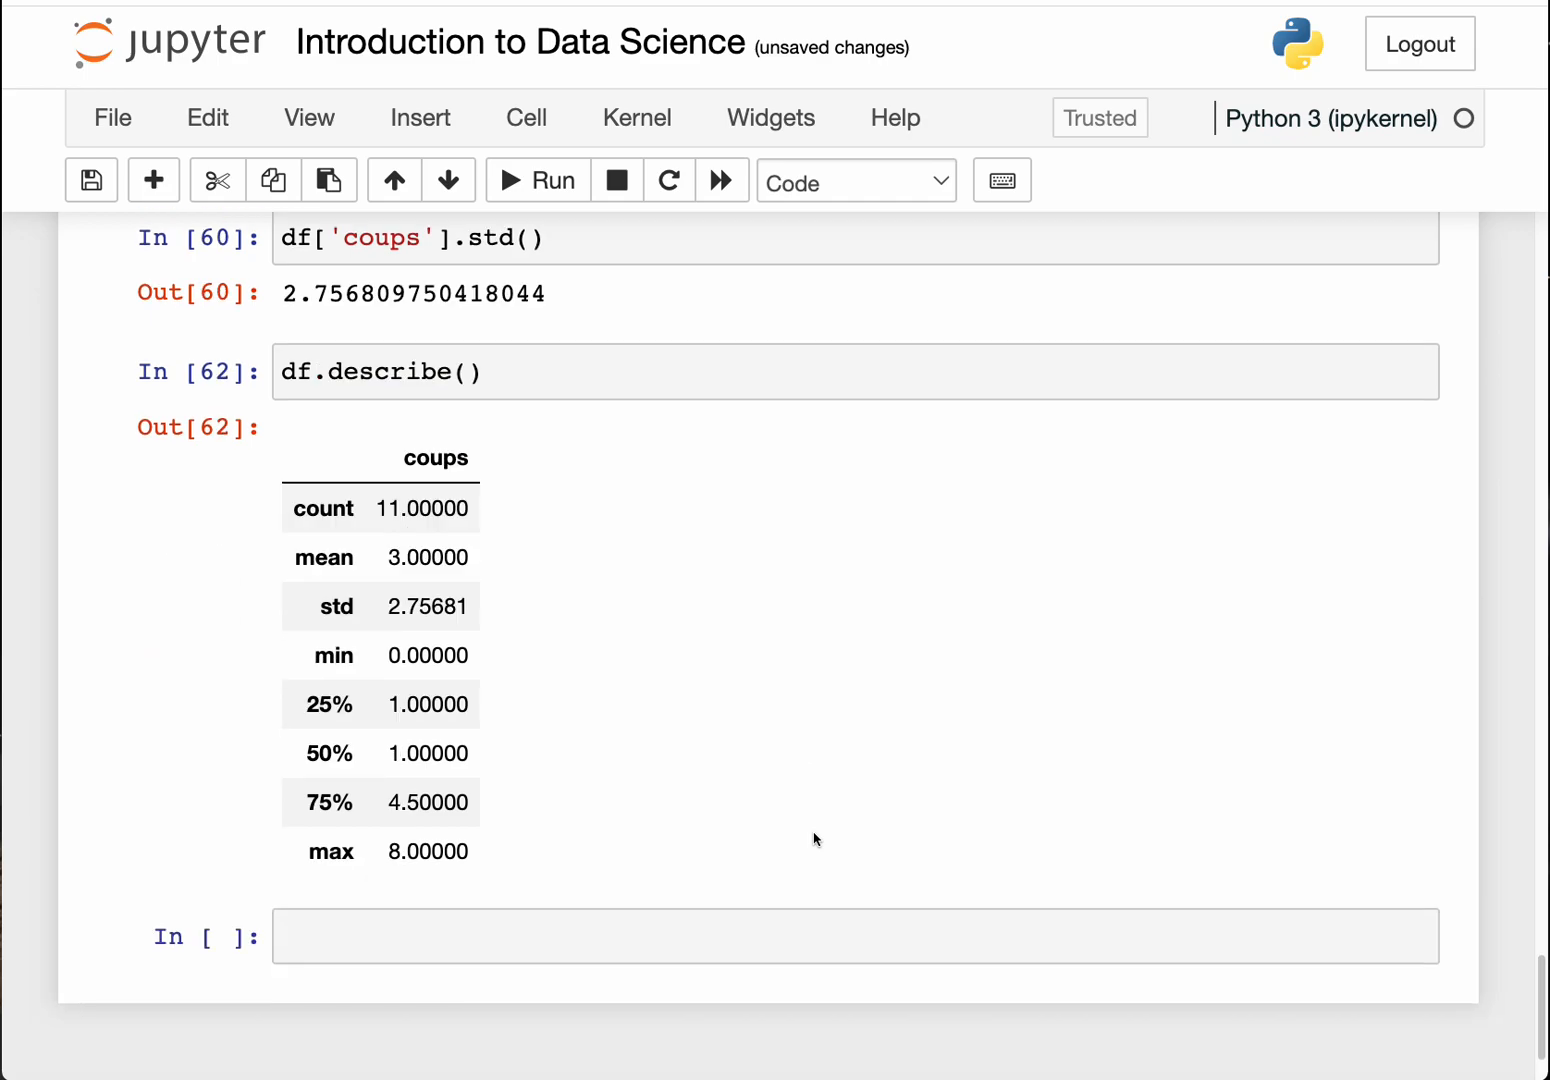
{"action": "scroll", "scroll_direction": "down", "scroll_amount": 3}
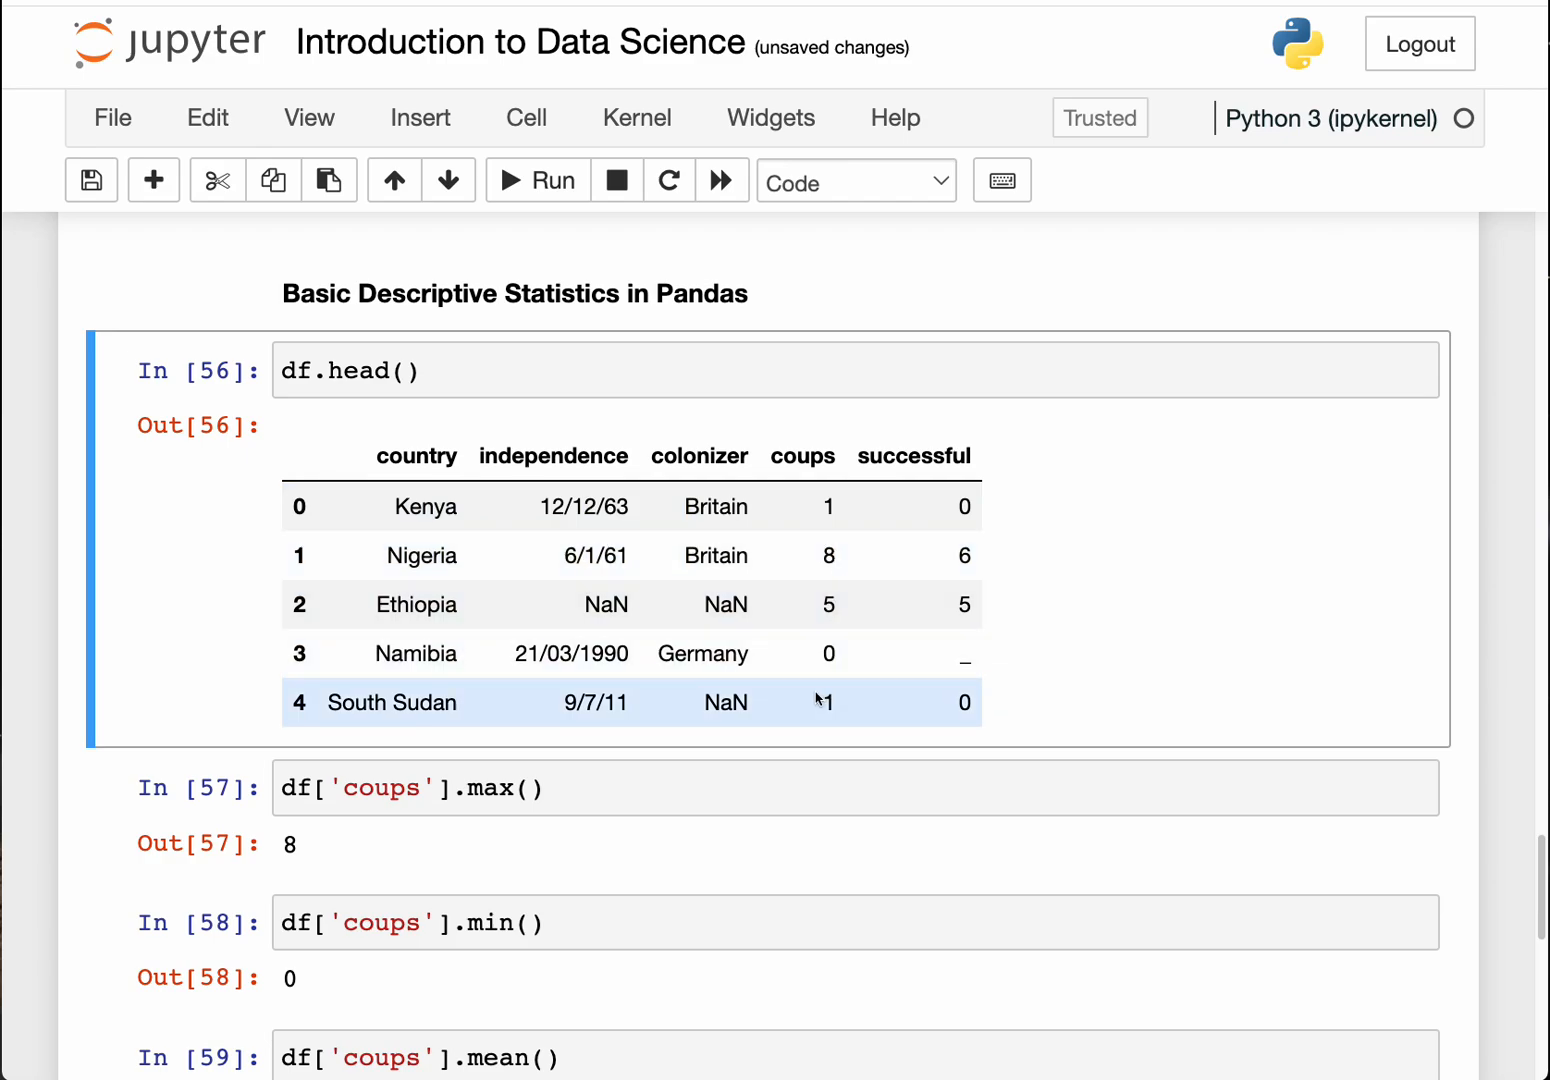
{"action": "scroll", "scroll_direction": "down", "scroll_amount": 3}
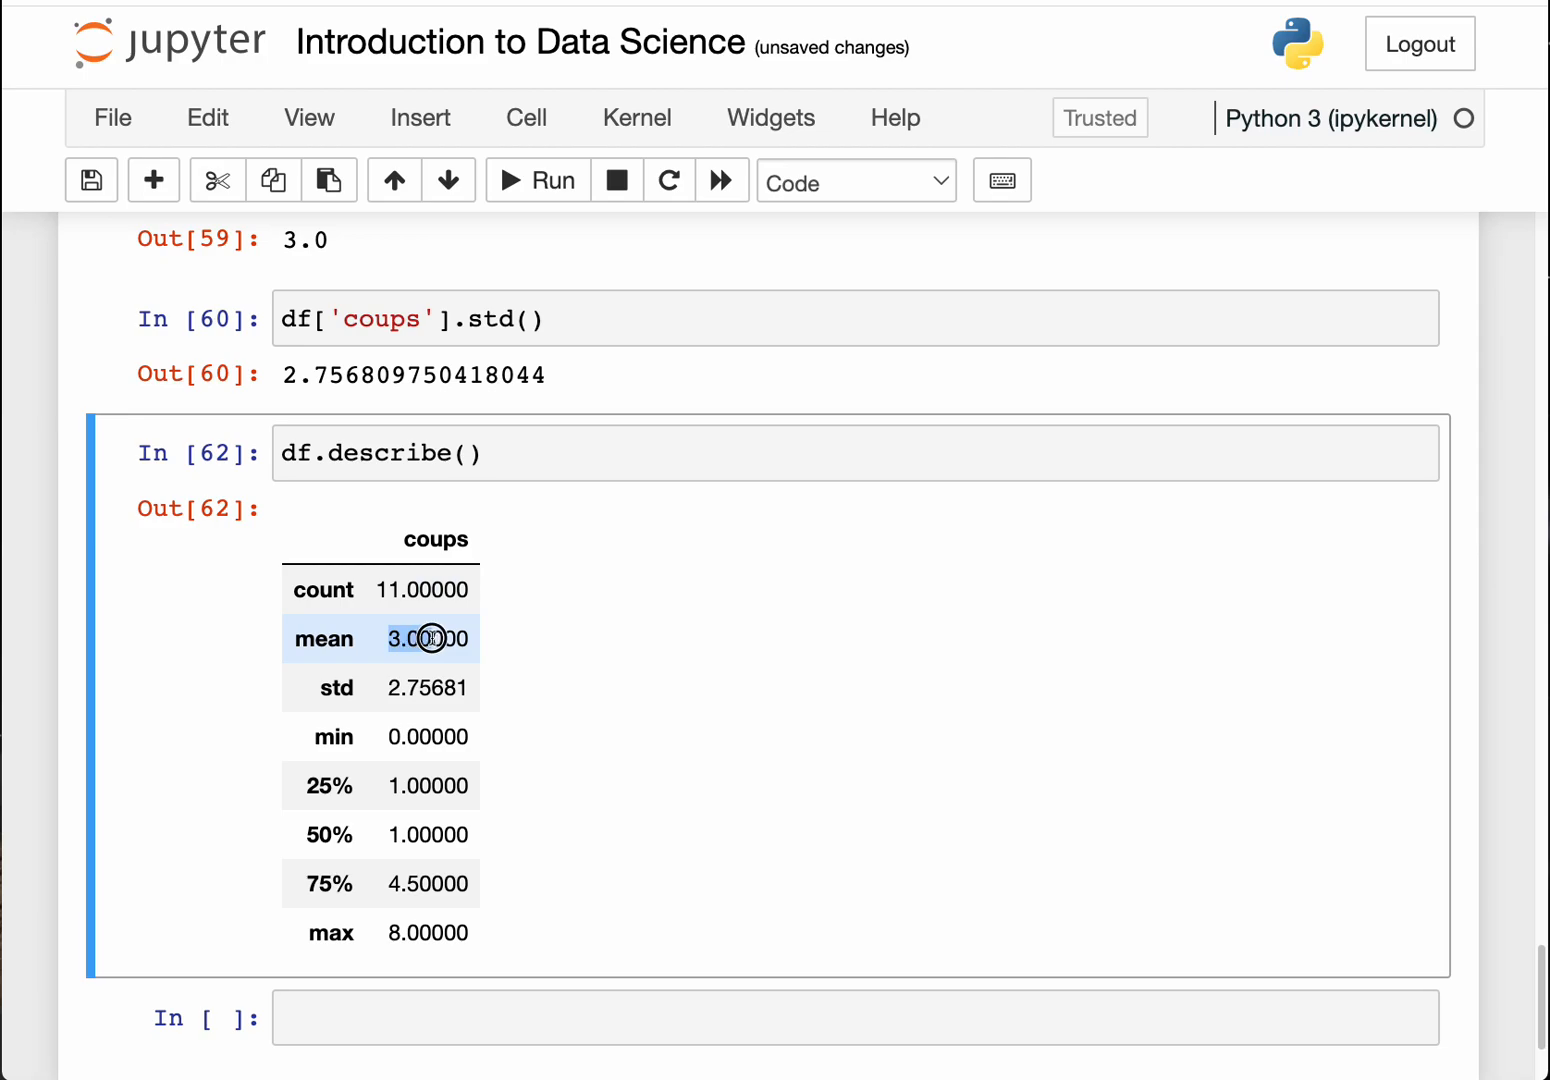
{"action": "scroll", "scroll_direction": "up", "scroll_amount": 3}
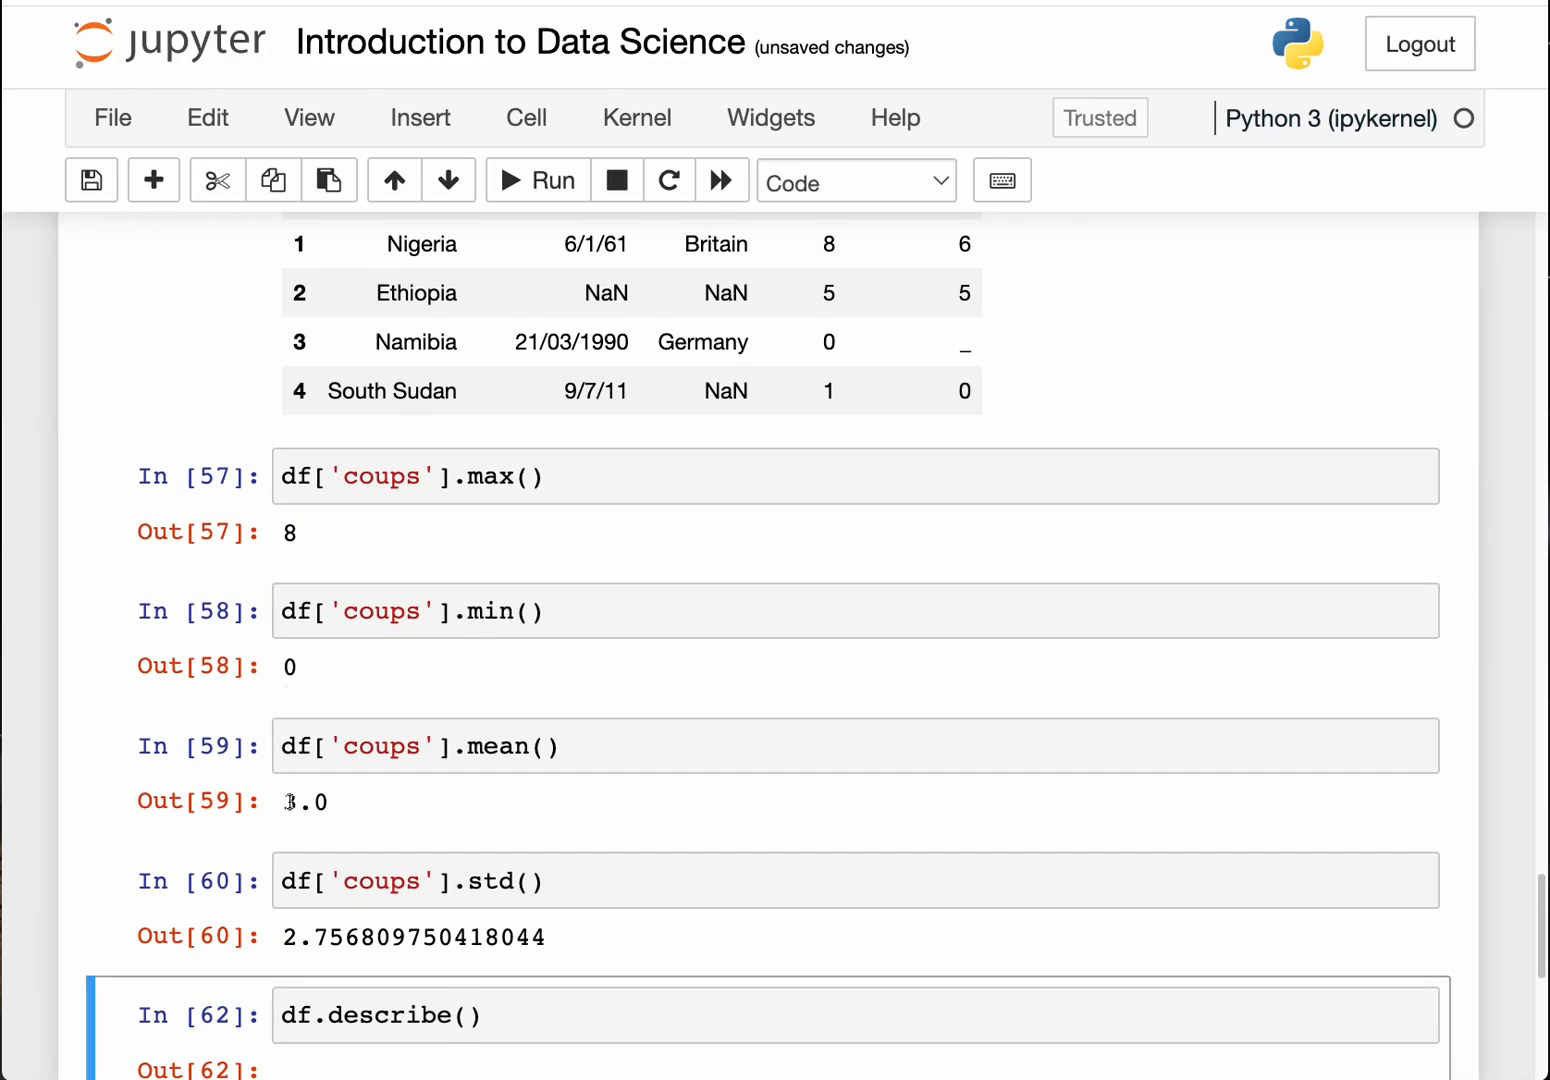
{"action": "scroll", "scroll_direction": "down", "scroll_amount": 3}
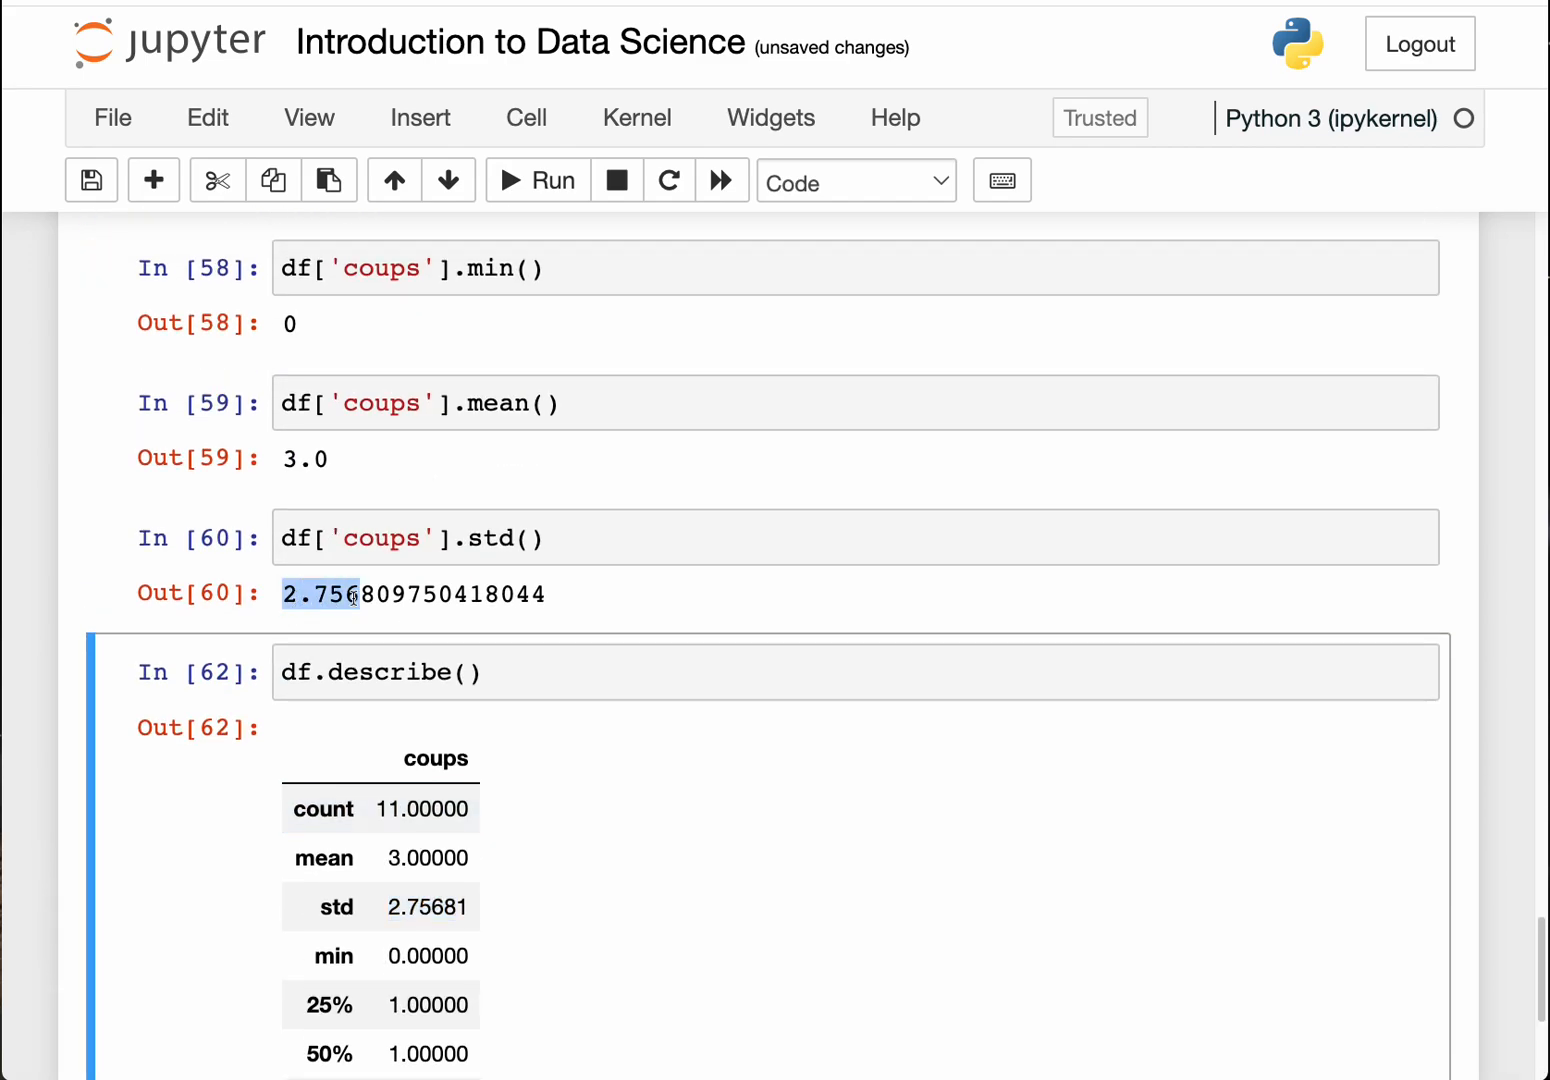
{"action": "scroll", "scroll_direction": "down", "scroll_amount": 3}
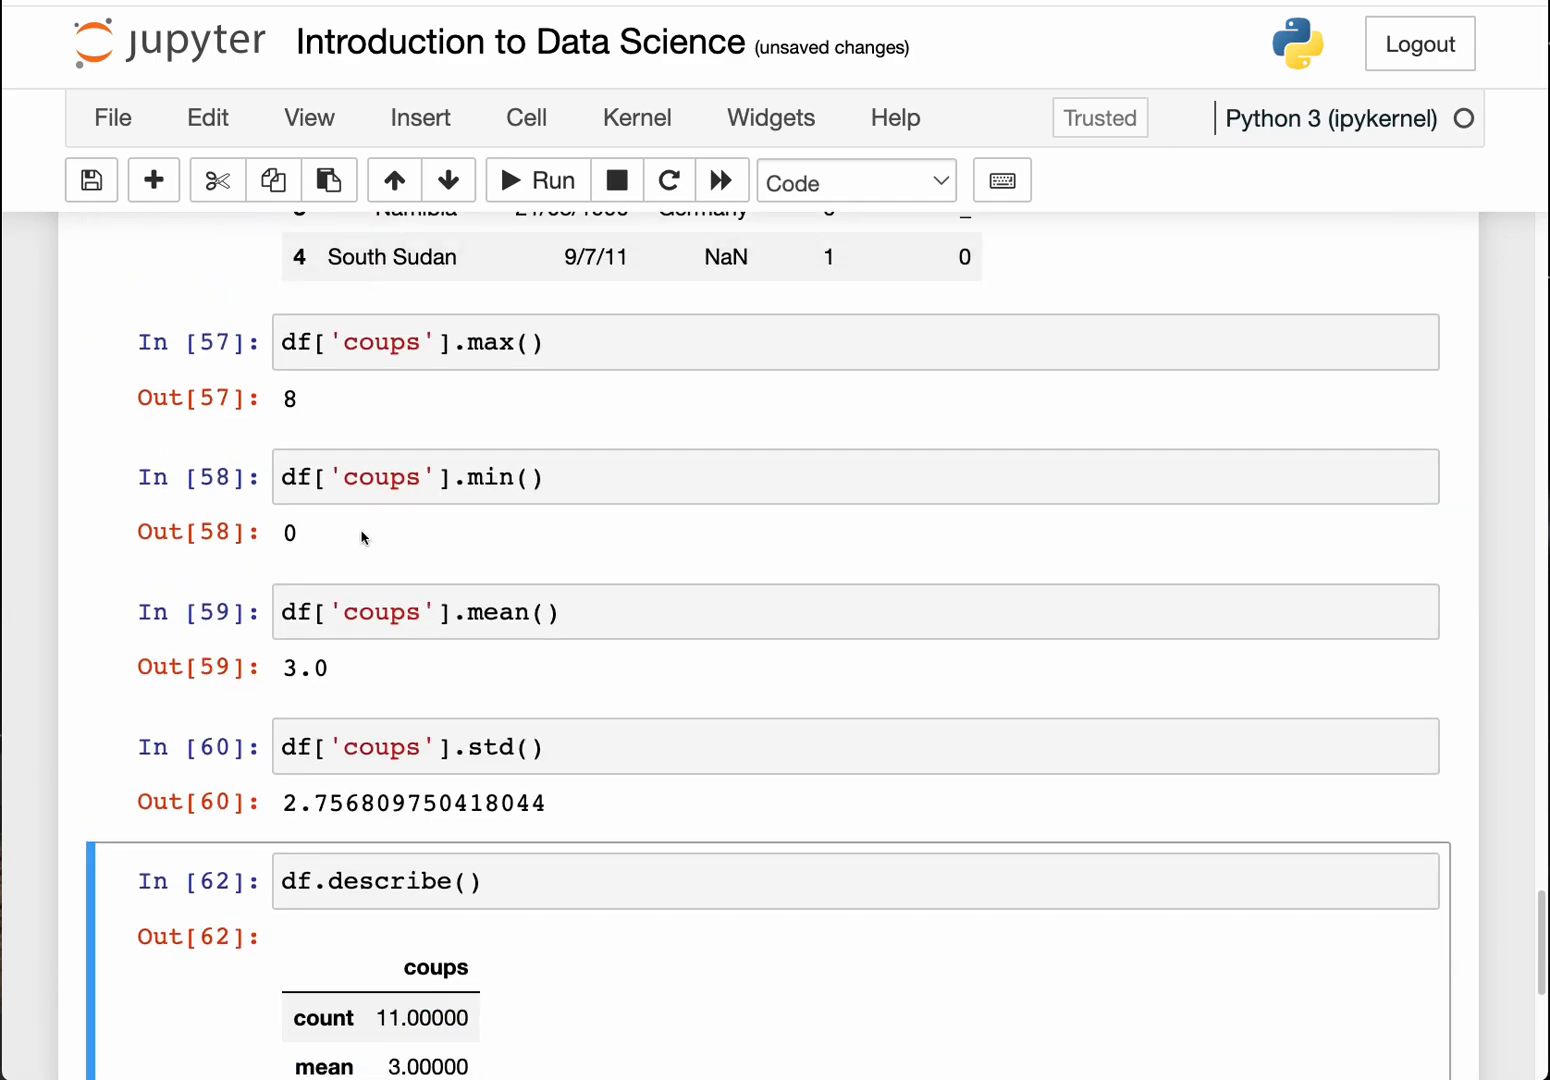
{"action": "scroll", "scroll_direction": "down", "scroll_amount": 3}
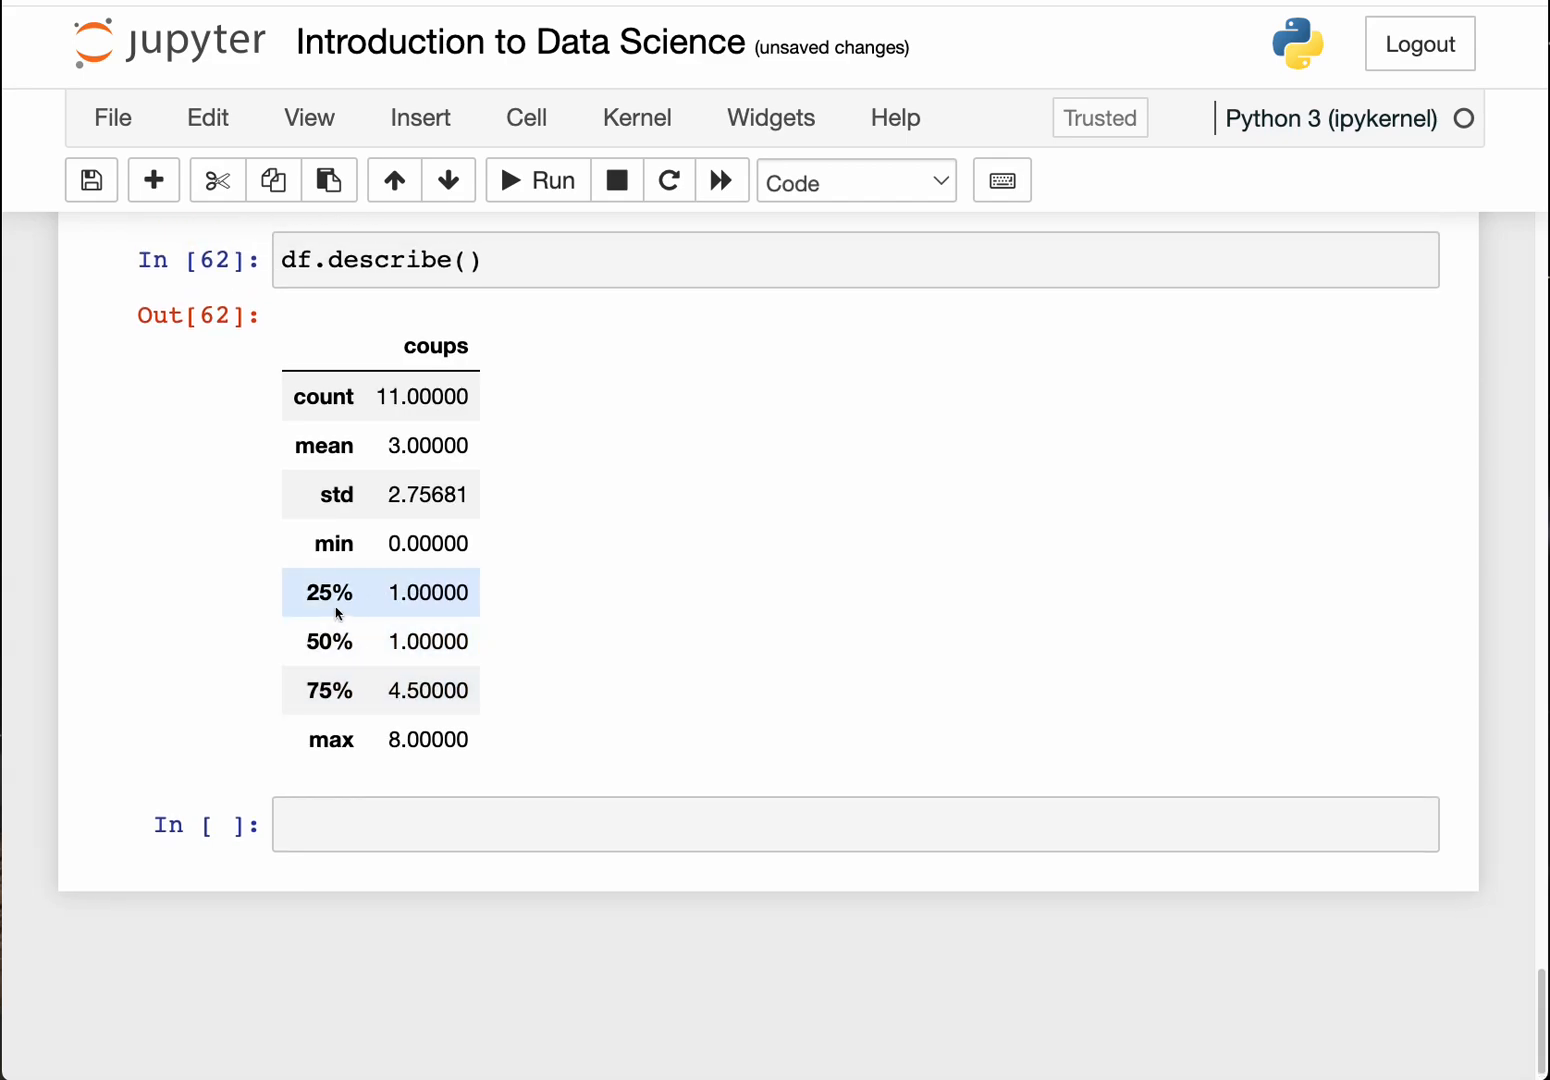
{"action": "mouse_move", "coordinate": [390, 592]}
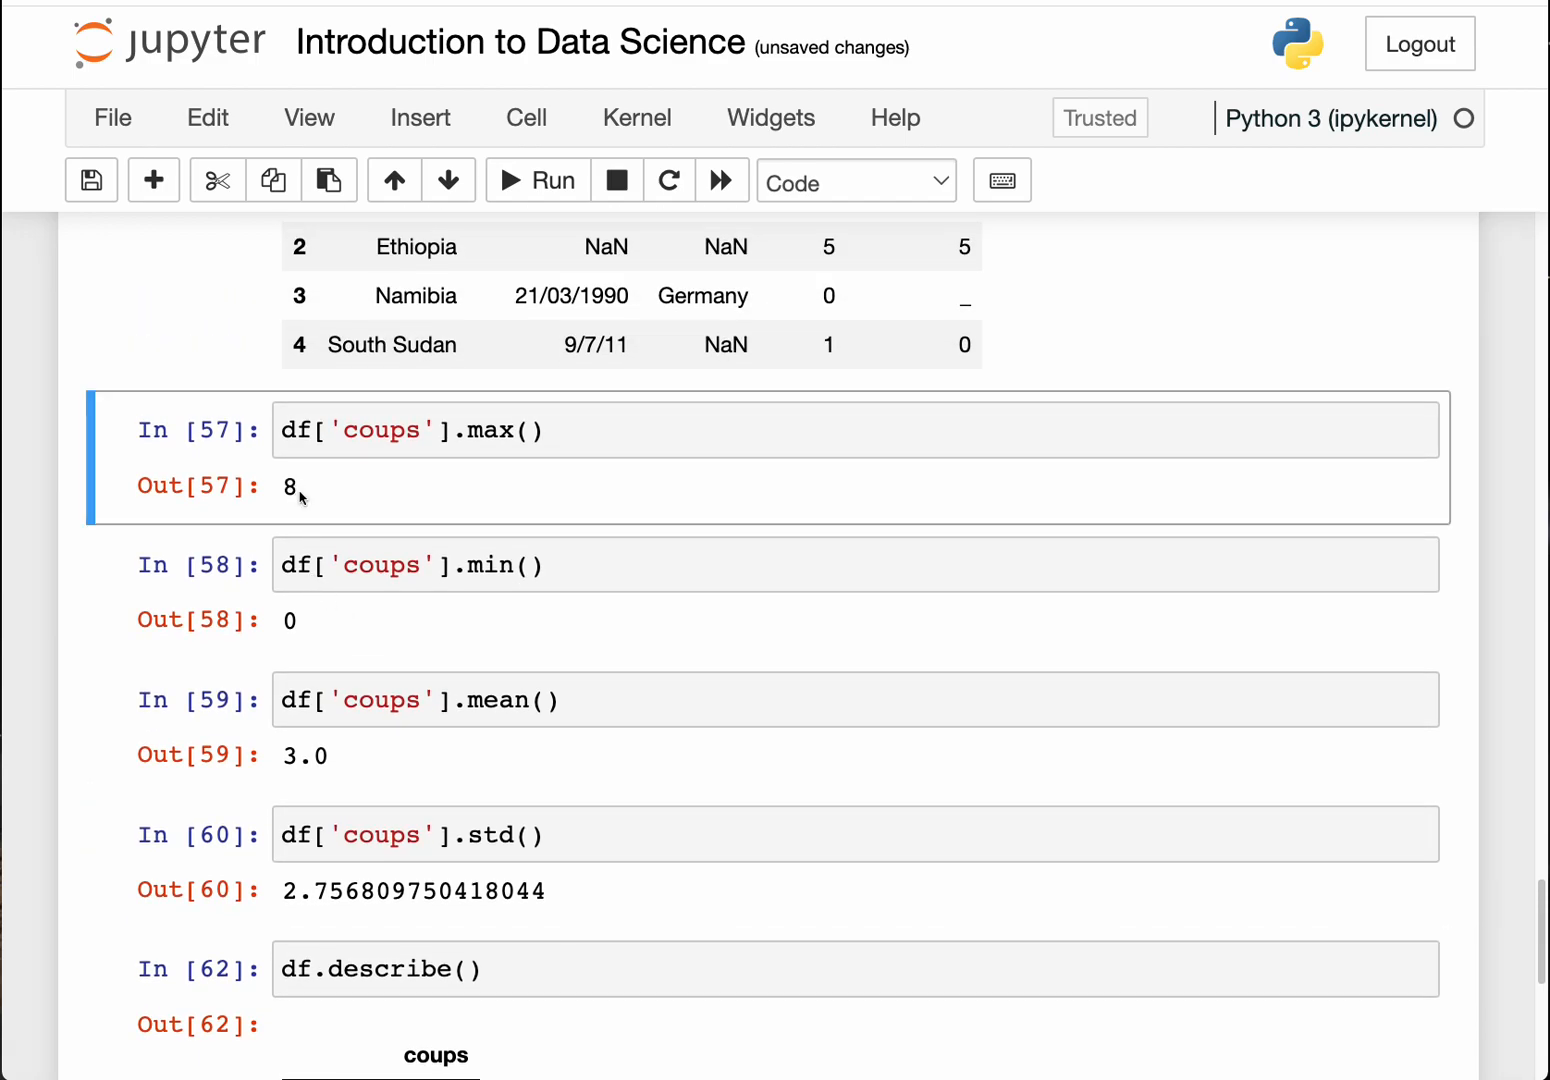
{"action": "mouse_move", "coordinate": [312, 488]}
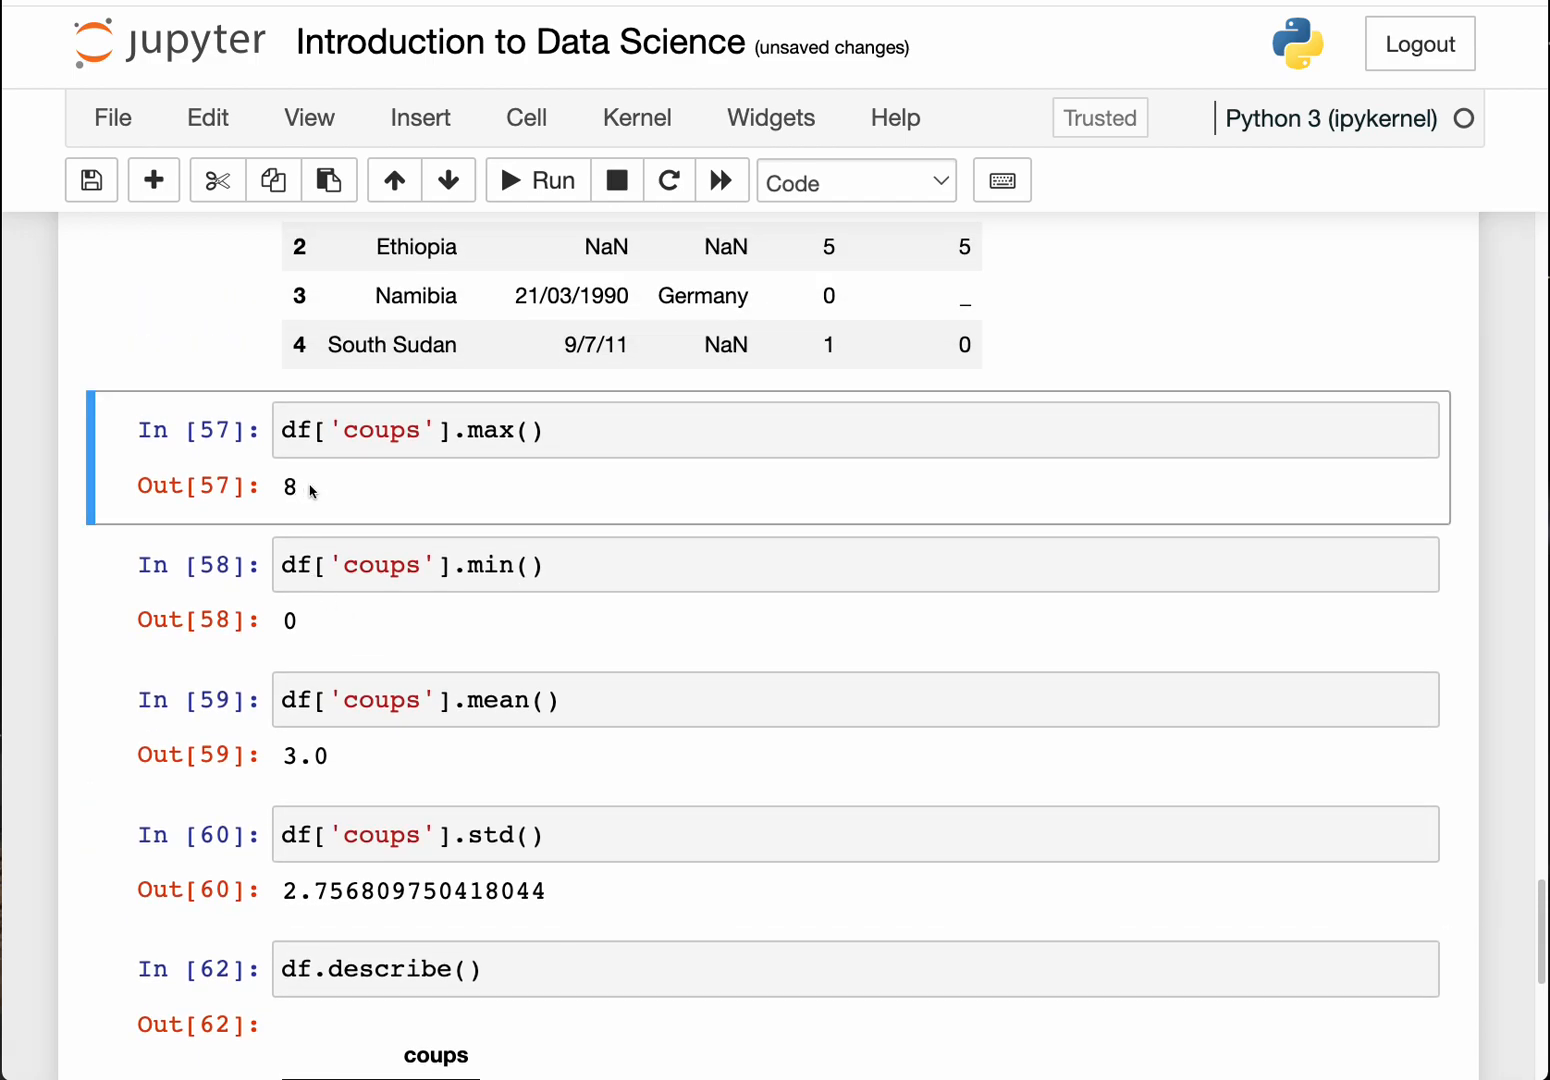
{"action": "mouse_move", "coordinate": [299, 487]}
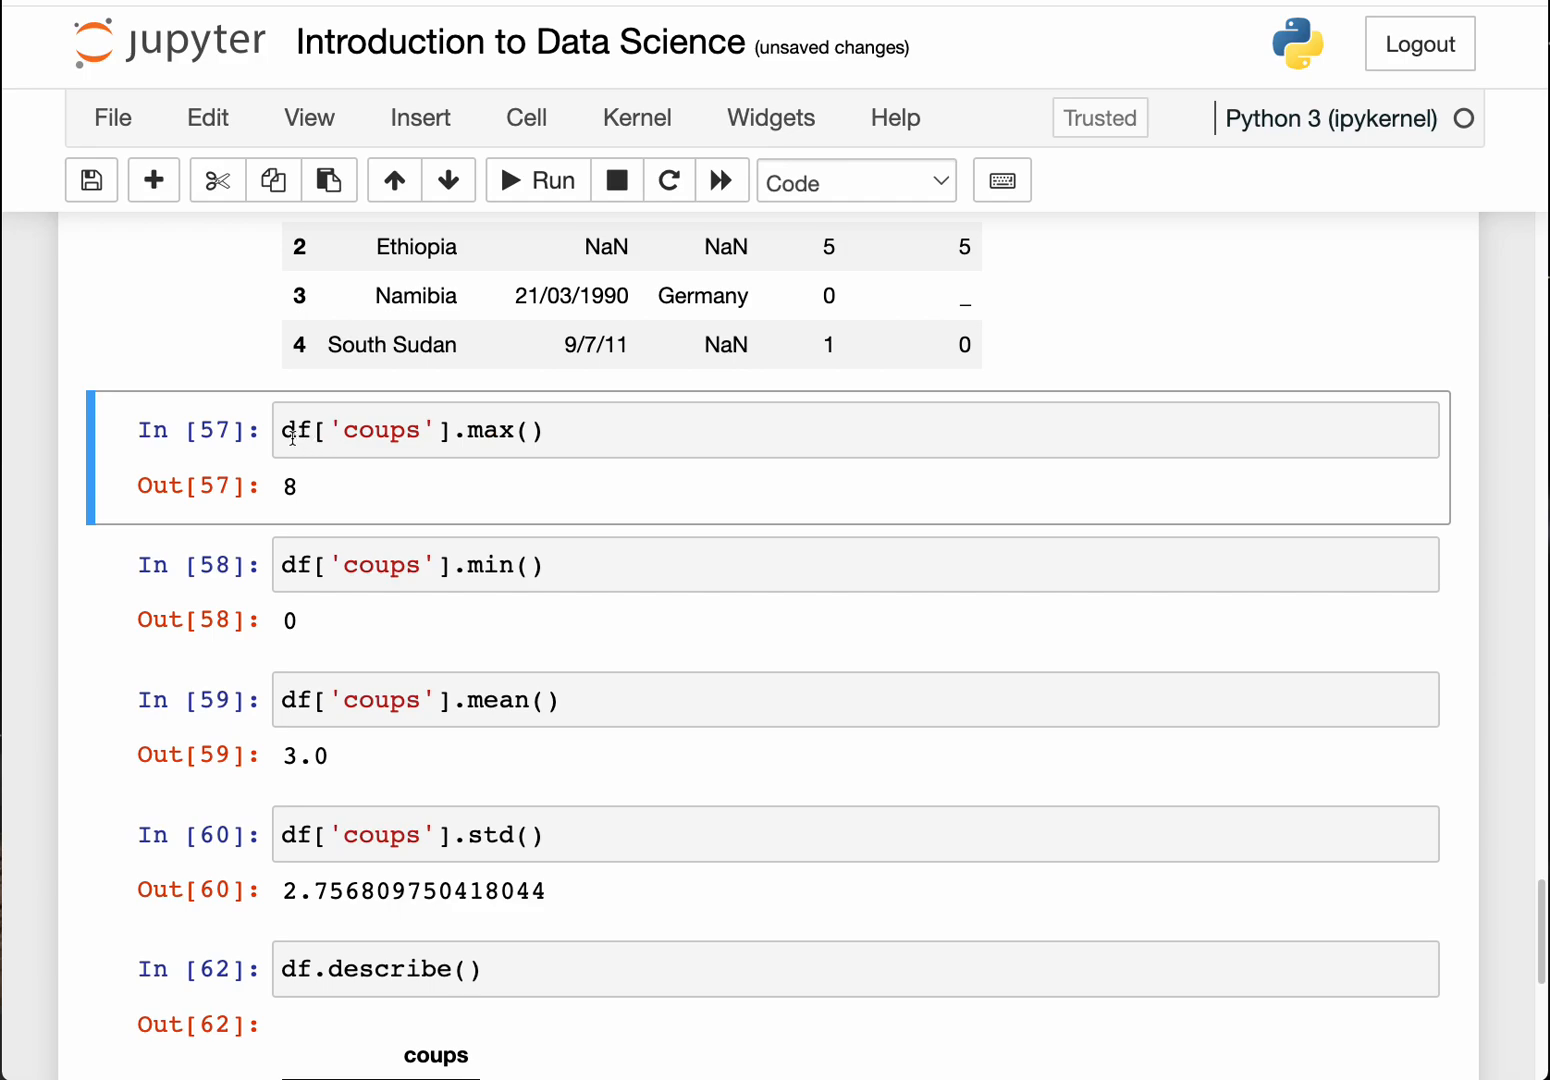
{"action": "left_click", "coordinate": [548, 430]}
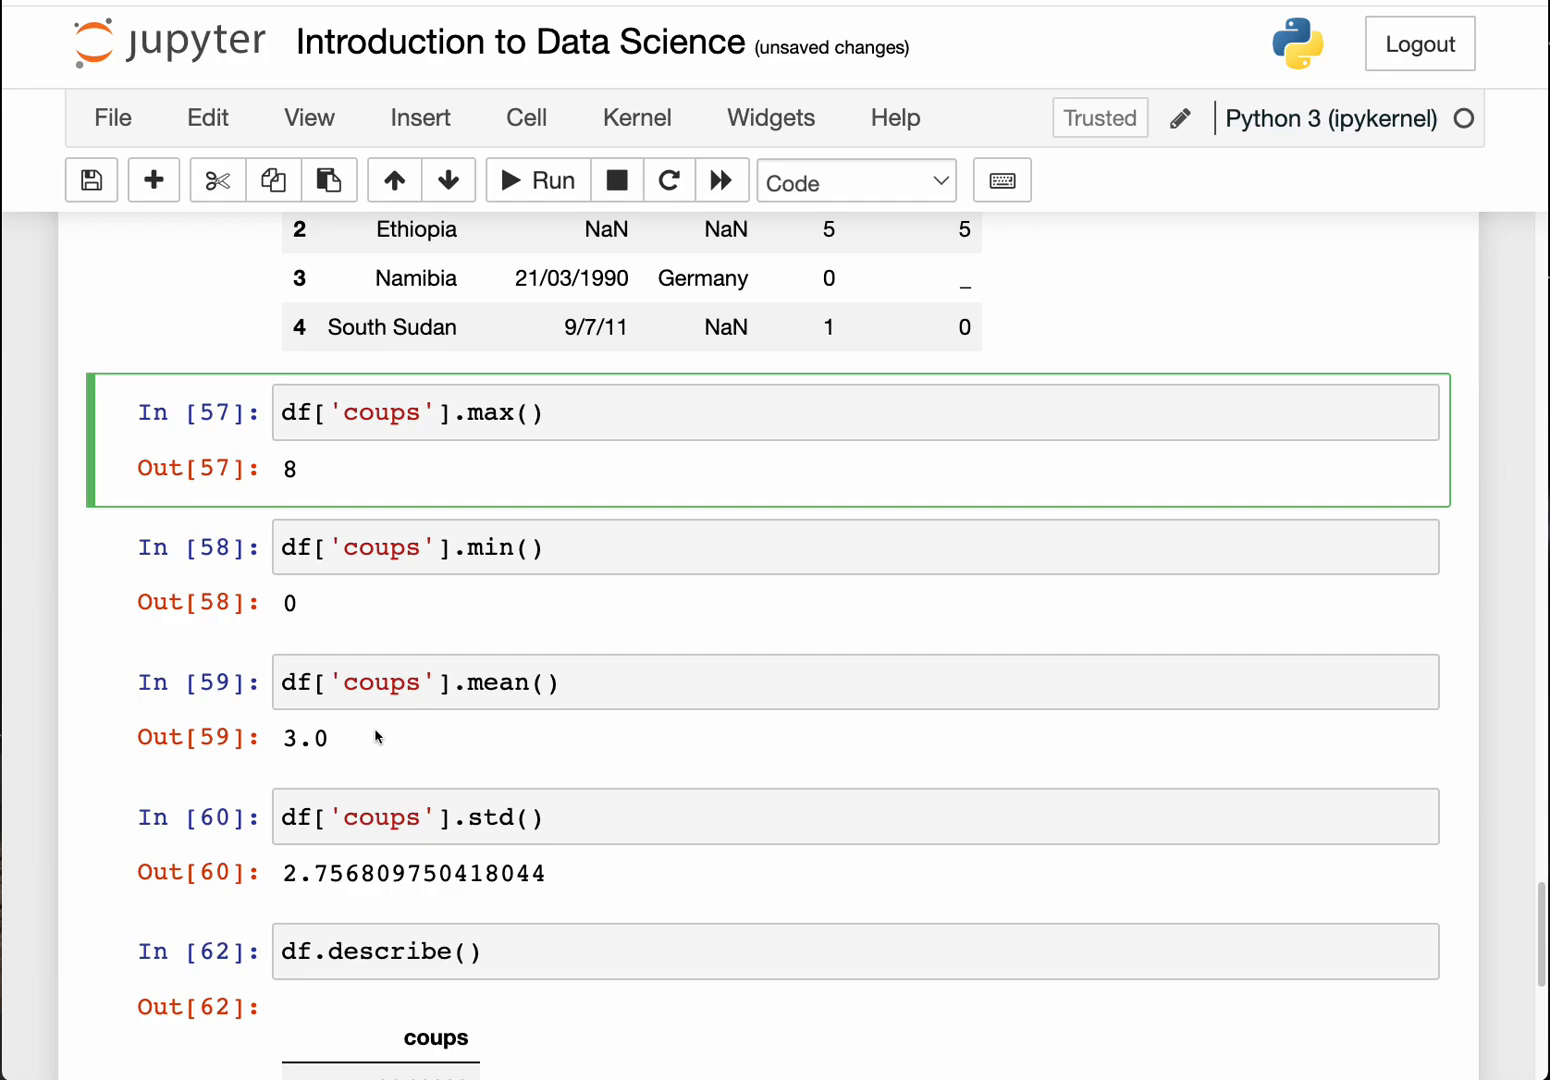
{"action": "left_click", "coordinate": [295, 413]}
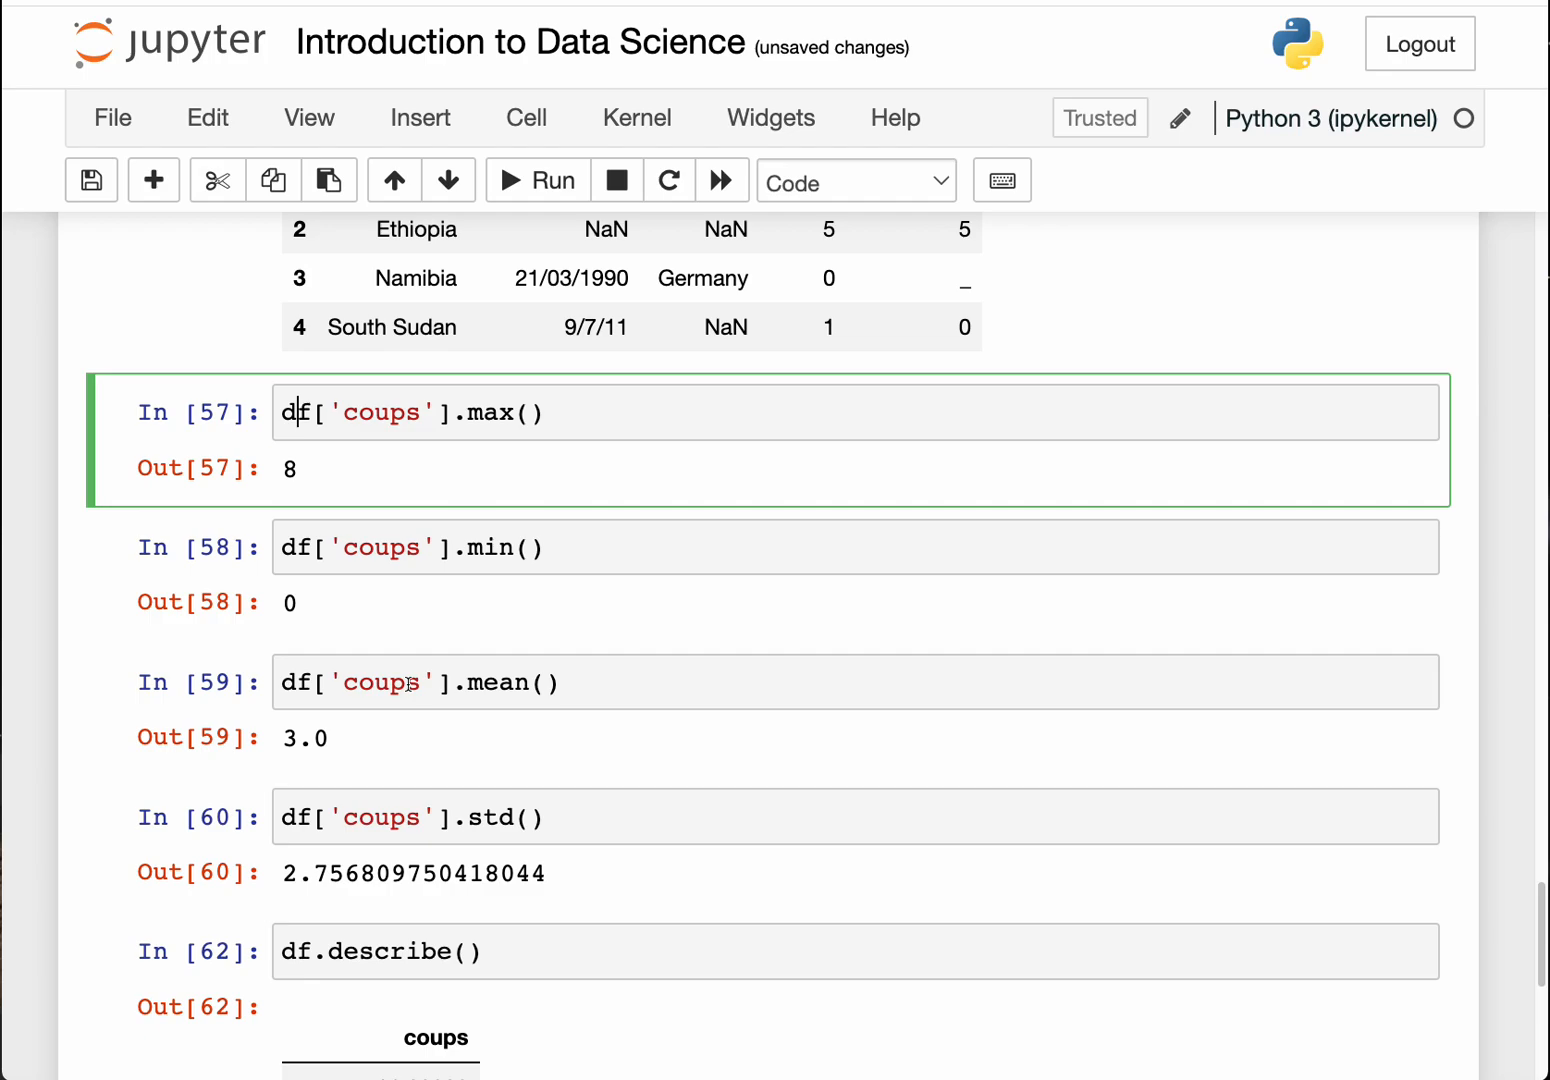
{"action": "mouse_move", "coordinate": [398, 658]}
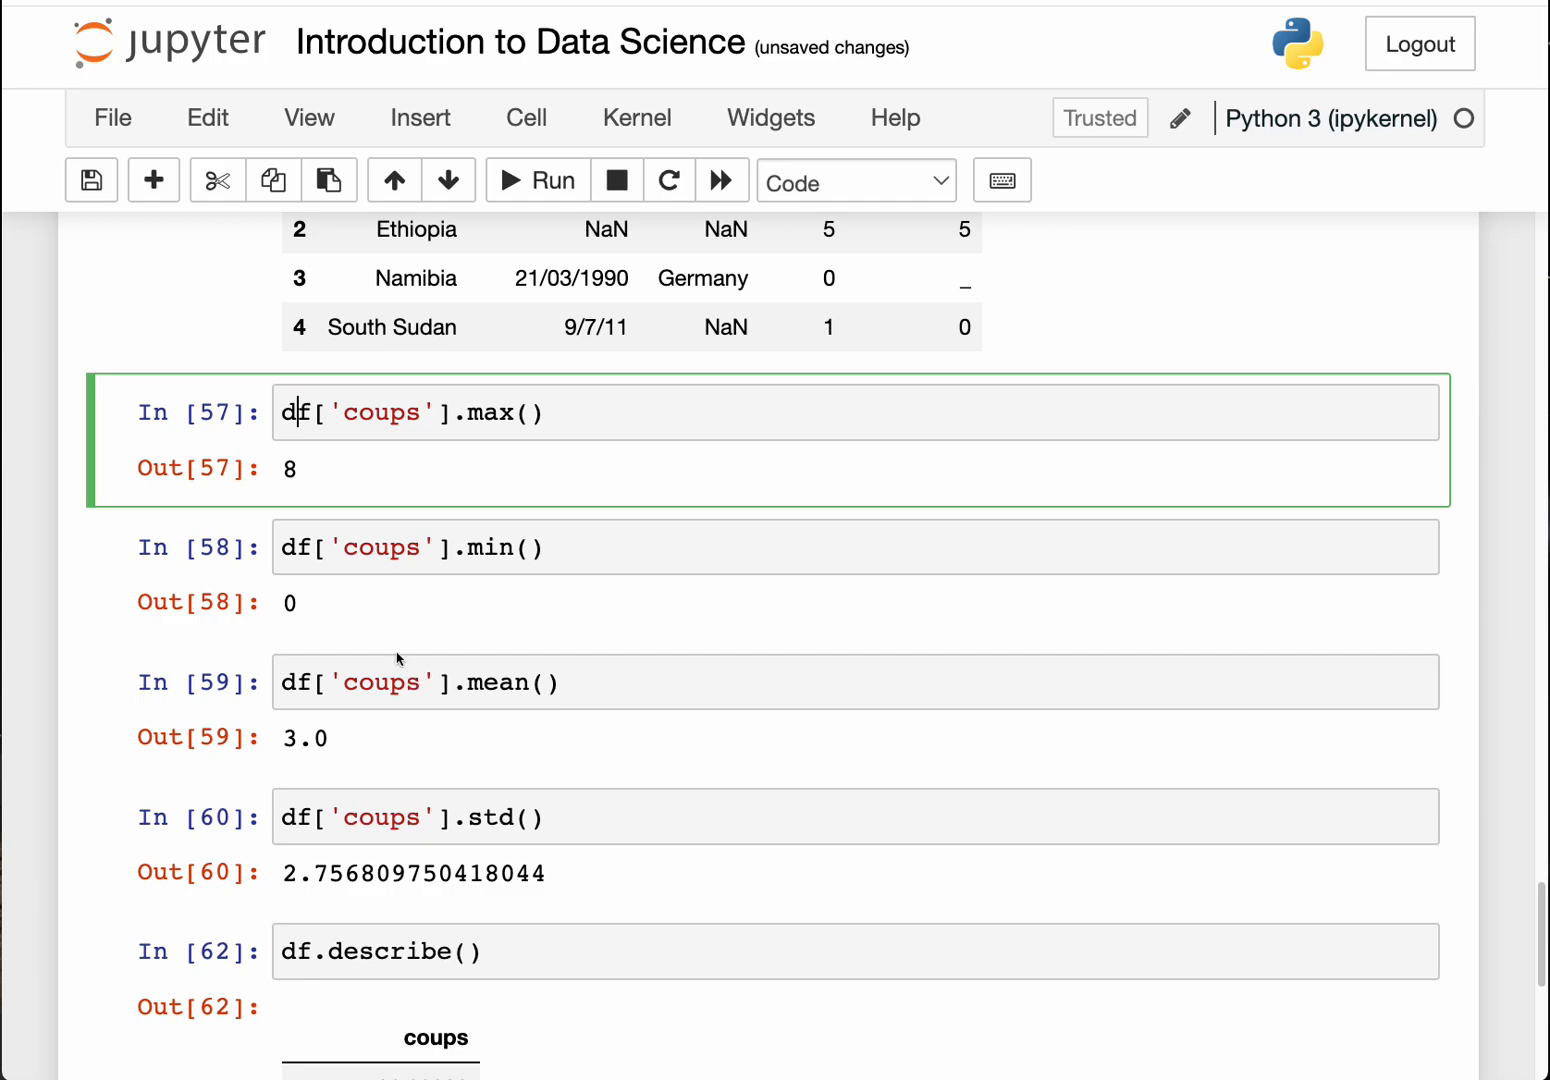